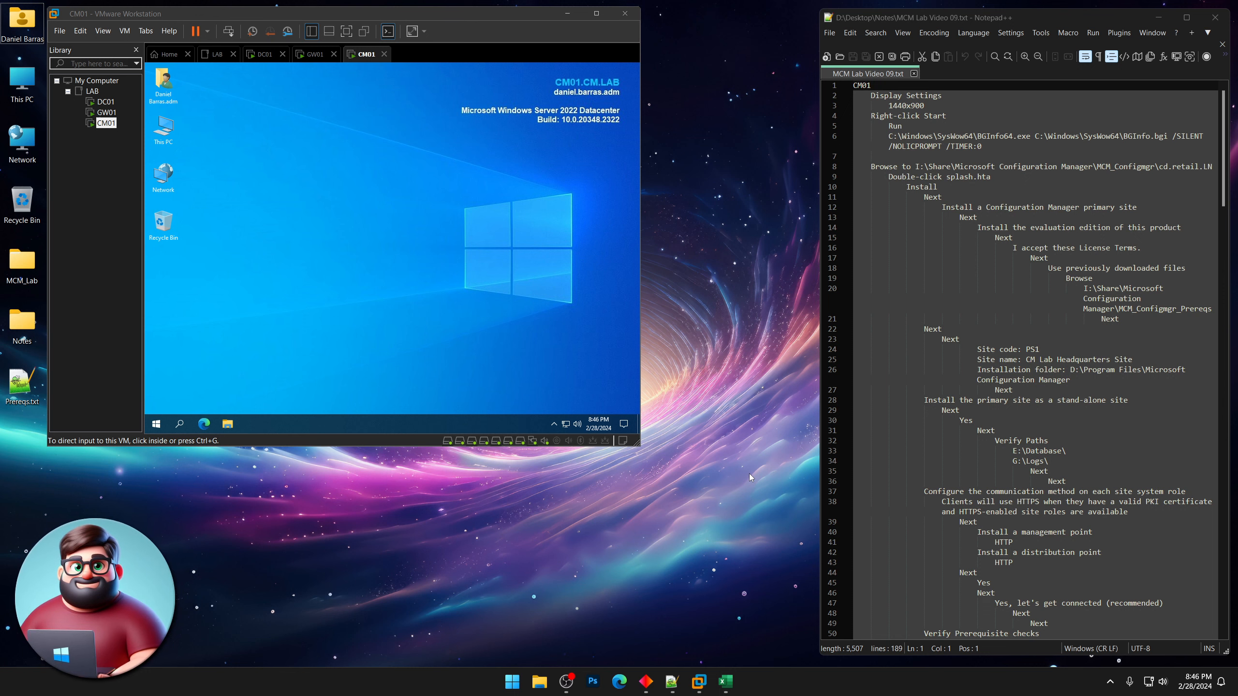
mouse_move(431, 197)
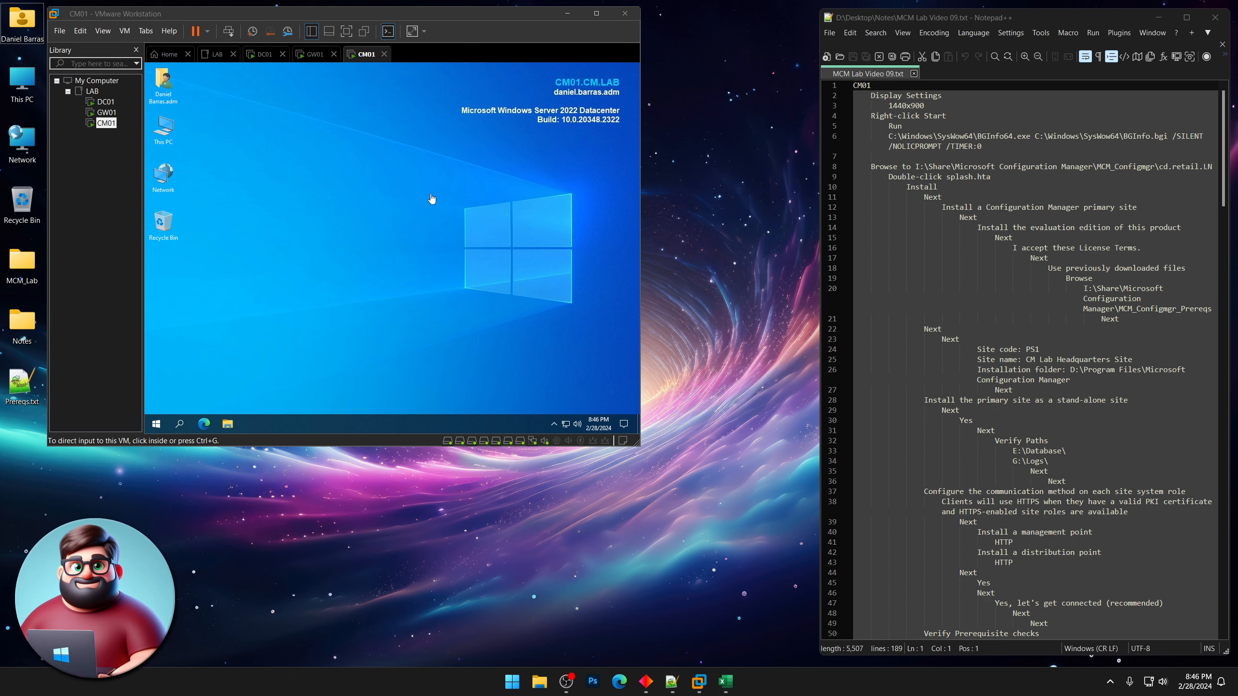
Set CM01's display resolution to 1440 × 900 and keep the change.
right_click(431, 197)
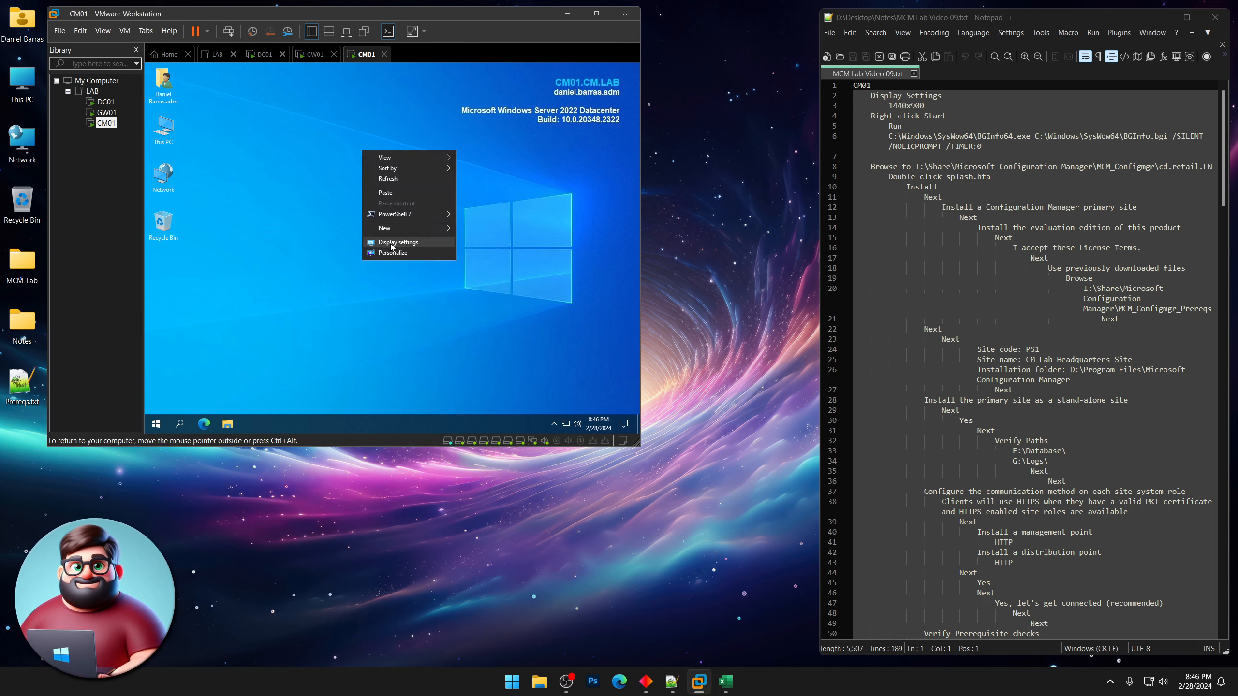
left_click(398, 242)
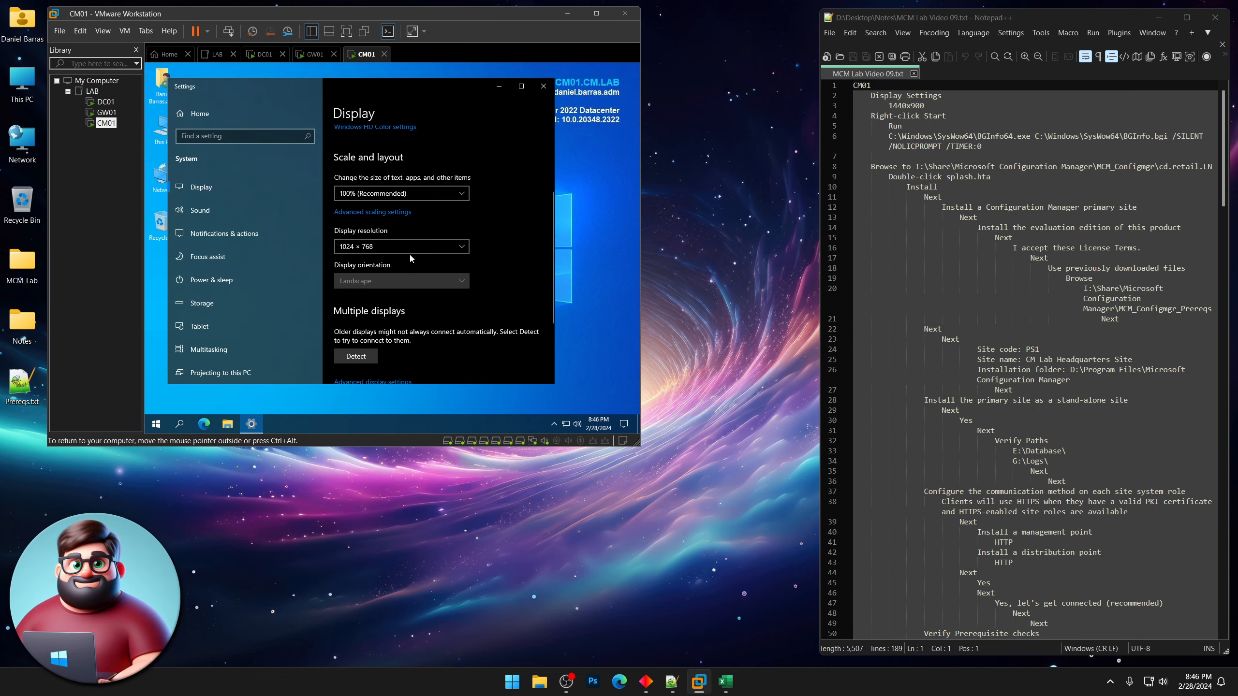
left_click(401, 245)
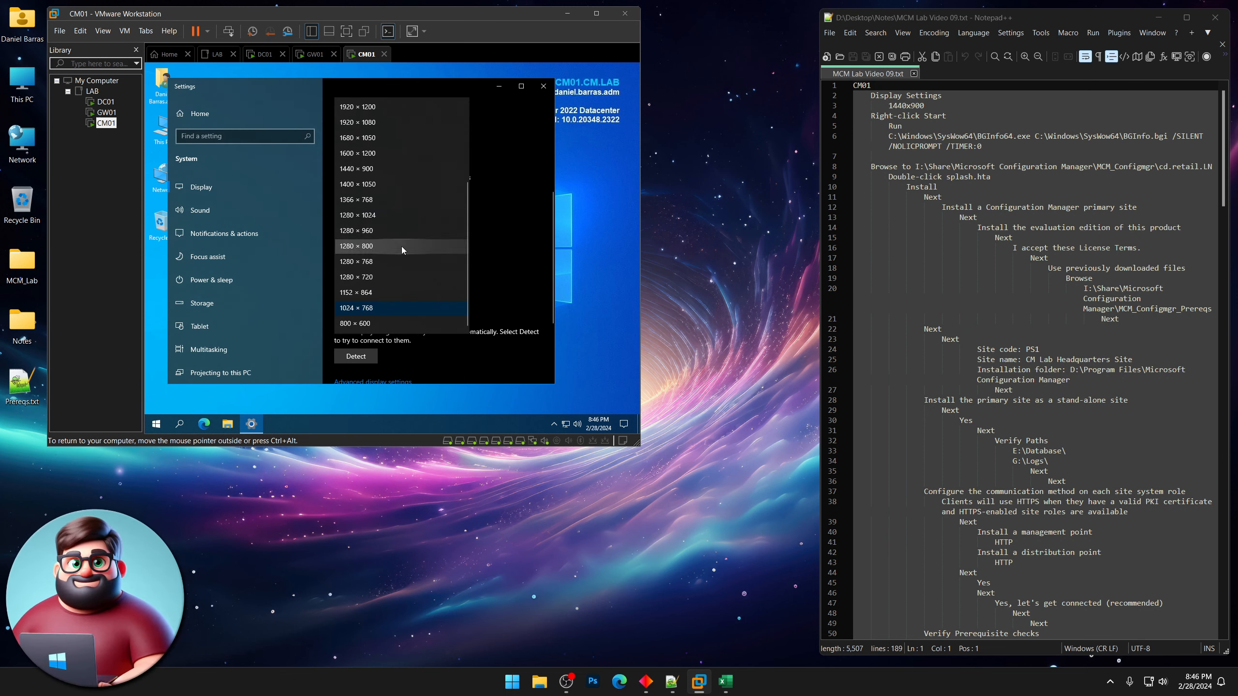
mouse_move(379, 204)
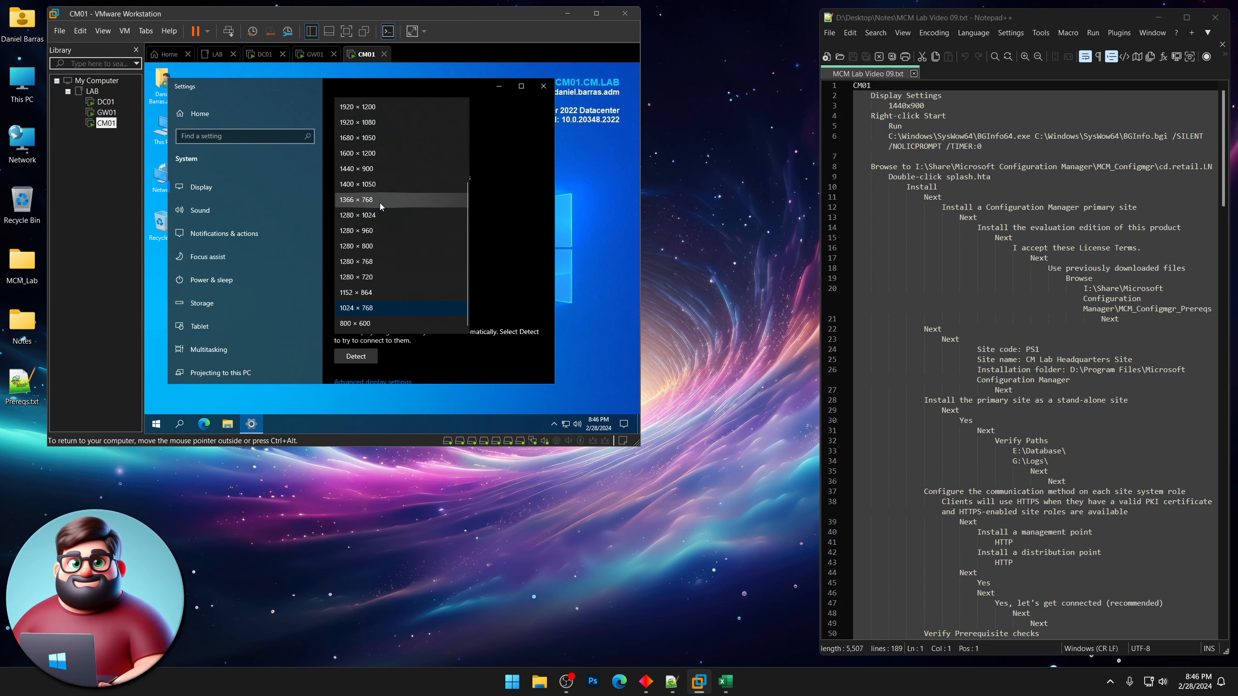
left_click(356, 308)
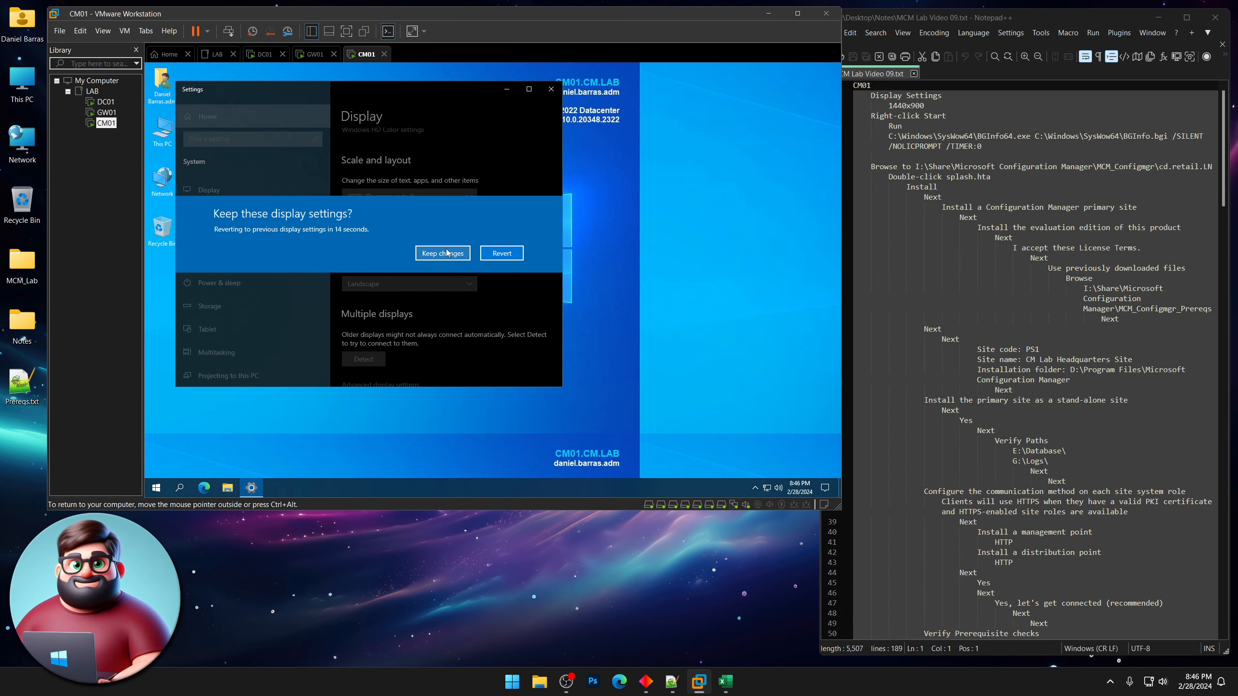
left_click(442, 253)
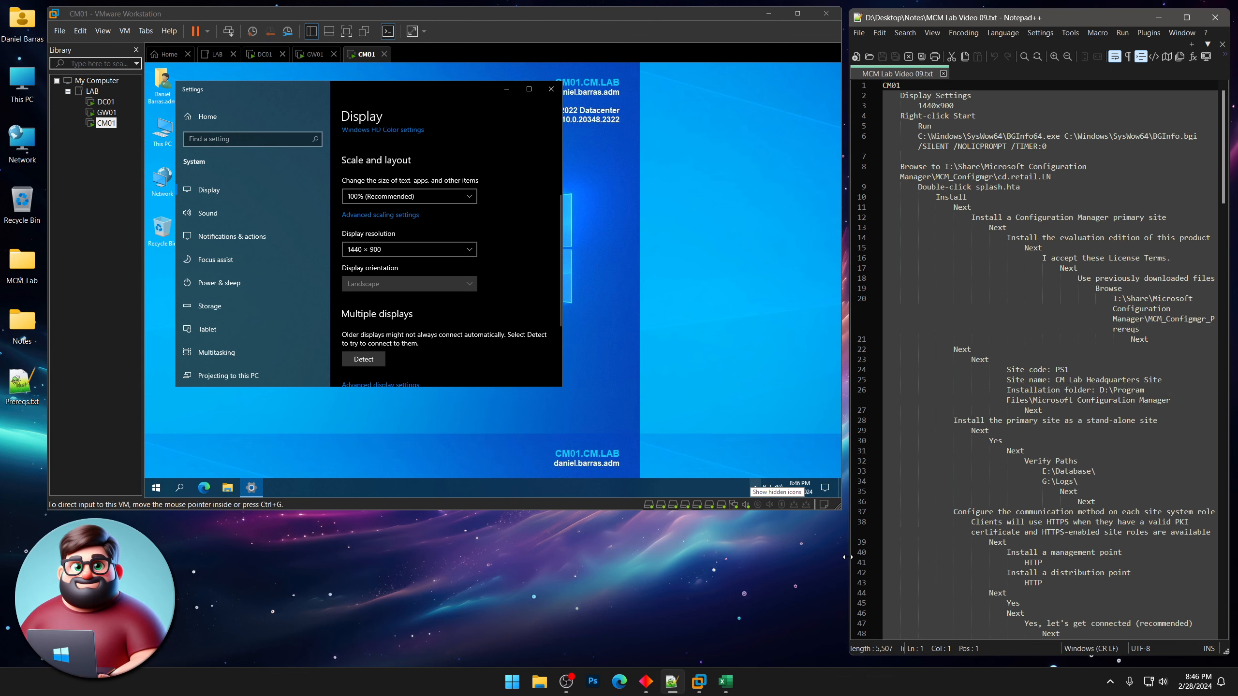
mouse_move(550, 89)
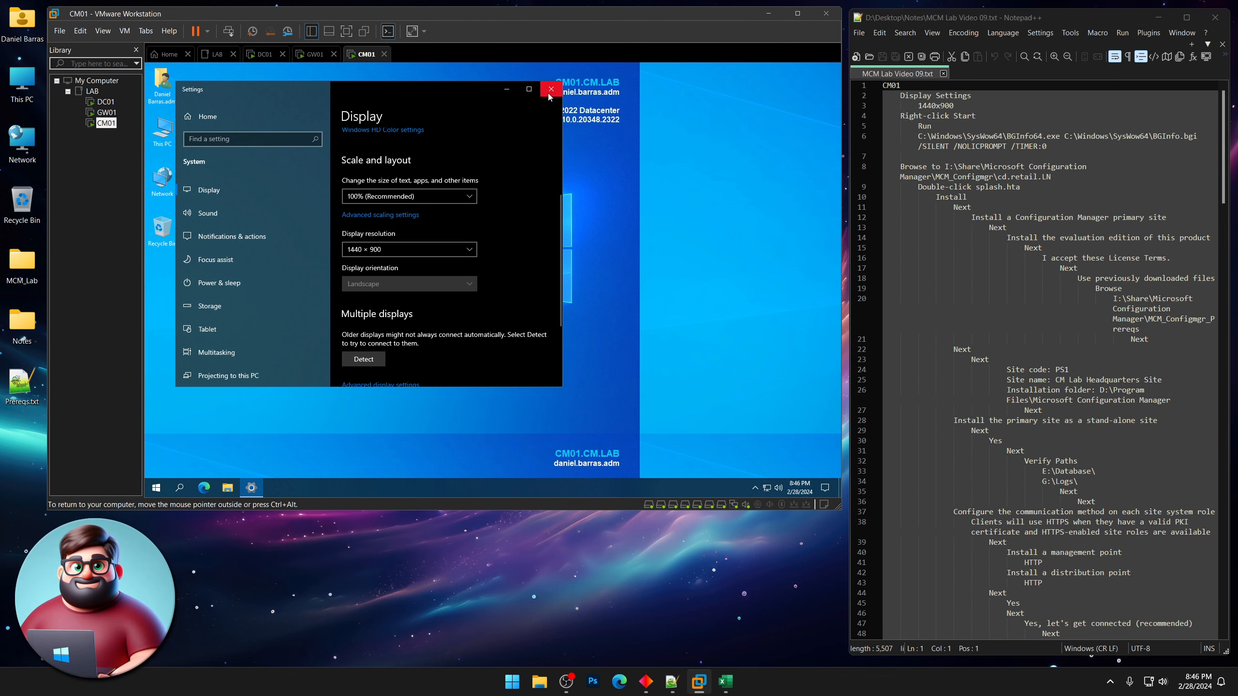
Close Settings and run the BGInfo command from Run to refresh desktop info.
left_click(550, 89)
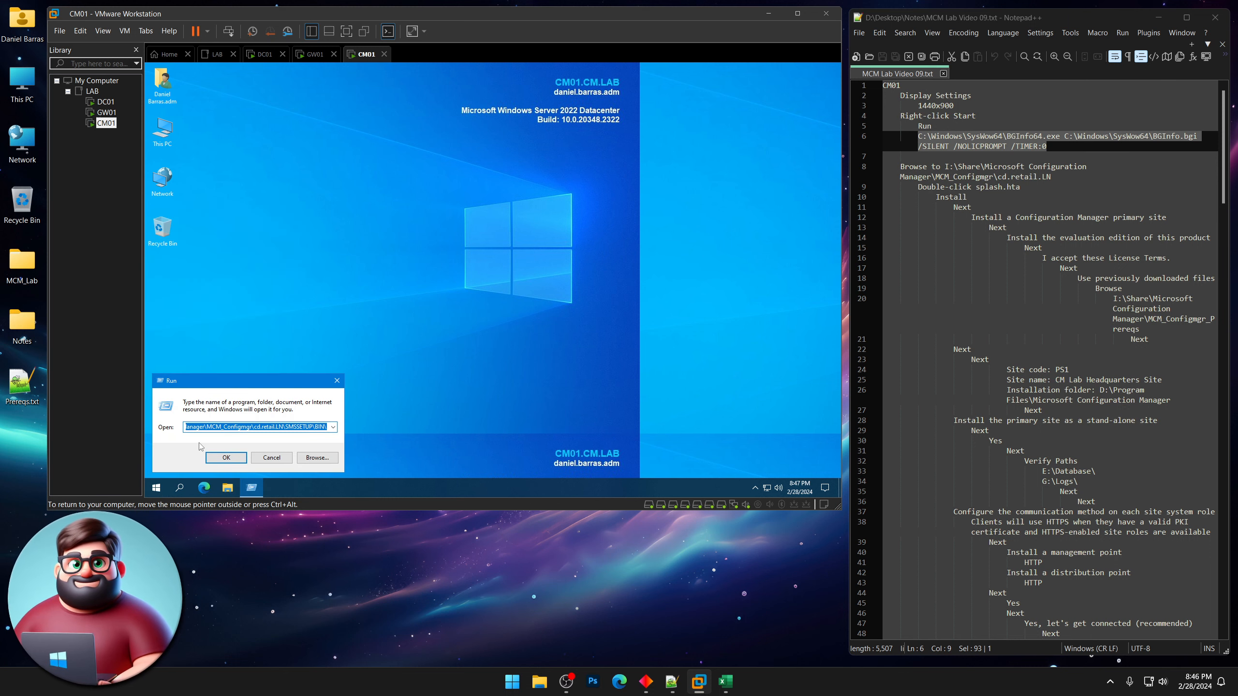
left_click(226, 457)
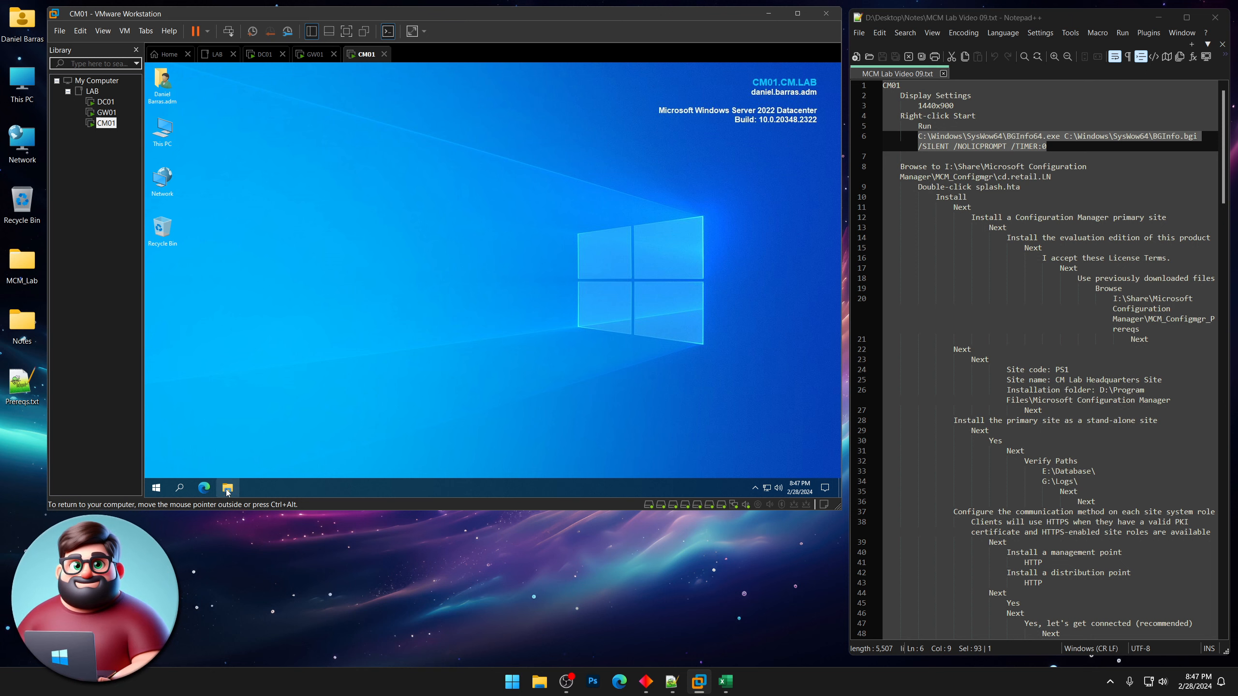
Browse File Share (I:) to Share\...\MCM_Configmgr\cd.retail.LN and launch splash.hta.
left_click(227, 487)
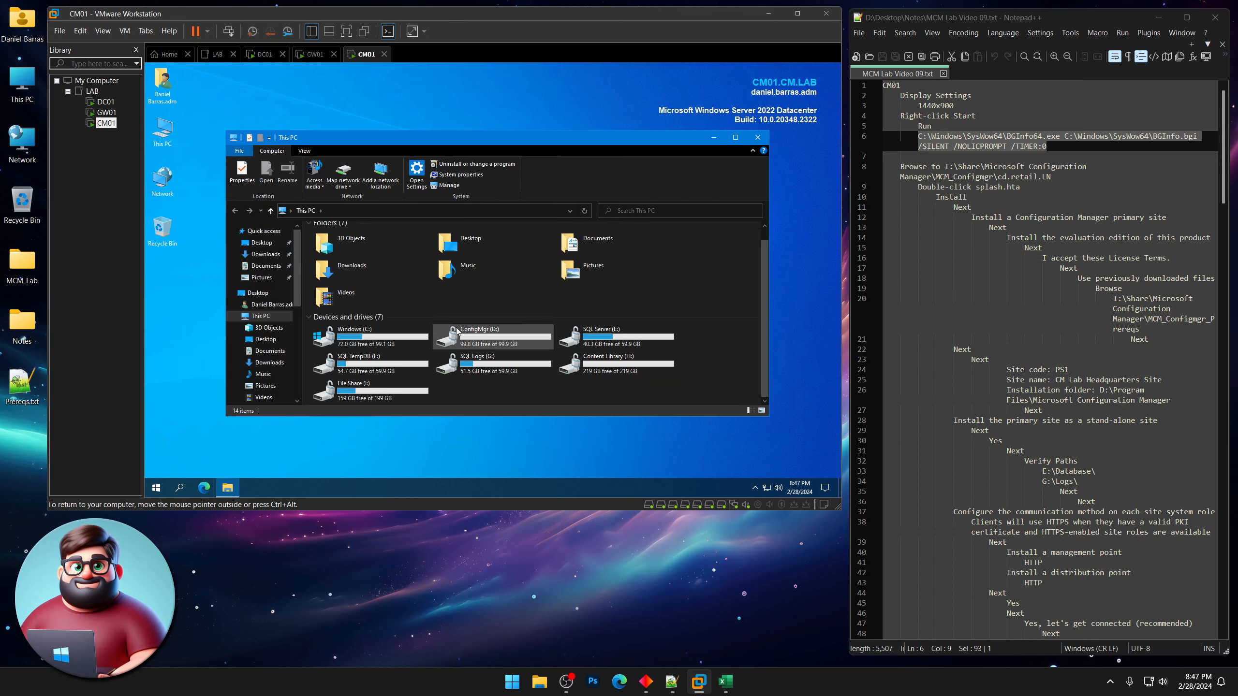
double_click(351, 387)
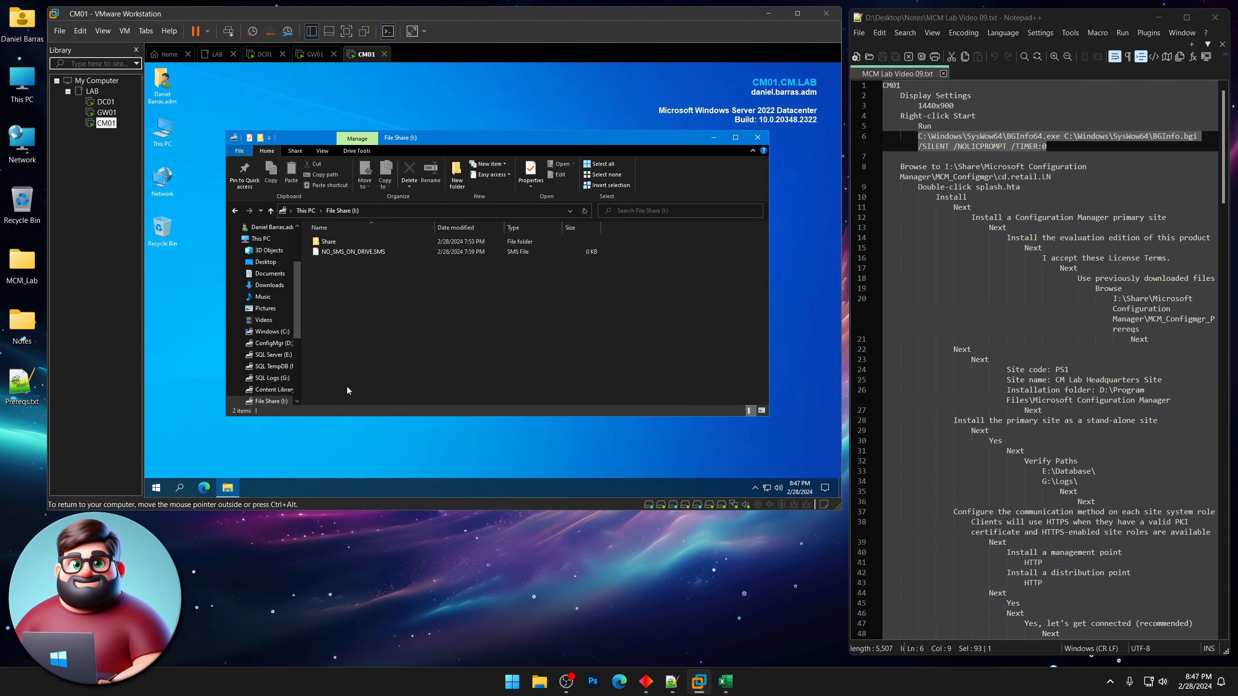
double_click(328, 241)
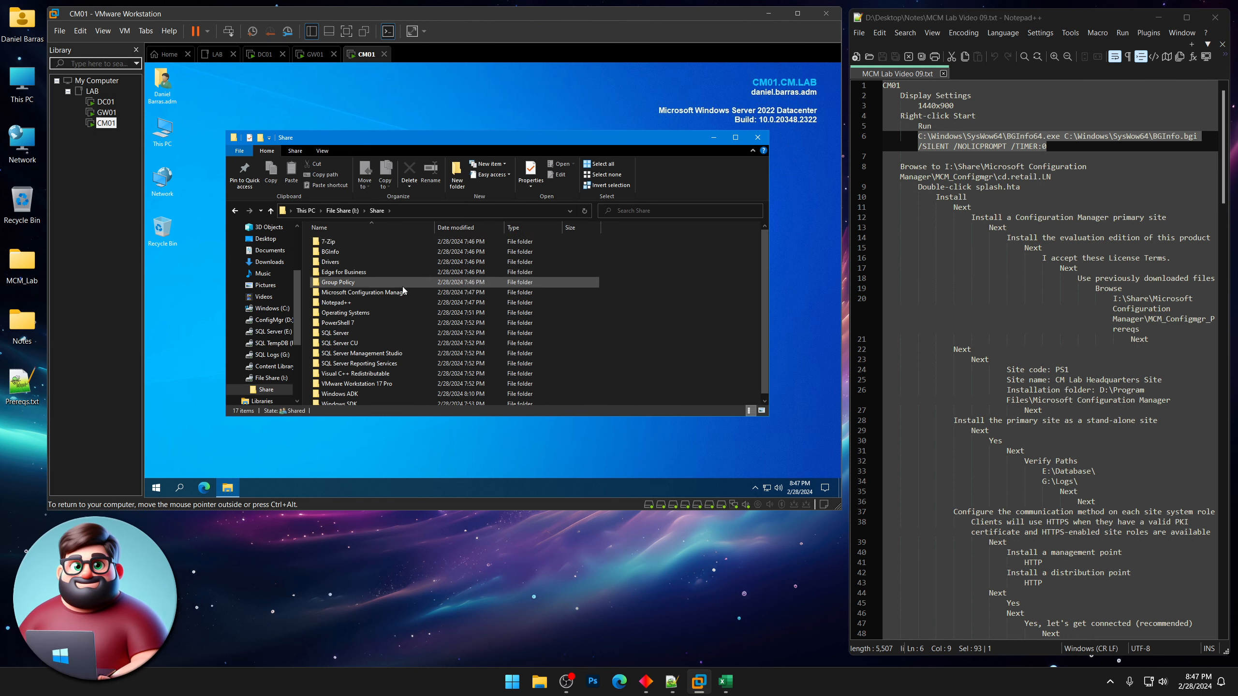
double_click(363, 292)
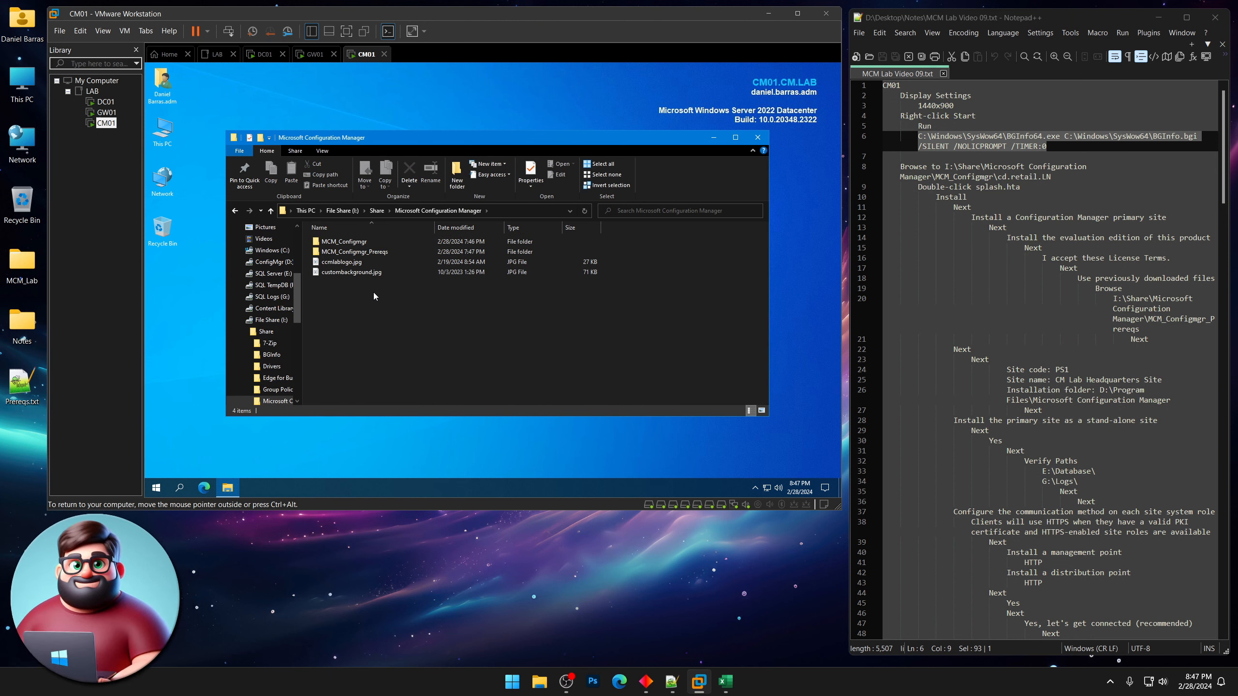
double_click(344, 242)
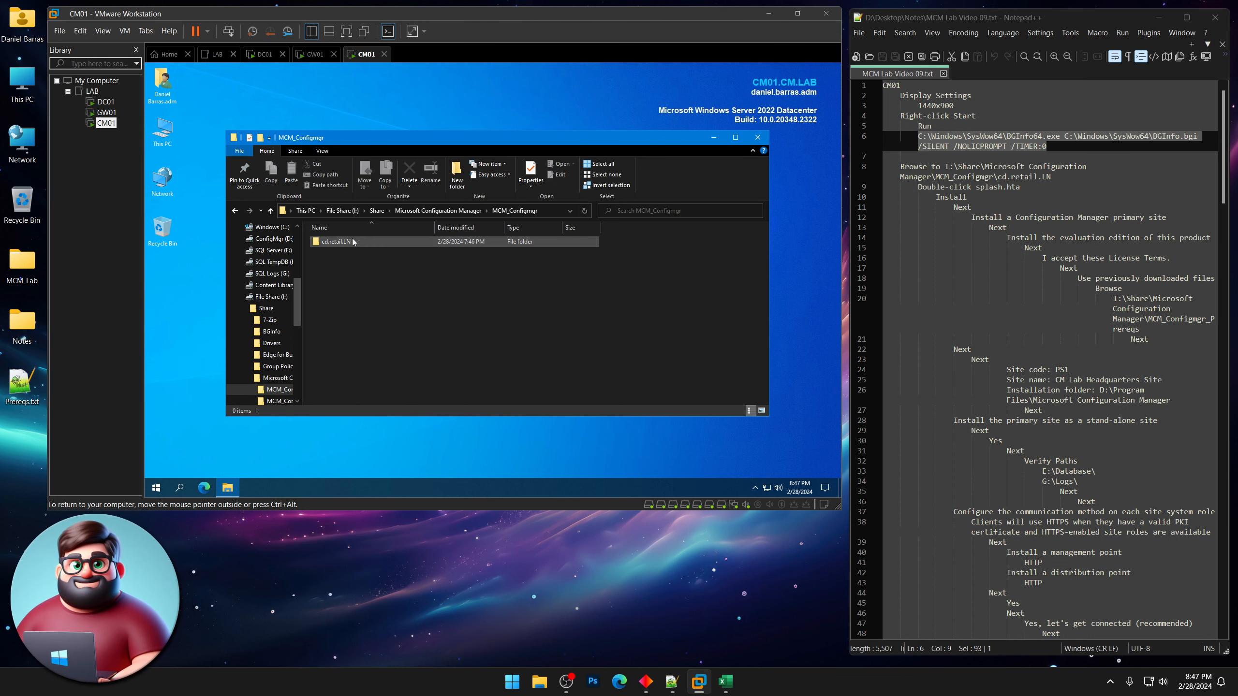
double_click(336, 242)
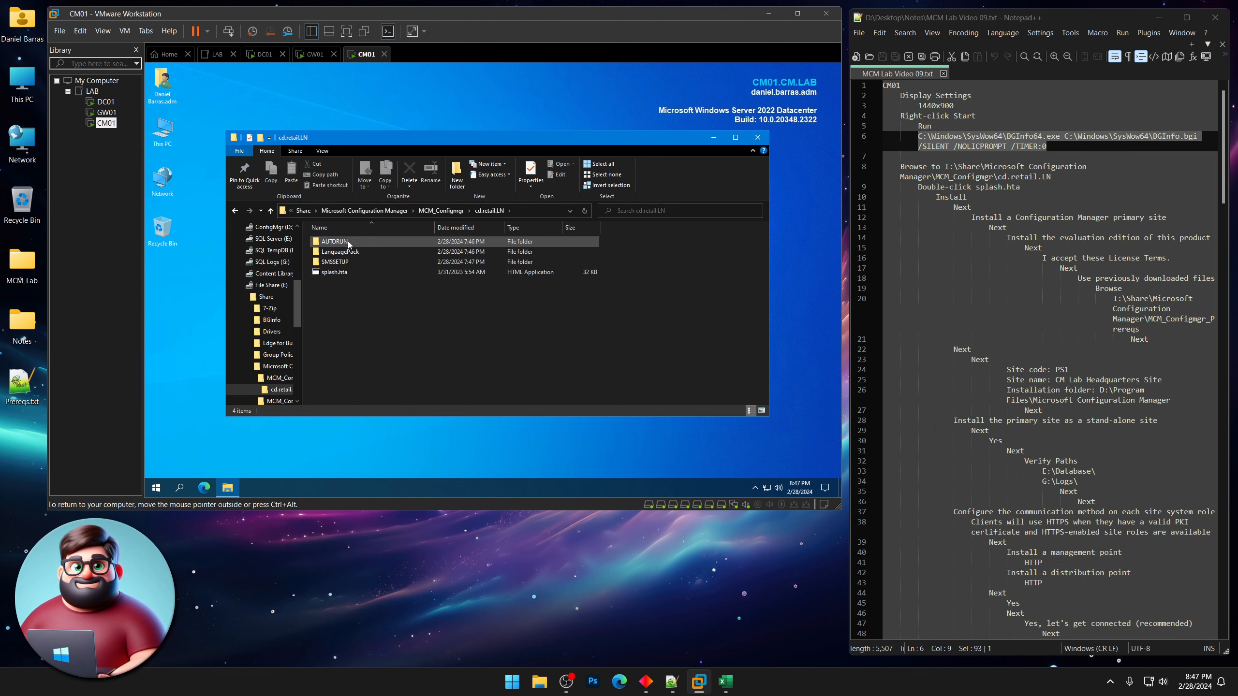
left_click(332, 271)
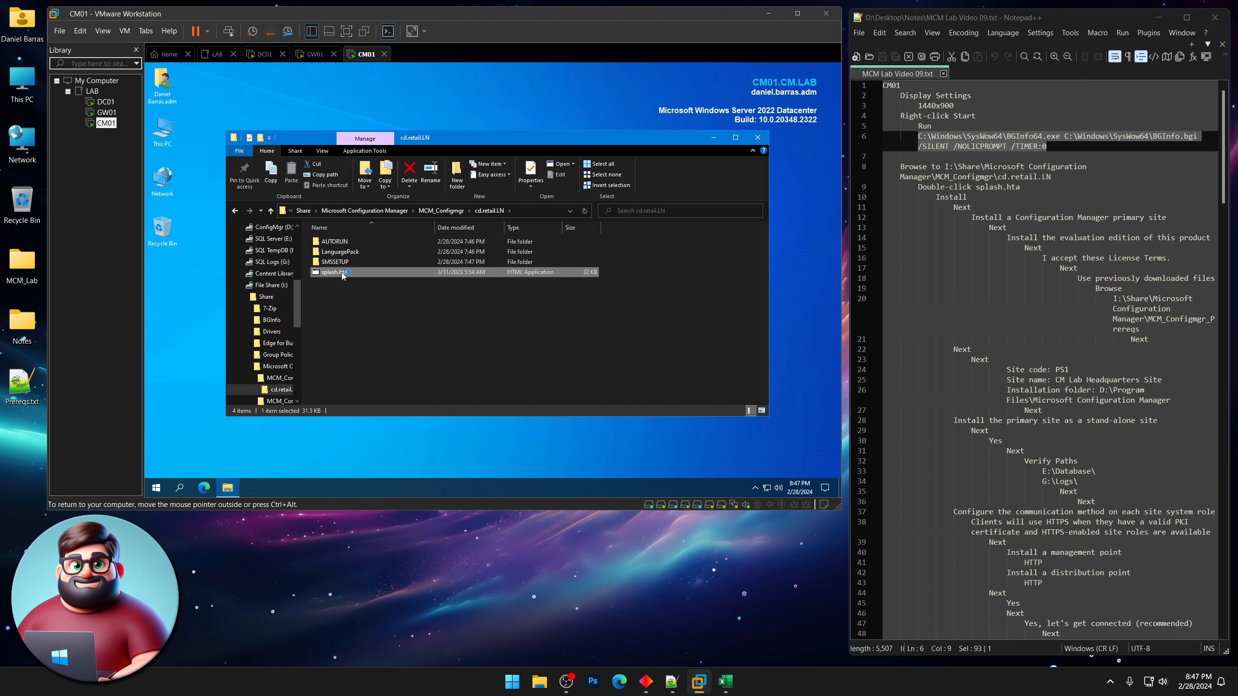
double_click(332, 272)
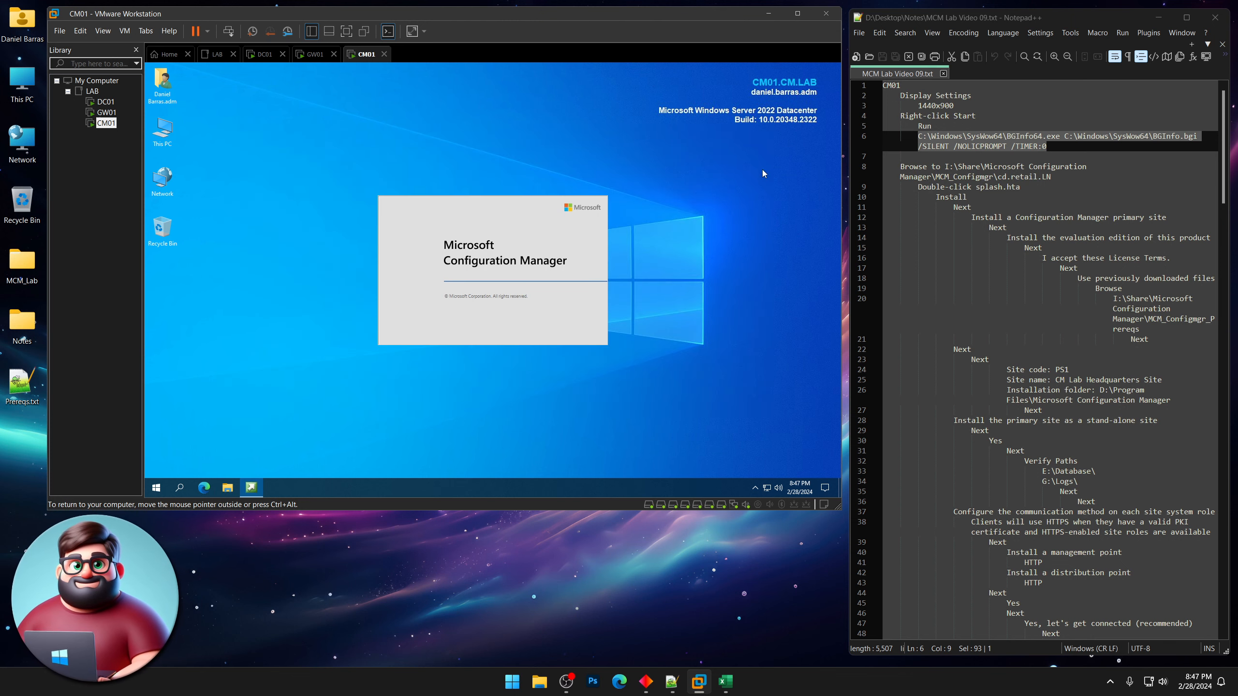
left_click(492, 268)
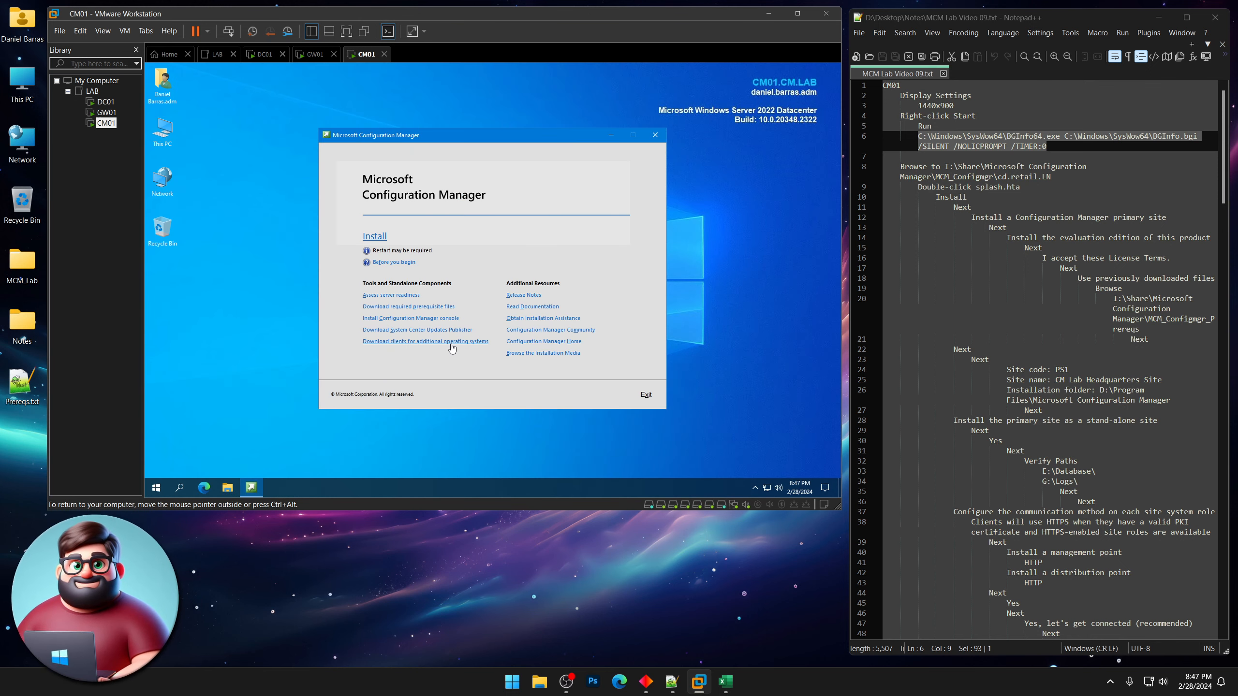
Start installing a Configuration Manager primary site with the evaluation edition.
left_click(374, 235)
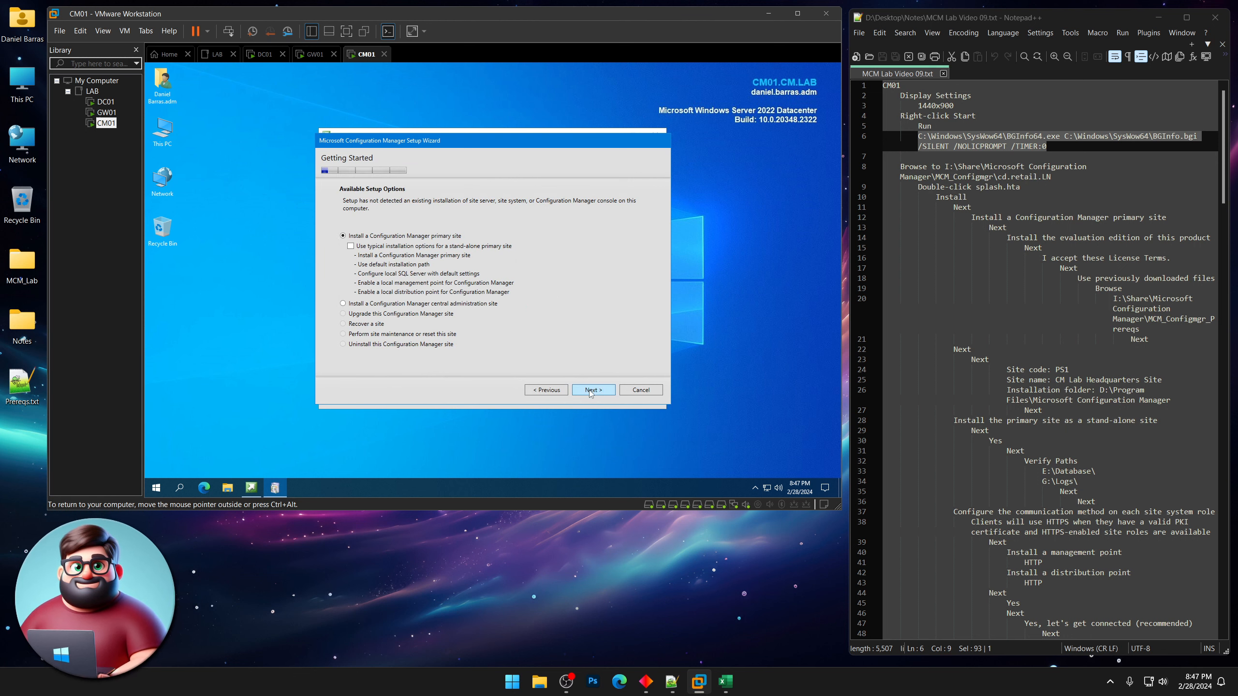
left_click(593, 389)
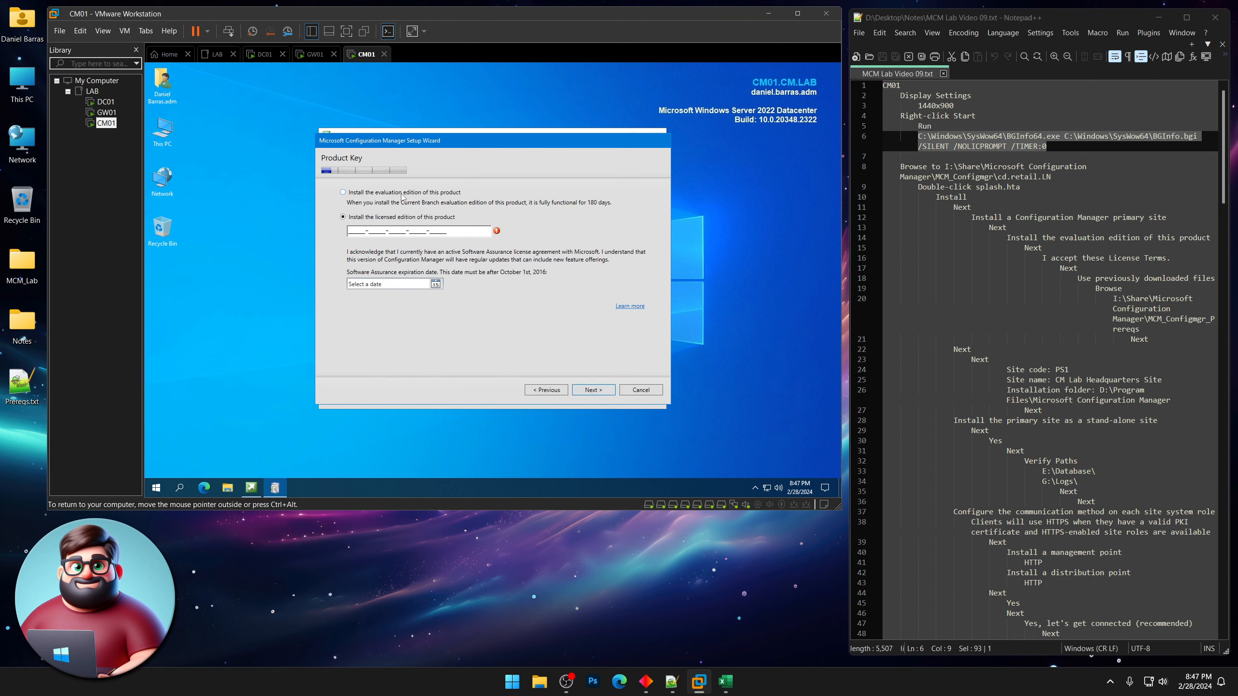
left_click(344, 192)
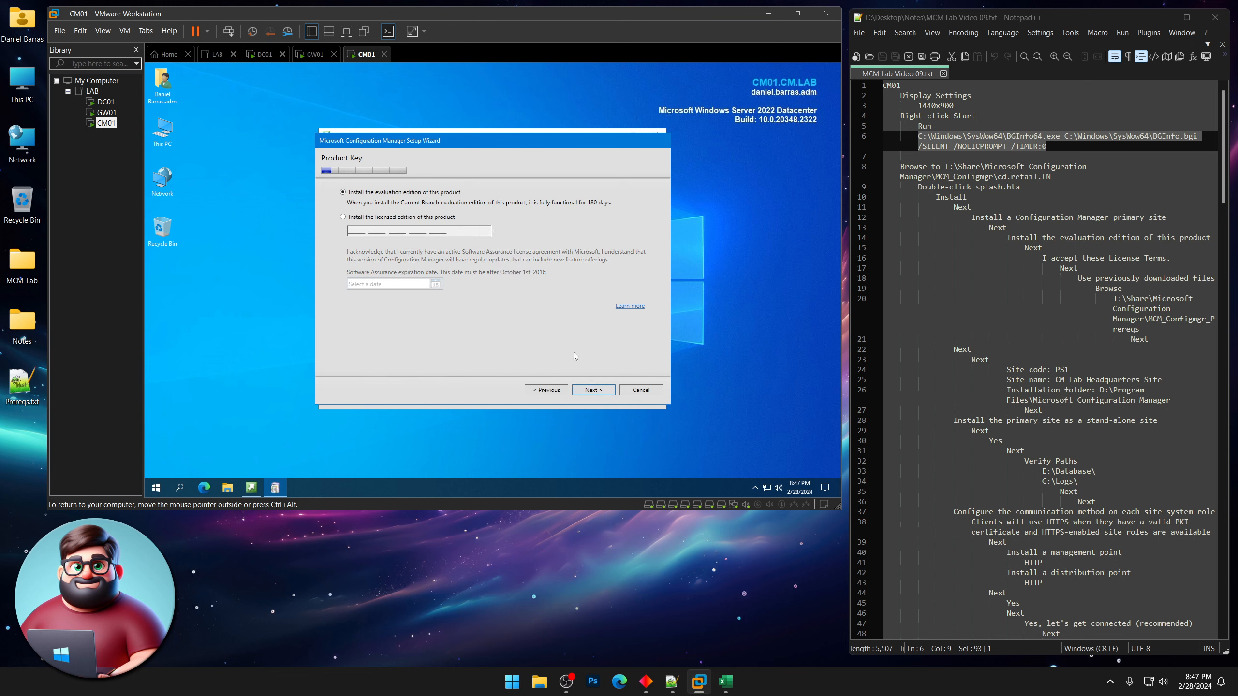
left_click(593, 389)
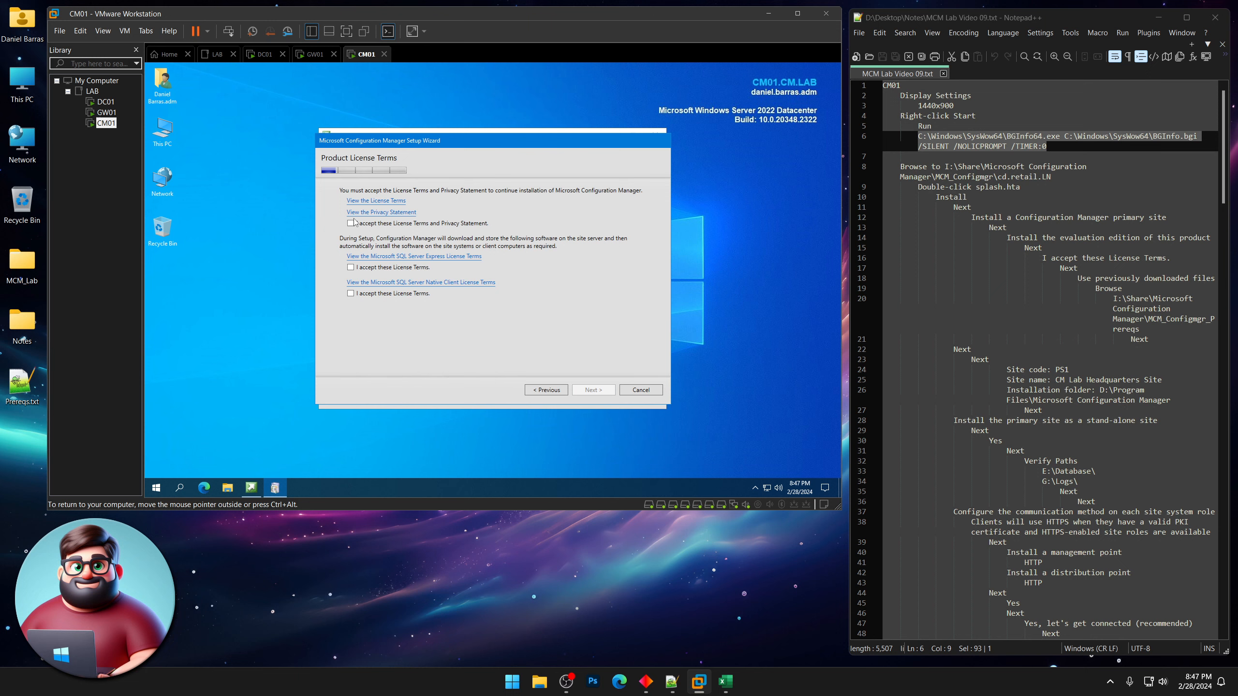
Accept all three license terms and continue to prerequisite downloads.
left_click(351, 294)
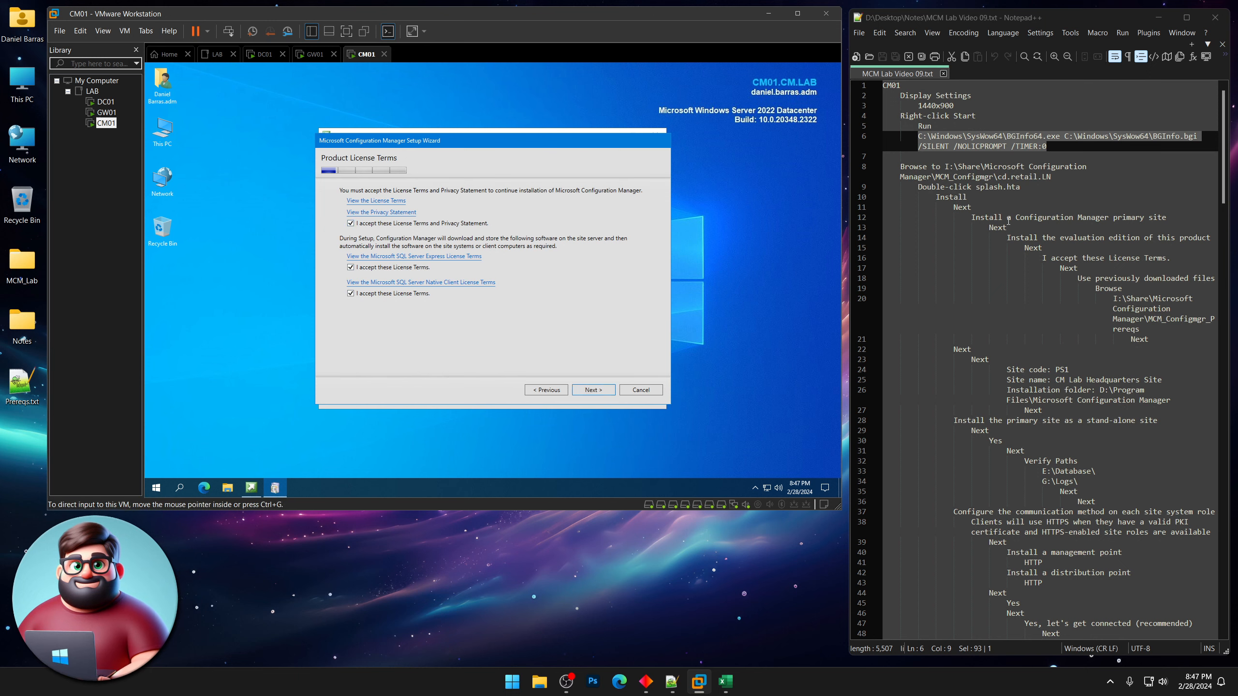
scroll("down", 3)
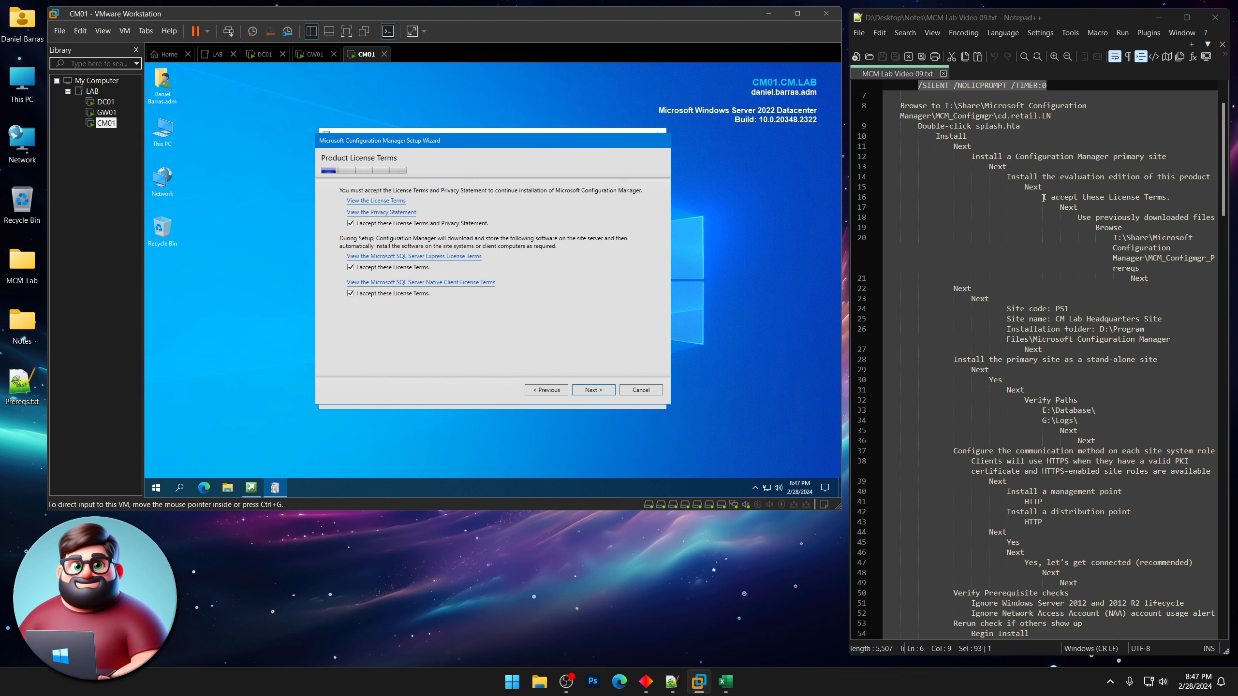
left_click(593, 389)
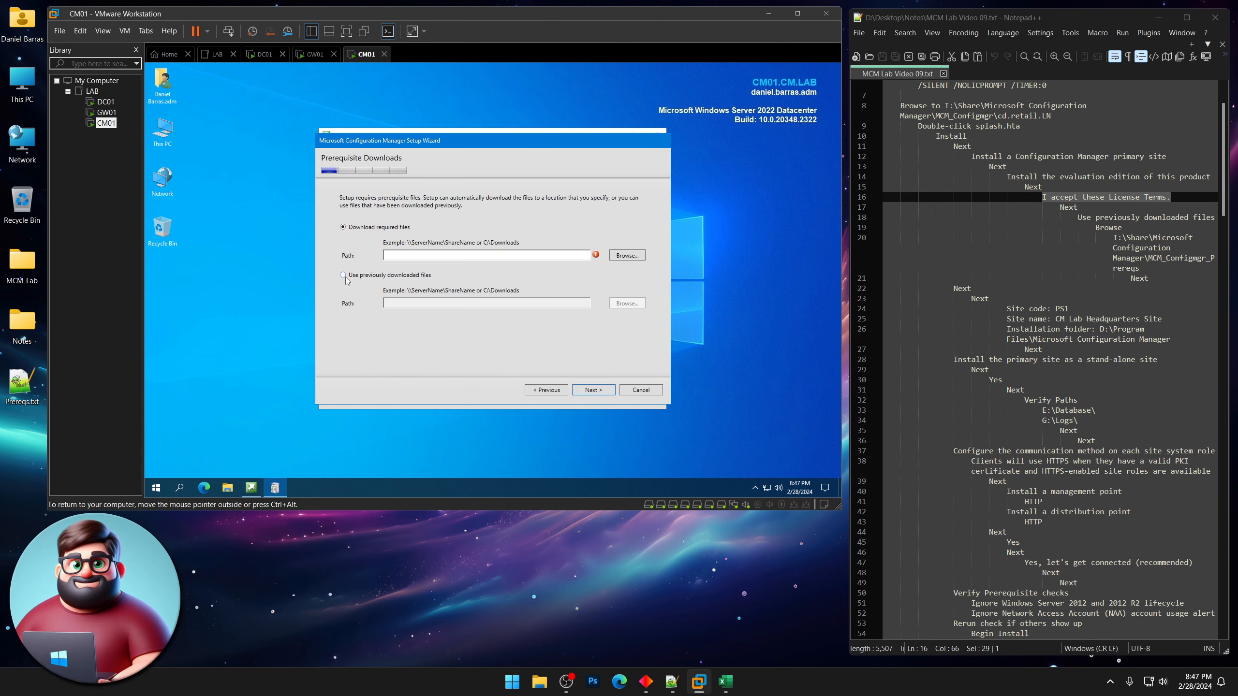
Use previously downloaded prerequisites from the Prereqs path and keep English as server language.
left_click(343, 275)
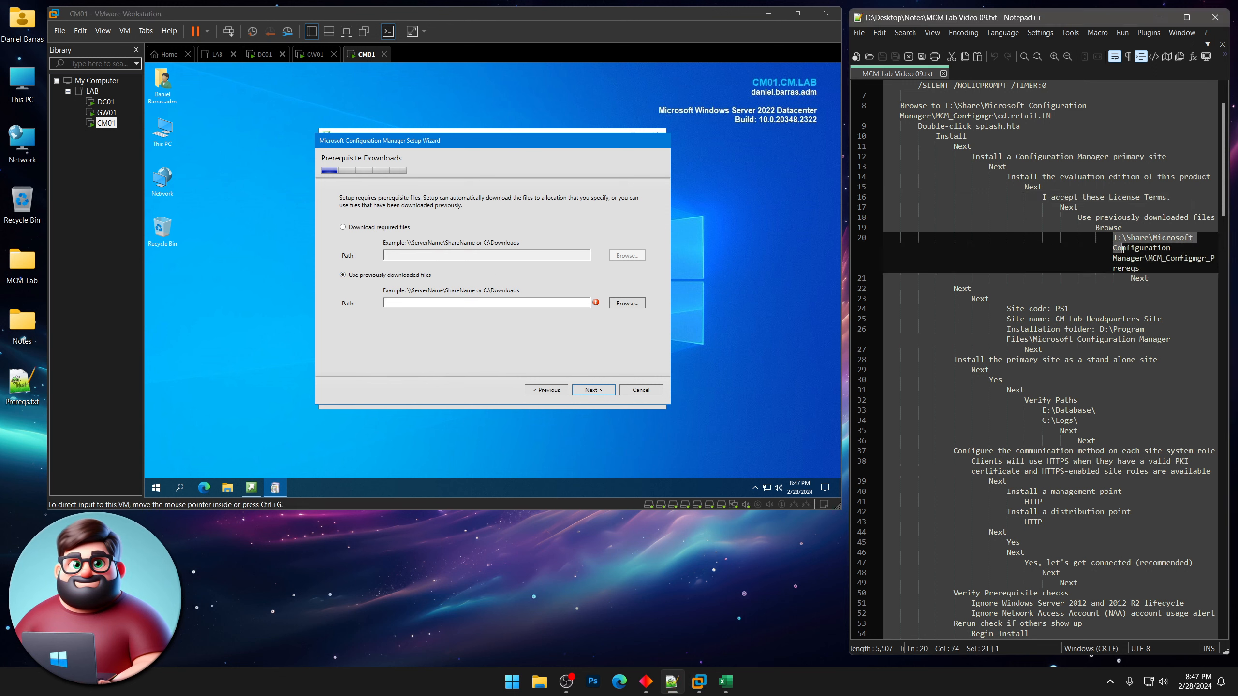
right_click(1137, 241)
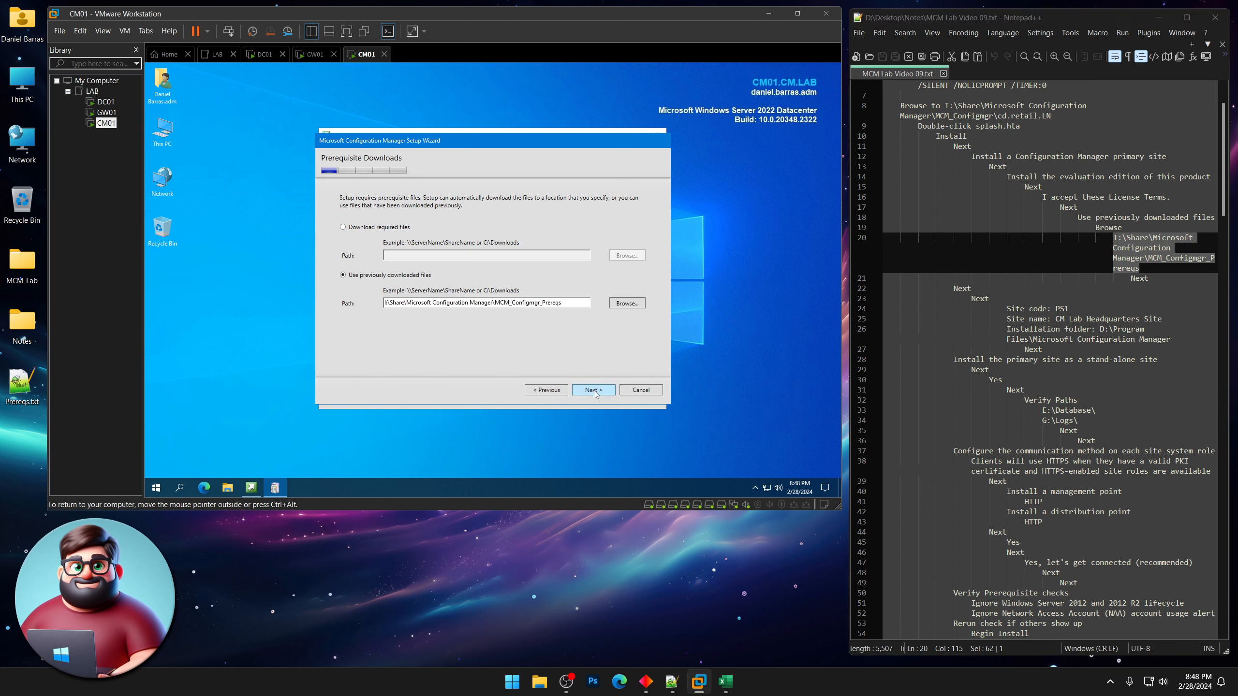
left_click(592, 390)
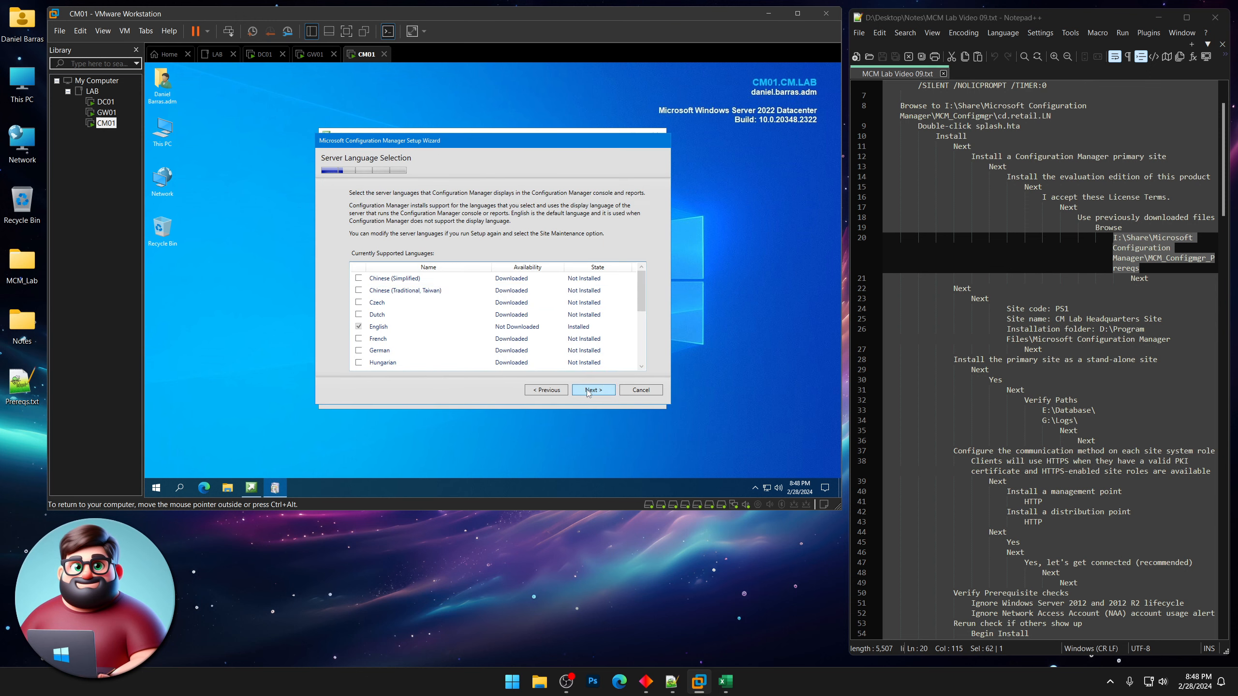
left_click(592, 389)
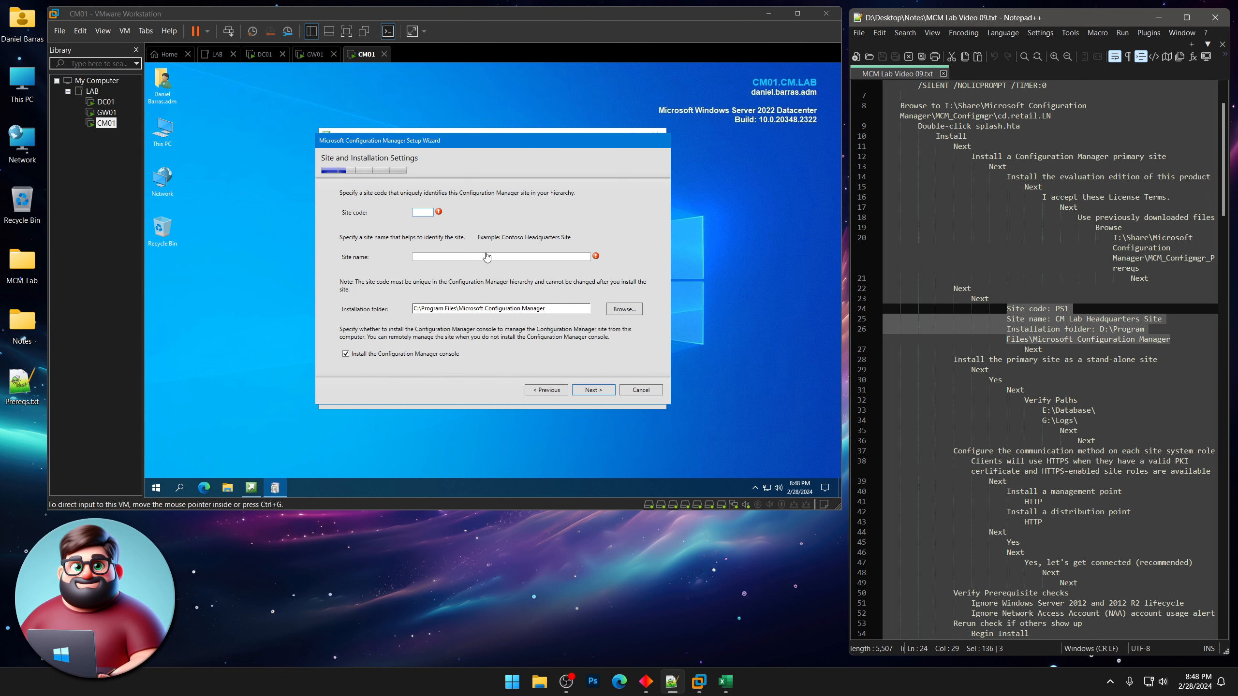
Enter site code PS1, name CM Lab Headquarters Site, folder D:\Program Files\Microsoft Configuration Manager.
type("PS1")
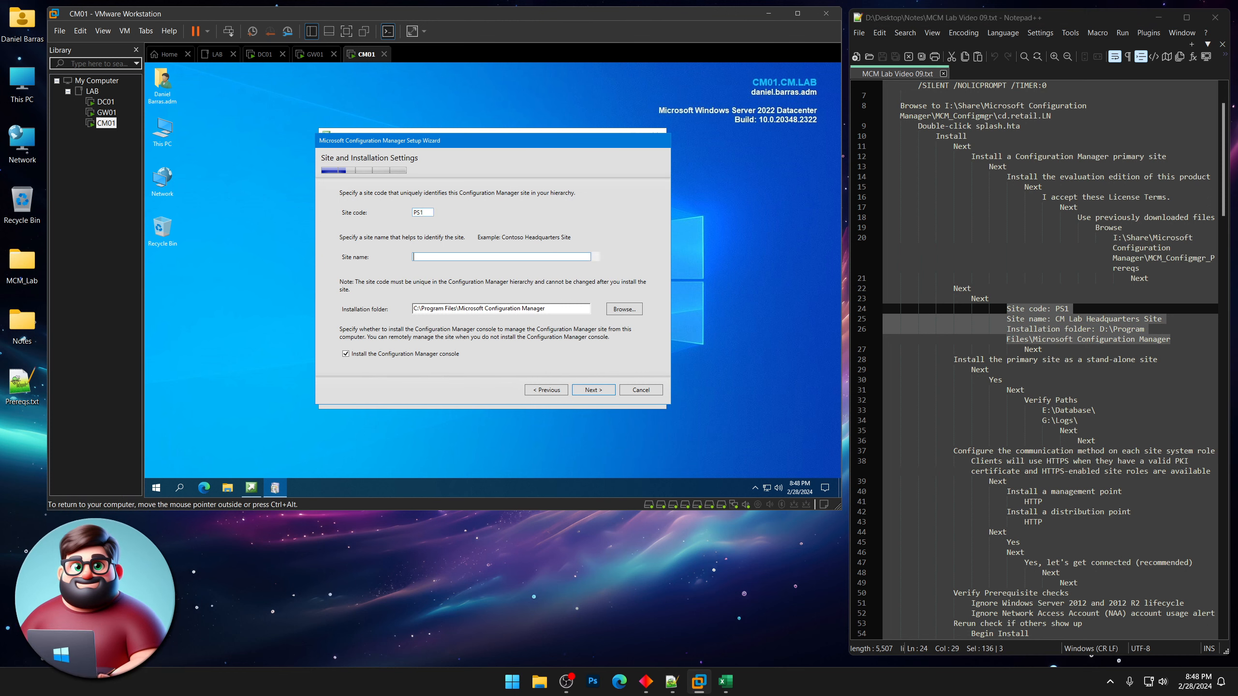
type("CM Lab")
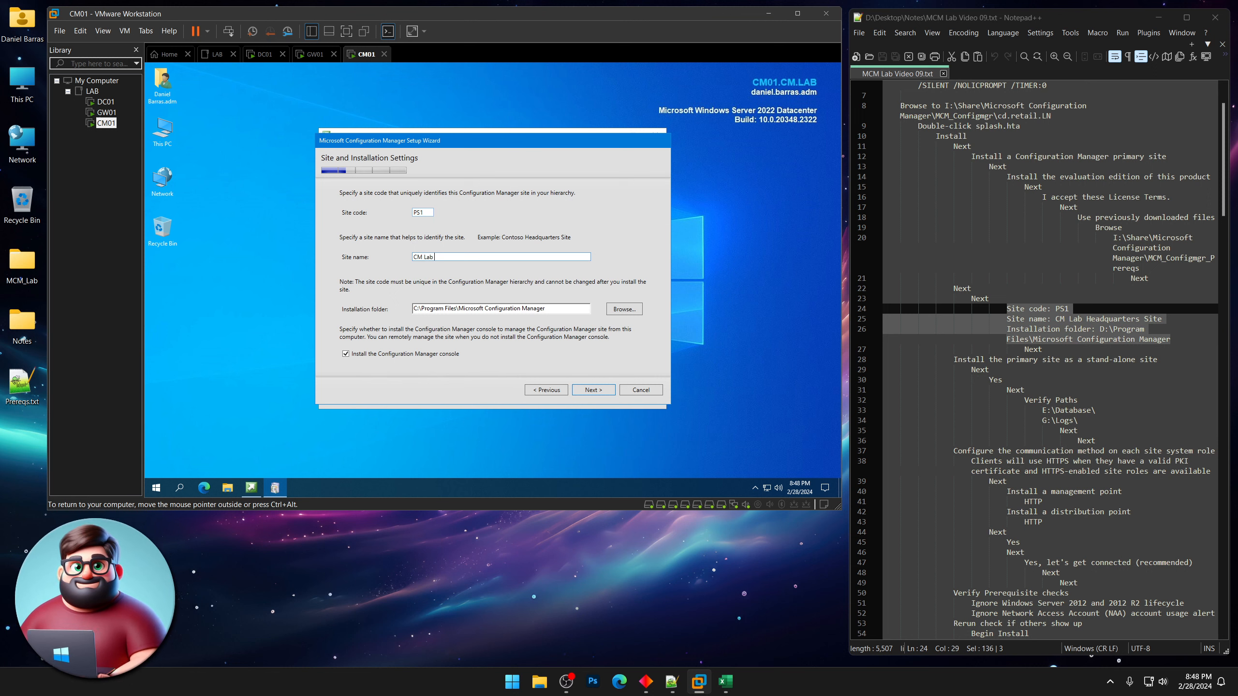
type("Headquarters Site")
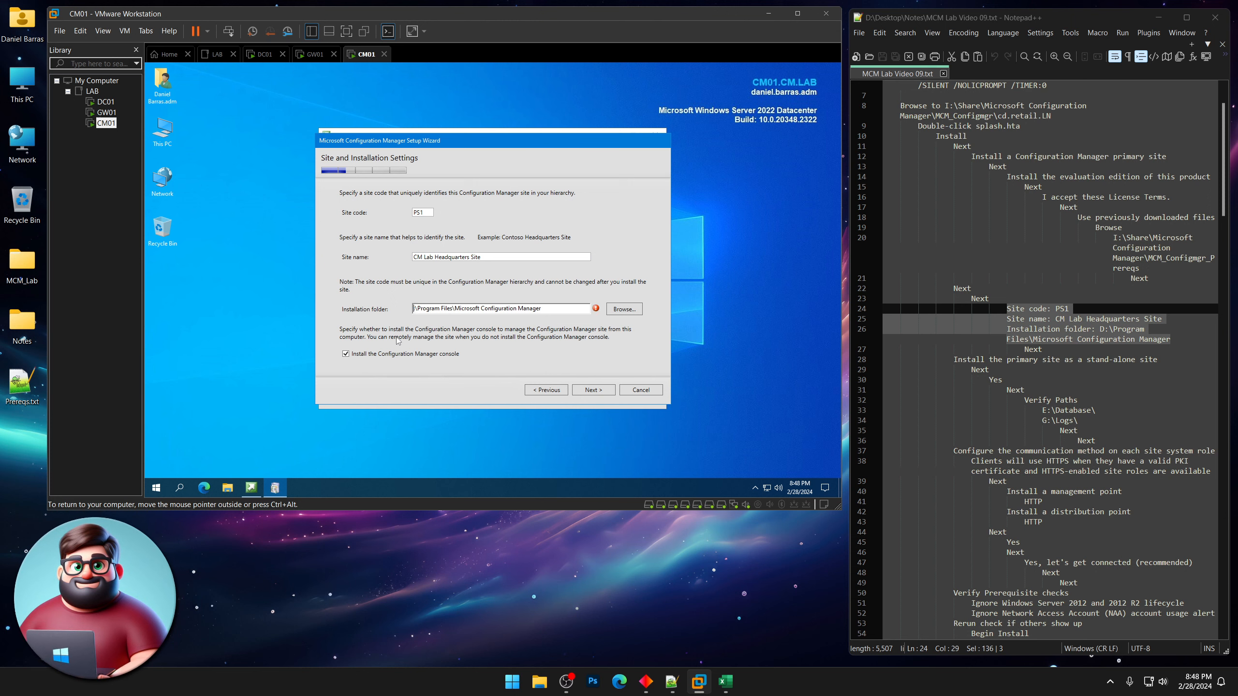
type("D:\\Program Files\\Microsoft Configuration Manager")
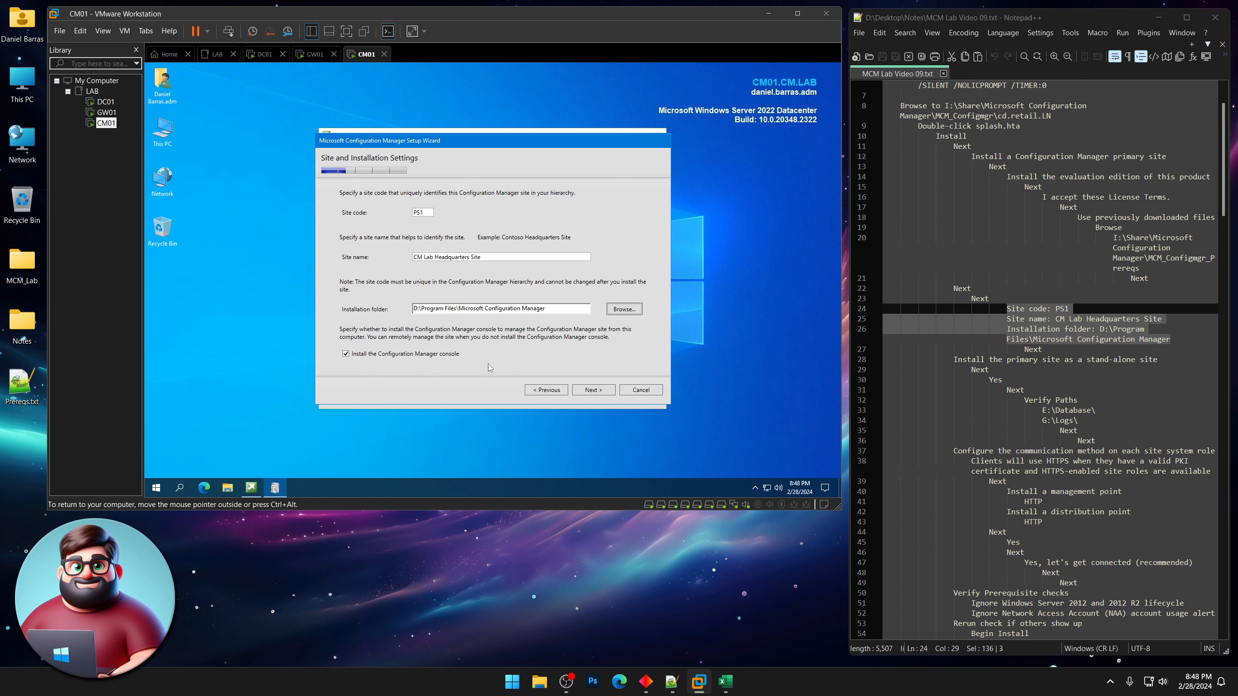
left_click(593, 389)
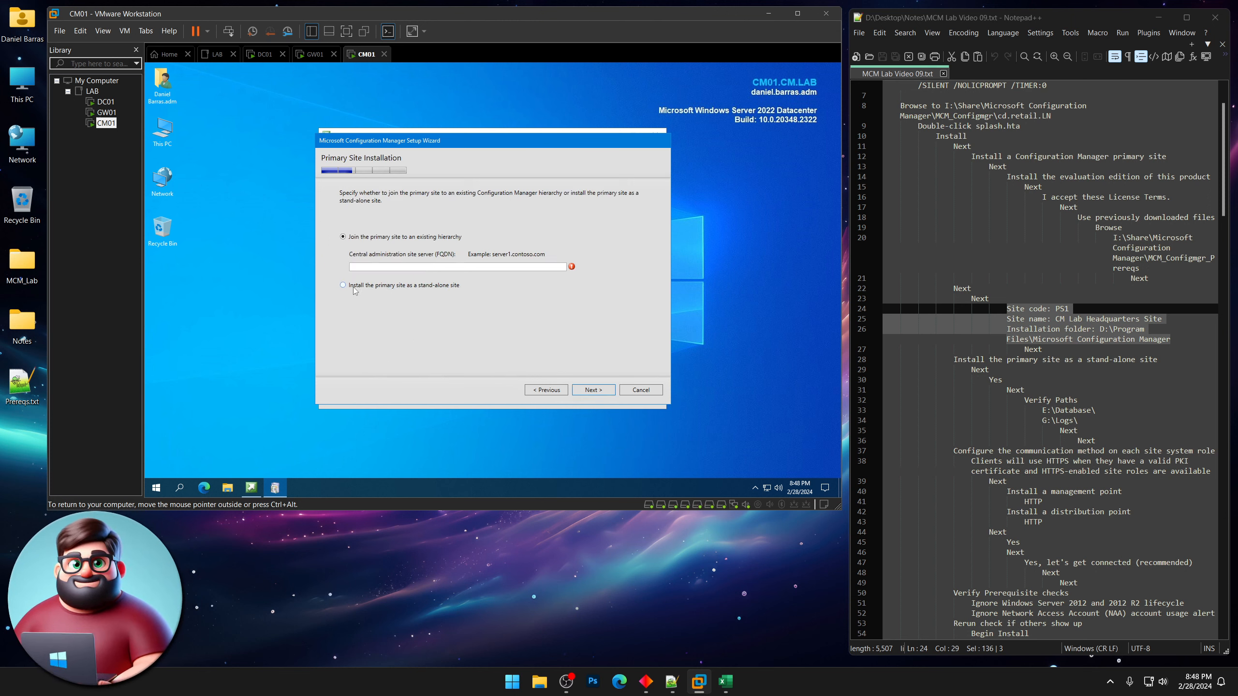
Choose a stand-alone primary site and accept the database, SQL file and SMS Provider defaults.
left_click(342, 285)
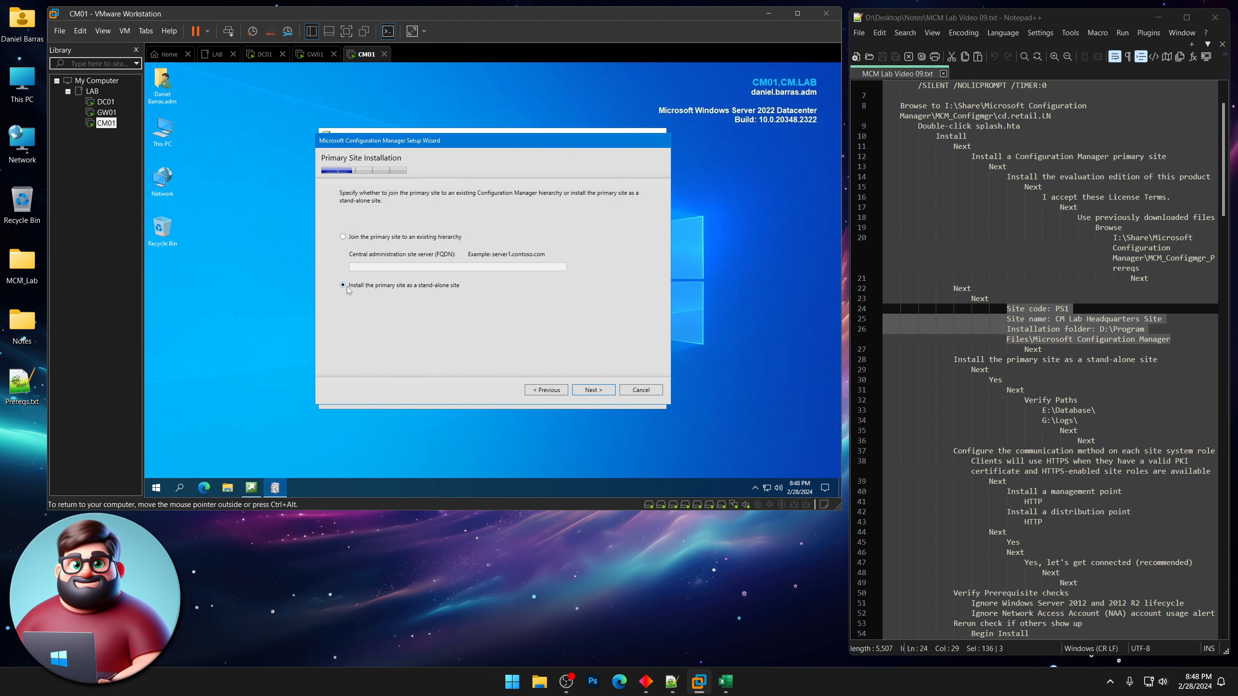
left_click(593, 389)
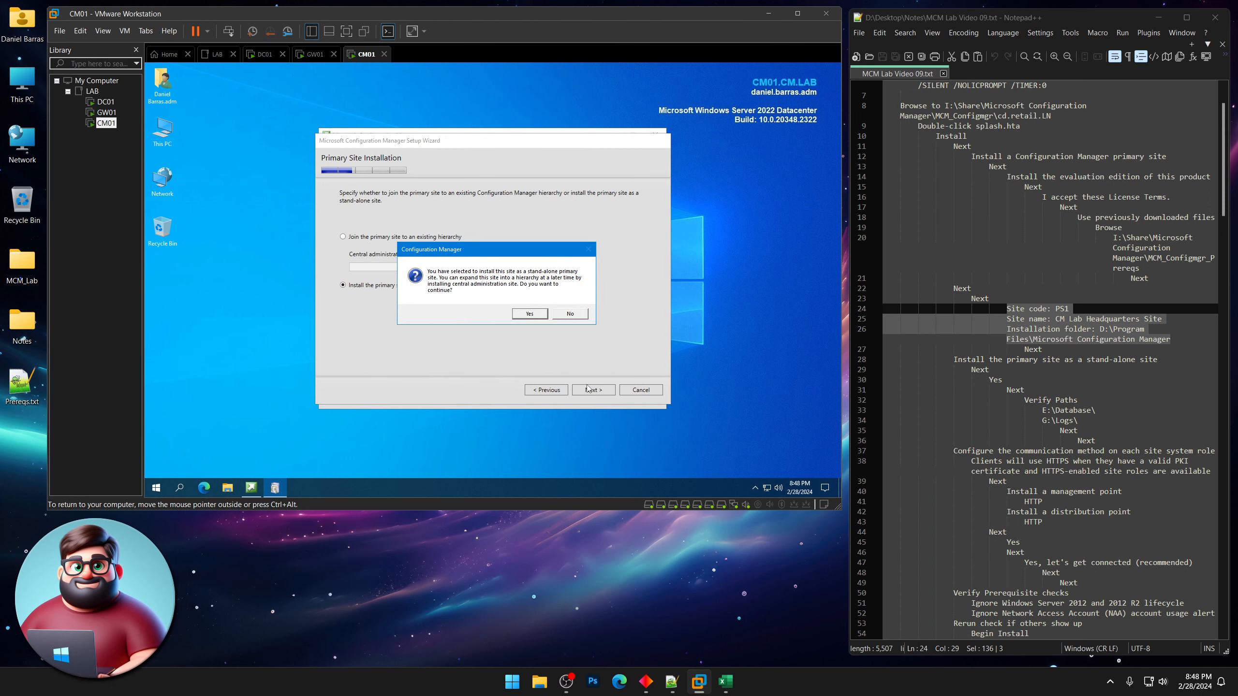
left_click(528, 313)
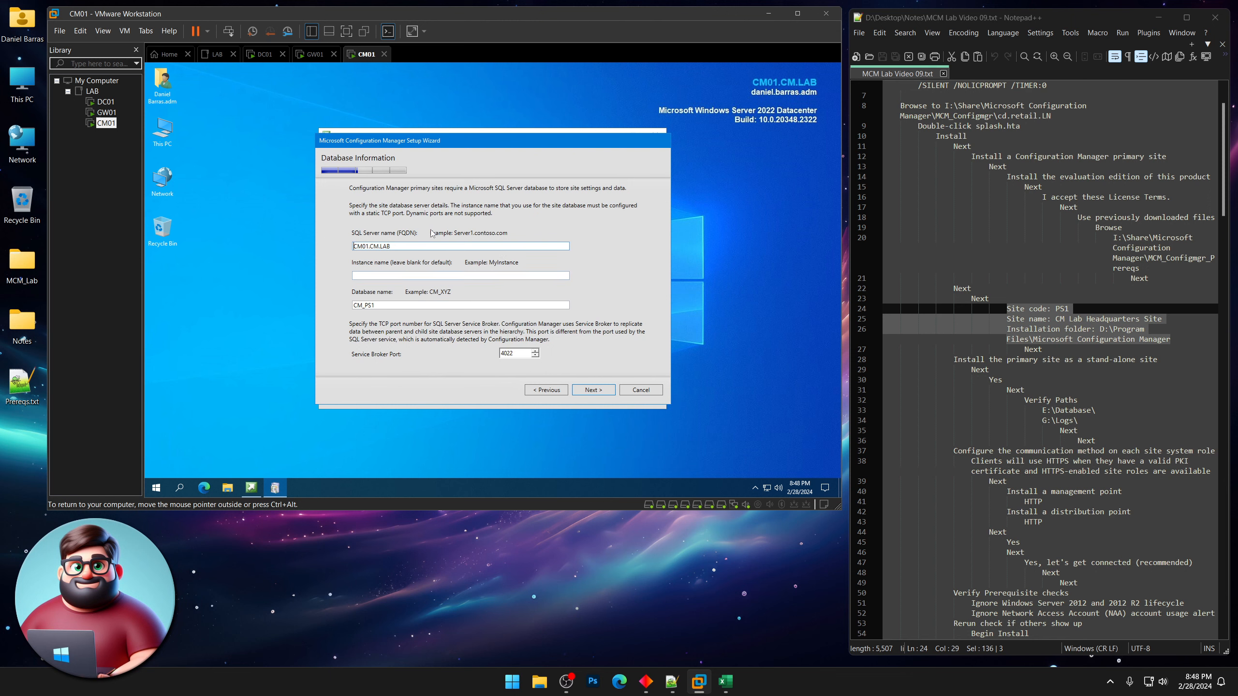
left_click(593, 389)
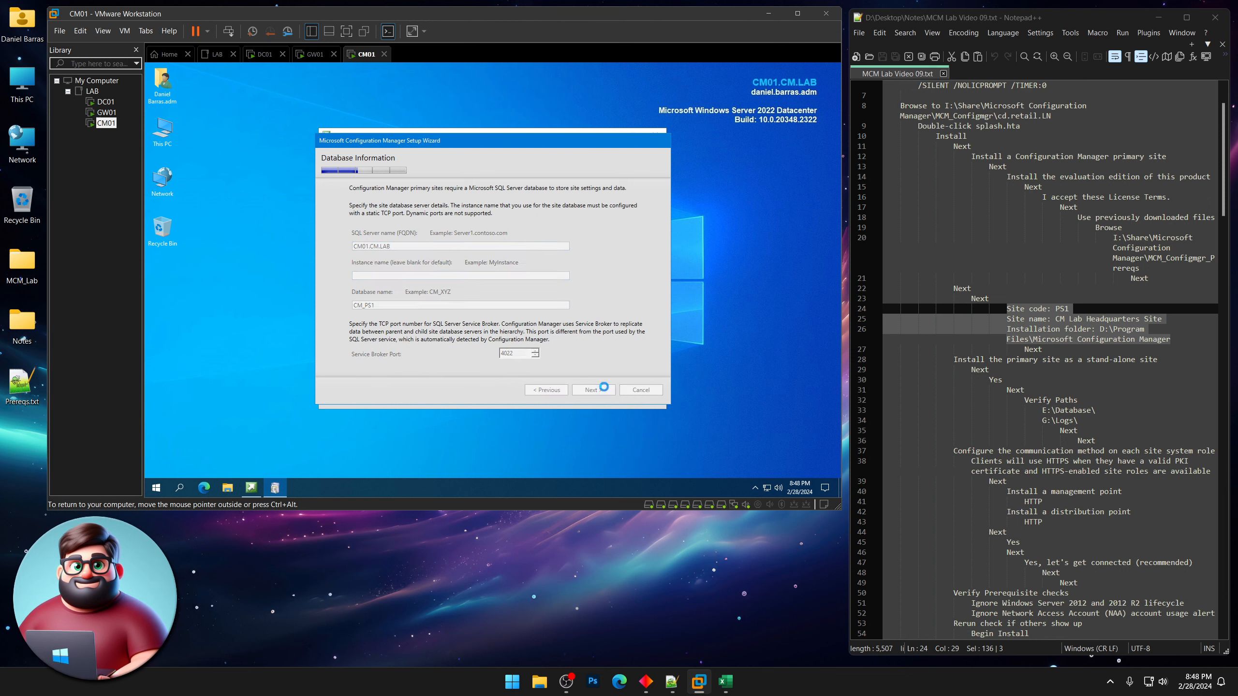
left_click(591, 389)
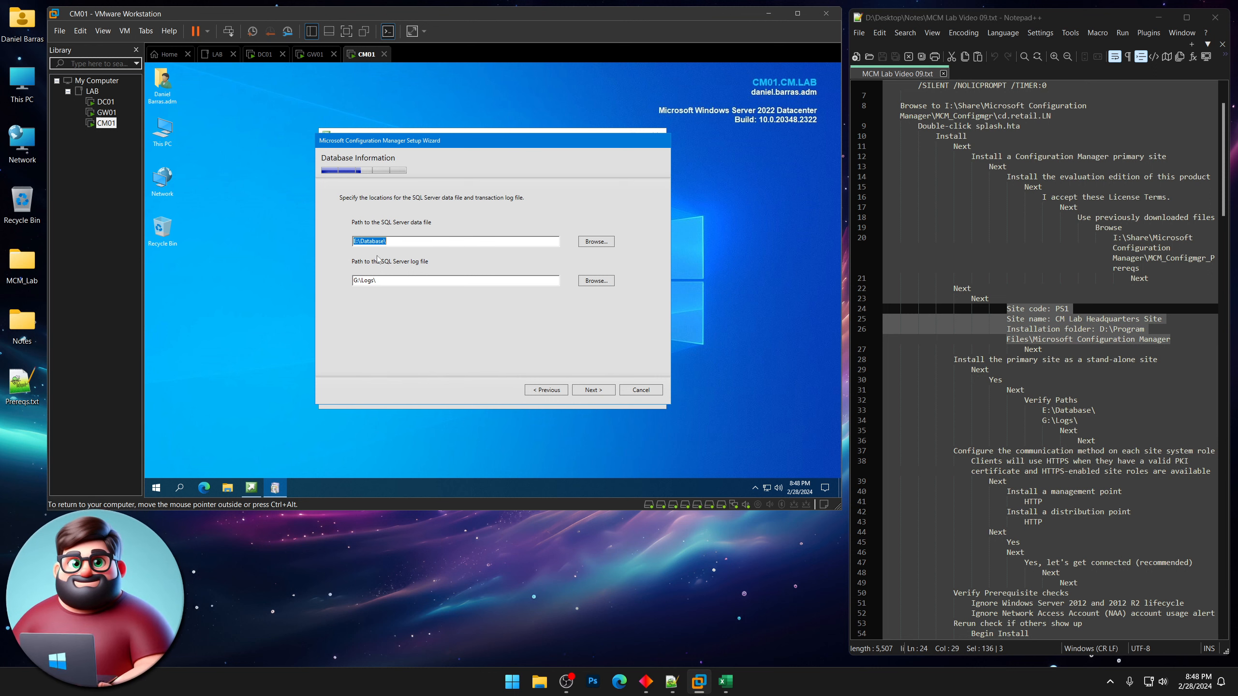
mouse_move(357, 292)
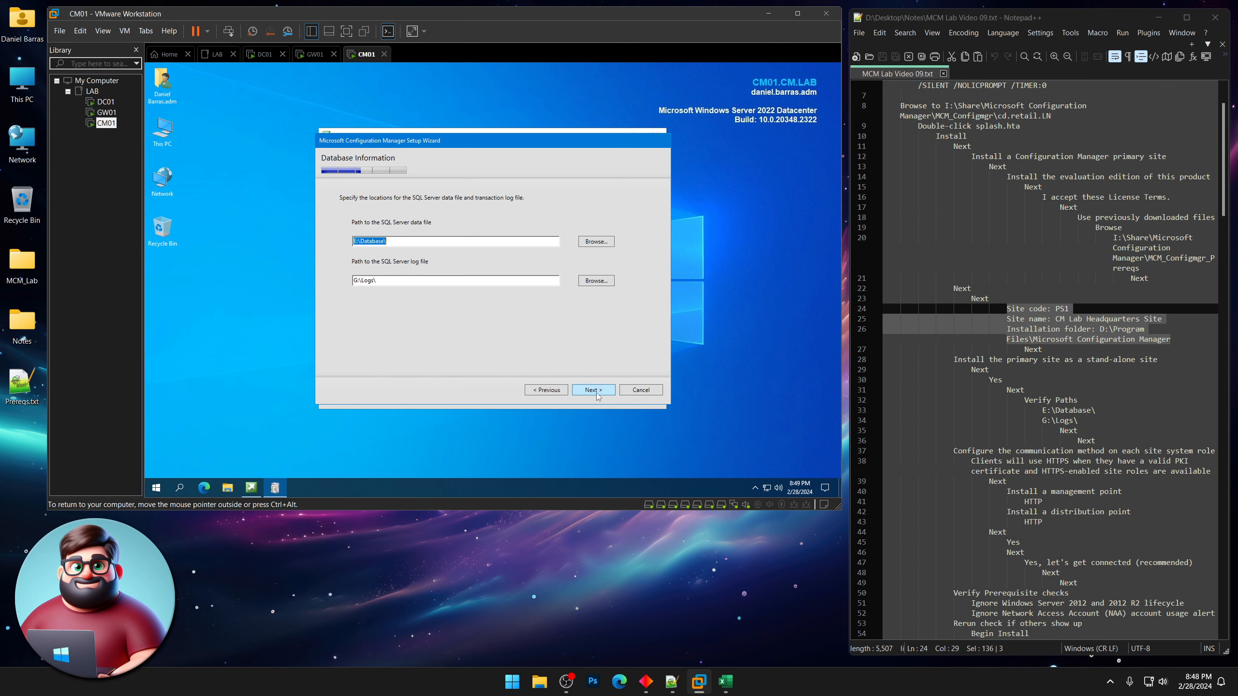
left_click(593, 389)
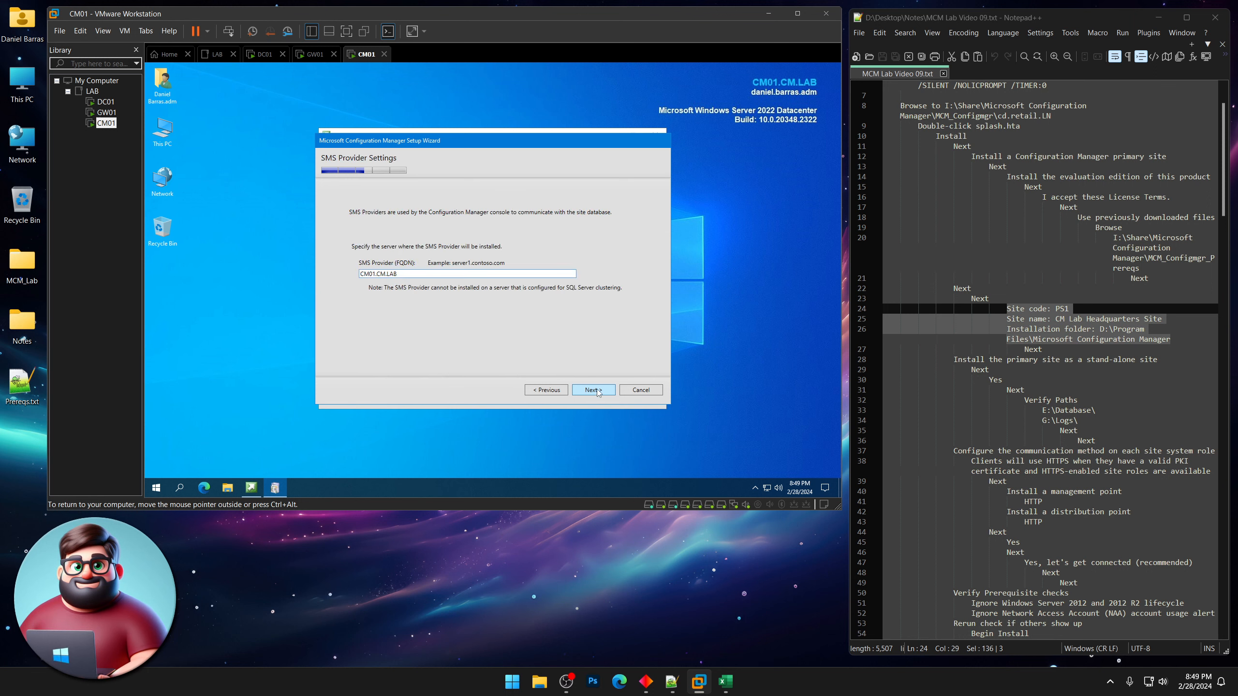
left_click(593, 389)
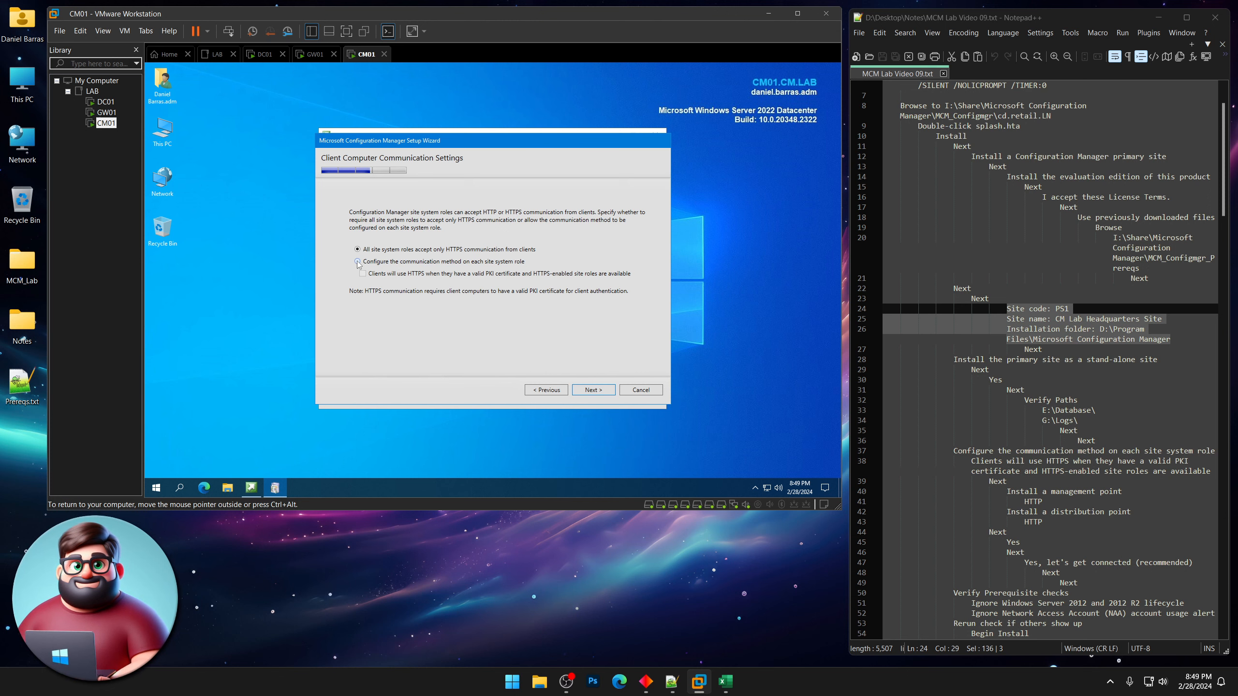
Configure per-role client communication with HTTPS allowed for PKI clients.
left_click(357, 261)
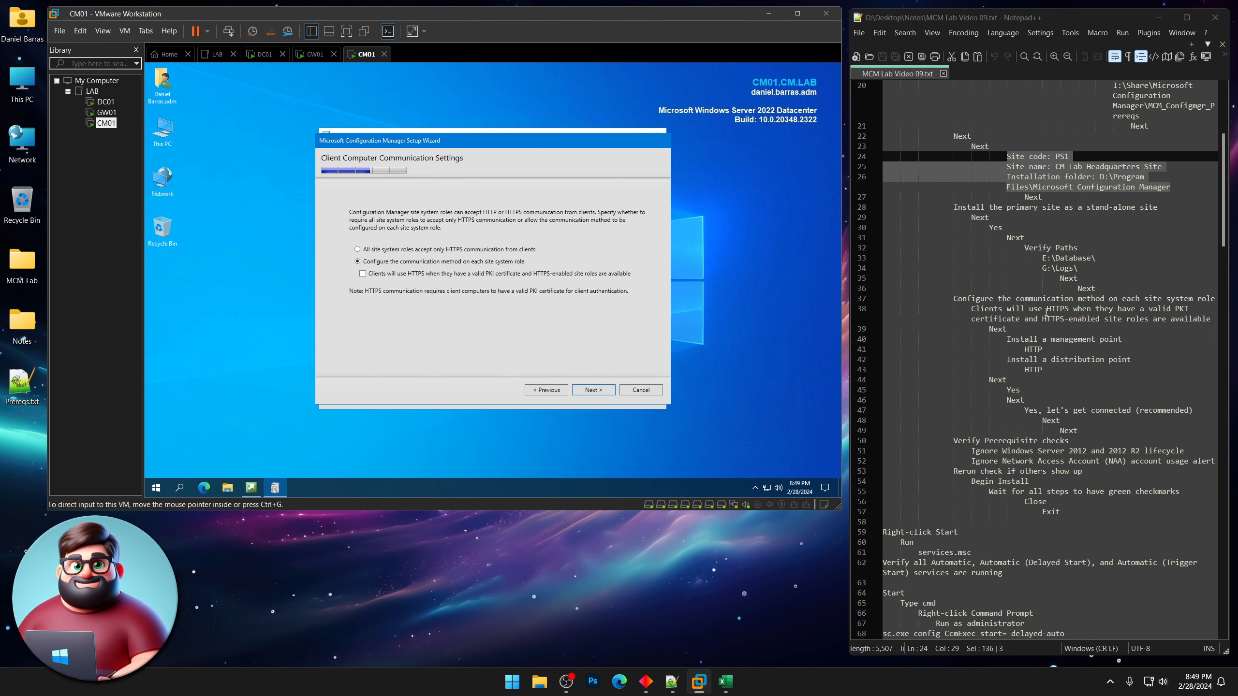
left_click(362, 273)
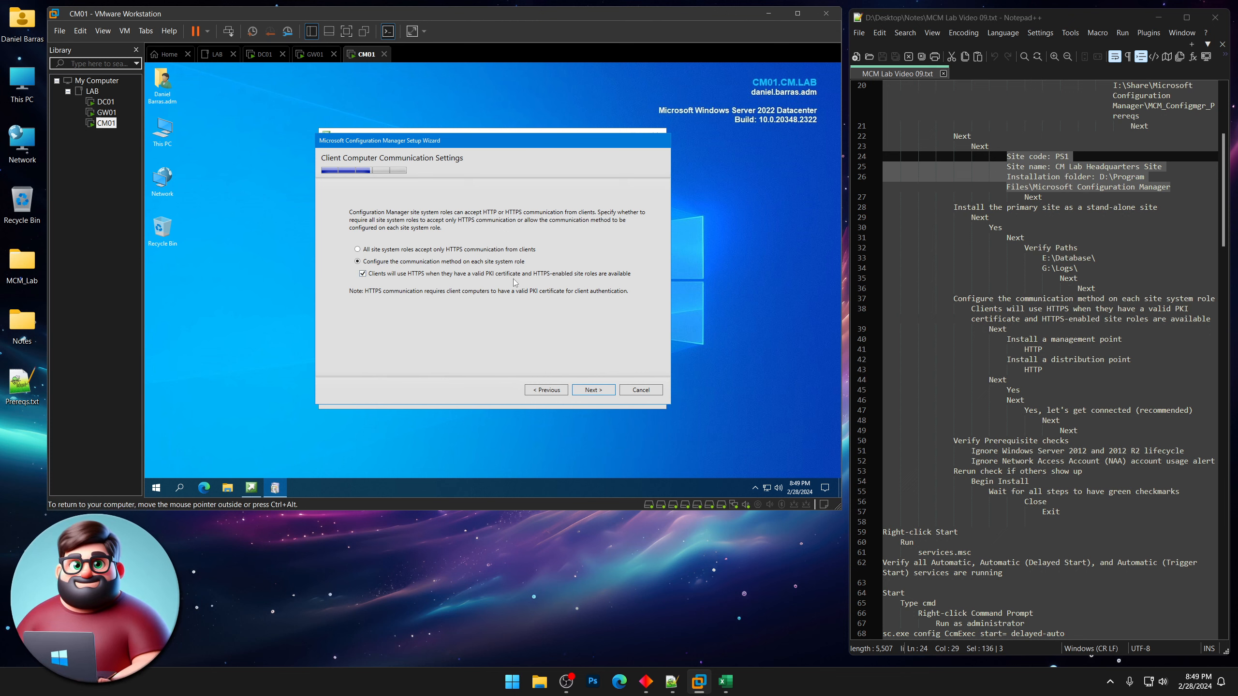
mouse_move(522, 282)
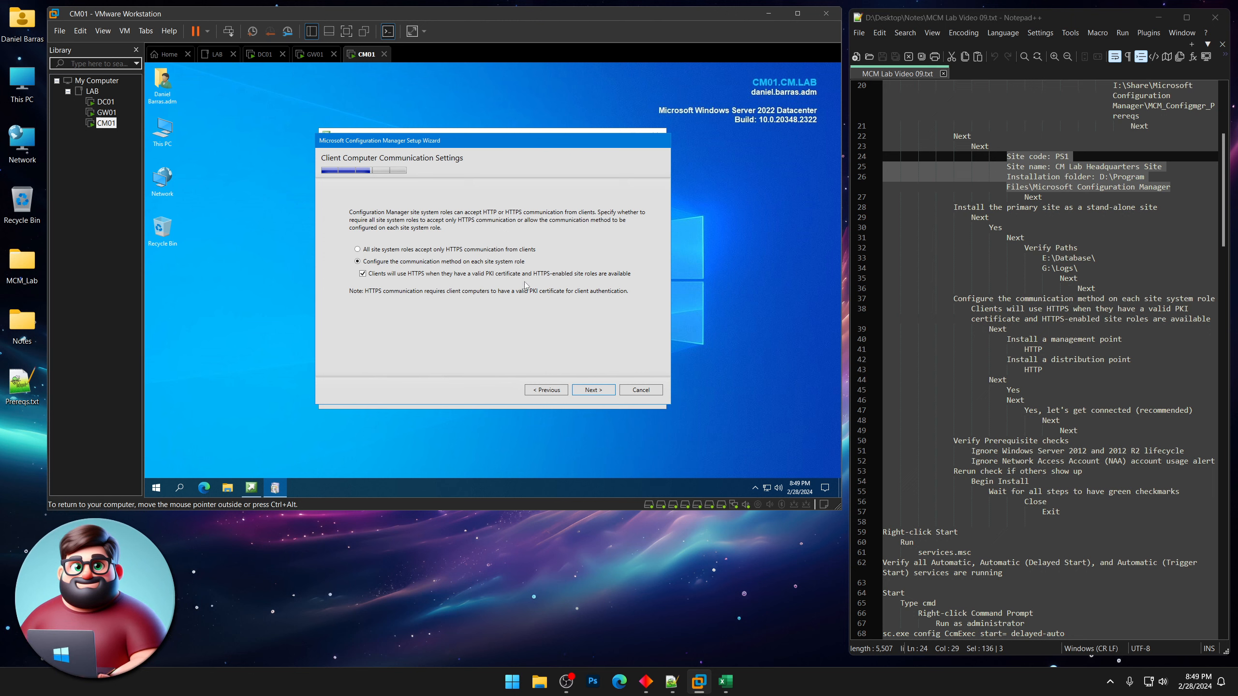
left_click(592, 389)
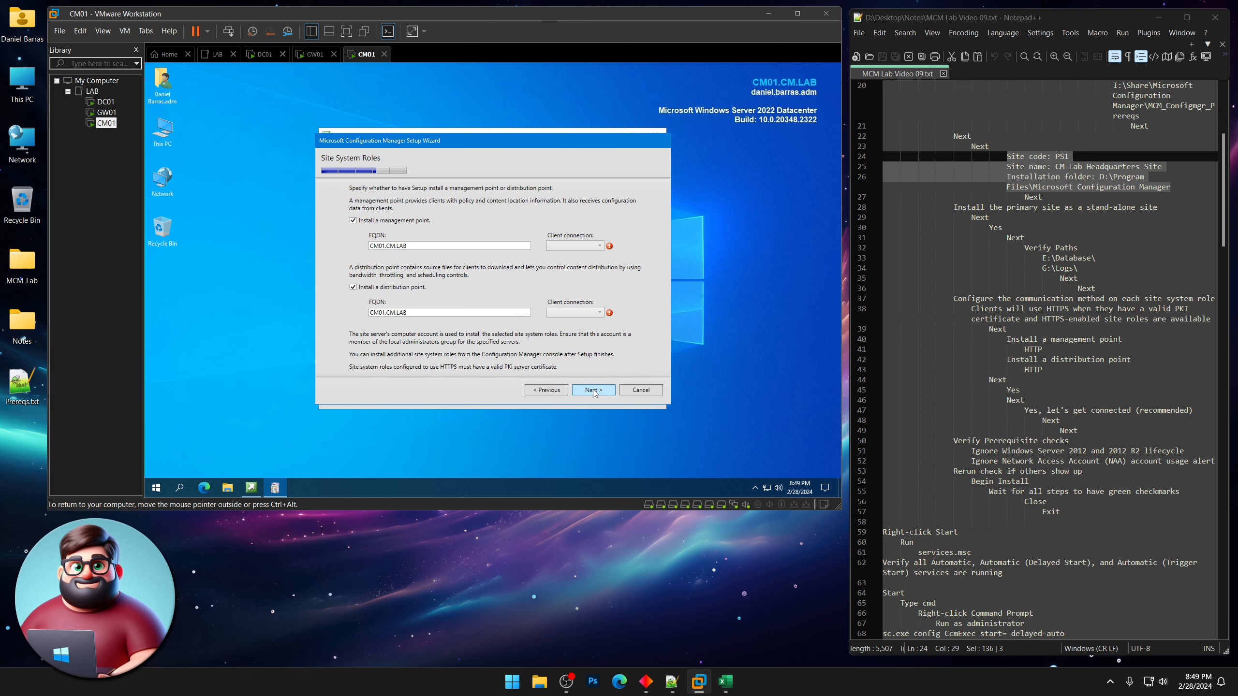
Set management point and distribution point client connections to HTTP.
left_click(599, 245)
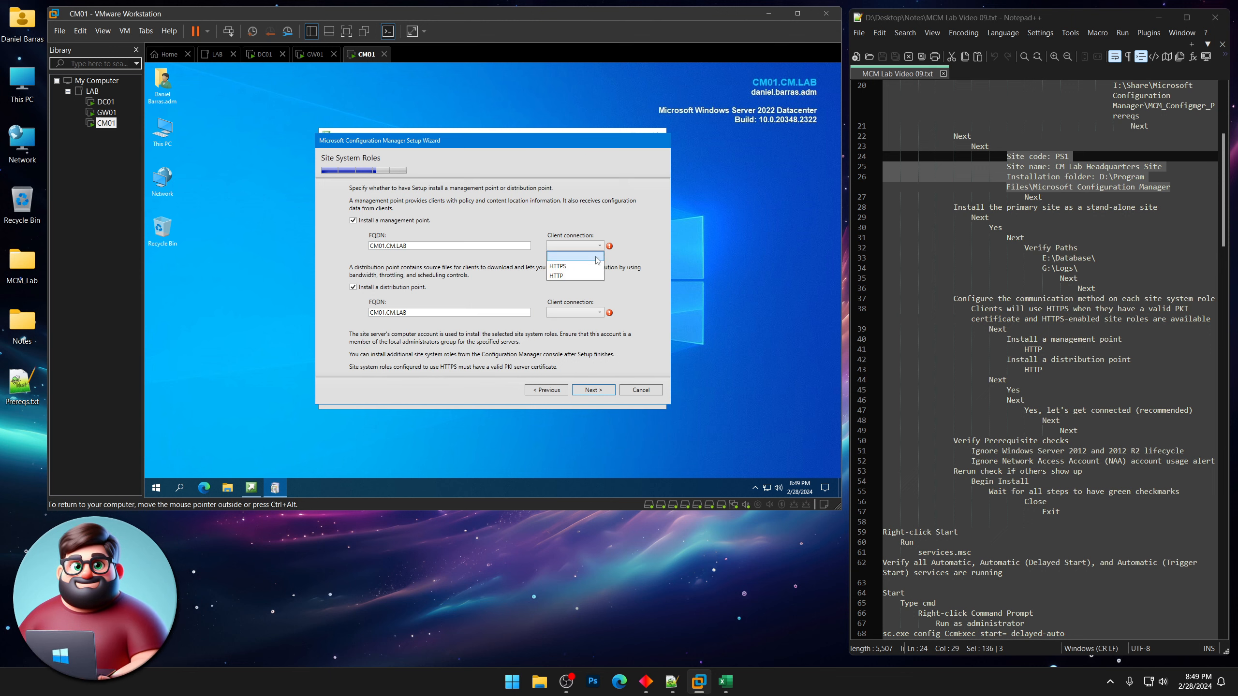
left_click(555, 276)
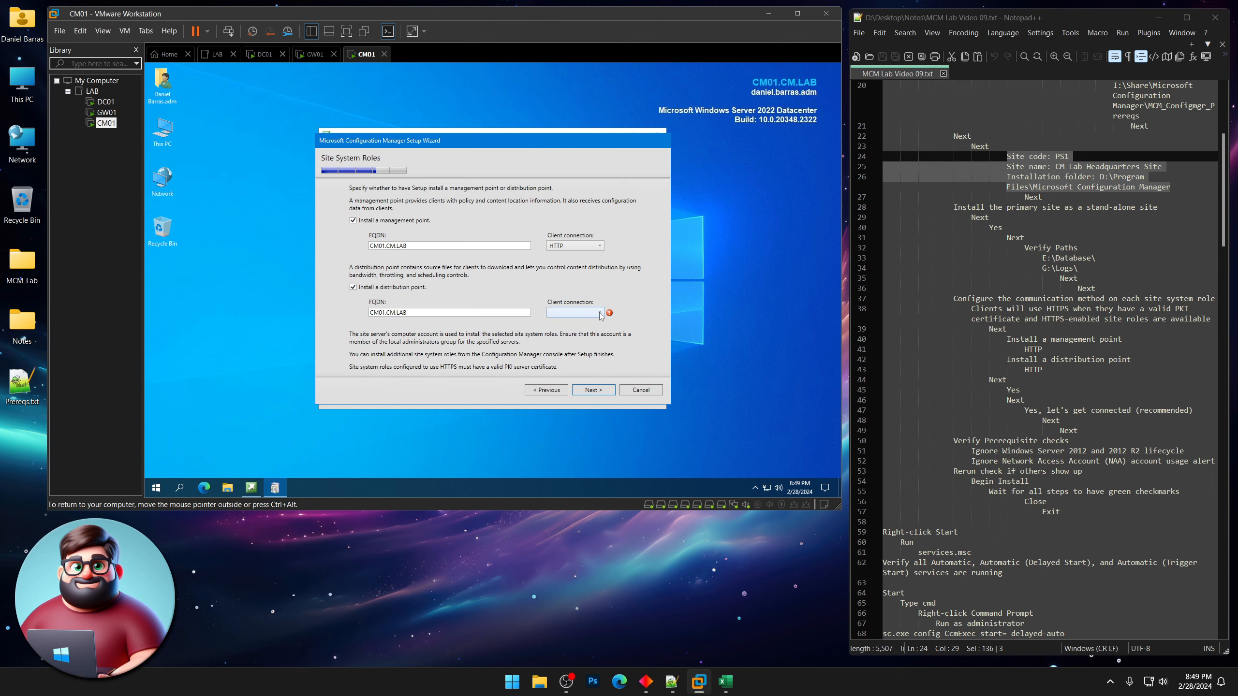
left_click(575, 311)
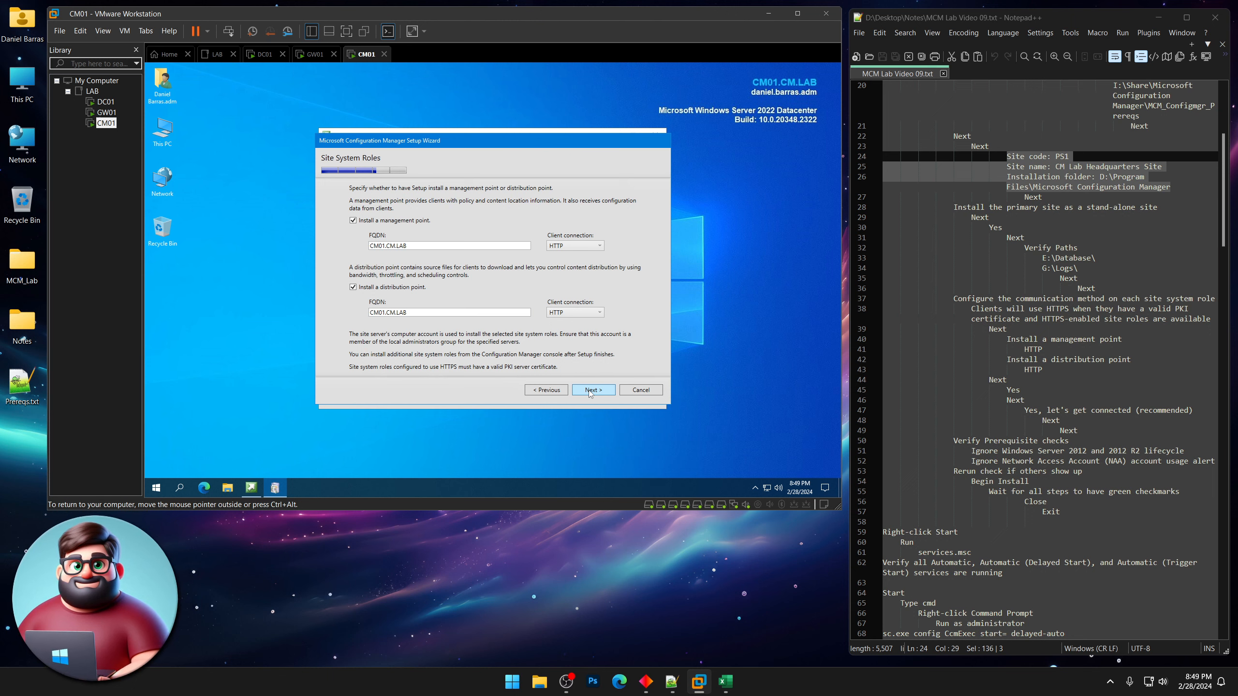
Accept diagnostic data, service connection point and summary defaults to start prerequisite check.
left_click(592, 389)
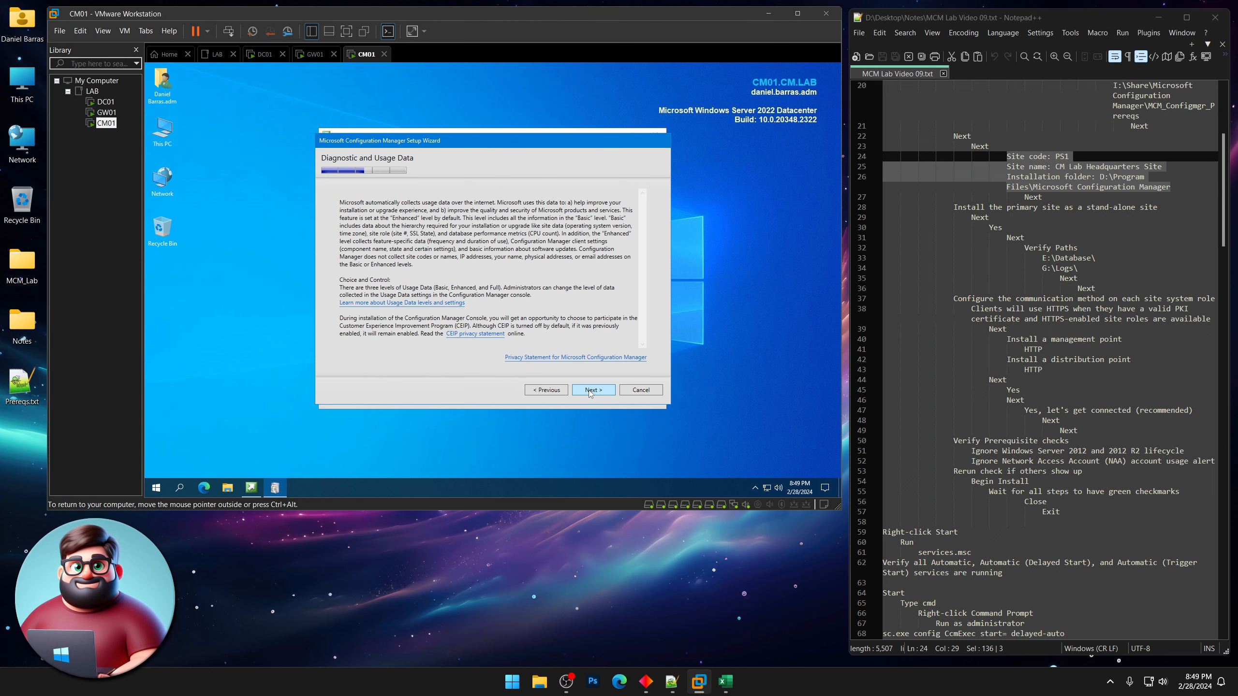
left_click(592, 389)
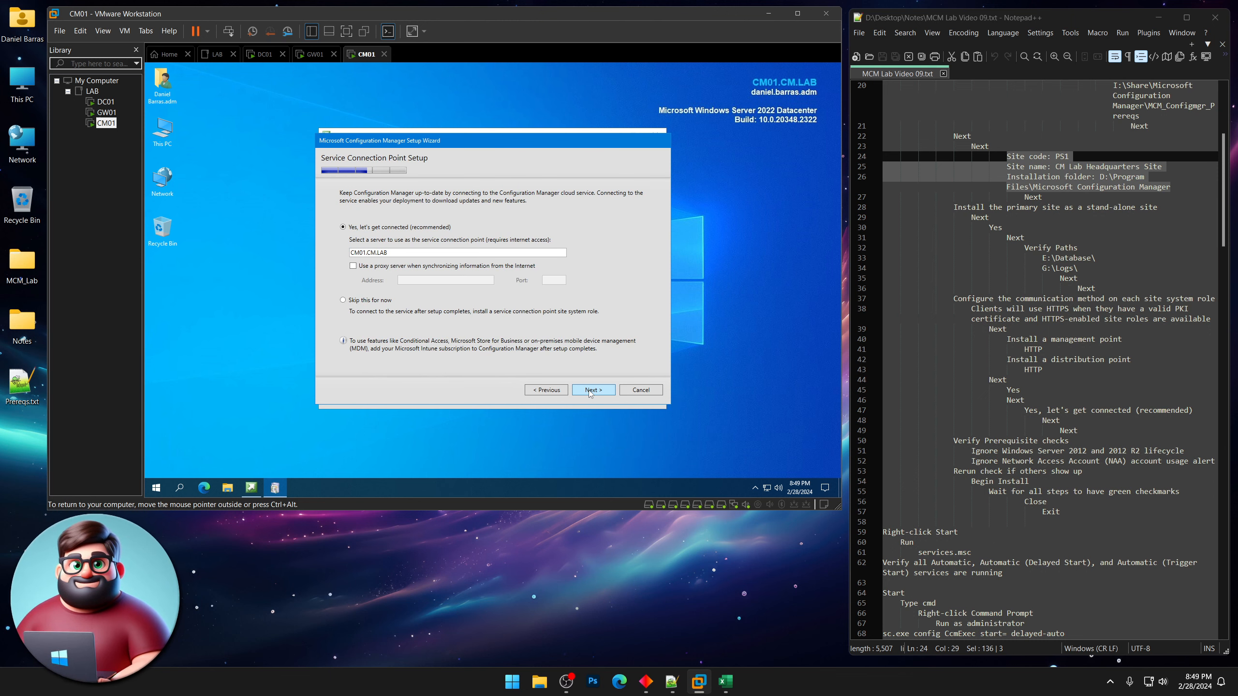
left_click(593, 389)
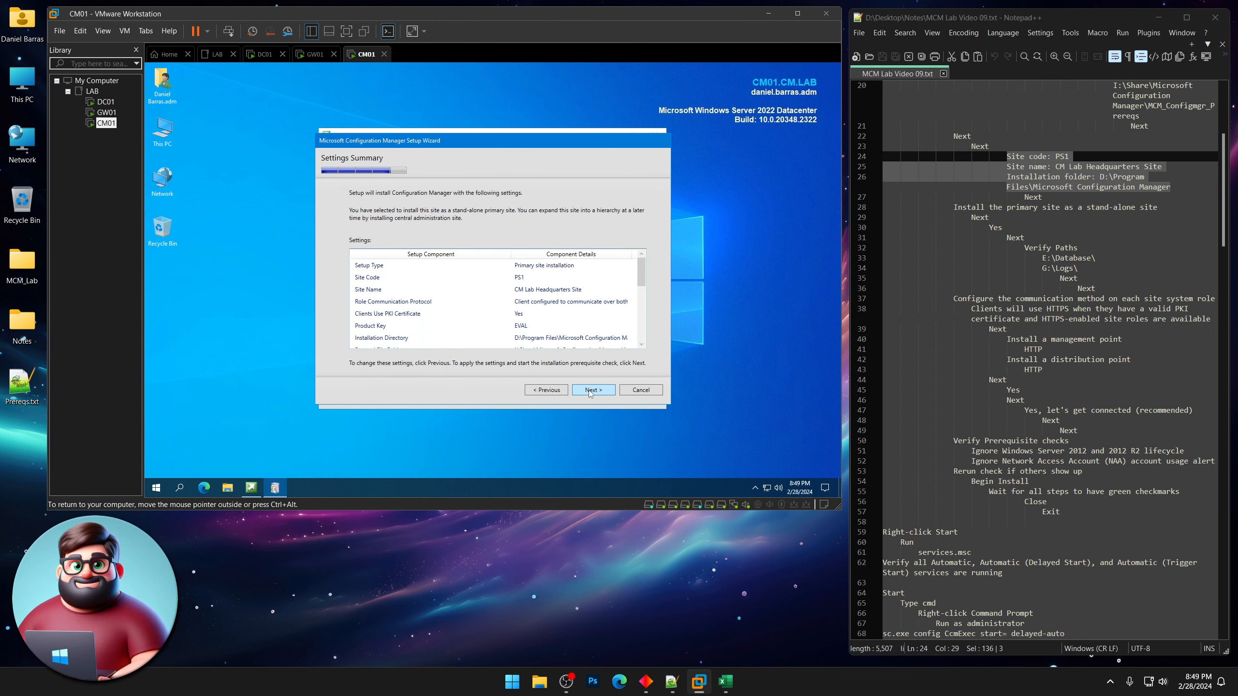
left_click(593, 389)
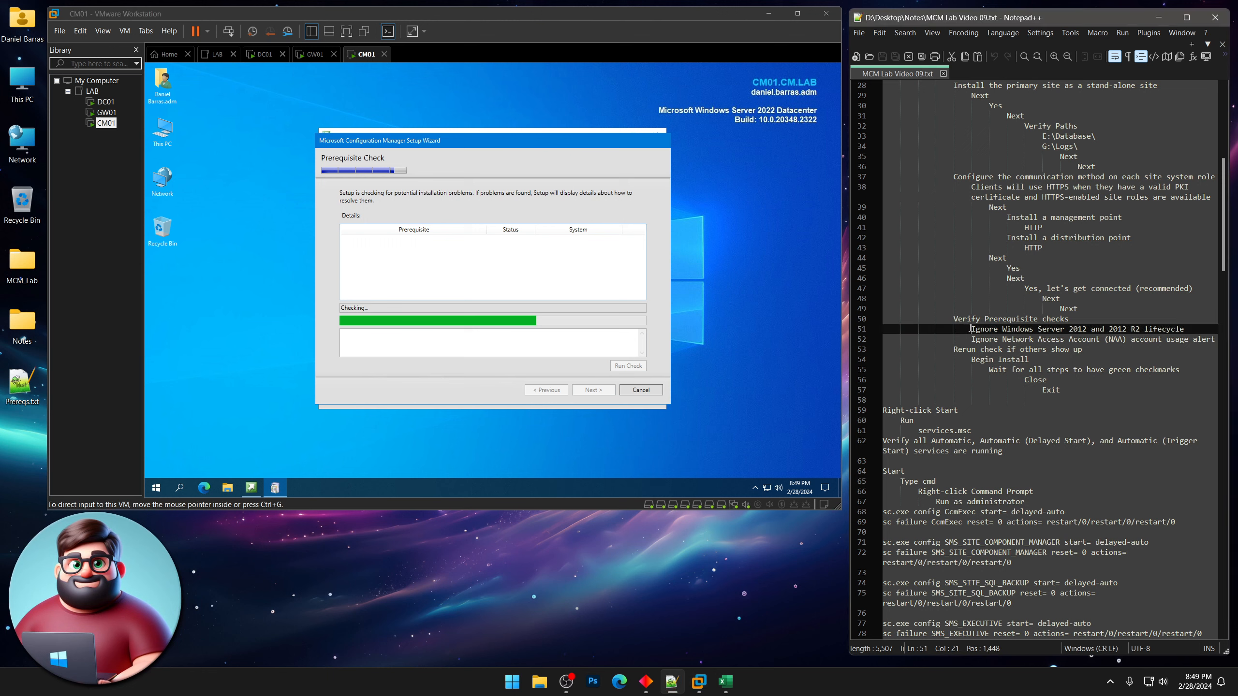
Begin the site installation despite the two prerequisite warnings and let core setup complete.
left_click_drag(972, 329, 1039, 329)
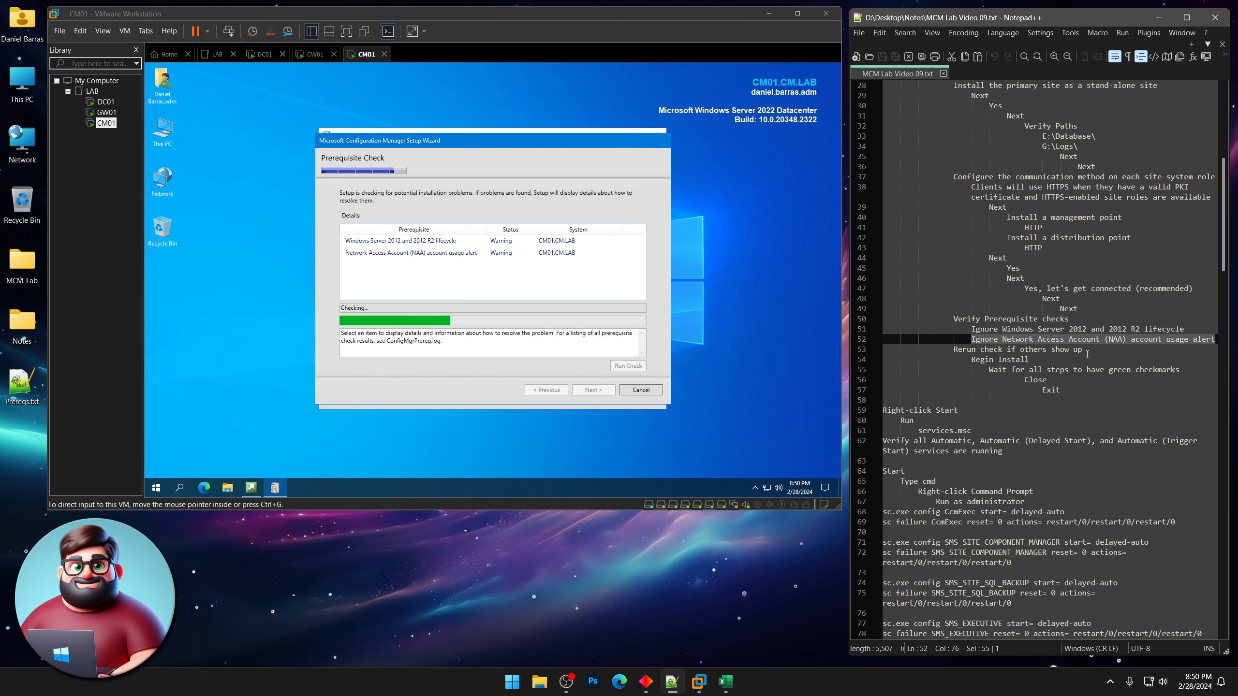
left_click(411, 252)
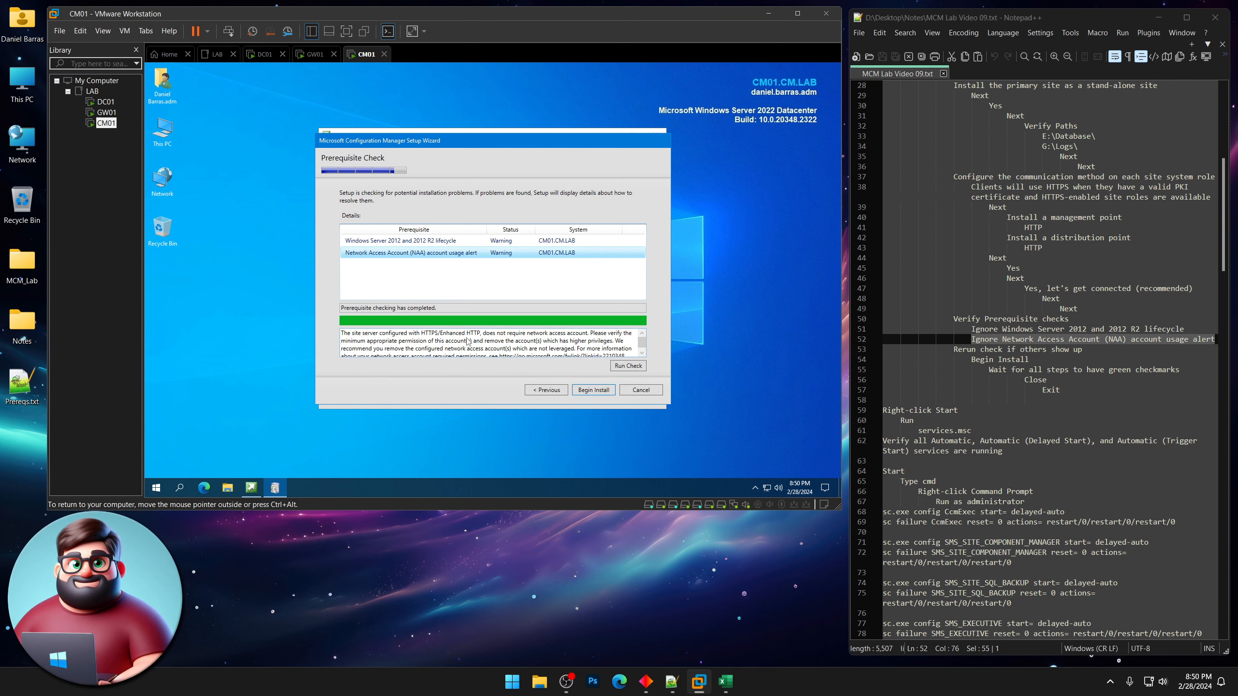
mouse_move(579, 340)
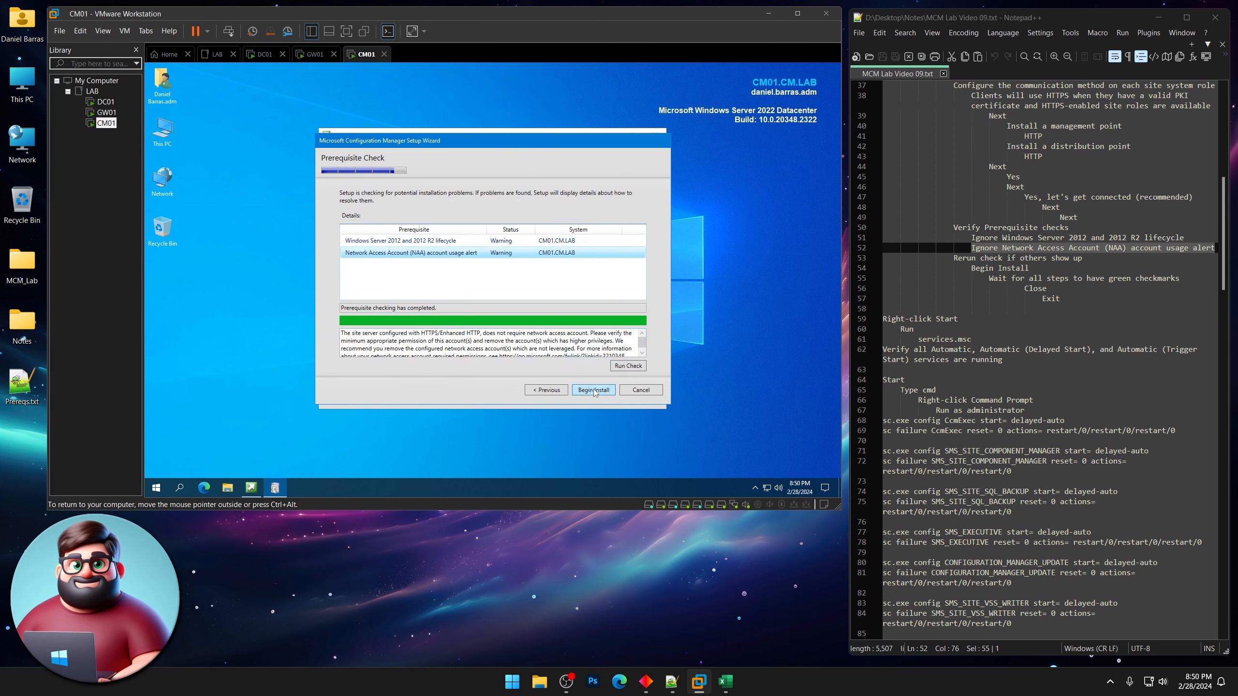
left_click(593, 389)
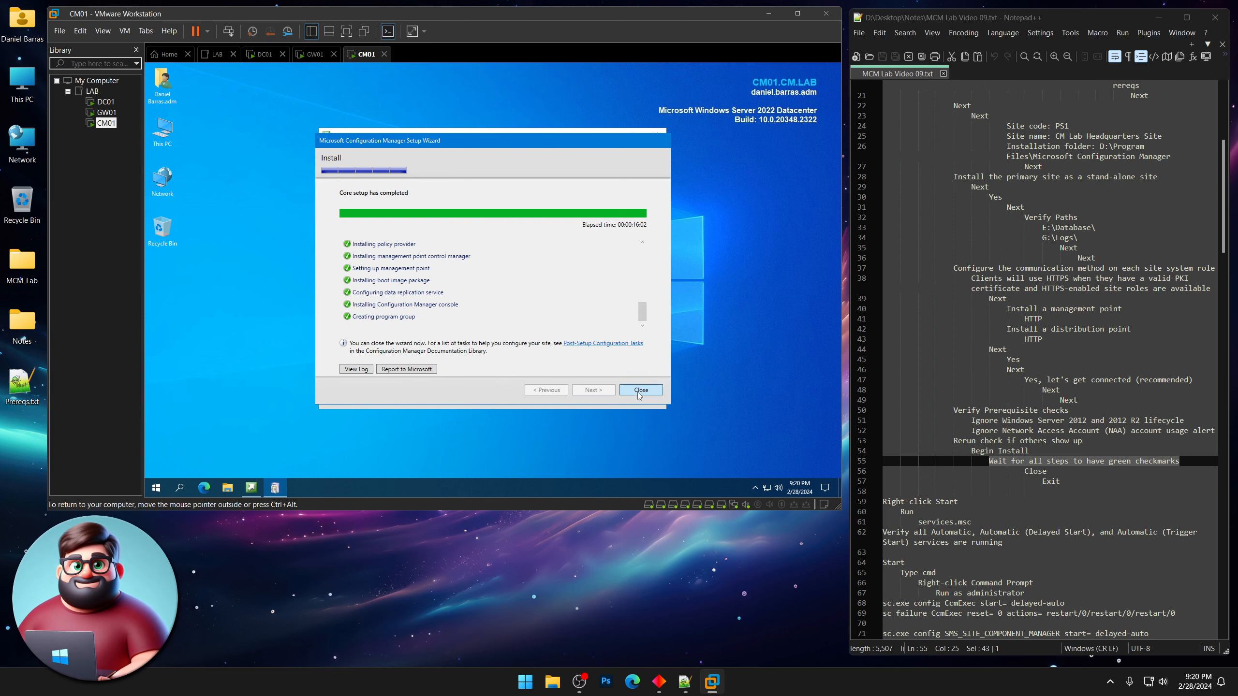
Close the finished wizard, review running Automatic services in services.msc, then close Services.
left_click(640, 389)
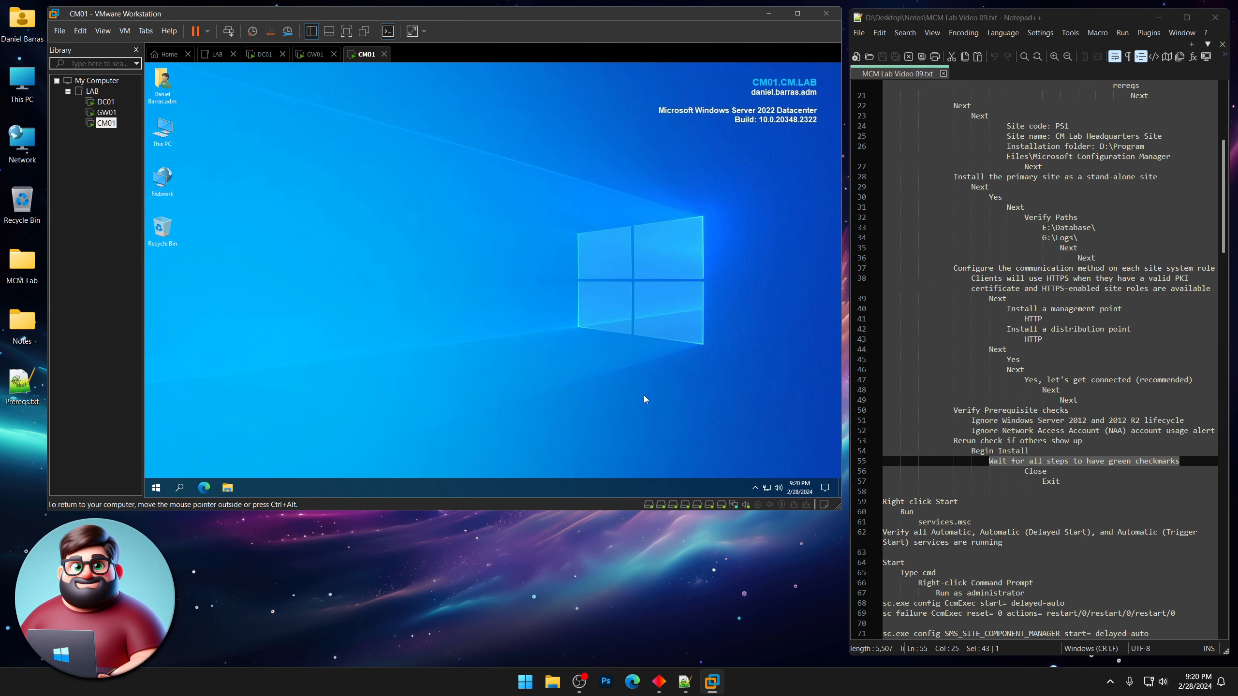
scroll("down", 3)
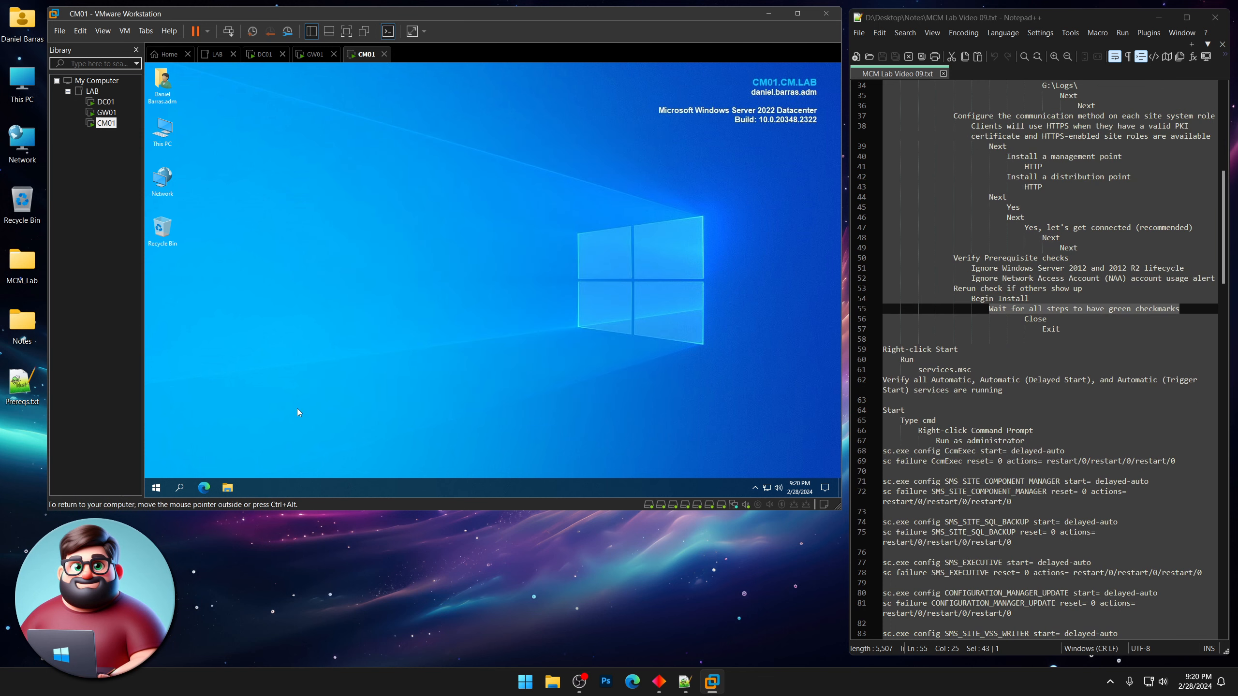
right_click(156, 487)
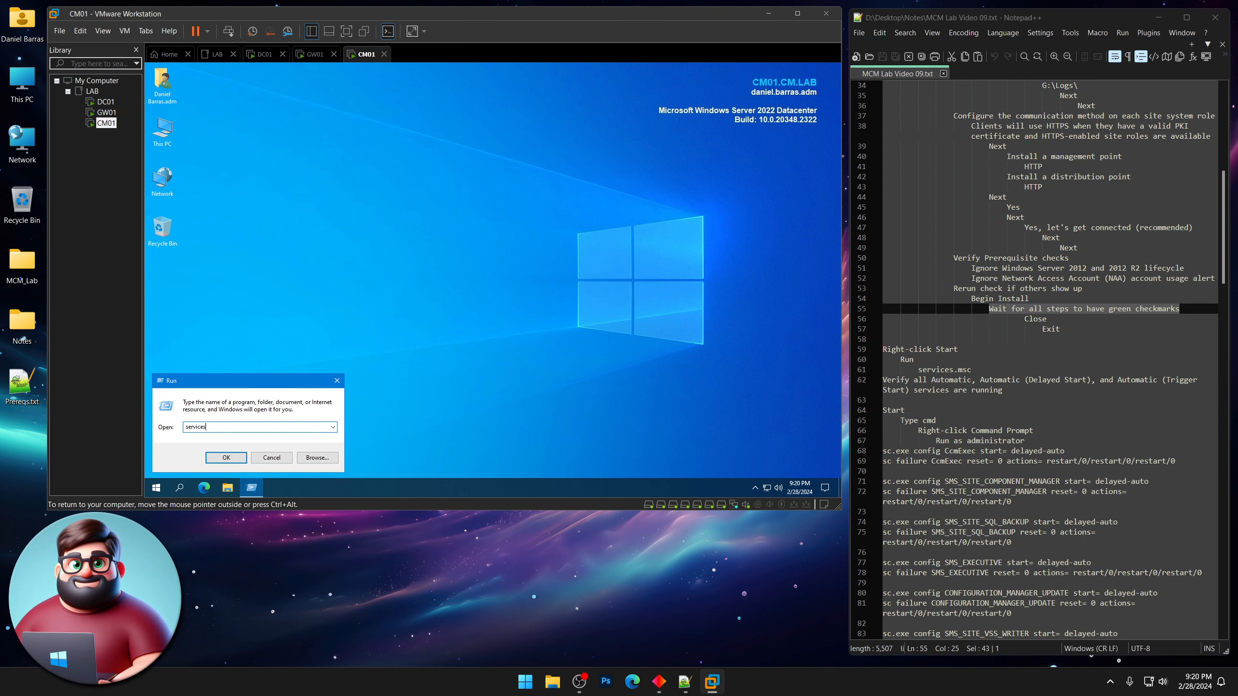
left_click(271, 458)
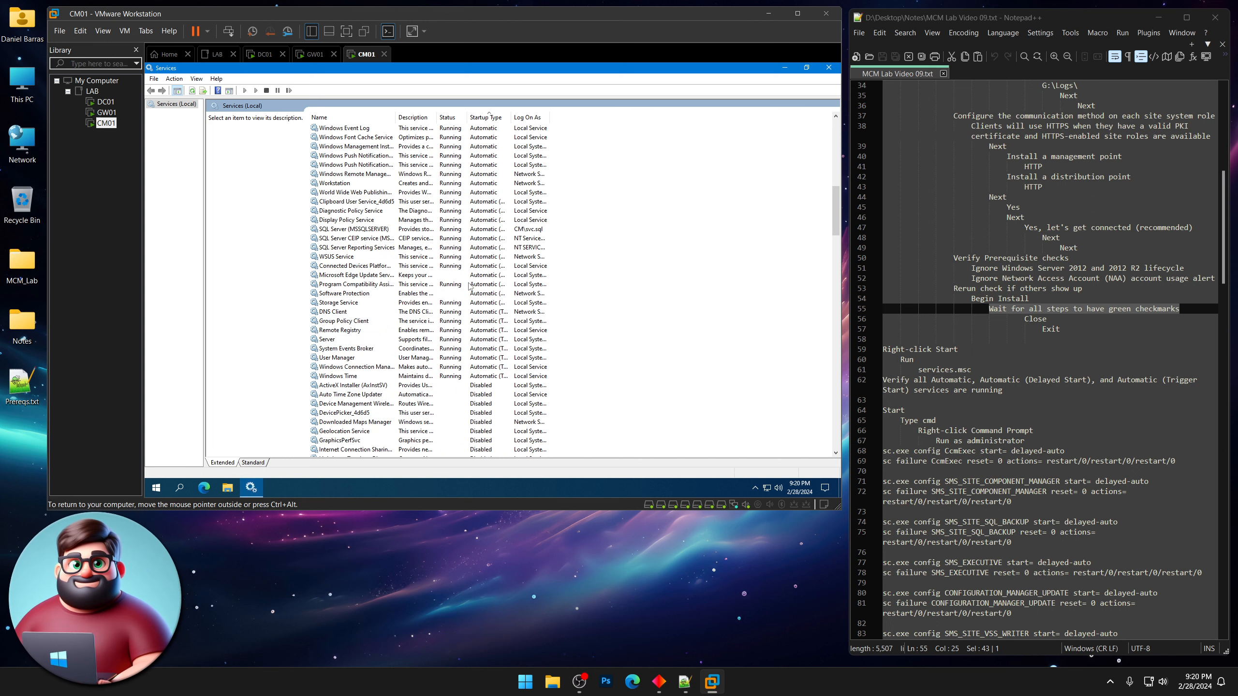
mouse_move(487, 284)
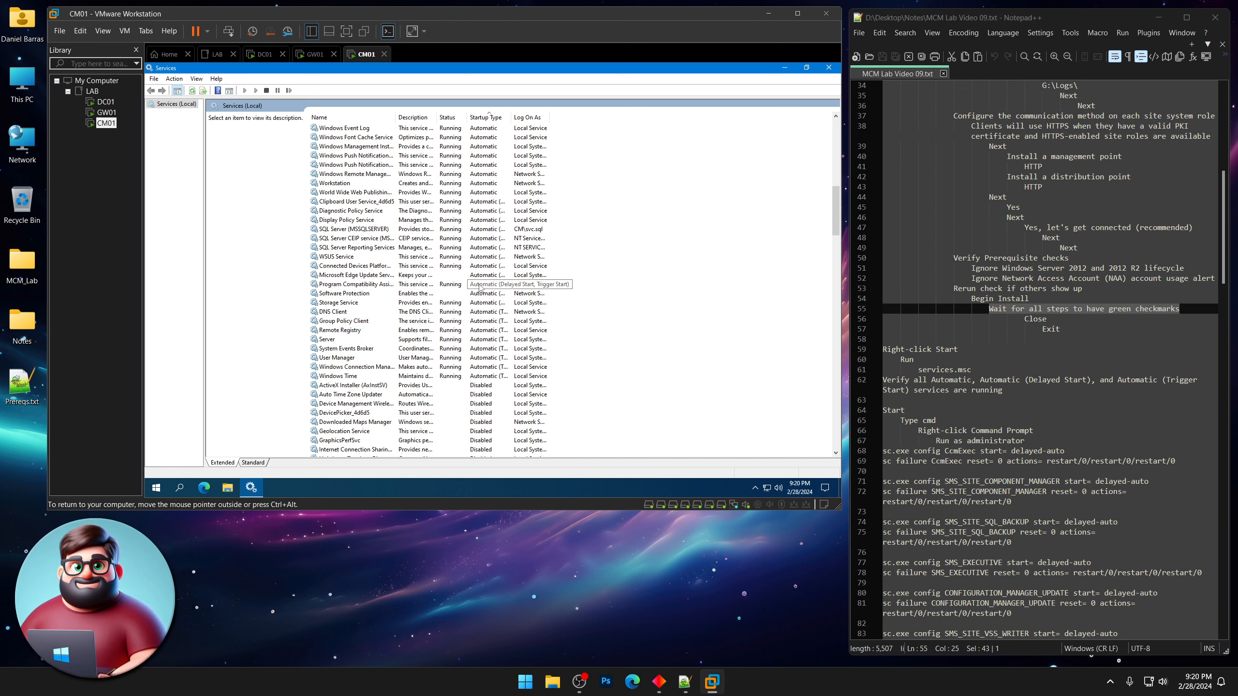
left_click(343, 293)
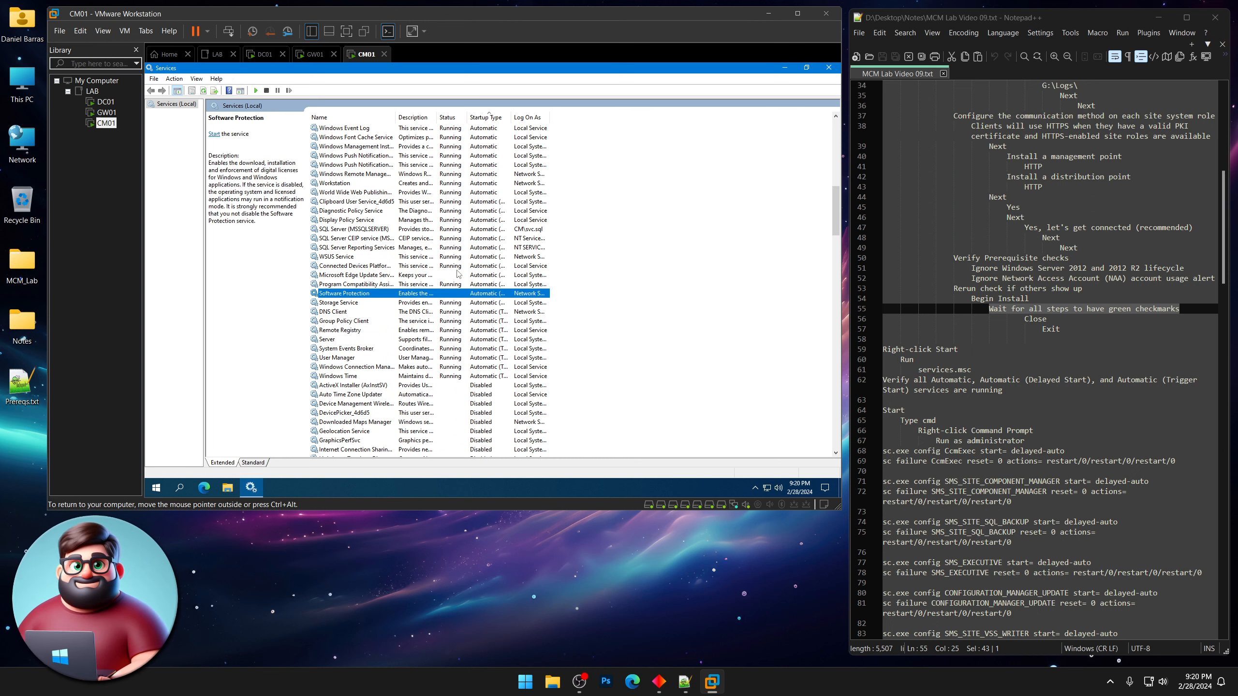
left_click(354, 275)
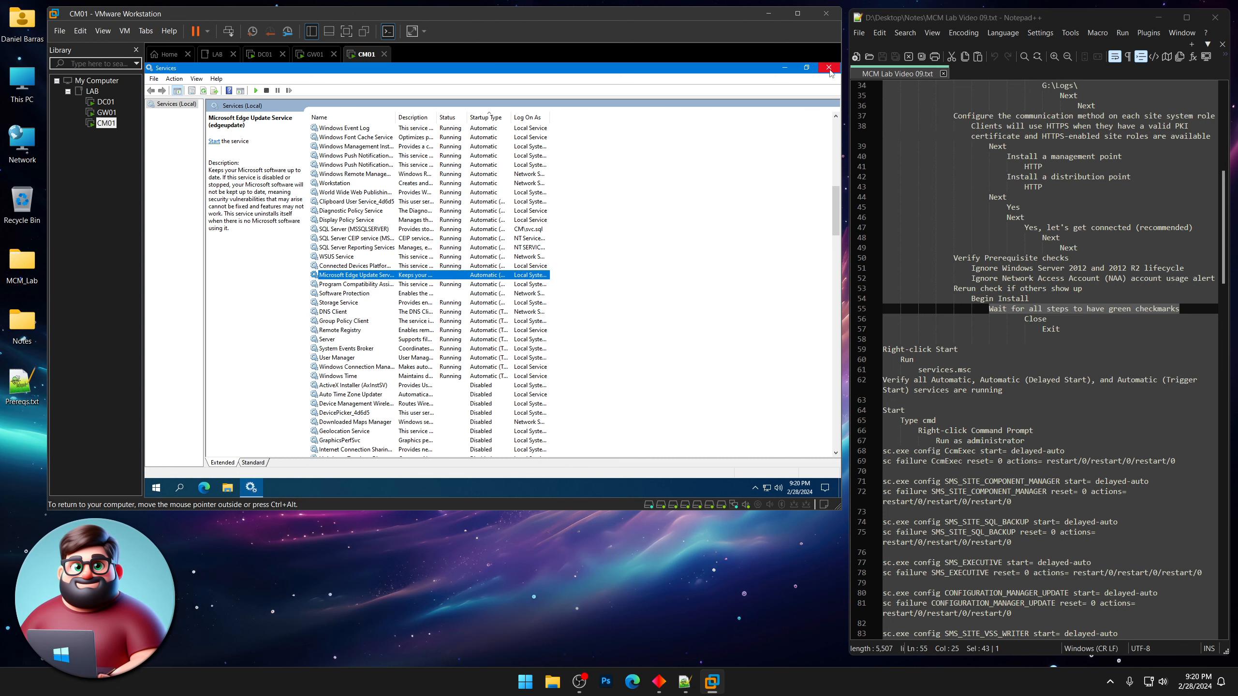
left_click(828, 68)
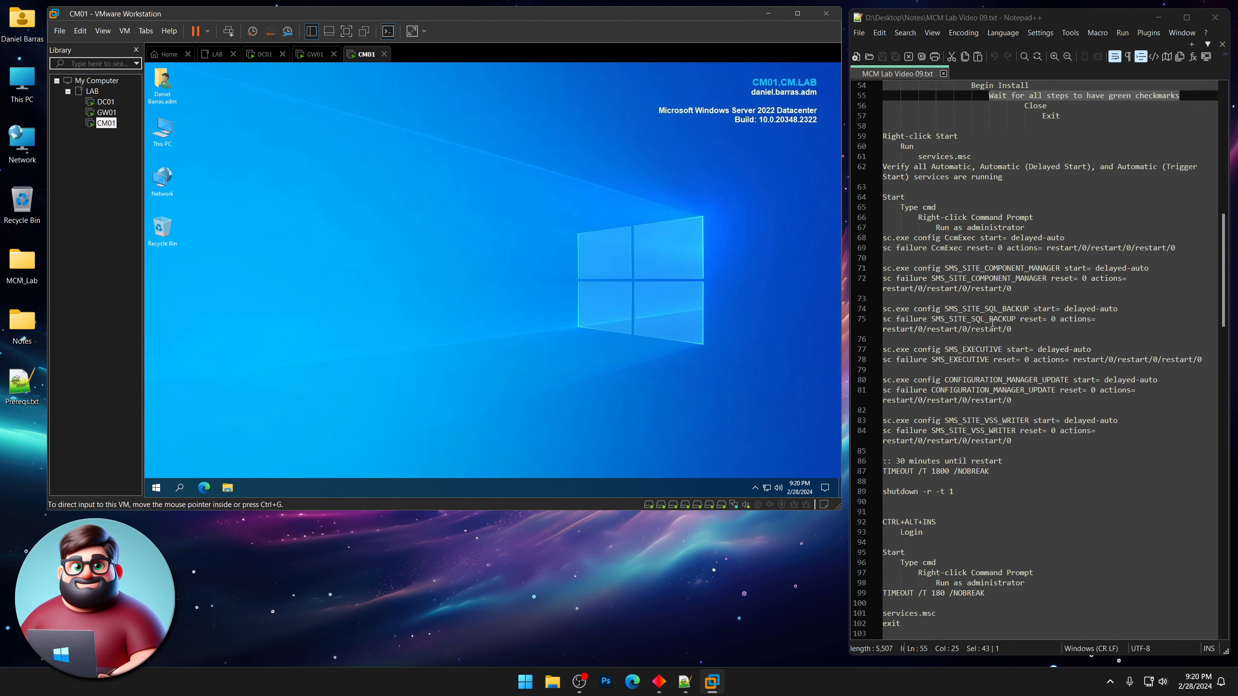
mouse_move(156, 487)
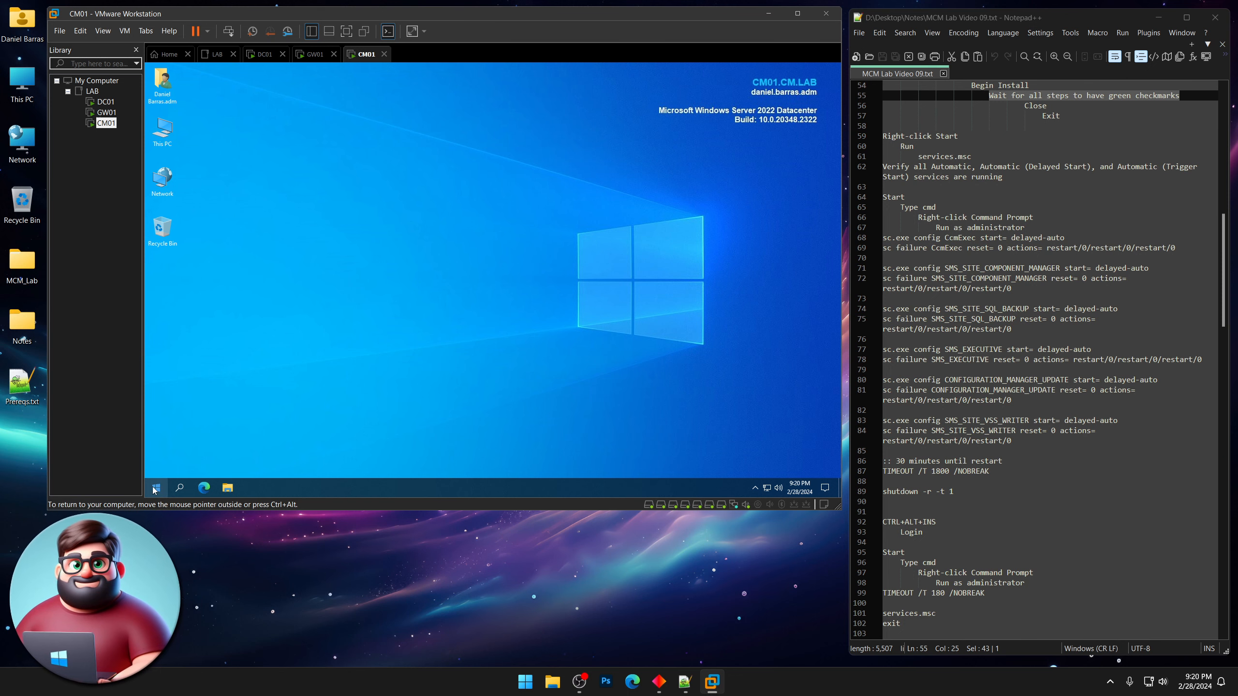
Search for cmd and launch Command Prompt as administrator on CM01.
left_click(156, 487)
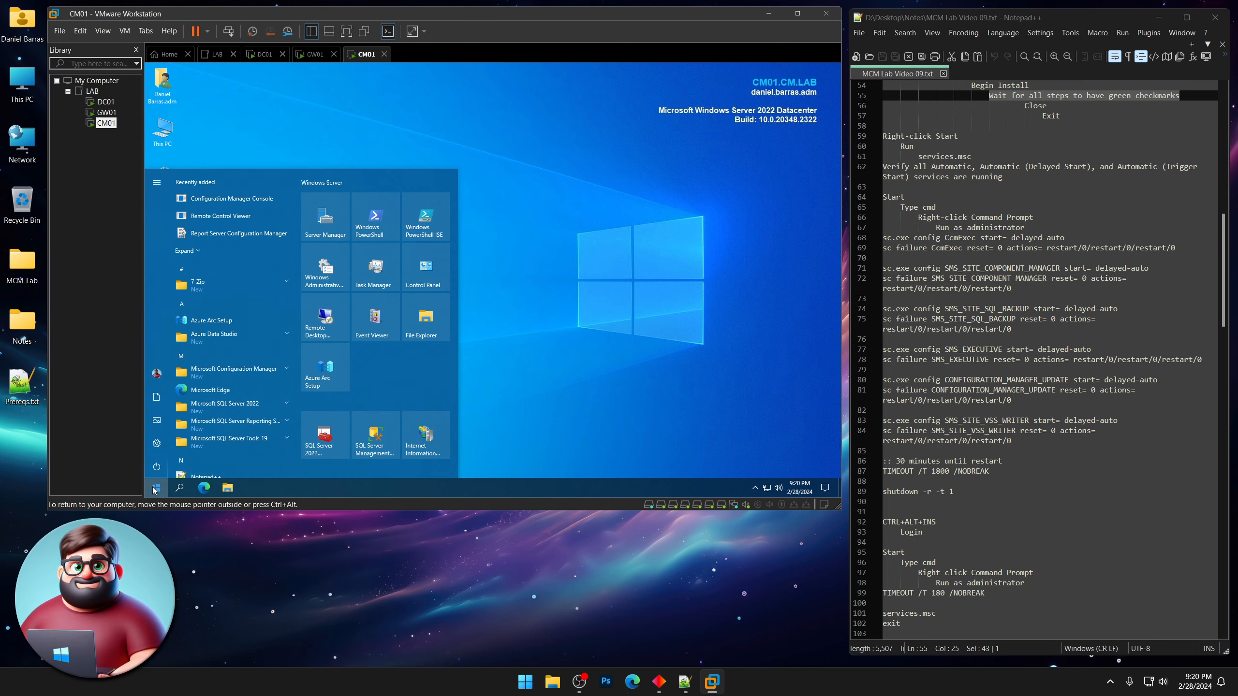
right_click(224, 223)
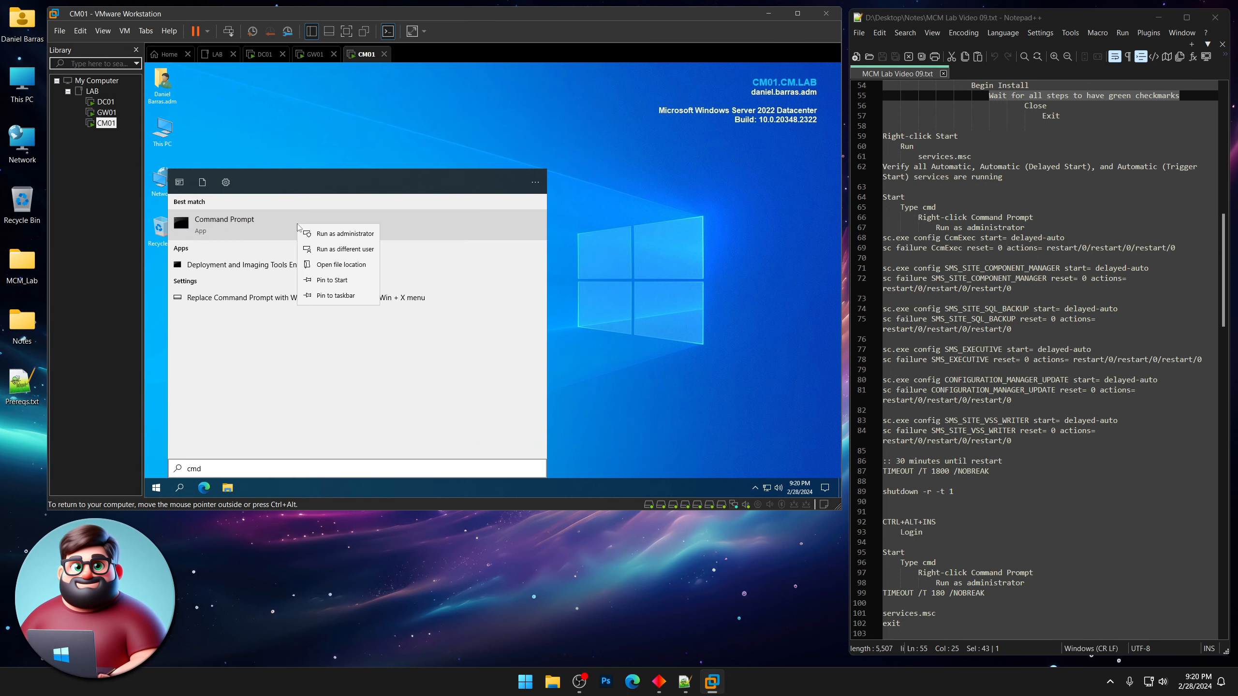
left_click(342, 233)
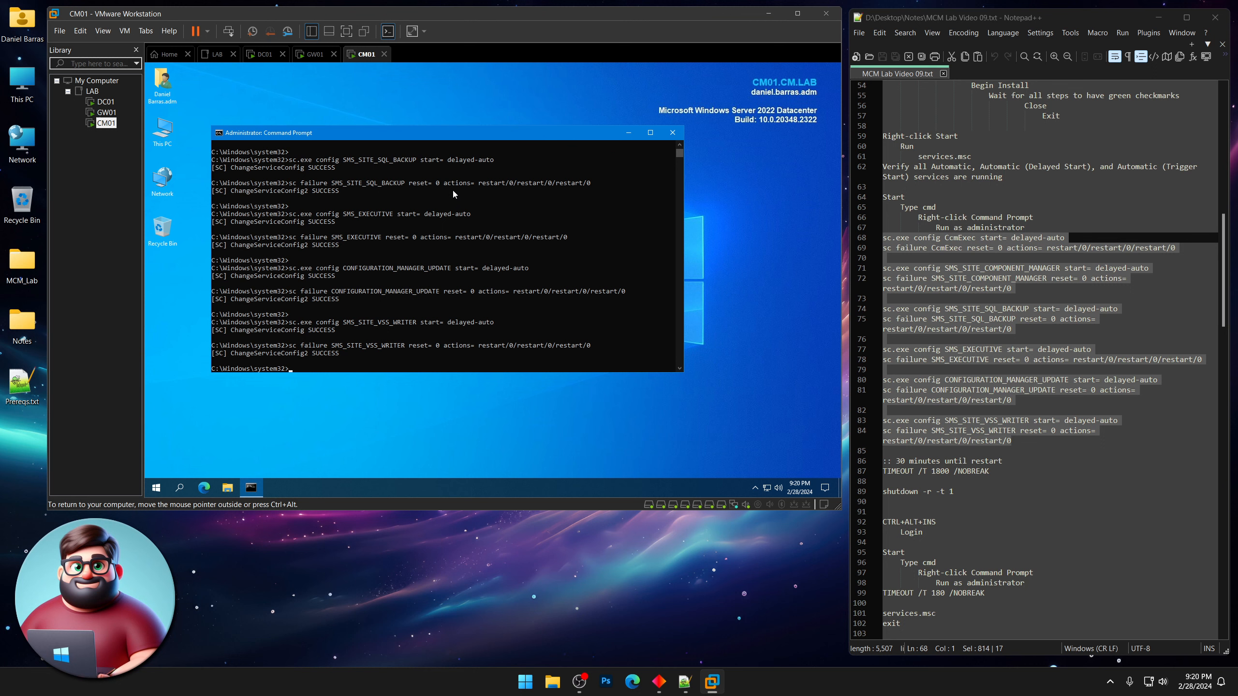
mouse_move(484, 243)
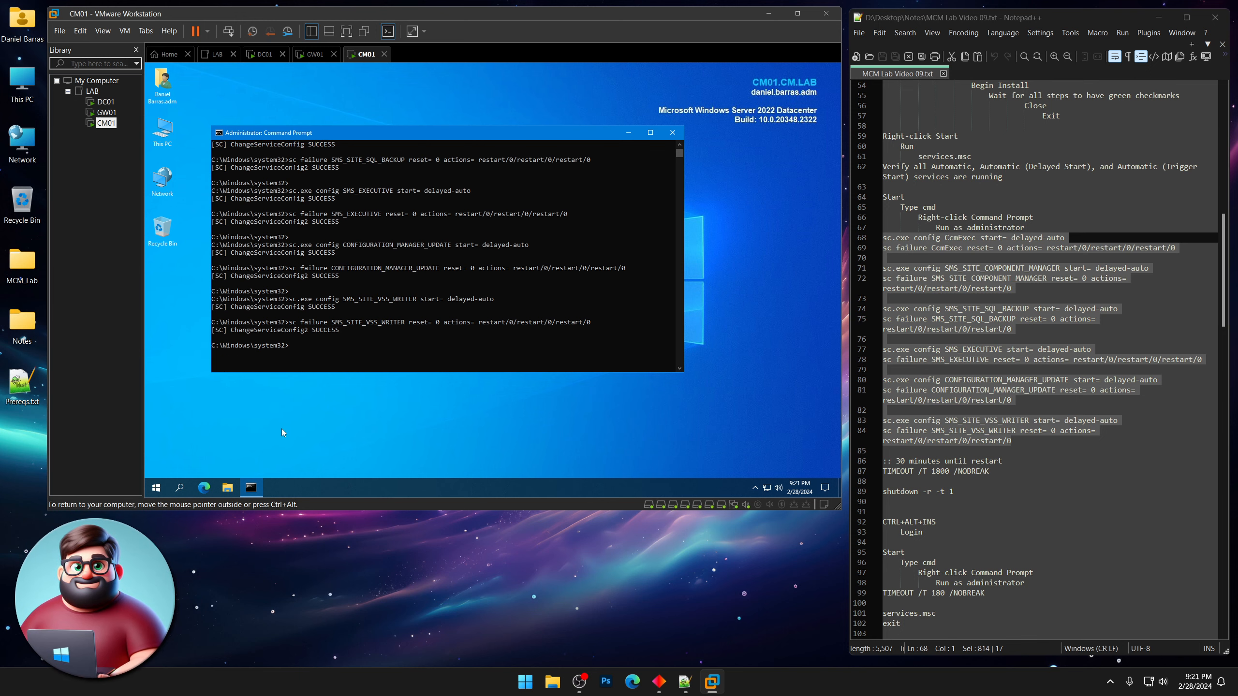
mouse_move(337, 373)
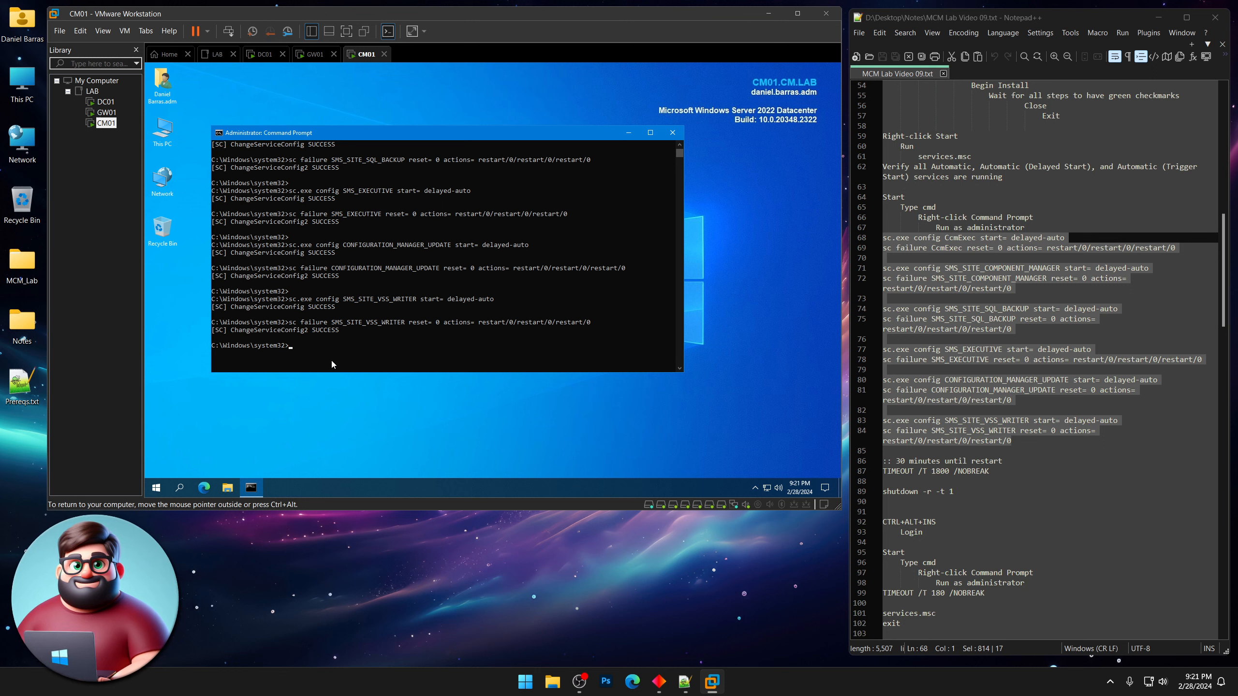
mouse_move(319, 337)
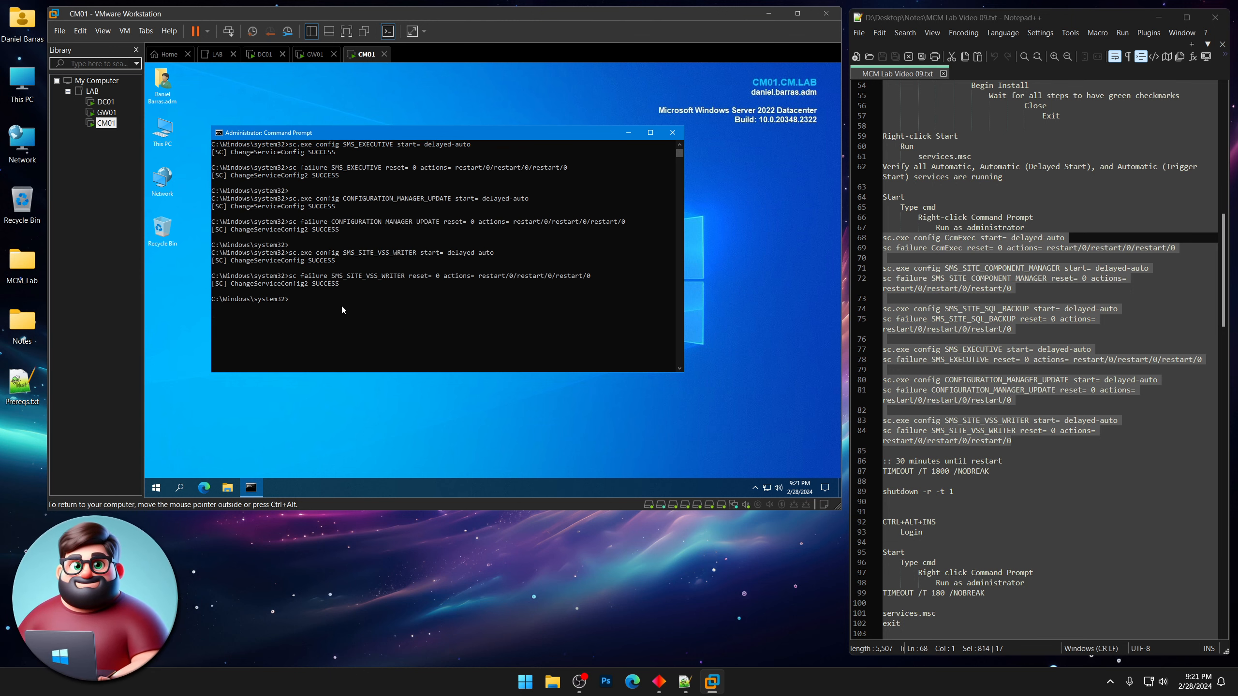
mouse_move(432, 473)
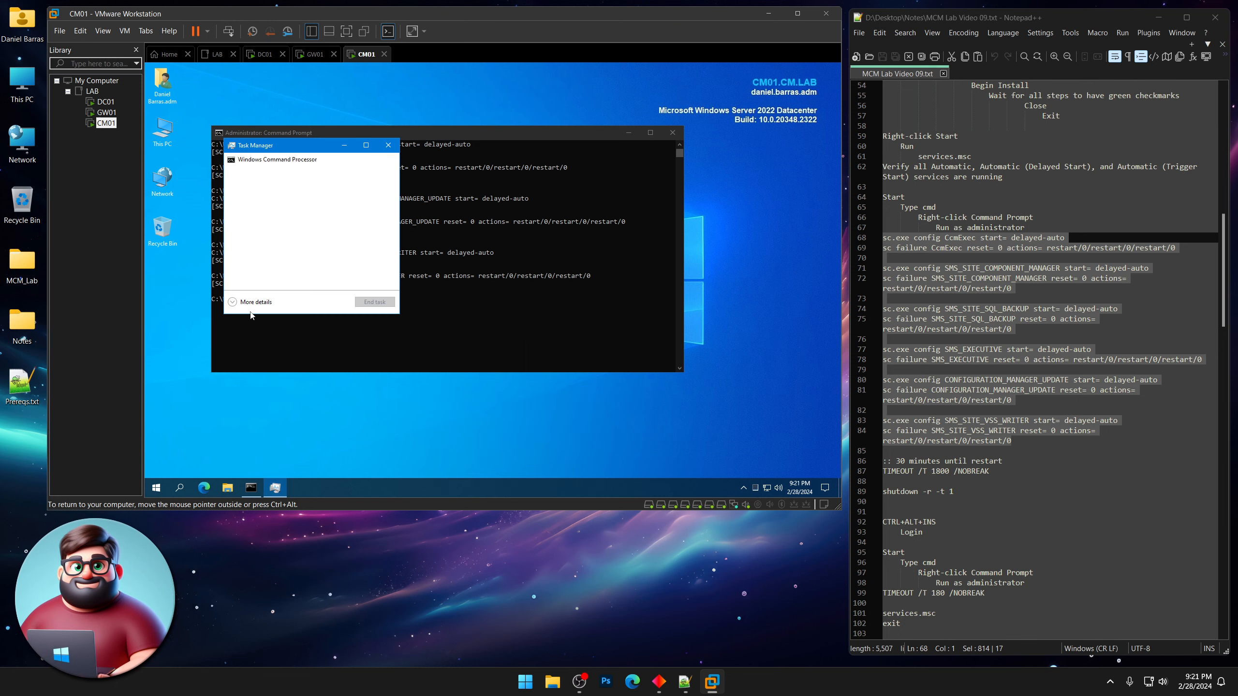
Expand Task Manager to More details, view the Details tab, then close it.
left_click(255, 302)
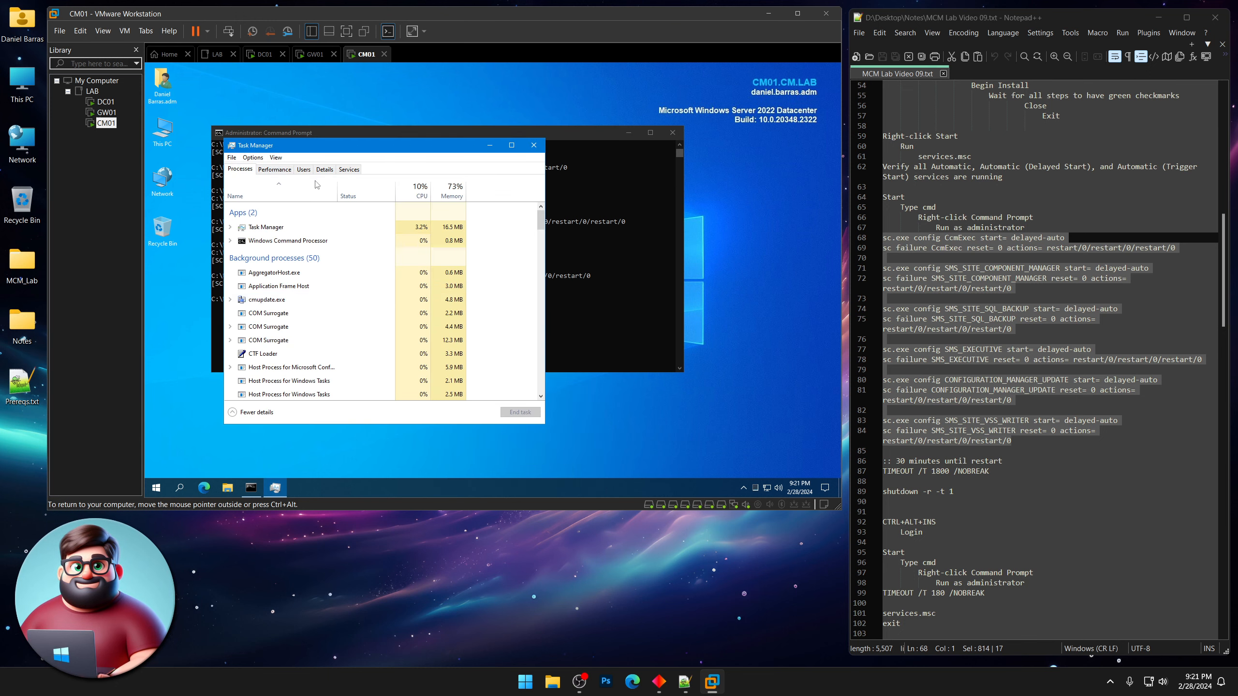
left_click(324, 169)
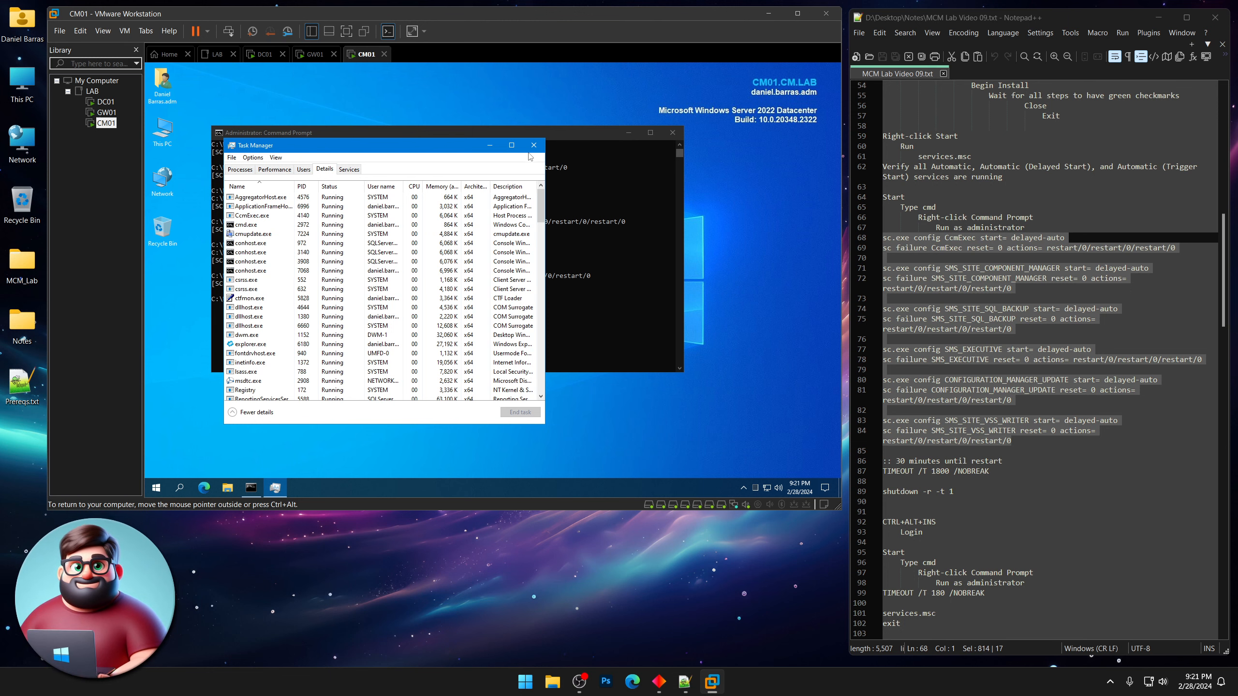
left_click(533, 145)
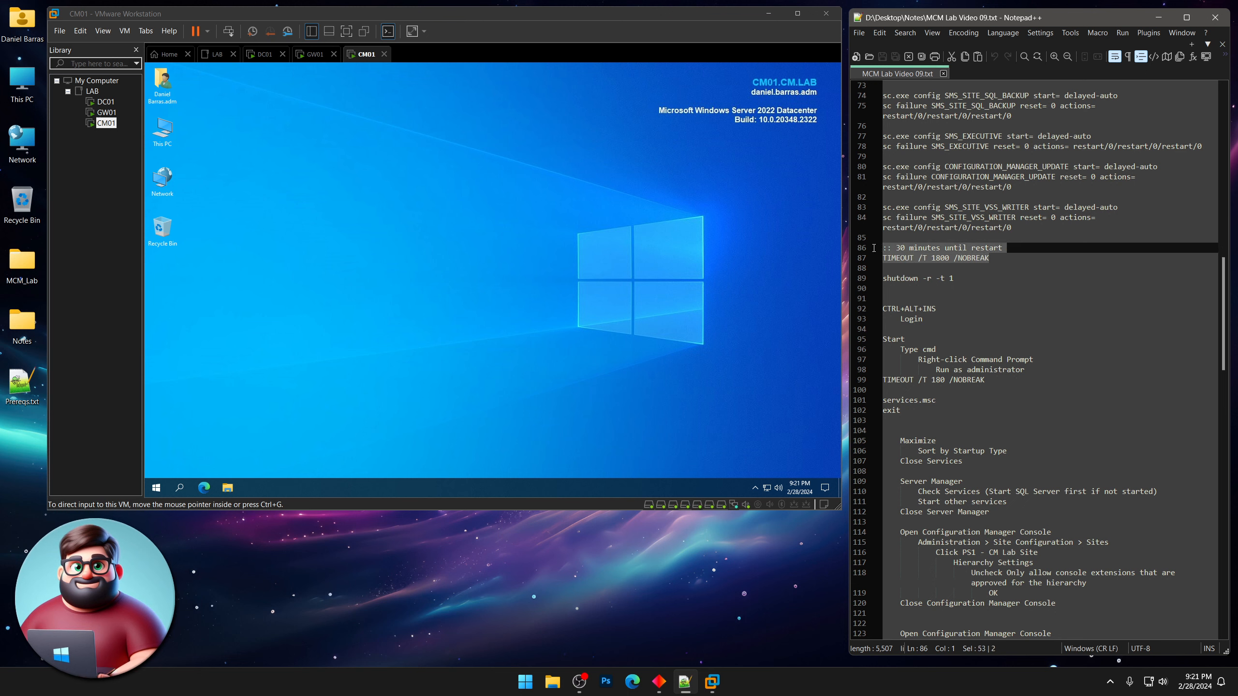
mouse_move(383, 364)
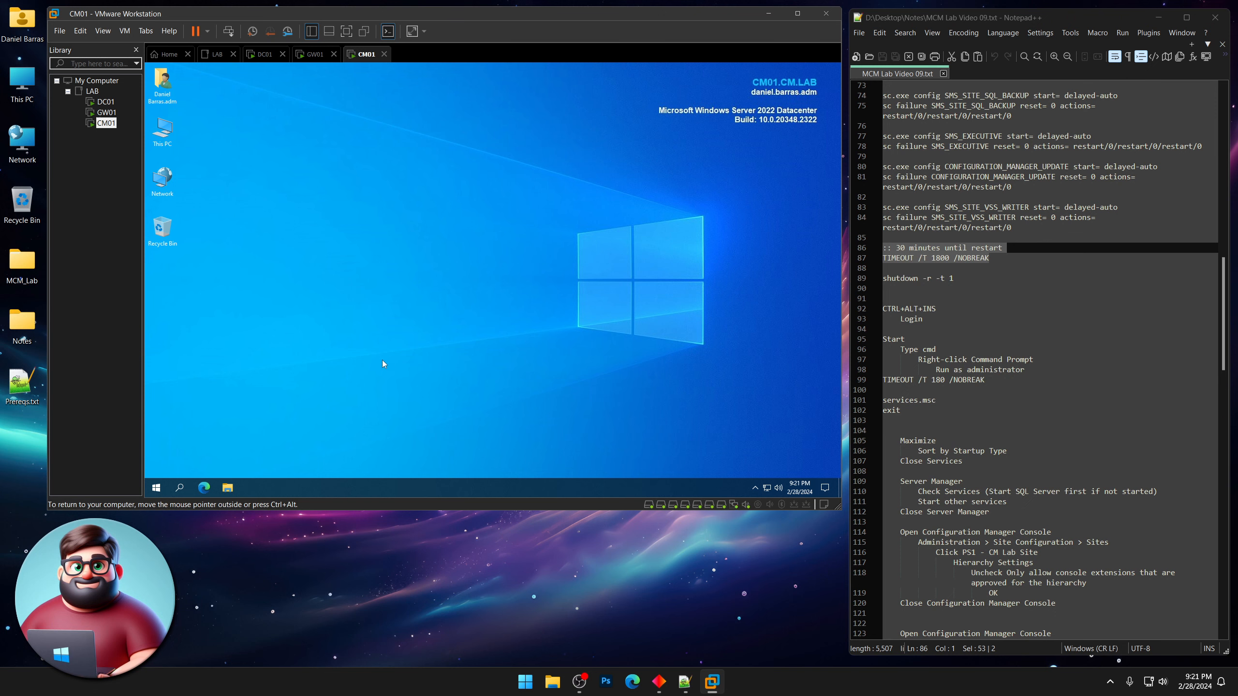
Launch an elevated Command Prompt and enter the shutdown command to restart CM01.
type("ckd")
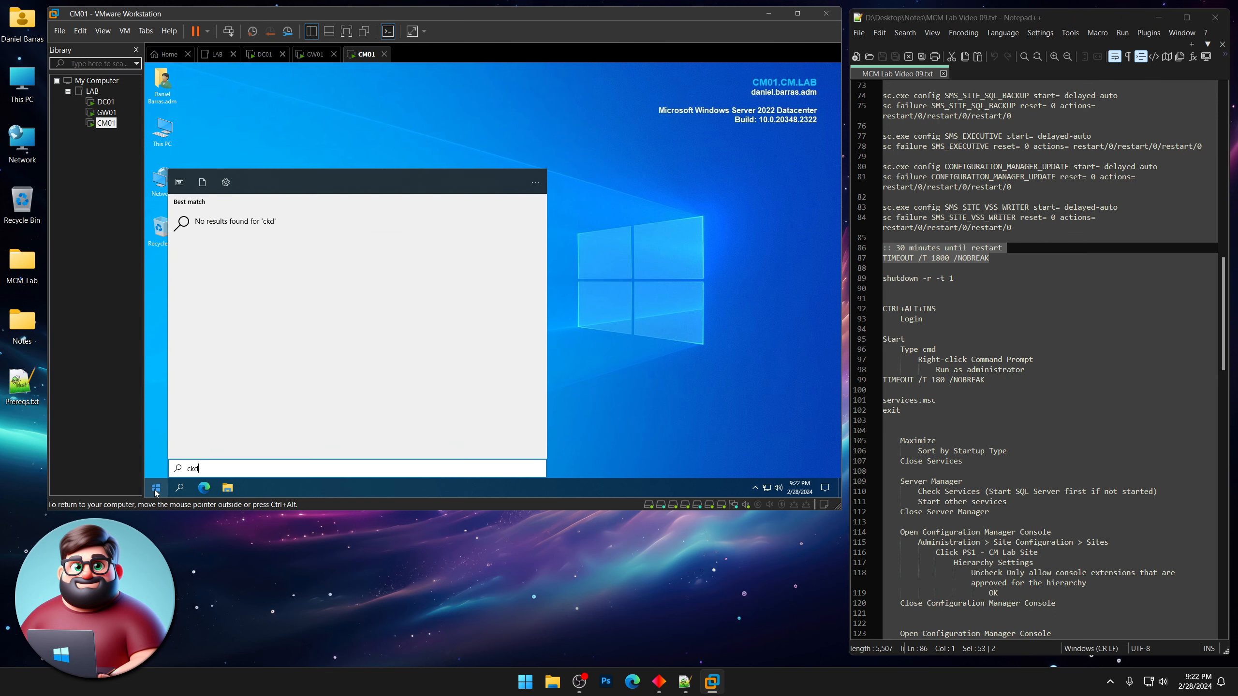
type("cmd")
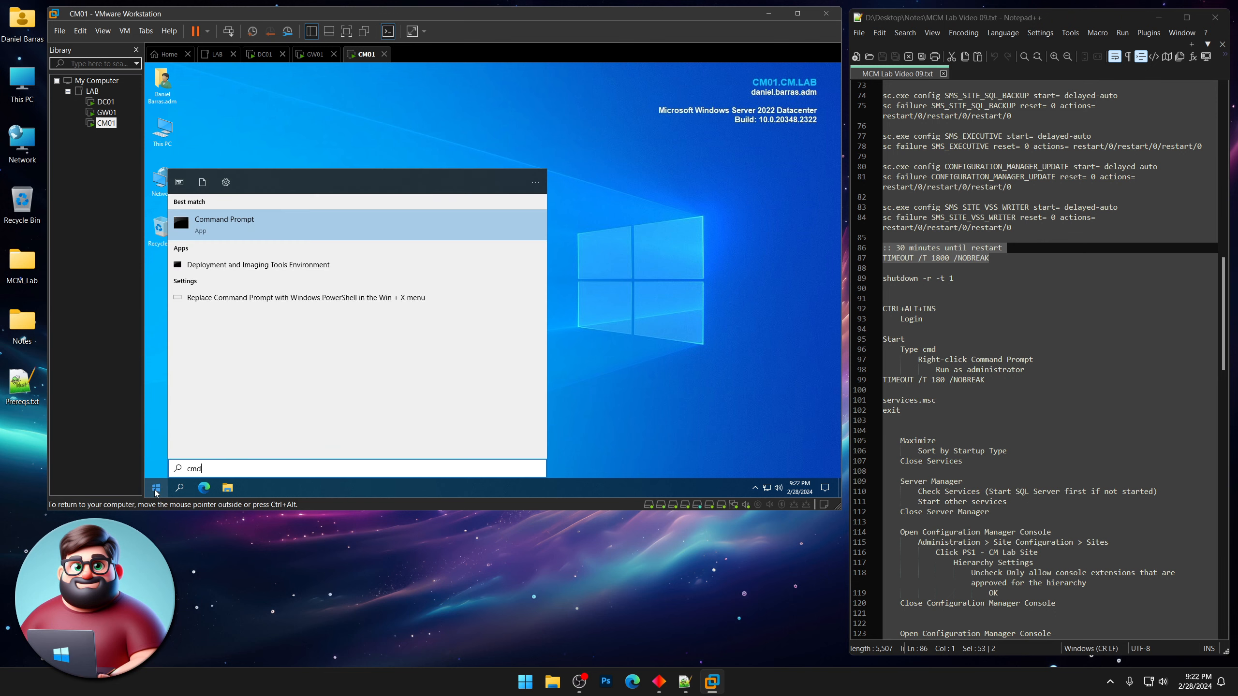
left_click(225, 224)
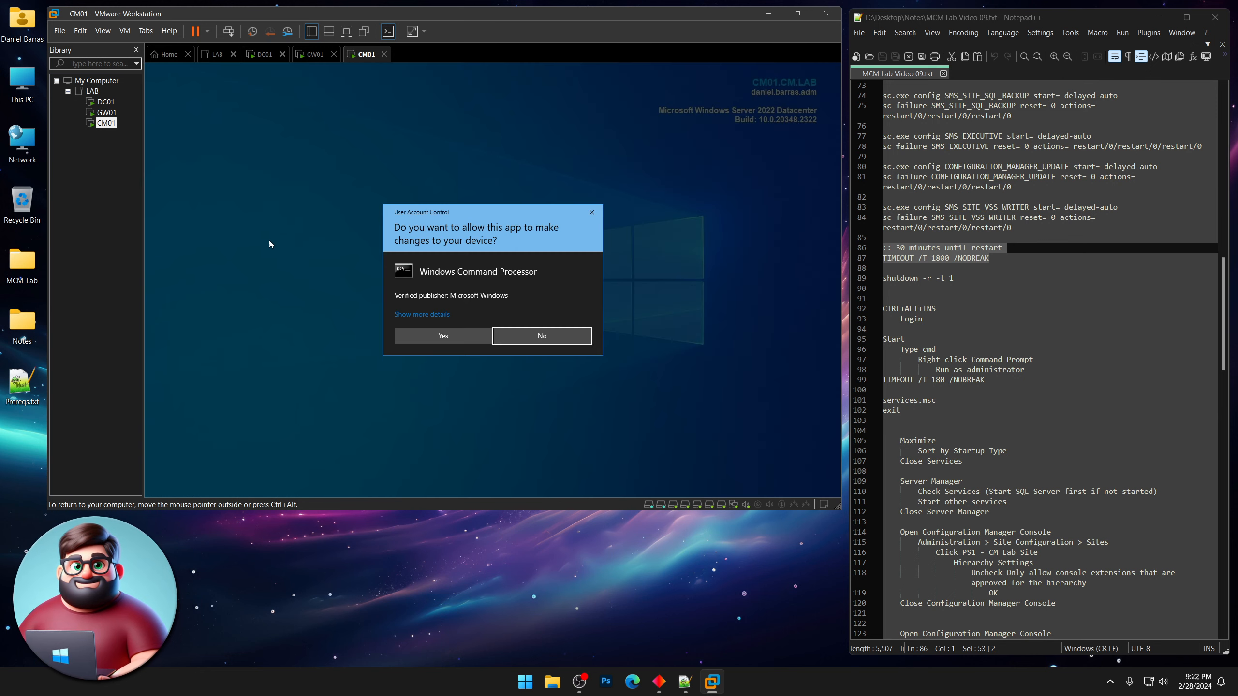
left_click(442, 336)
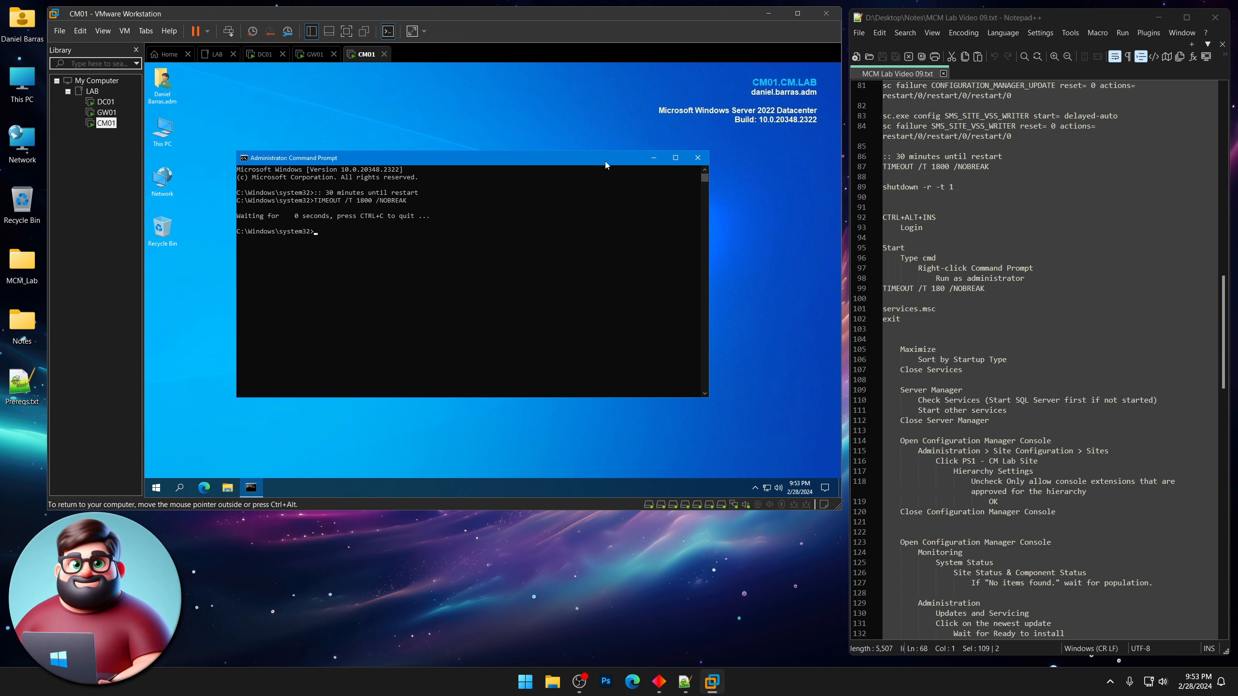
type("shutdown")
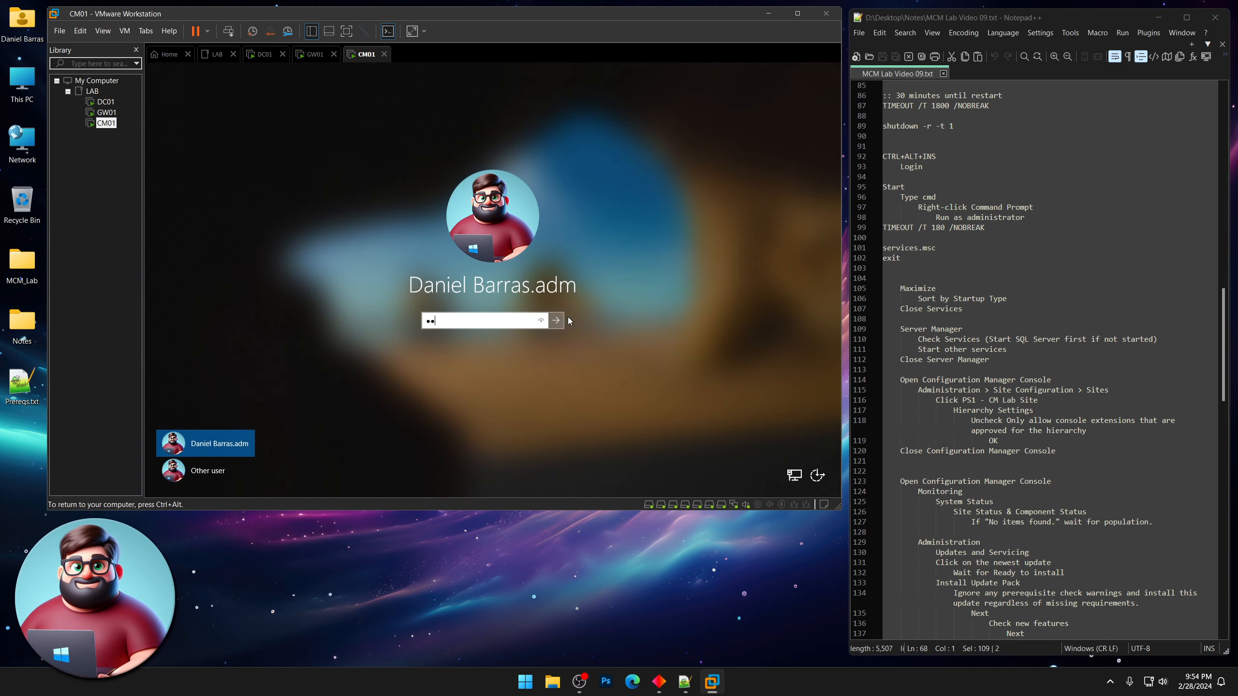
Enter the password on the CM01 lock screen and sign in.
type("password")
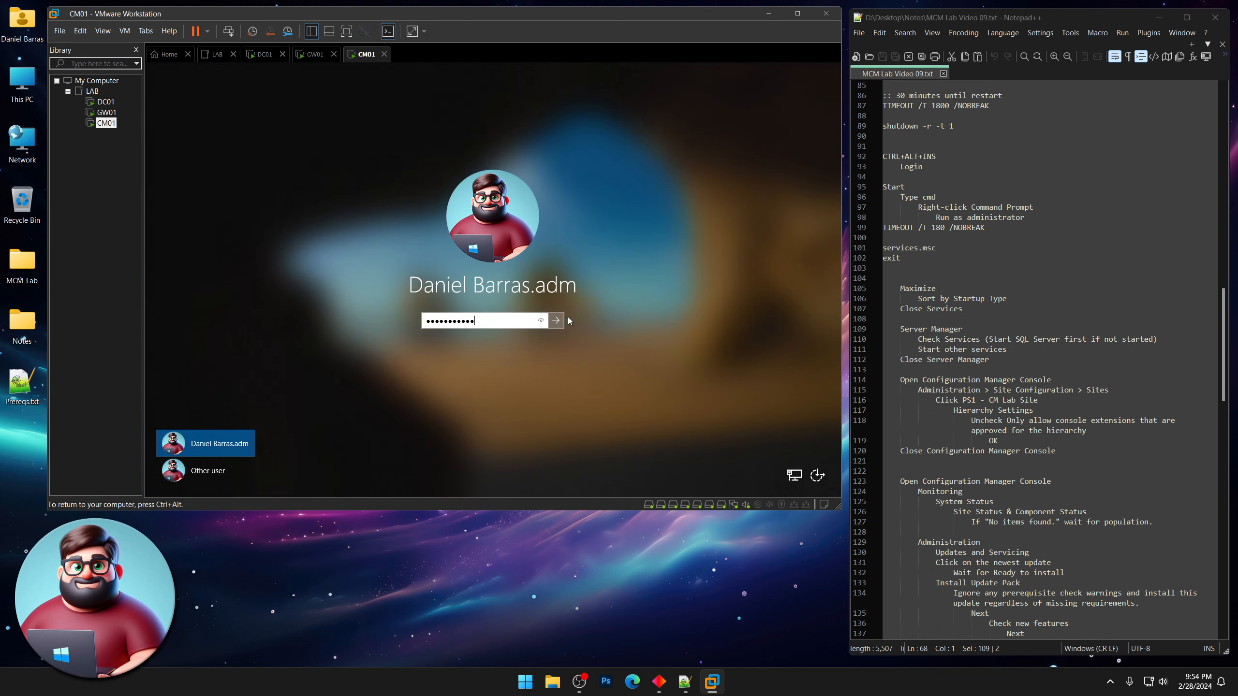
left_click(484, 321)
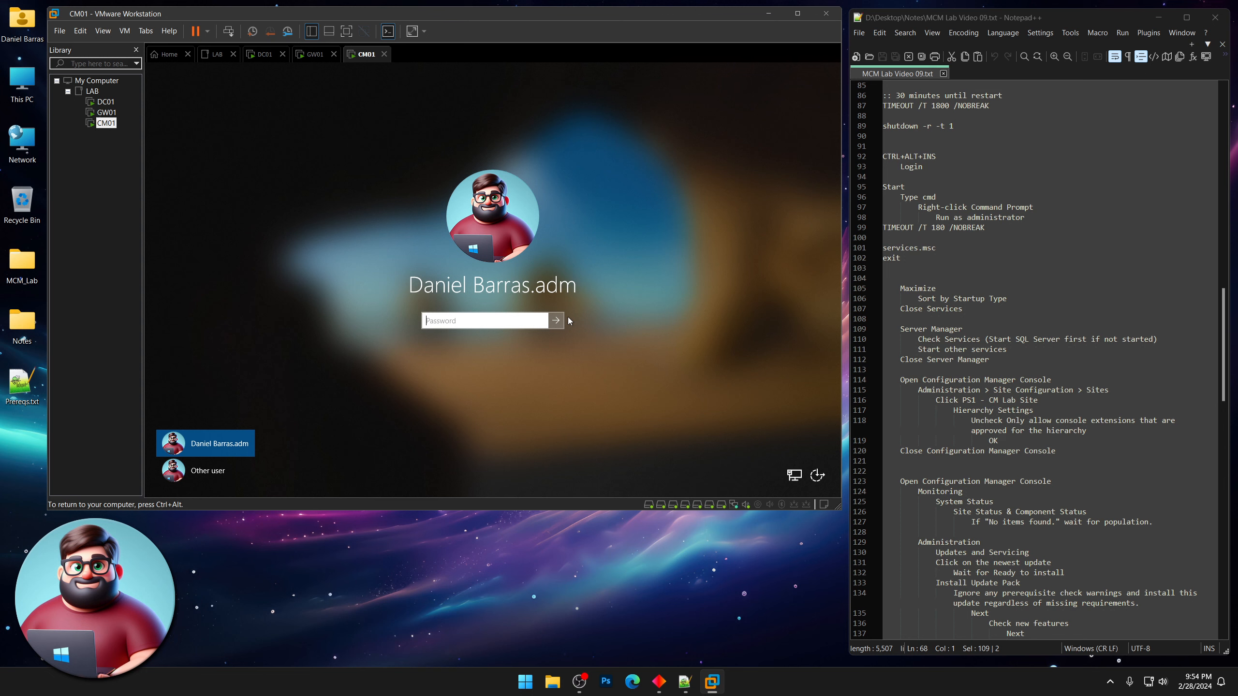
type("password")
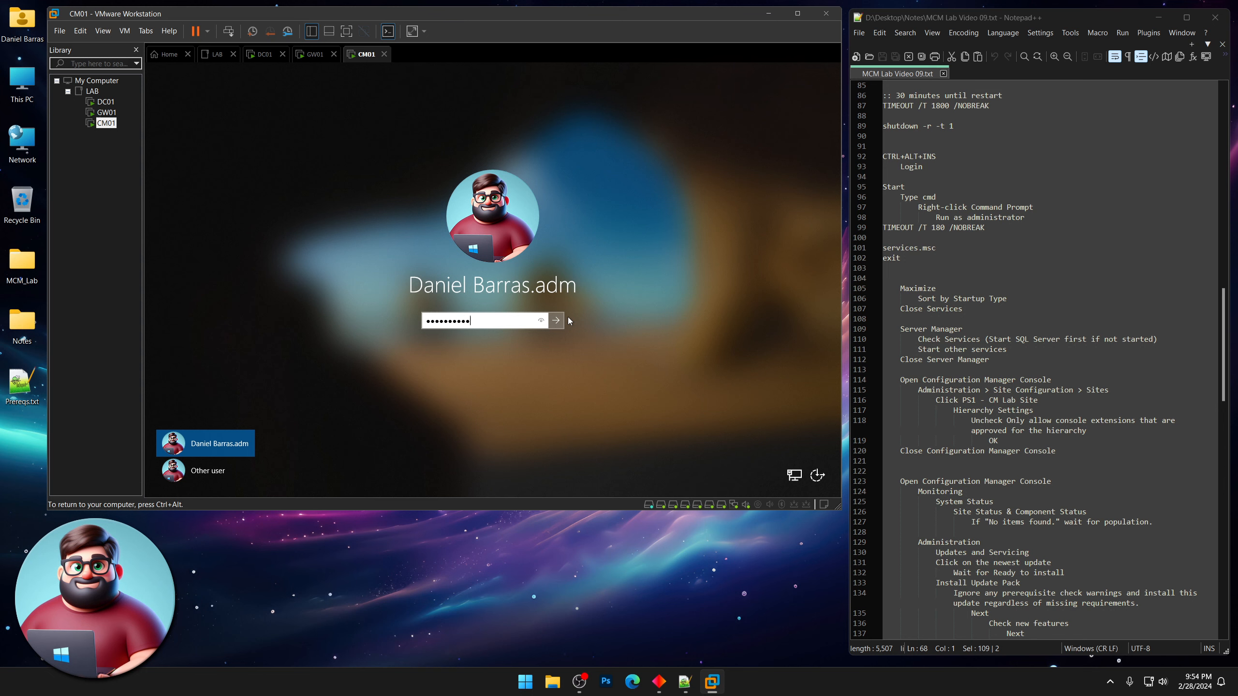
left_click(556, 321)
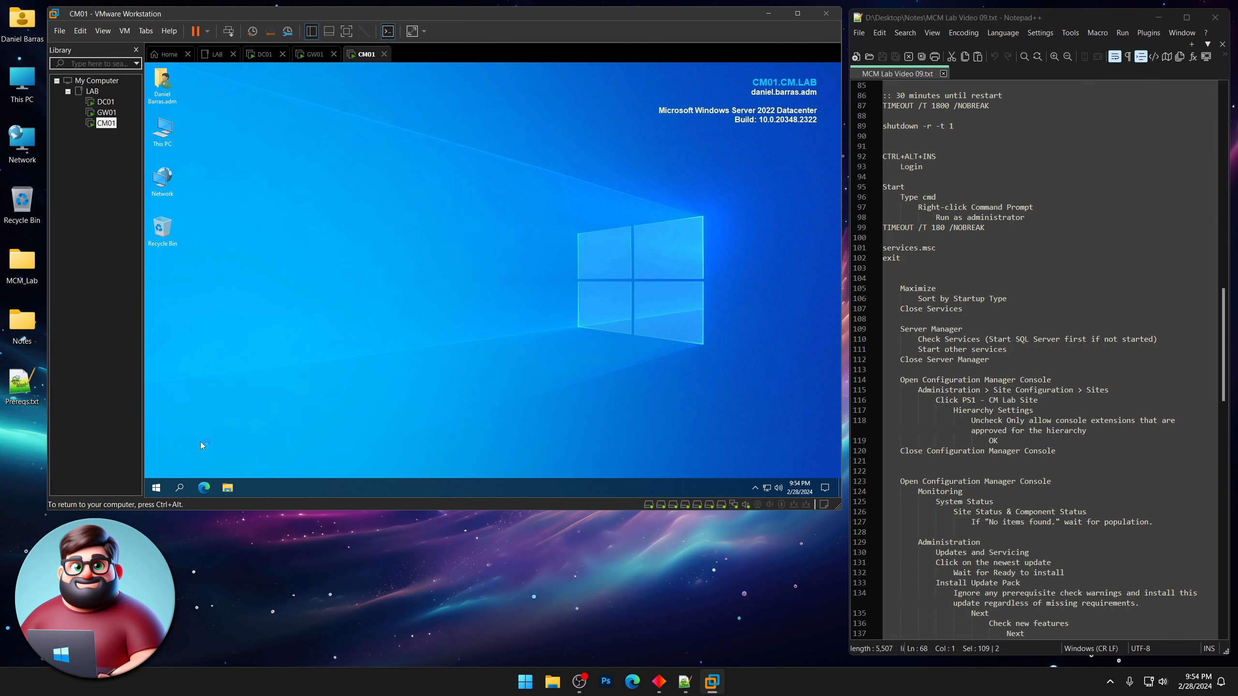
Search for cmd, launch Command Prompt, and start typing the TIMEOUT command.
left_click(156, 487)
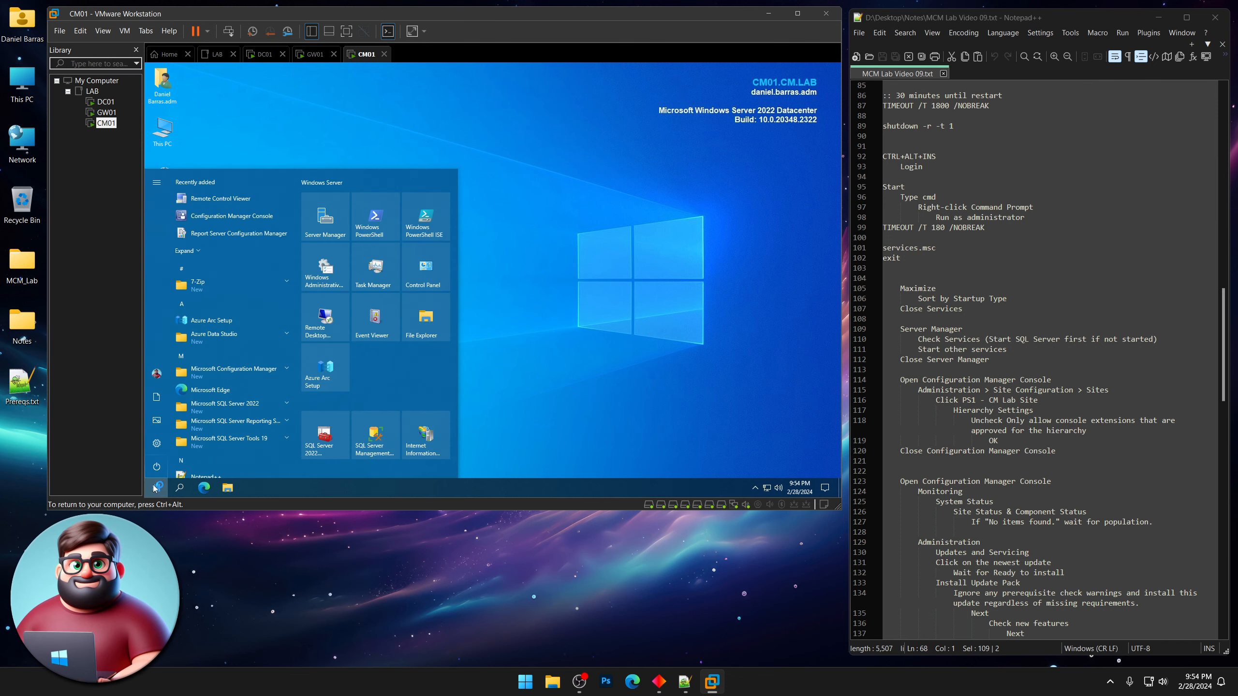
type("cmd")
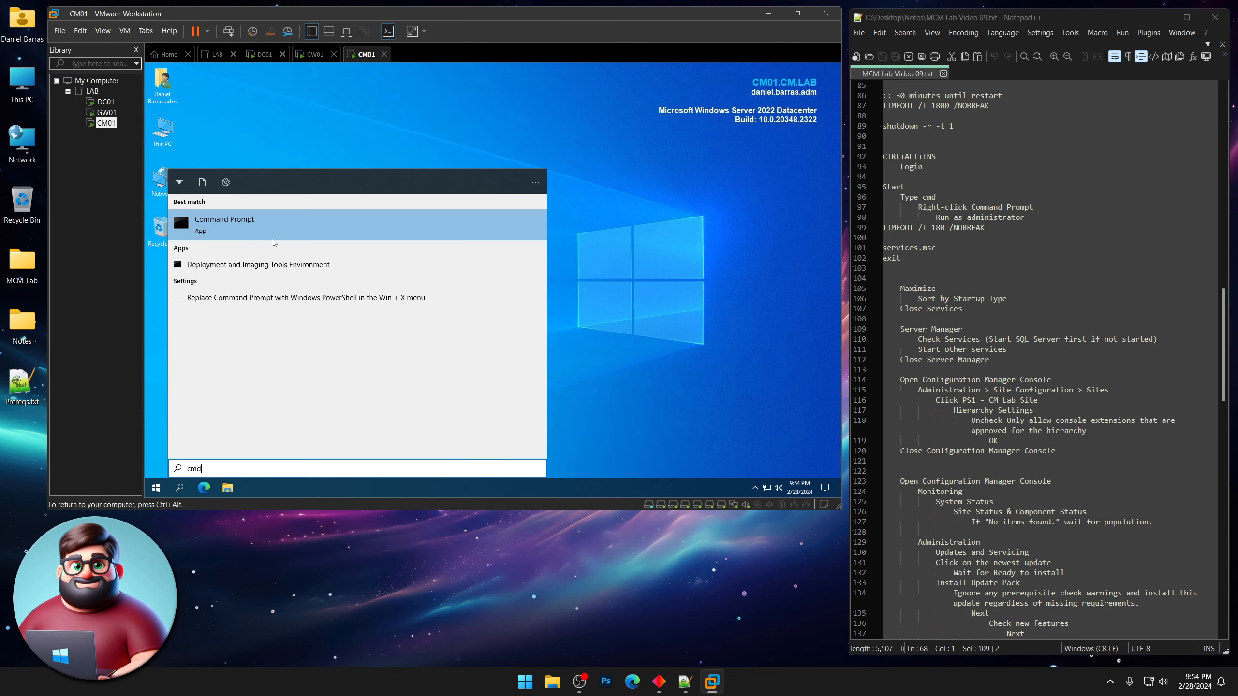
left_click(224, 224)
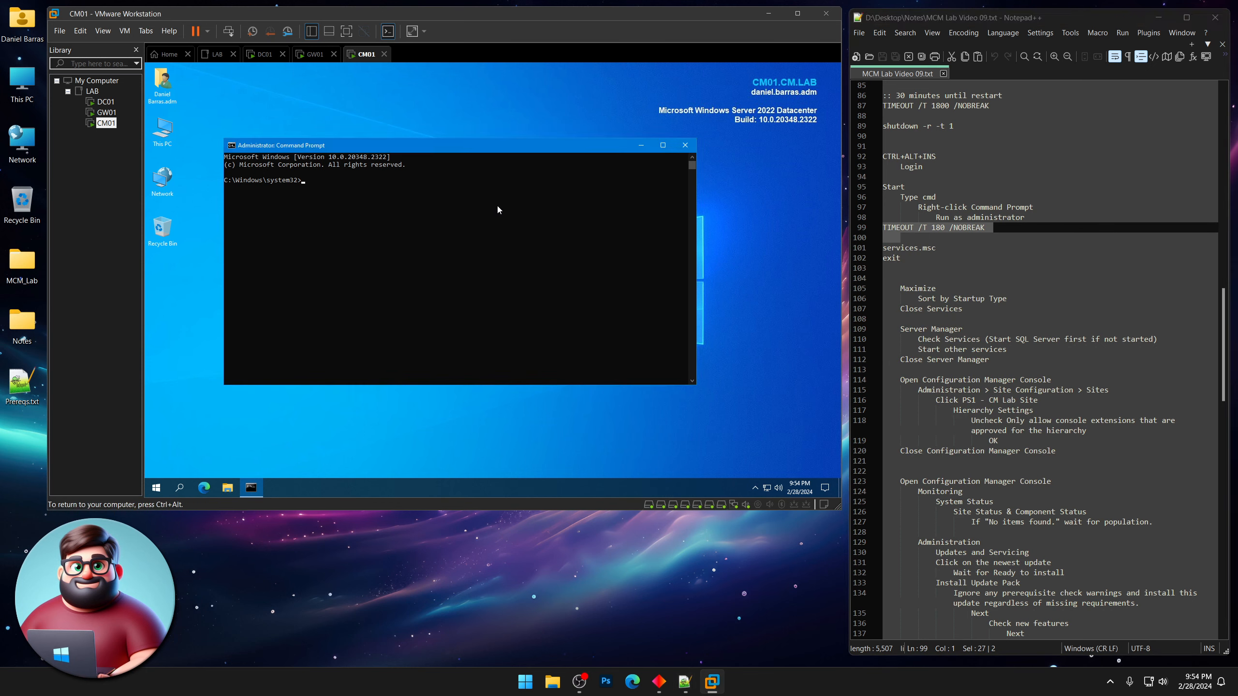
type("TIME")
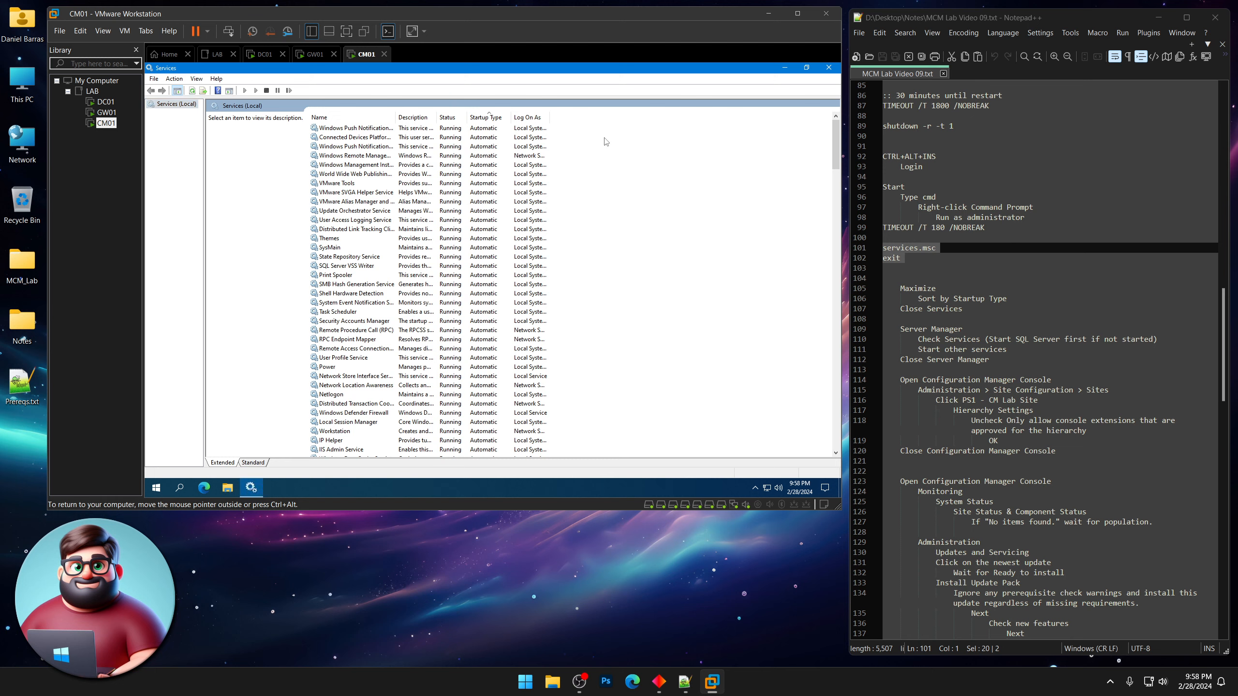
mouse_move(456, 210)
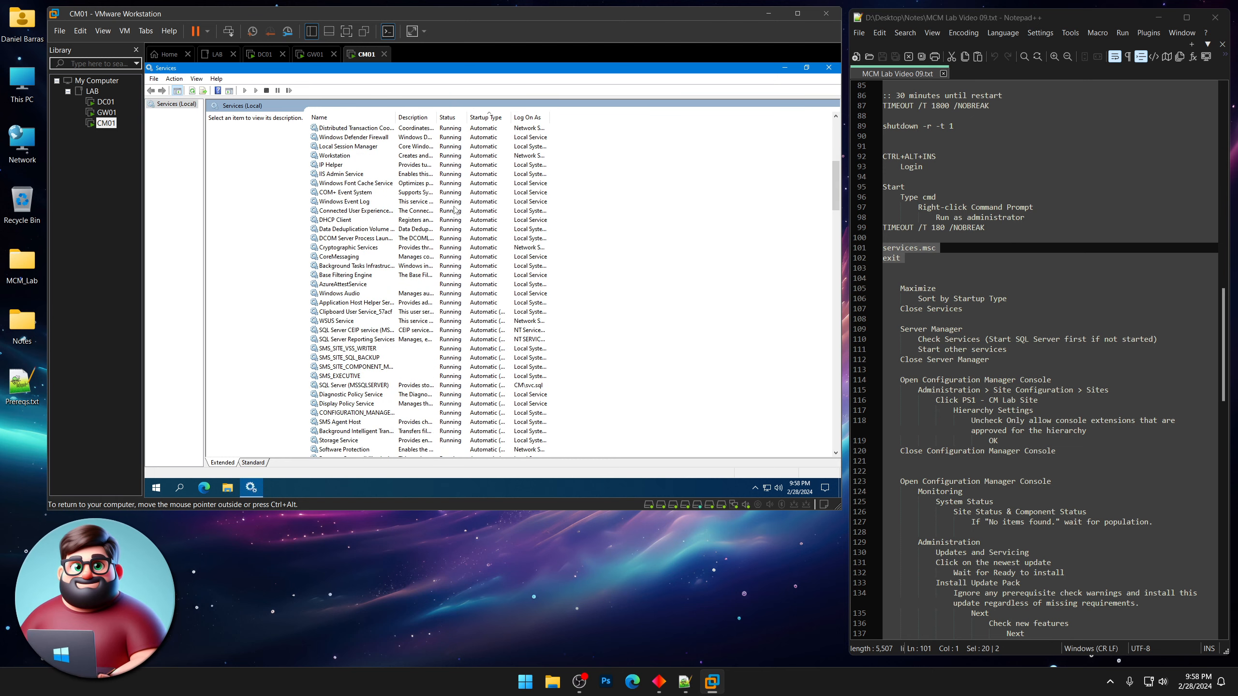
Scroll the services list and inspect the Microsoft Edge Update Service entry.
scroll("down", 3)
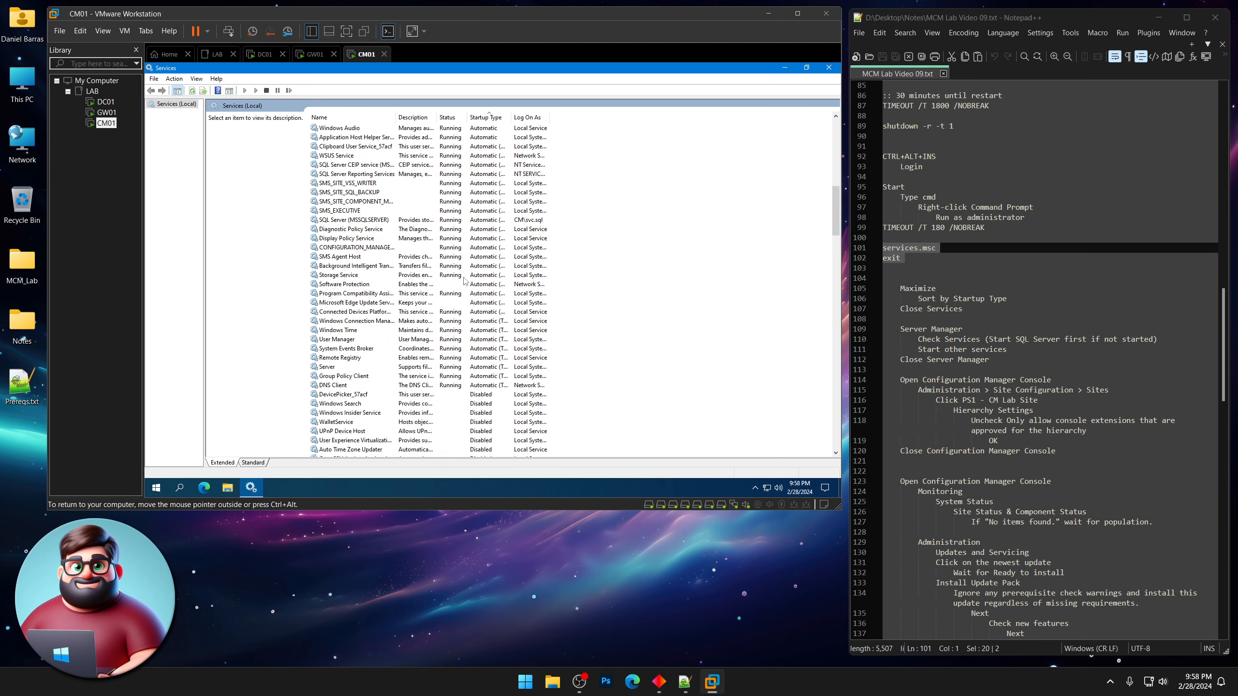
left_click(355, 302)
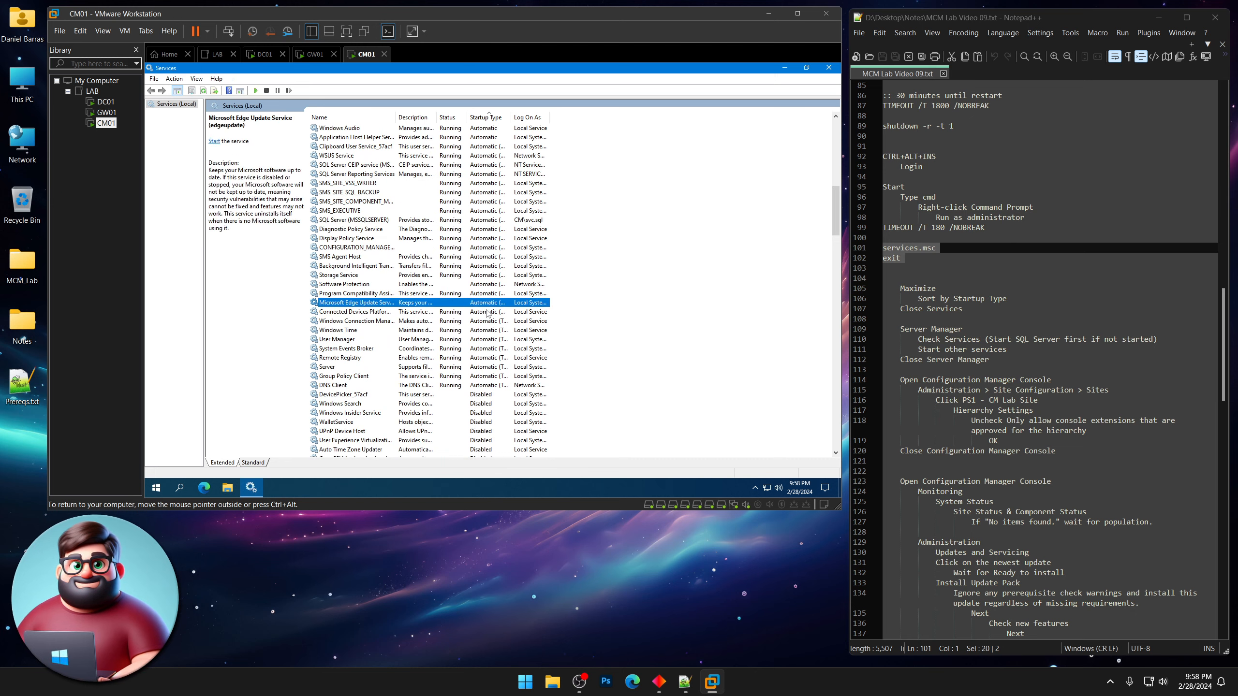
scroll("down", 3)
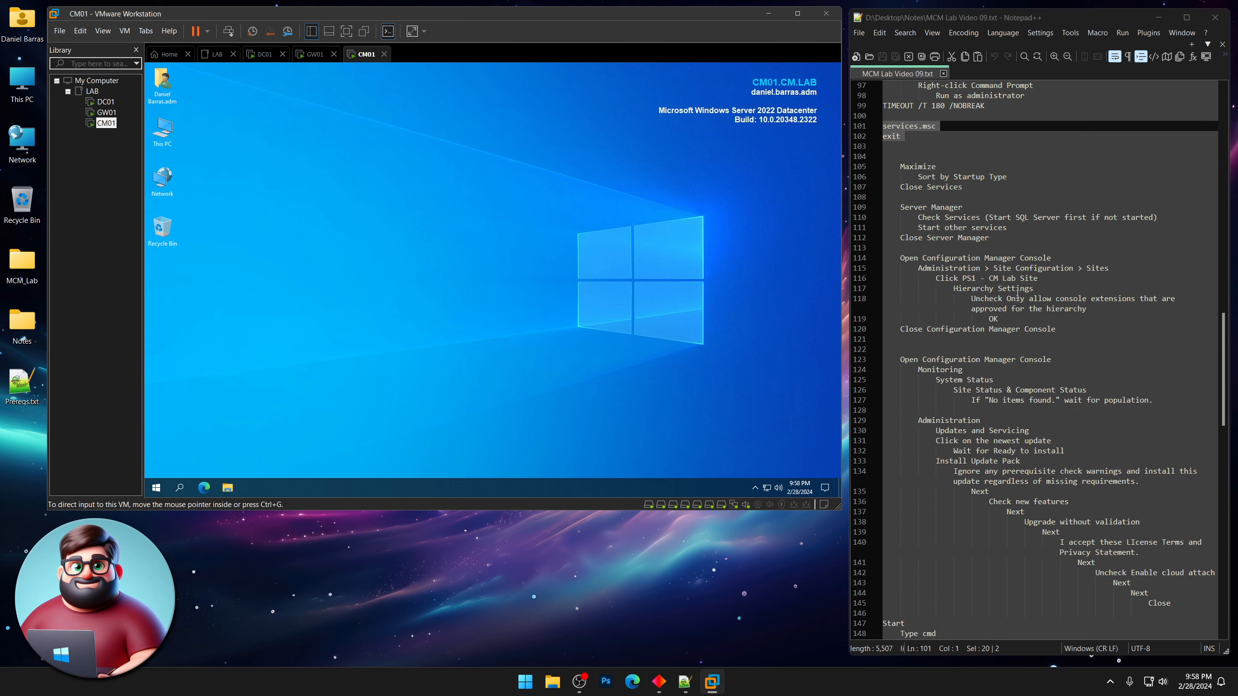
left_click(156, 487)
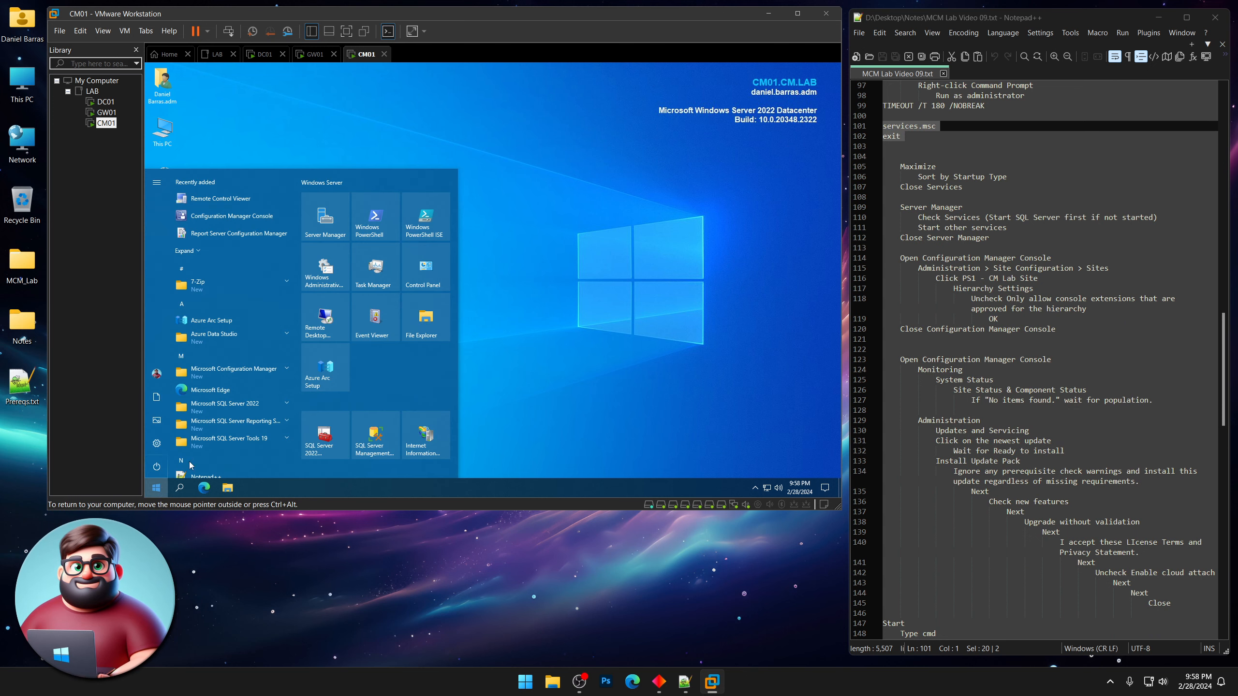
left_click(324, 219)
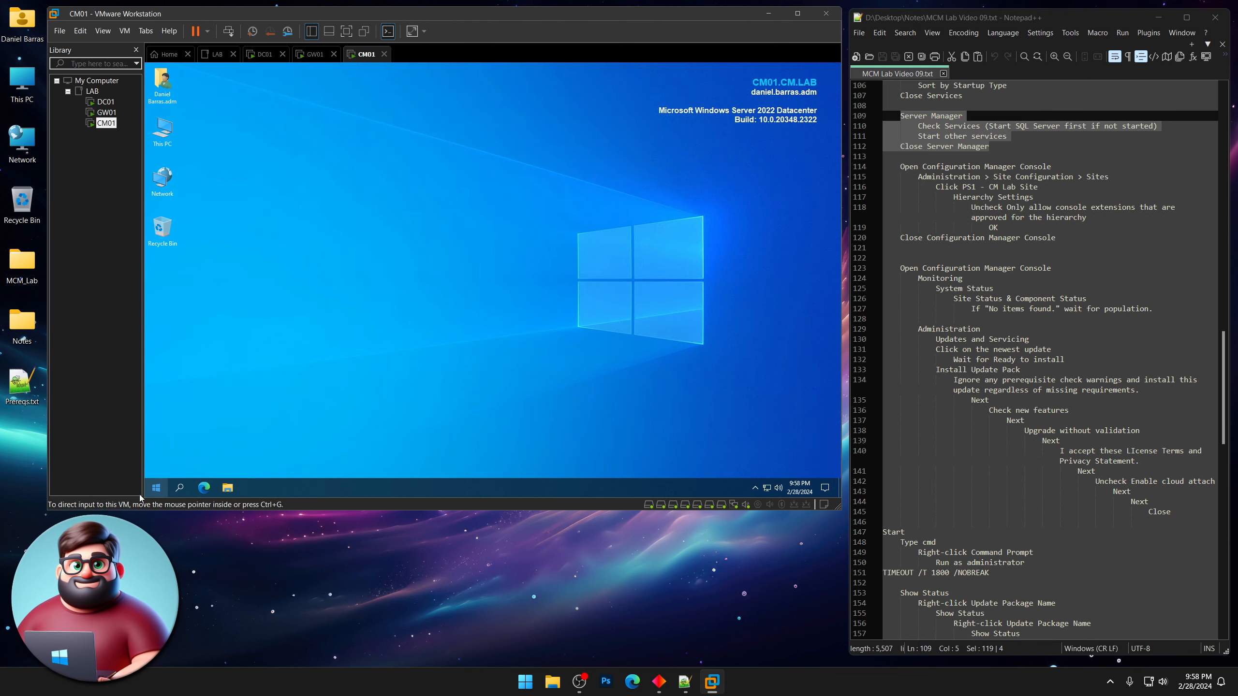
Launch the Configuration Manager Console and go to Administration > Site Configuration > Sites.
left_click(156, 487)
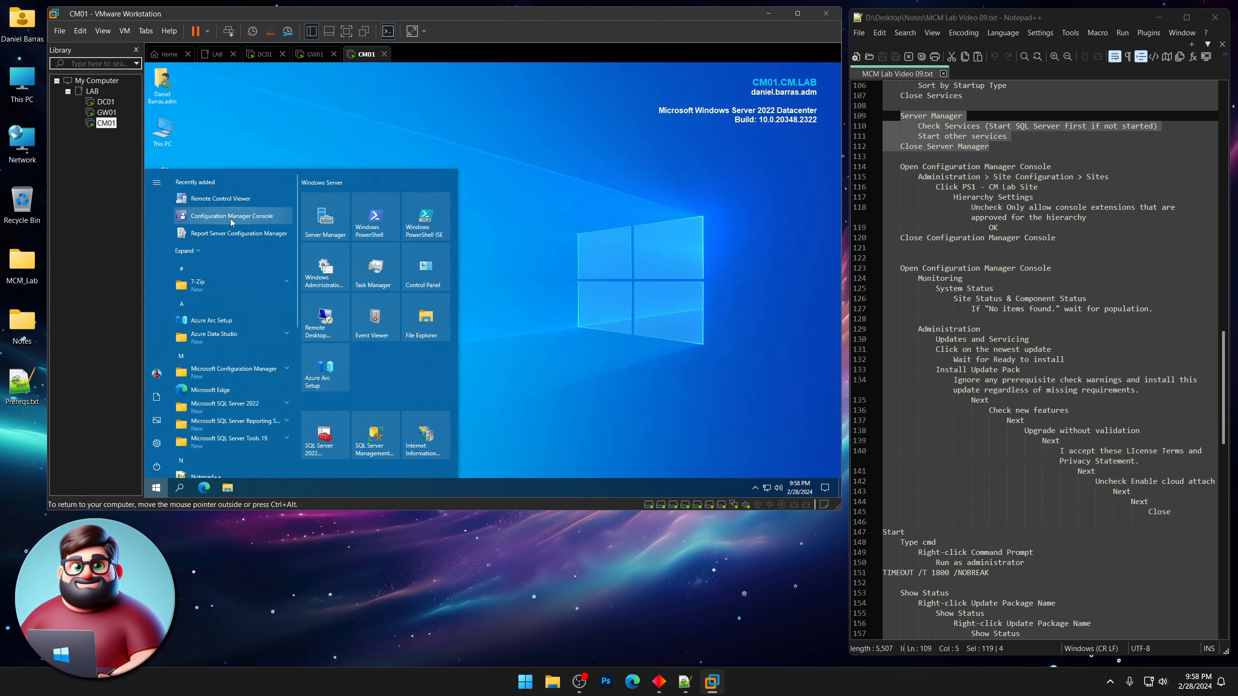
left_click(156, 488)
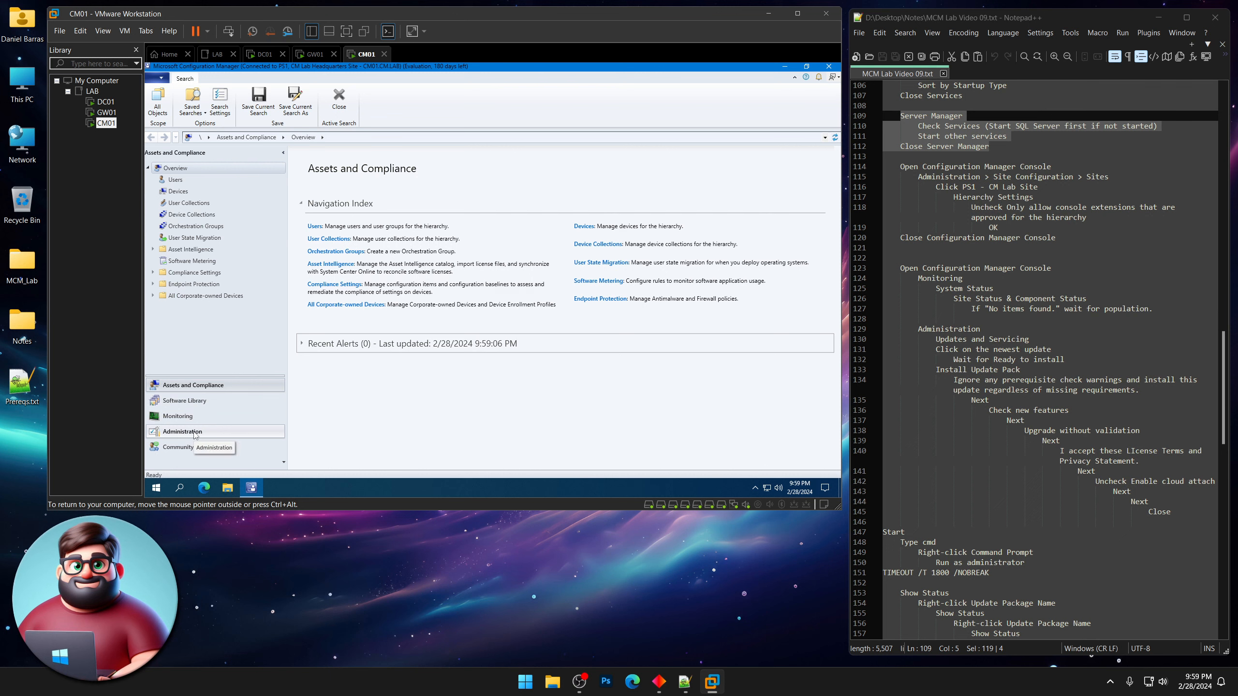
left_click(183, 431)
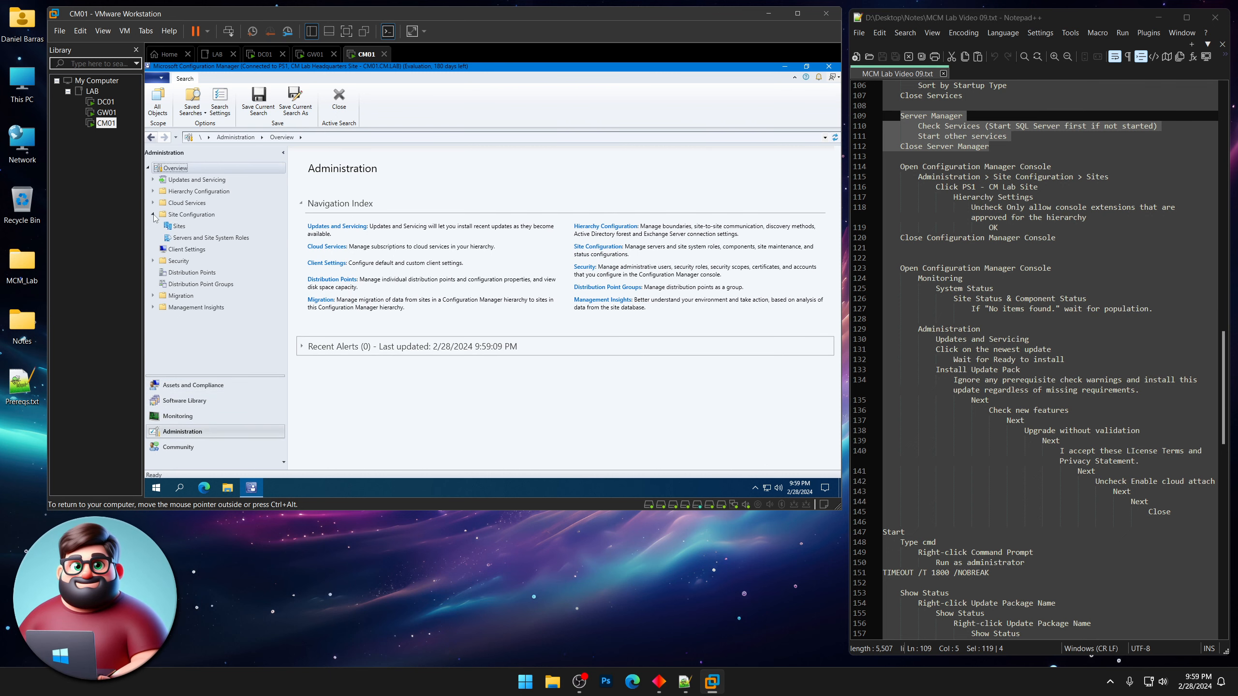
left_click(178, 227)
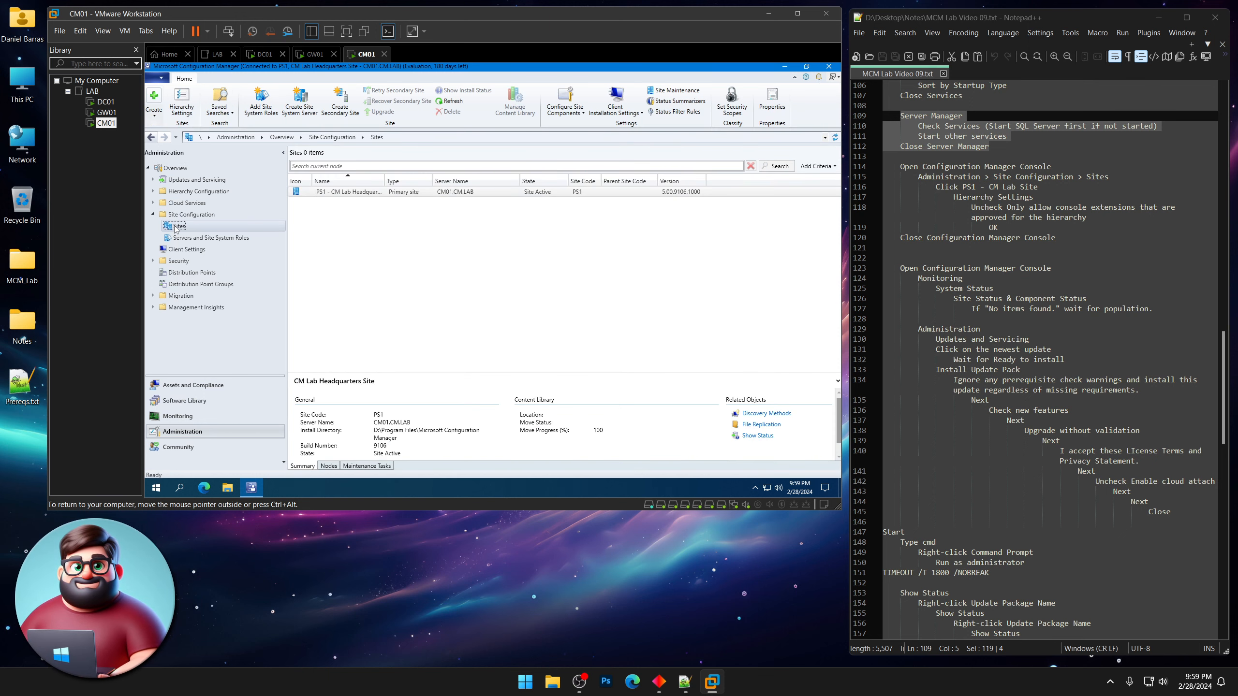
left_click(347, 192)
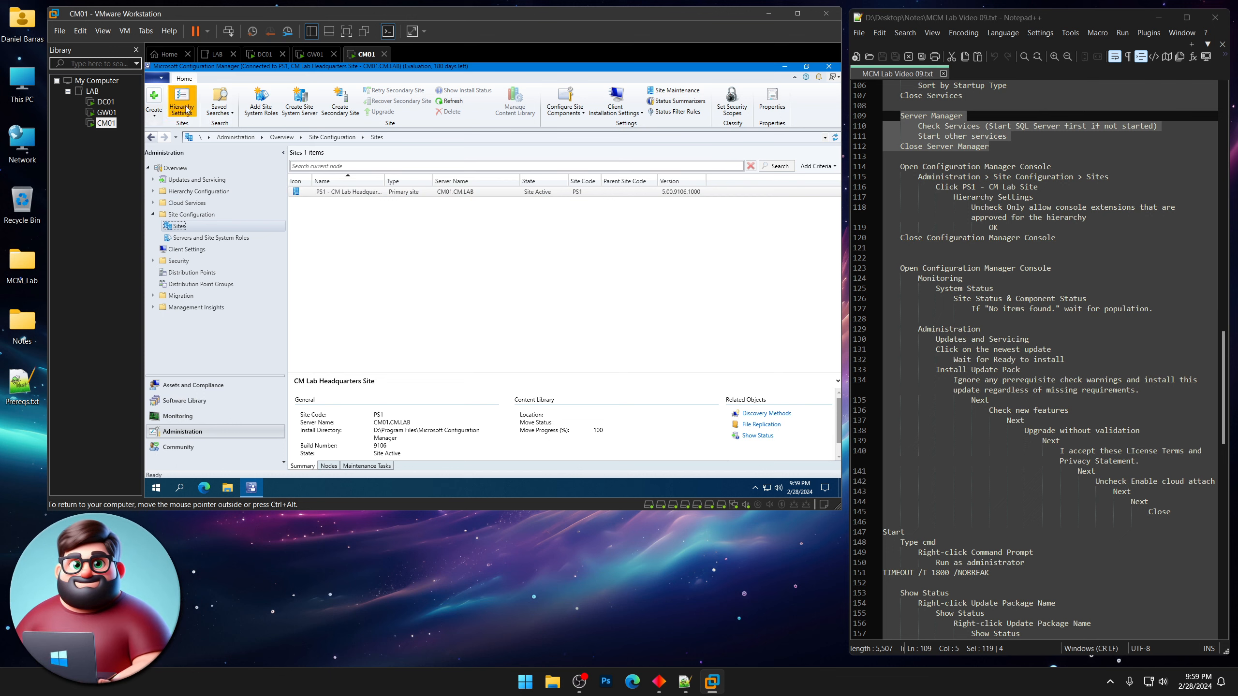
Uncheck 'Only allow console extensions…' in Hierarchy Settings, confirm with OK, and close the console.
left_click(182, 104)
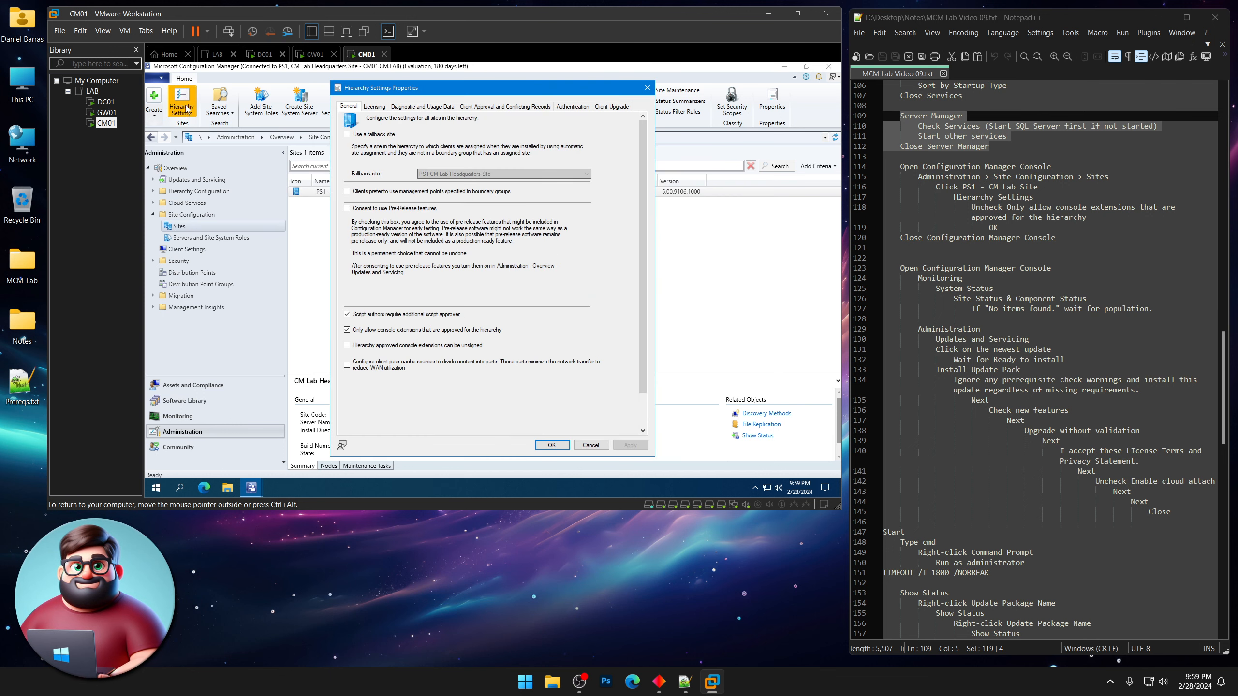
left_click(347, 329)
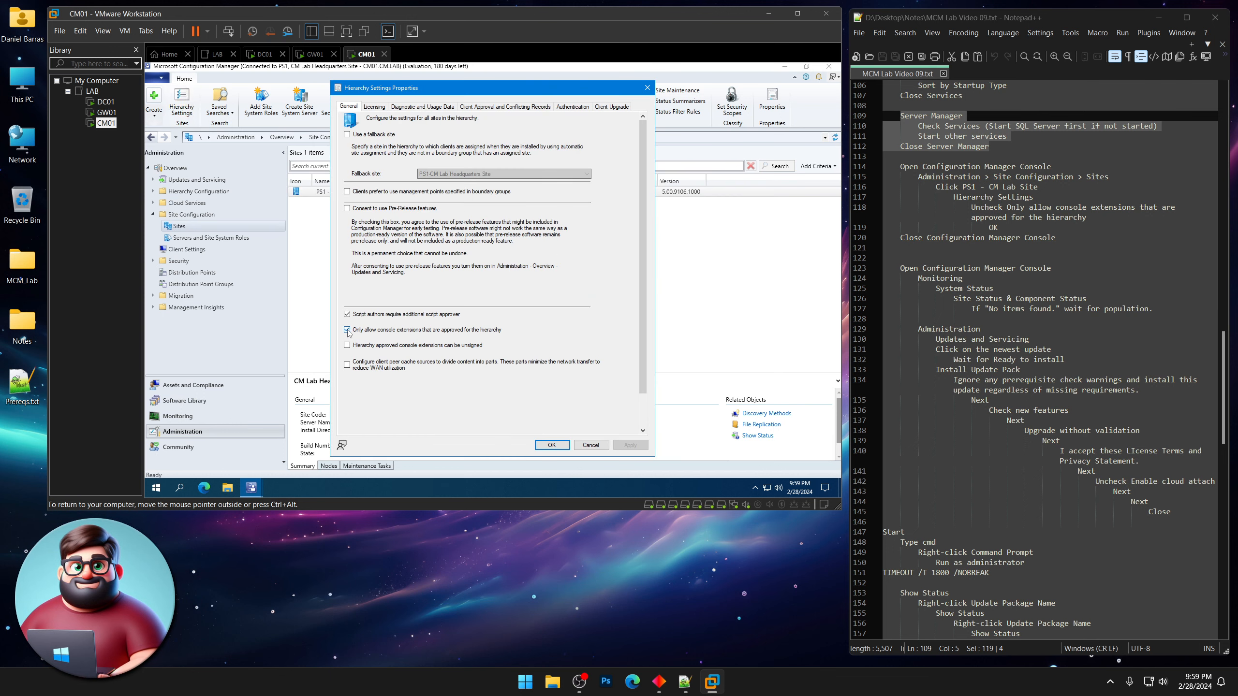
left_click(347, 329)
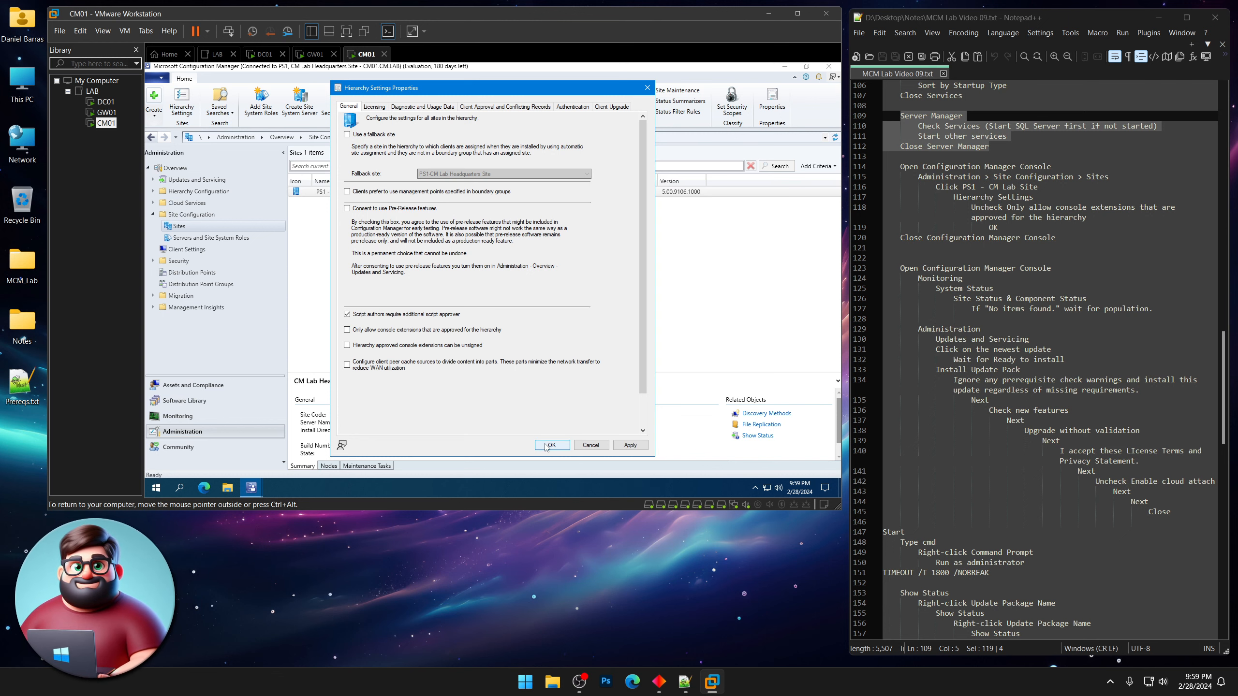
left_click(552, 444)
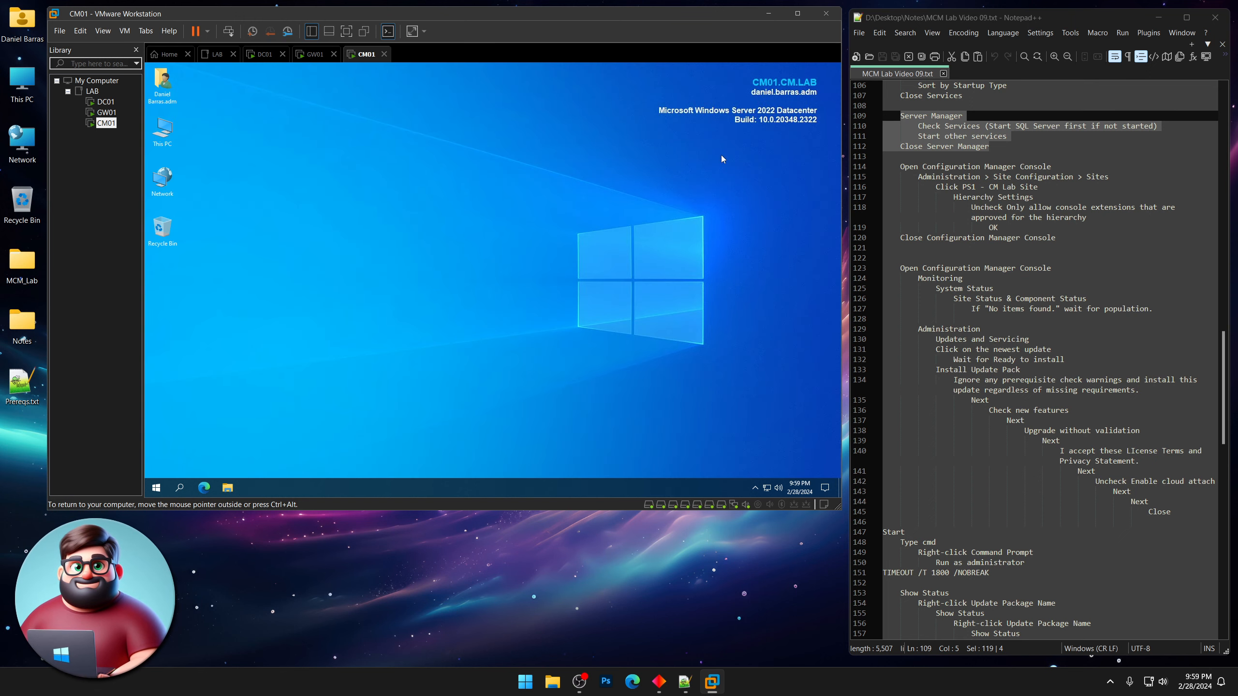
left_click(157, 487)
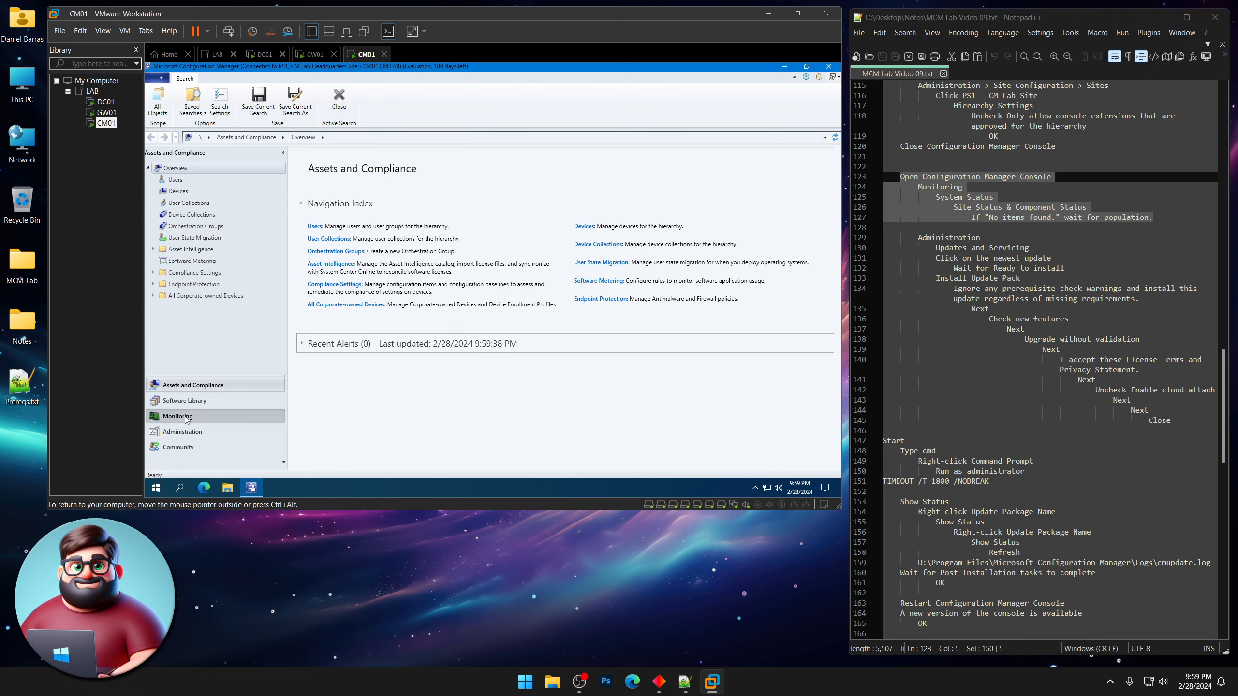
Check Site Status and Component Status under Monitoring > System Status, then switch to Administration.
left_click(177, 416)
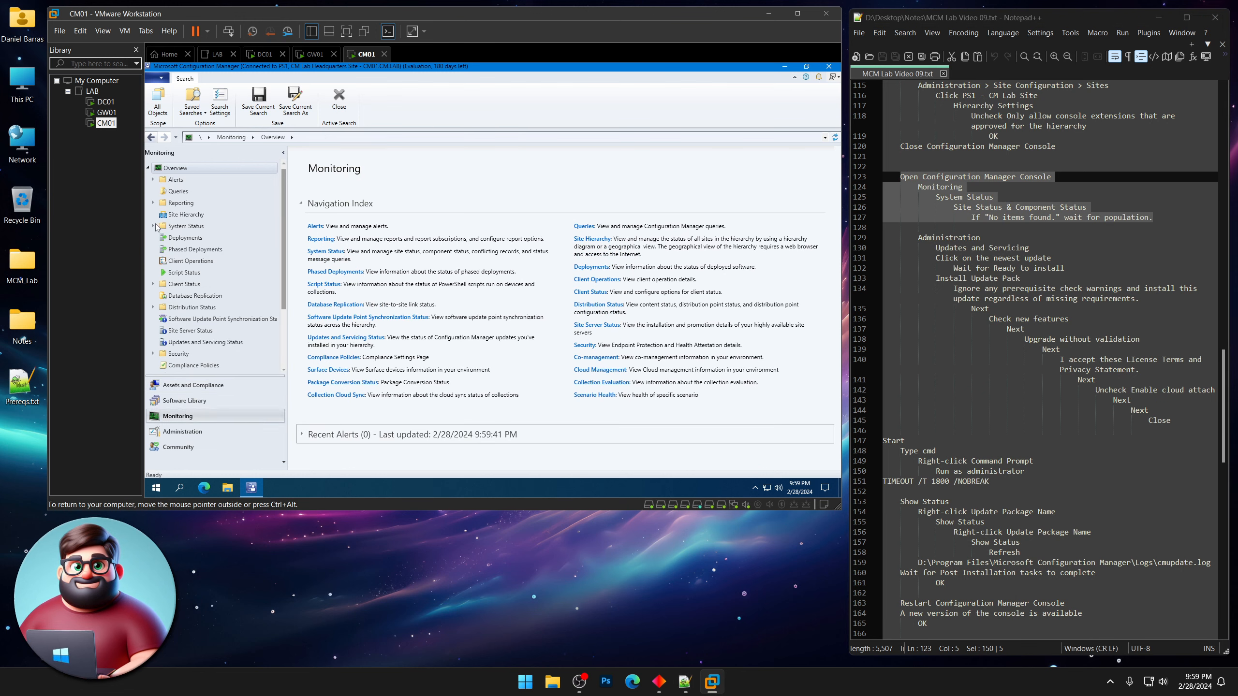
left_click(153, 227)
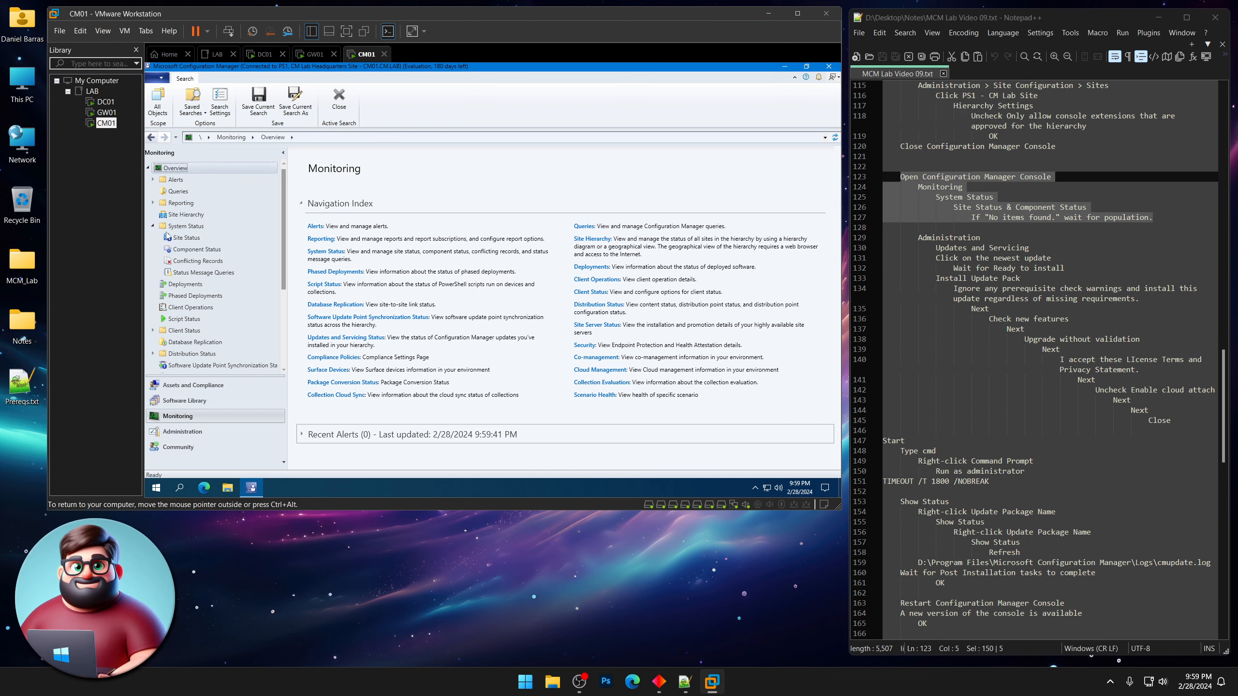
left_click(185, 237)
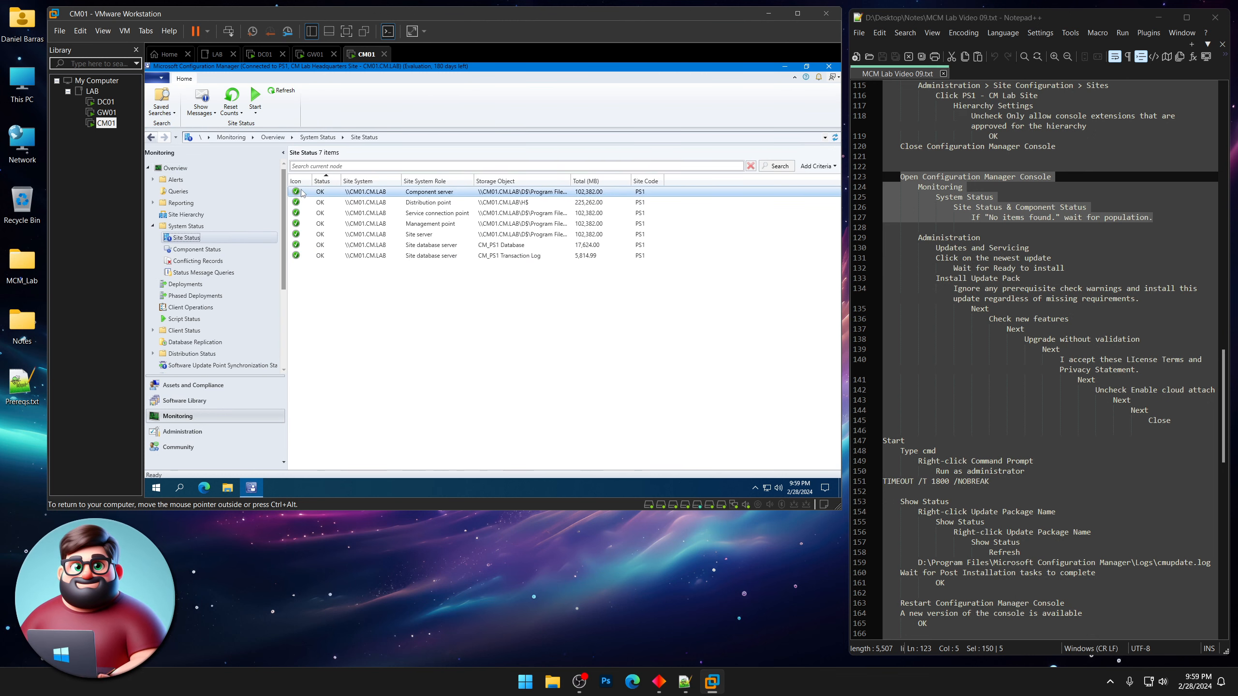
left_click(196, 249)
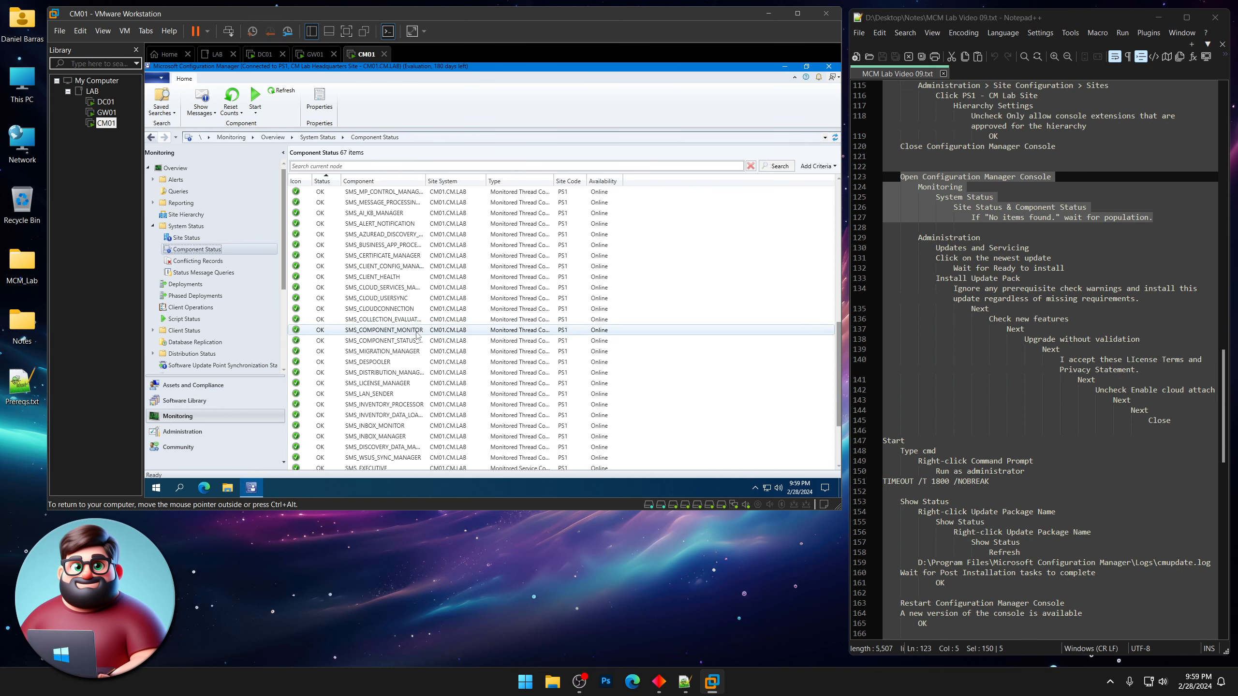
scroll("down", 3)
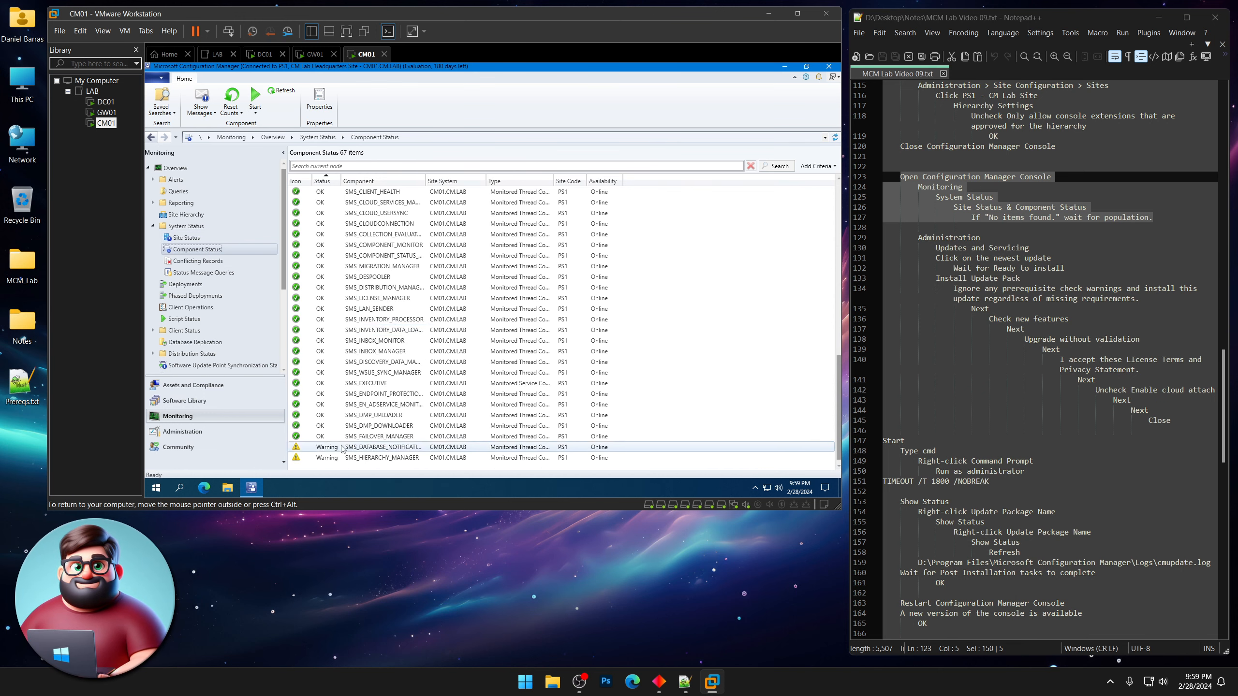
left_click(382, 458)
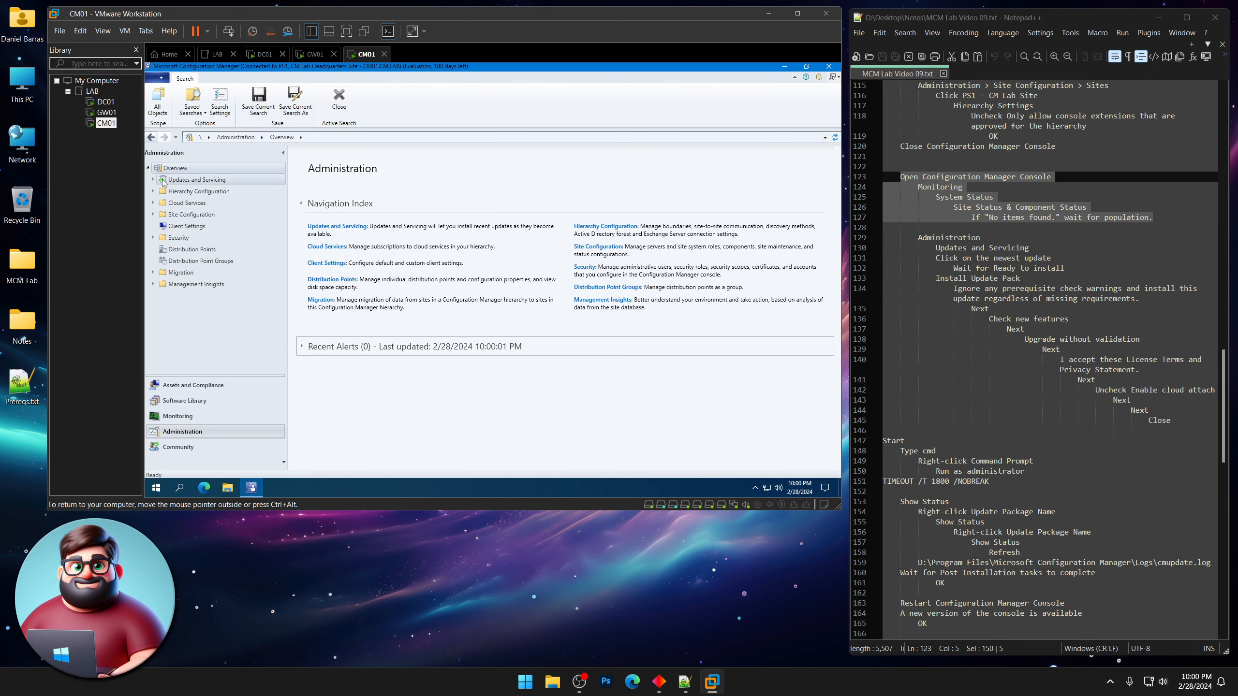
Select Configuration Manager 2309 in Updates and Servicing and choose Install Update Pack.
left_click(196, 179)
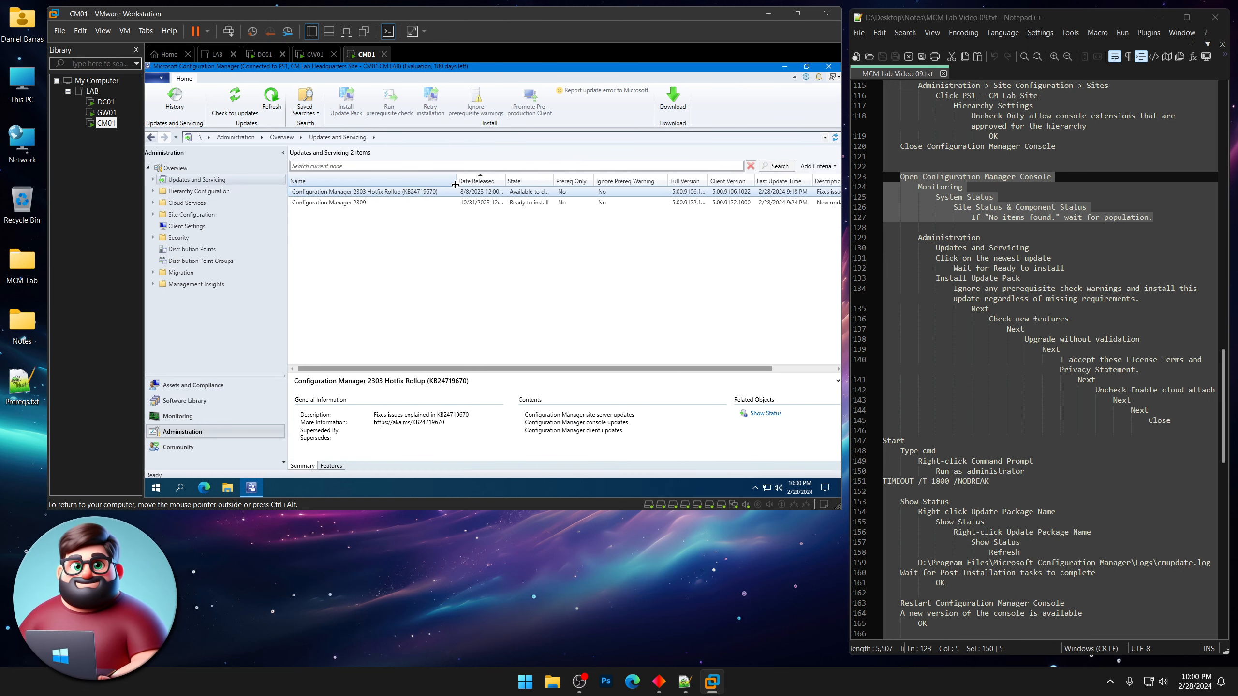
left_click(355, 202)
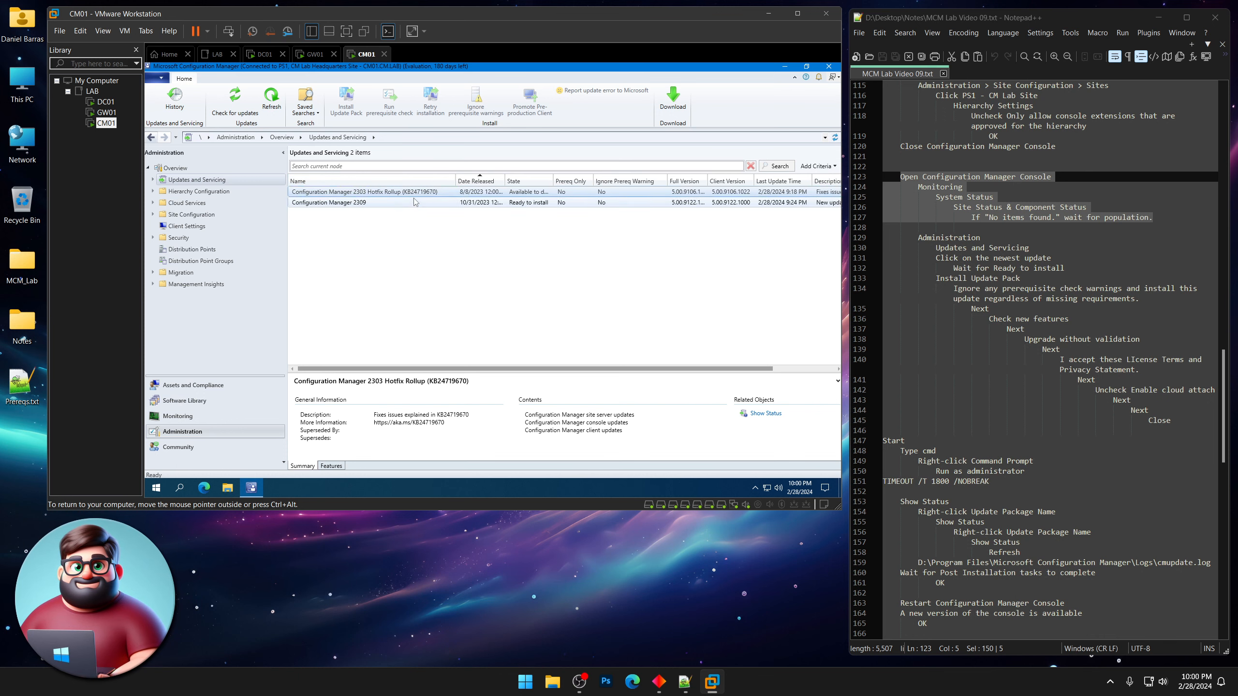
left_click(363, 192)
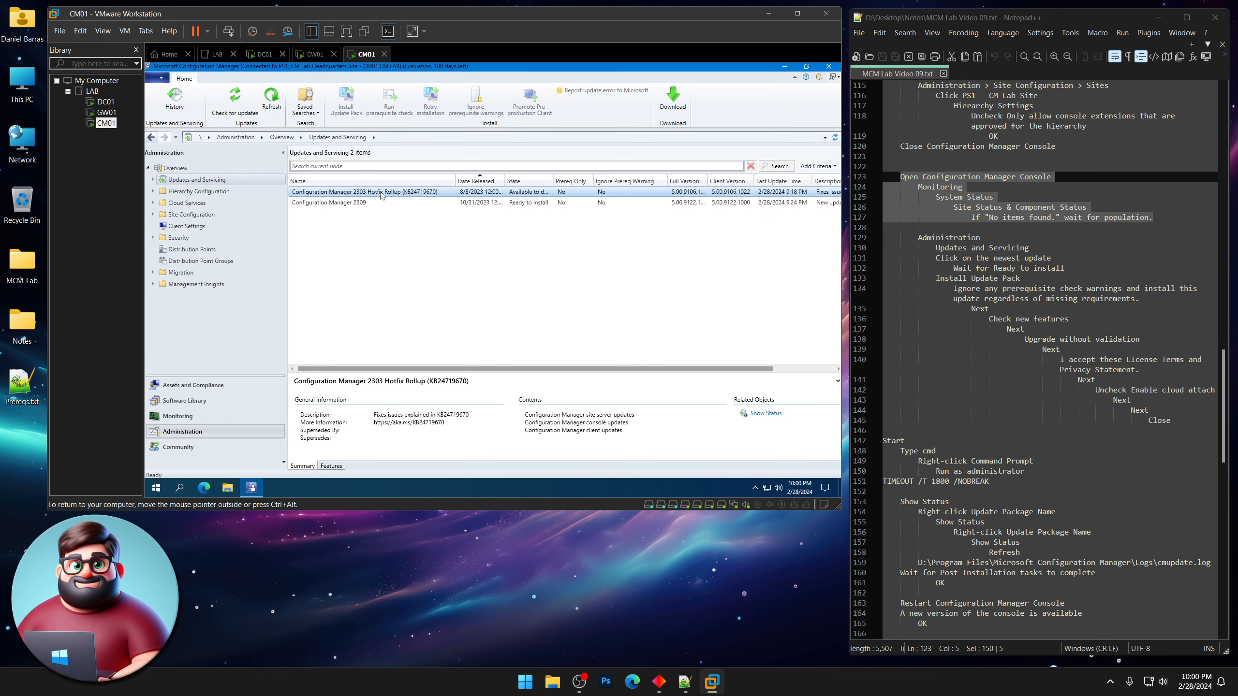
left_click(355, 202)
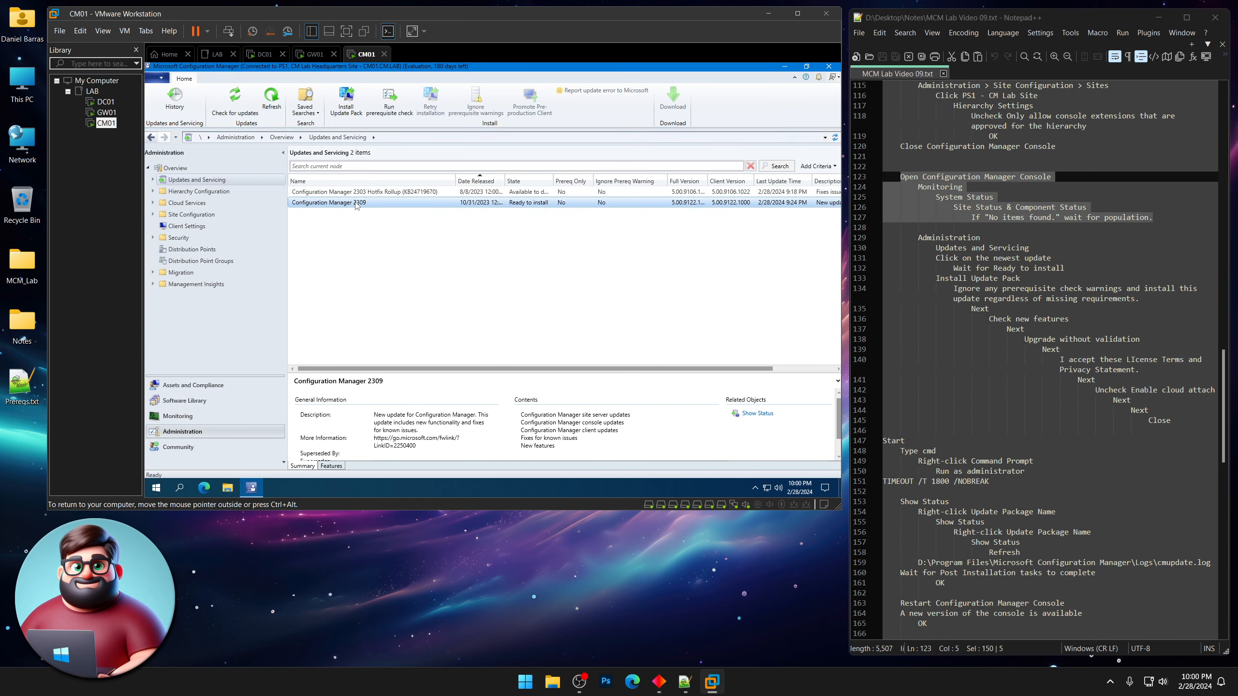
right_click(355, 202)
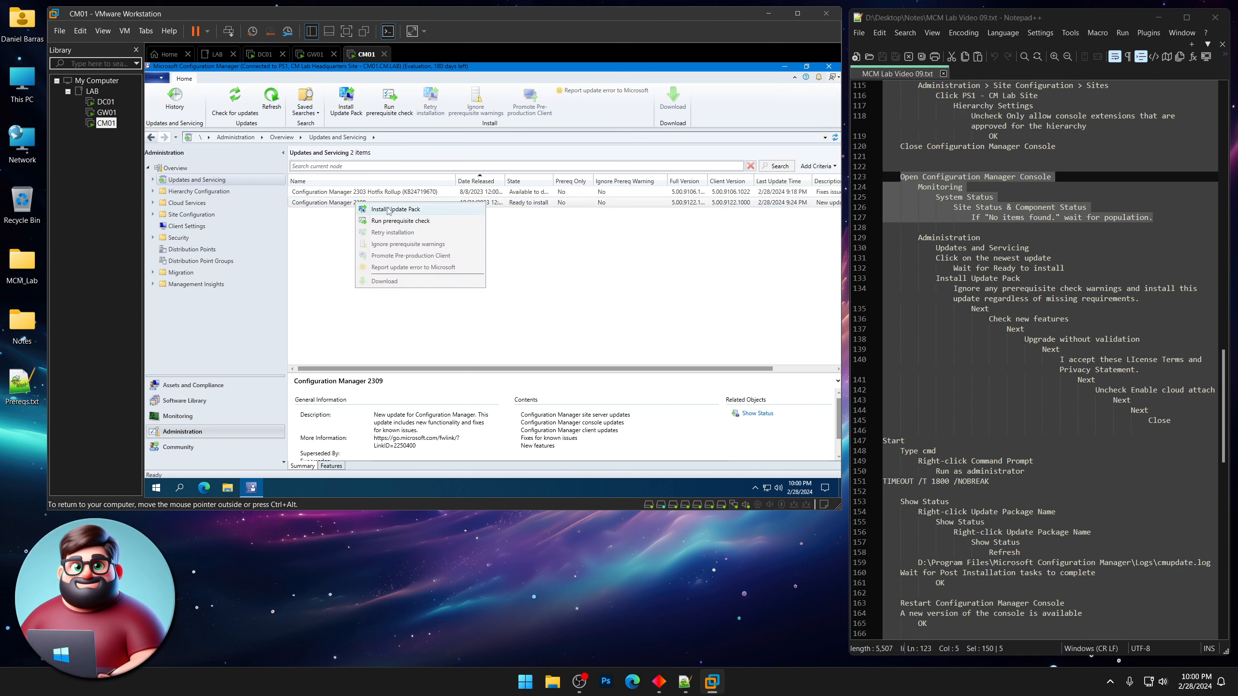
left_click(395, 210)
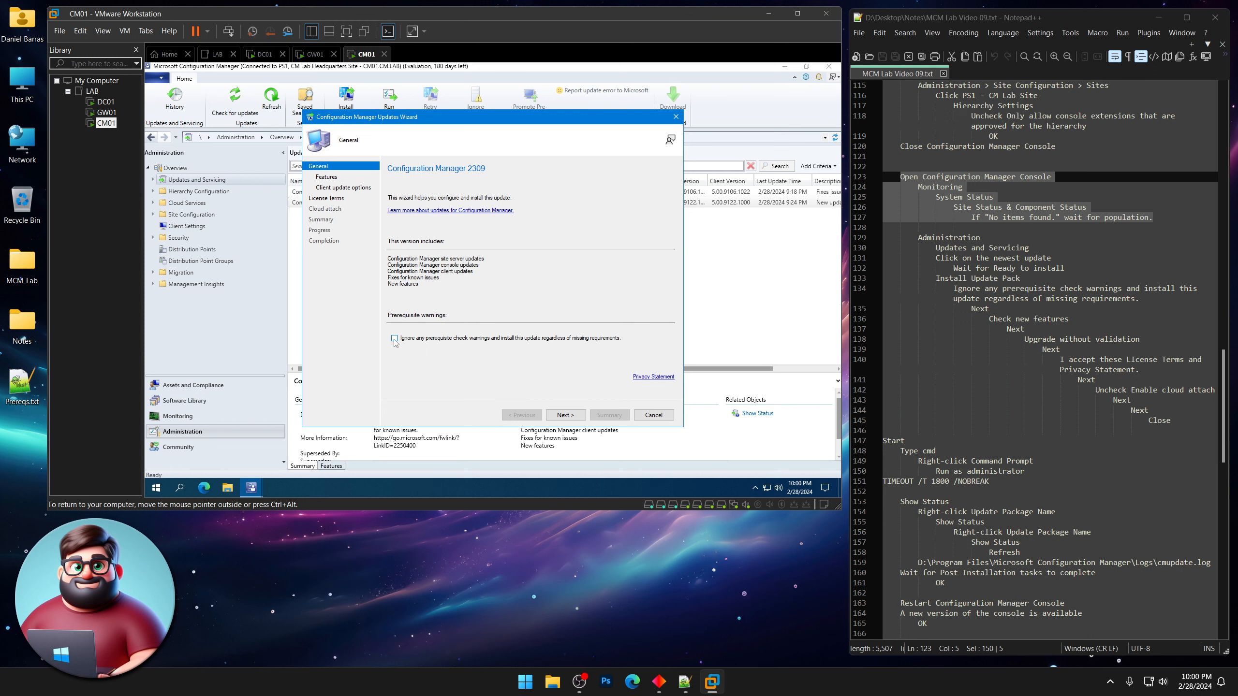
Ignore prerequisite warnings and enable the BitLocker Management feature.
left_click(394, 338)
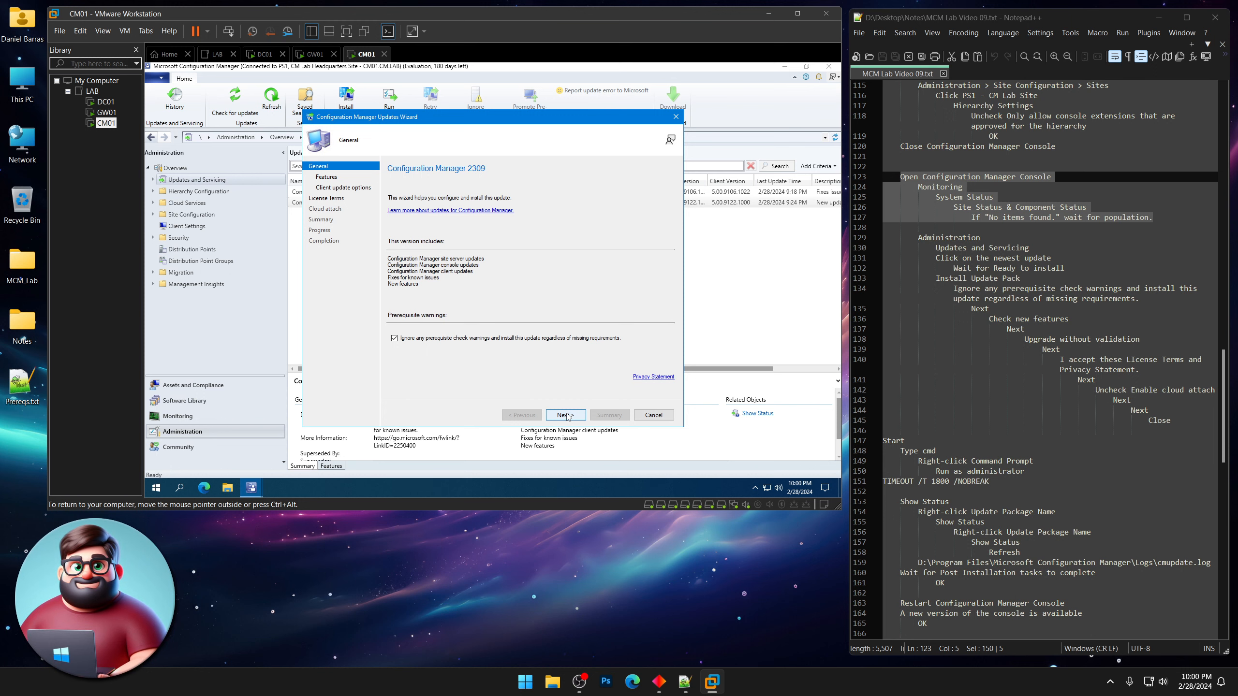
left_click(564, 414)
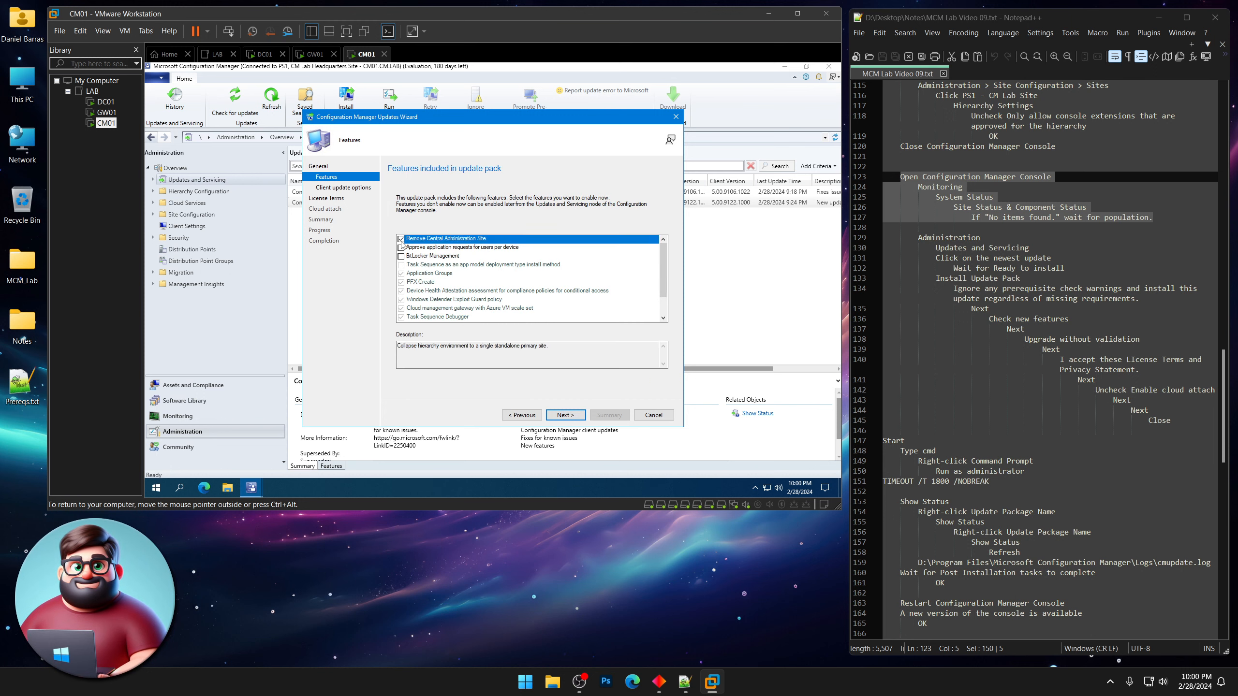
left_click(432, 254)
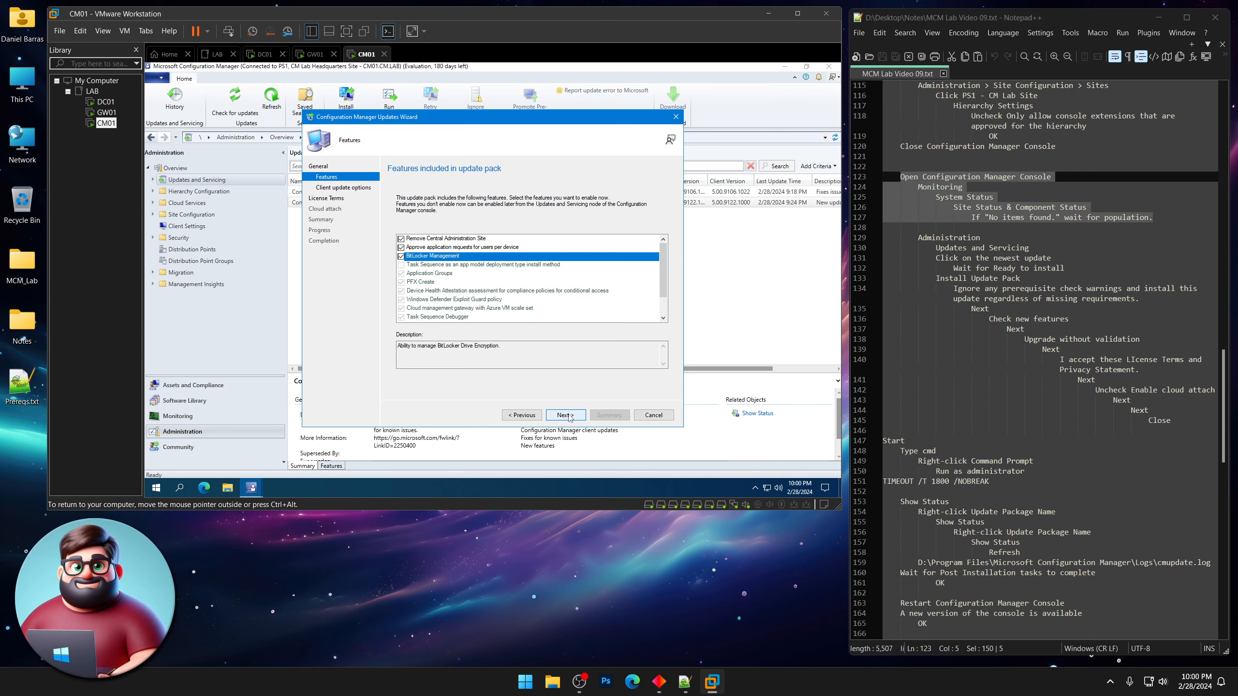
left_click(565, 415)
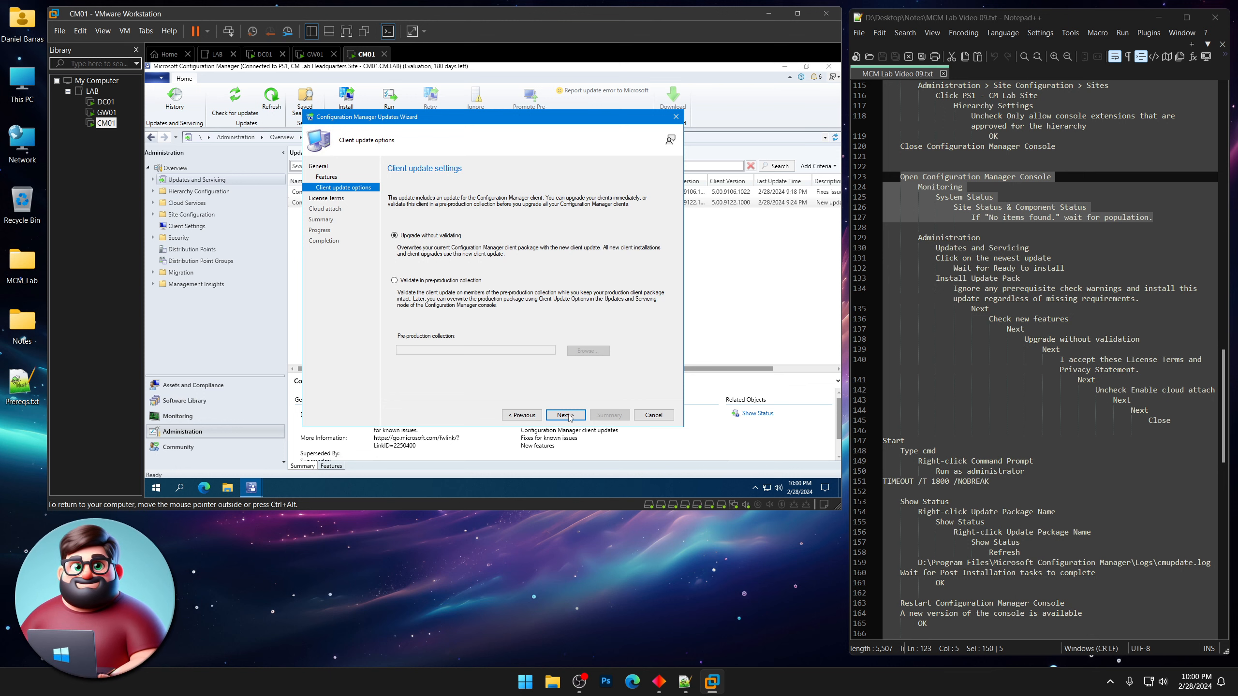
Keep client upgrade without validation, accept the license terms, disable cloud attach, and start installing.
left_click(564, 414)
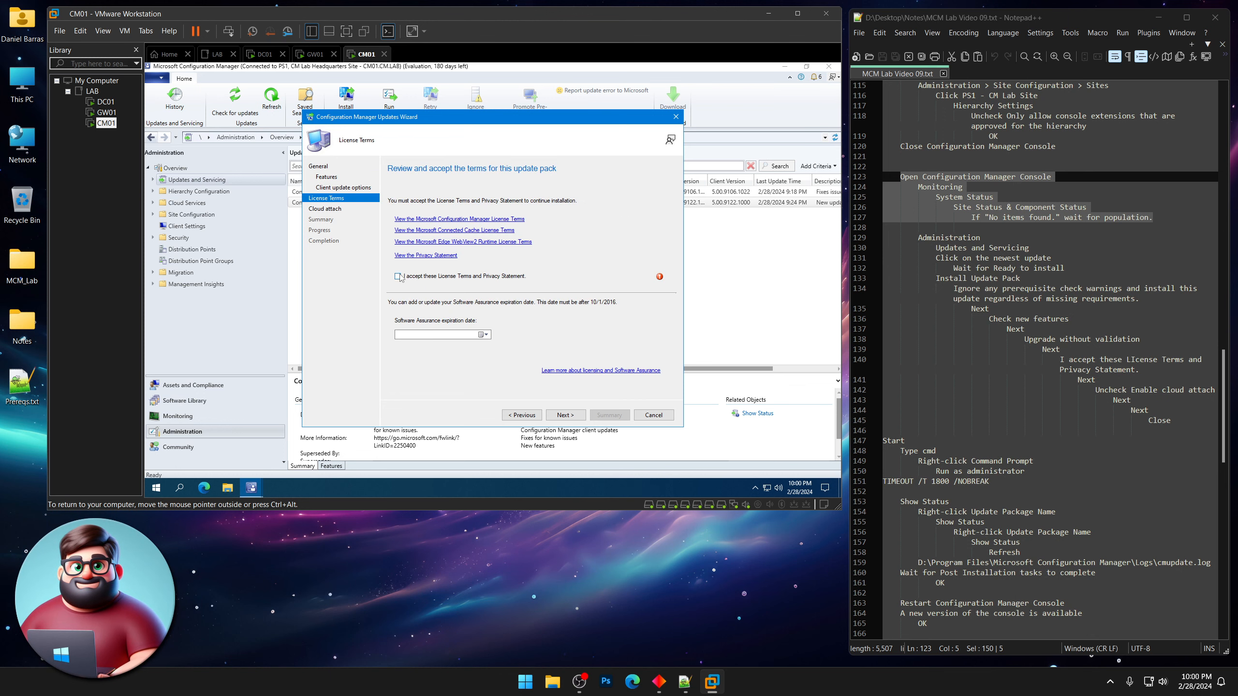
left_click(399, 276)
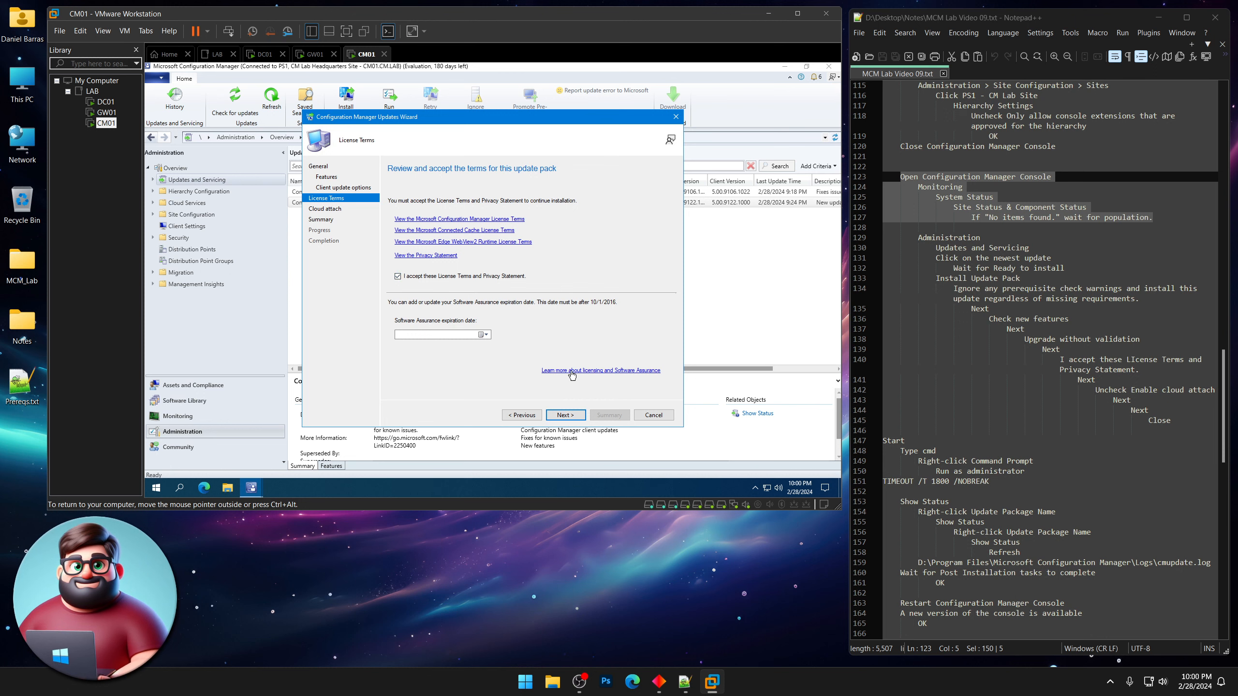
left_click(565, 415)
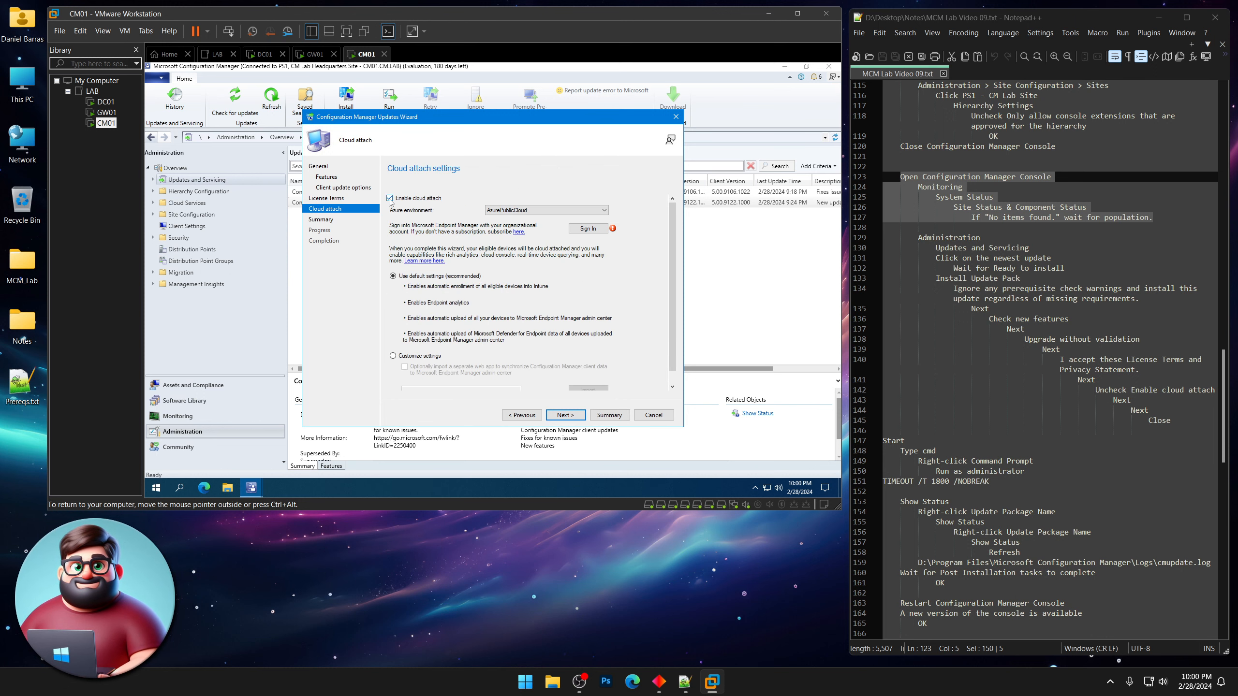
left_click(389, 199)
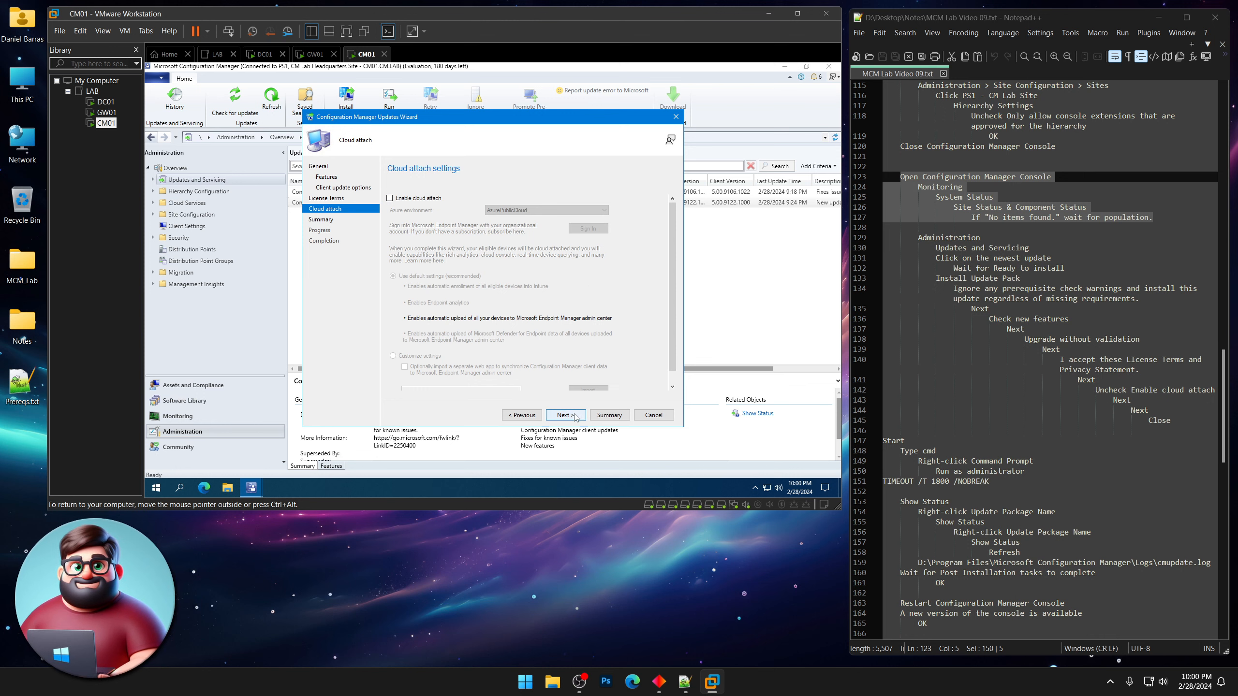
left_click(564, 415)
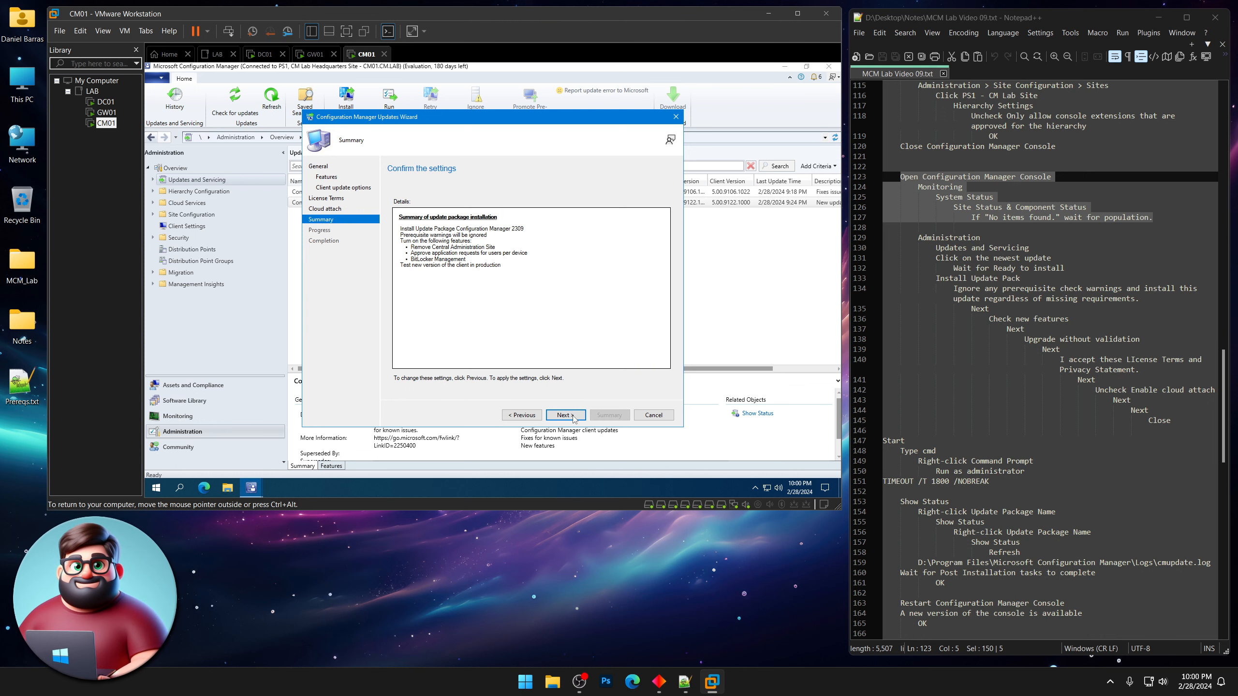
left_click(564, 415)
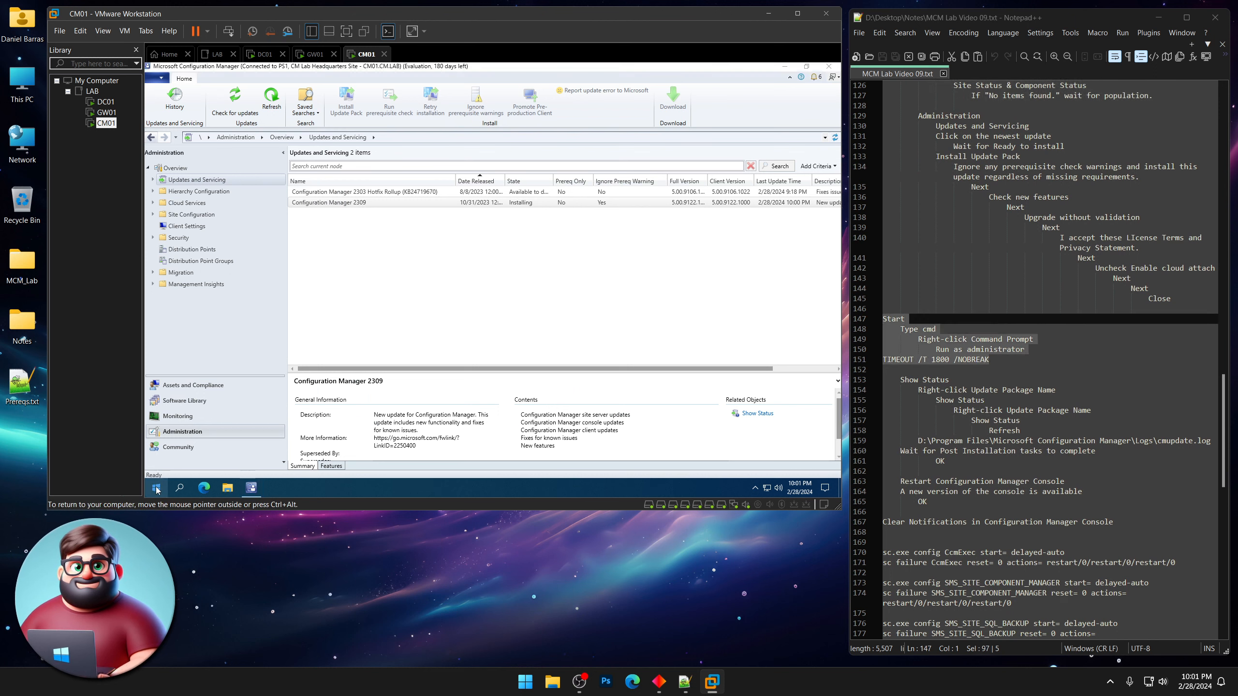
Launch Command Prompt as administrator on CM01 and approve the UAC prompt.
right_click(156, 489)
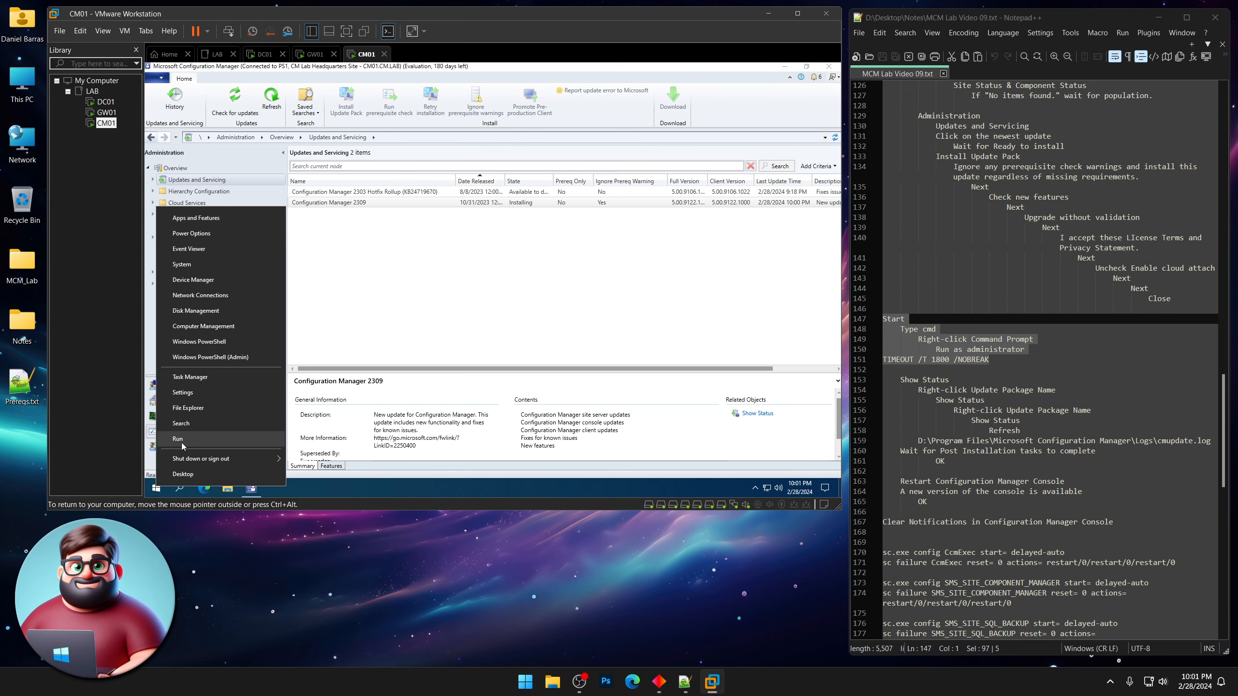
left_click(155, 488)
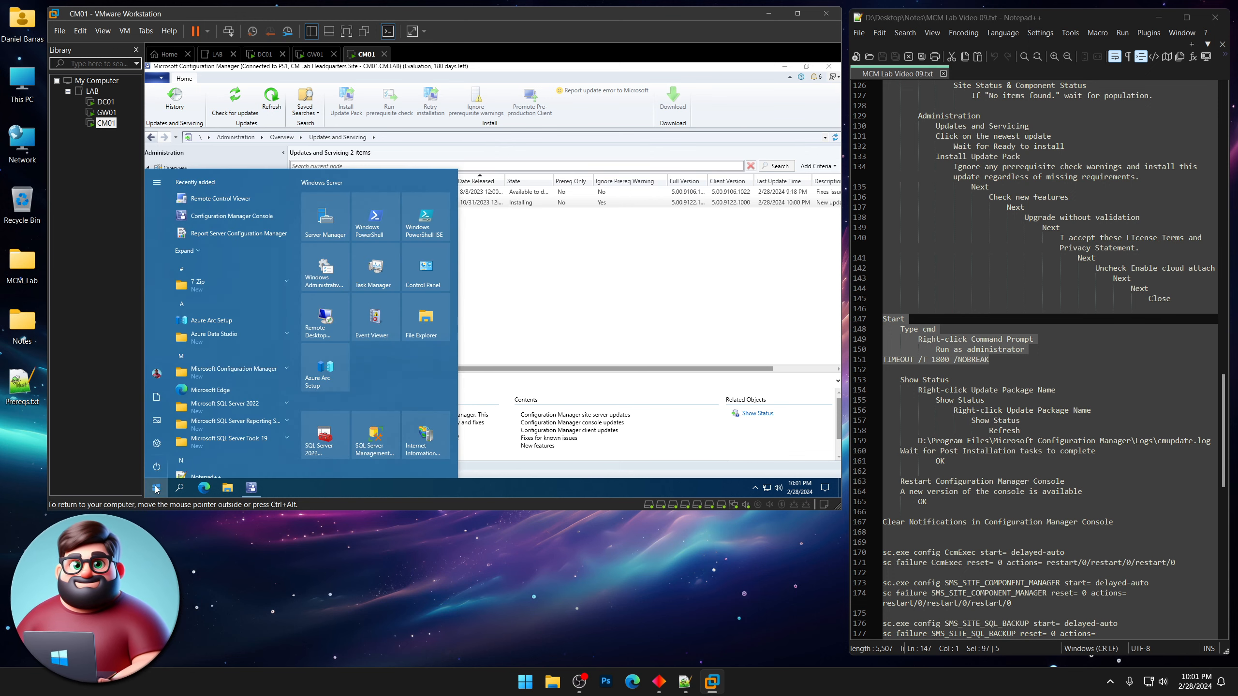
type("cmd")
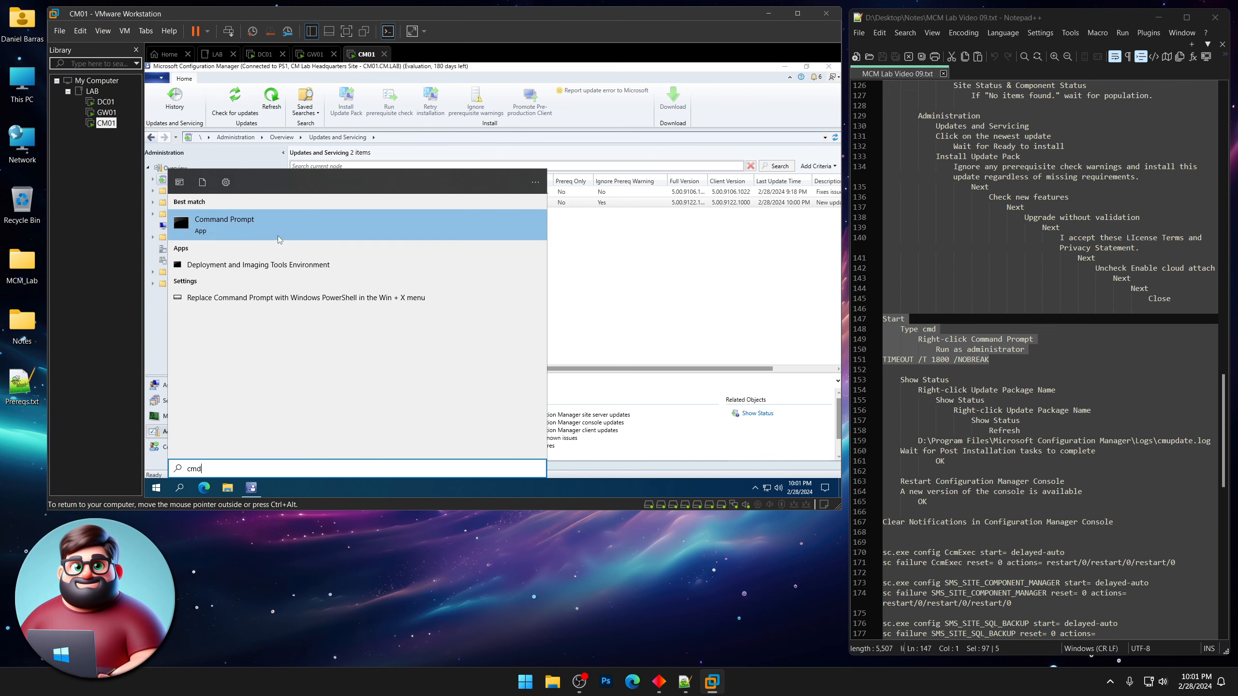
left_click(224, 219)
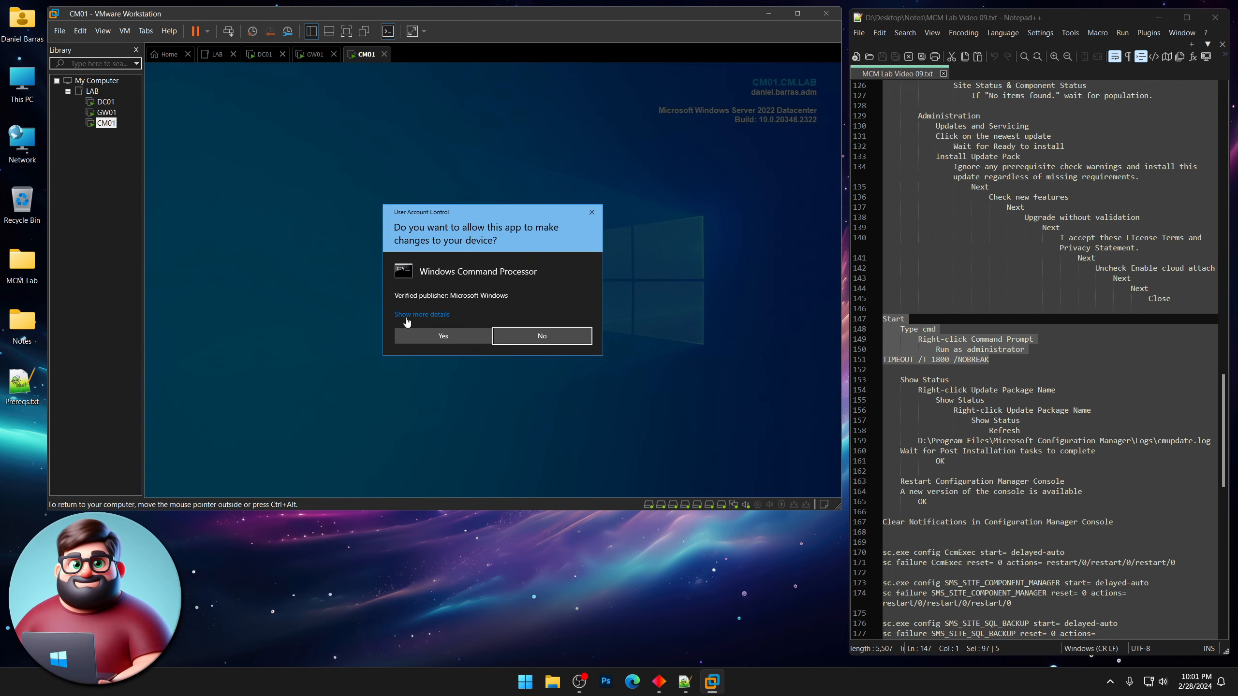
left_click(443, 335)
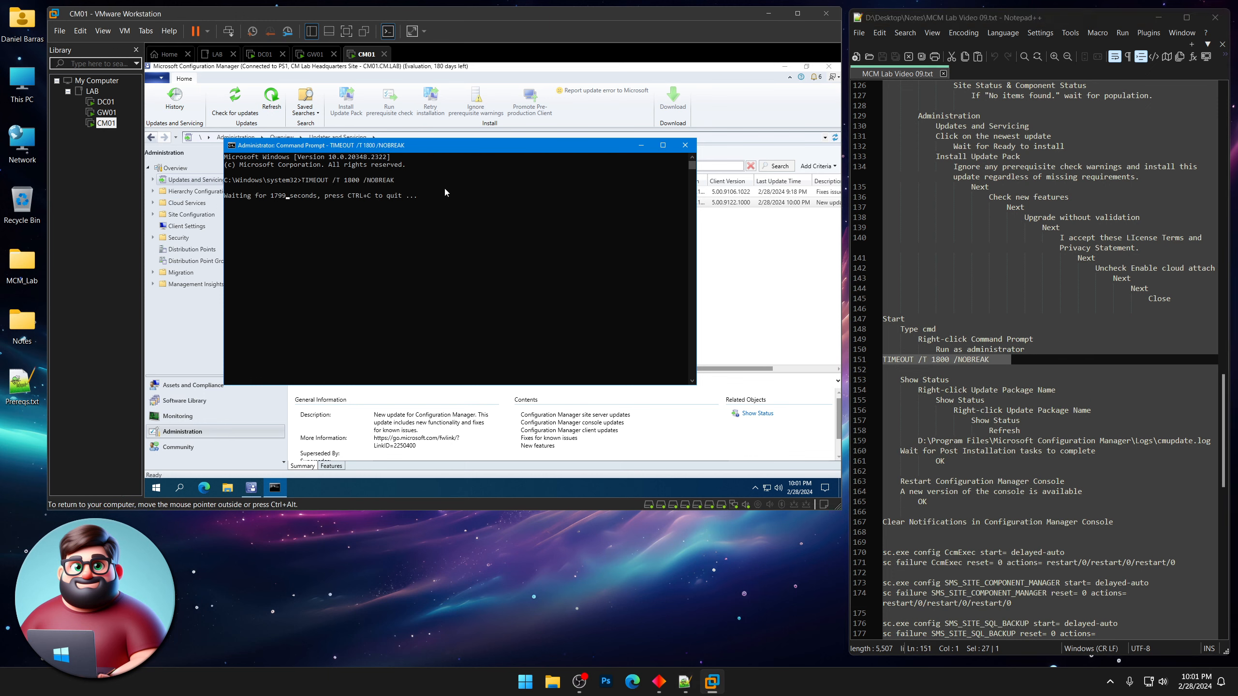
mouse_move(517, 254)
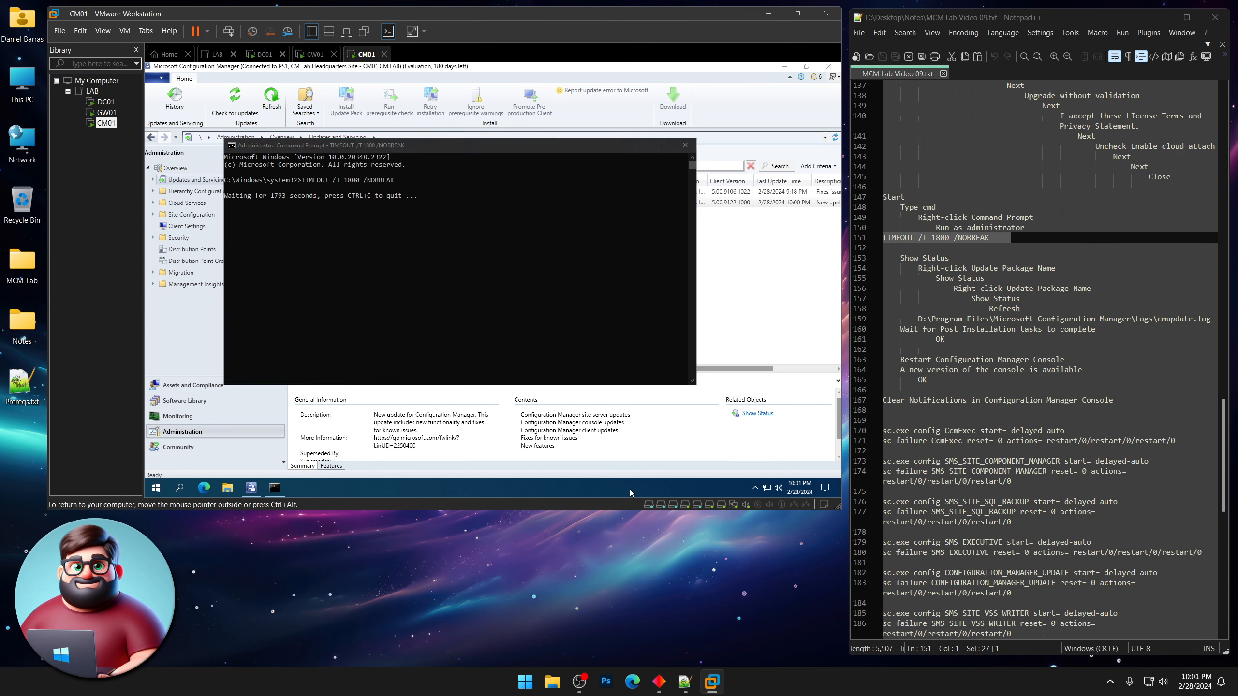
mouse_move(654, 540)
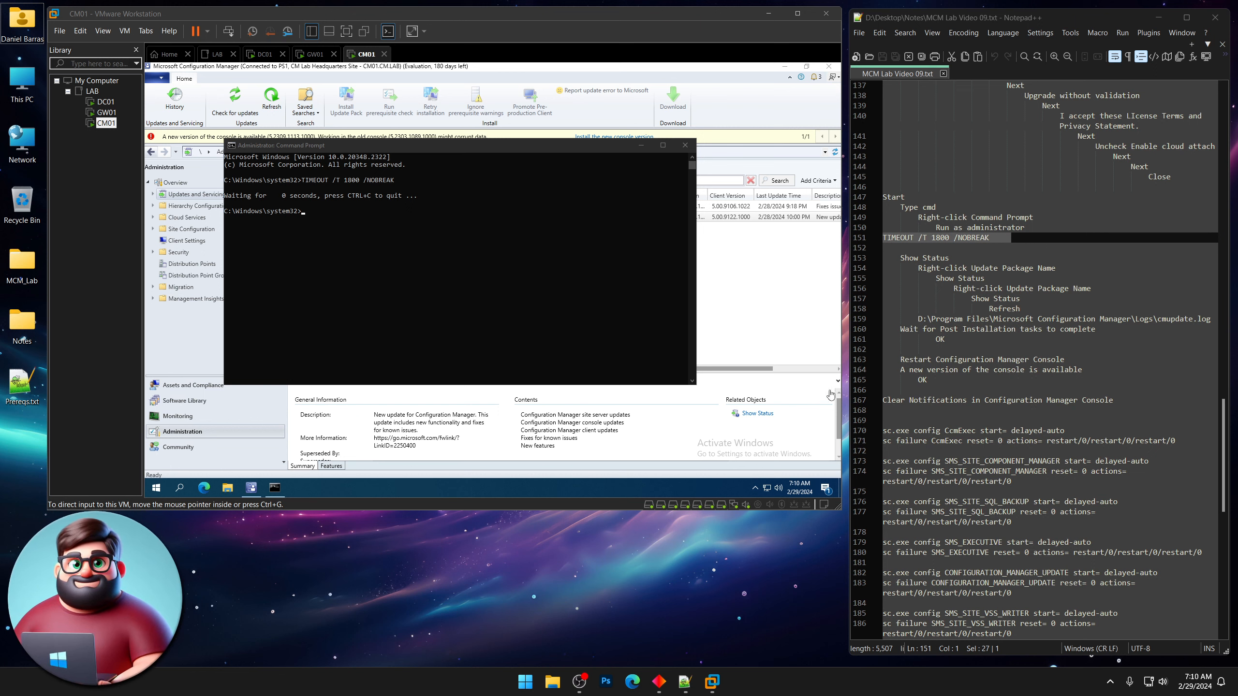
mouse_move(687, 490)
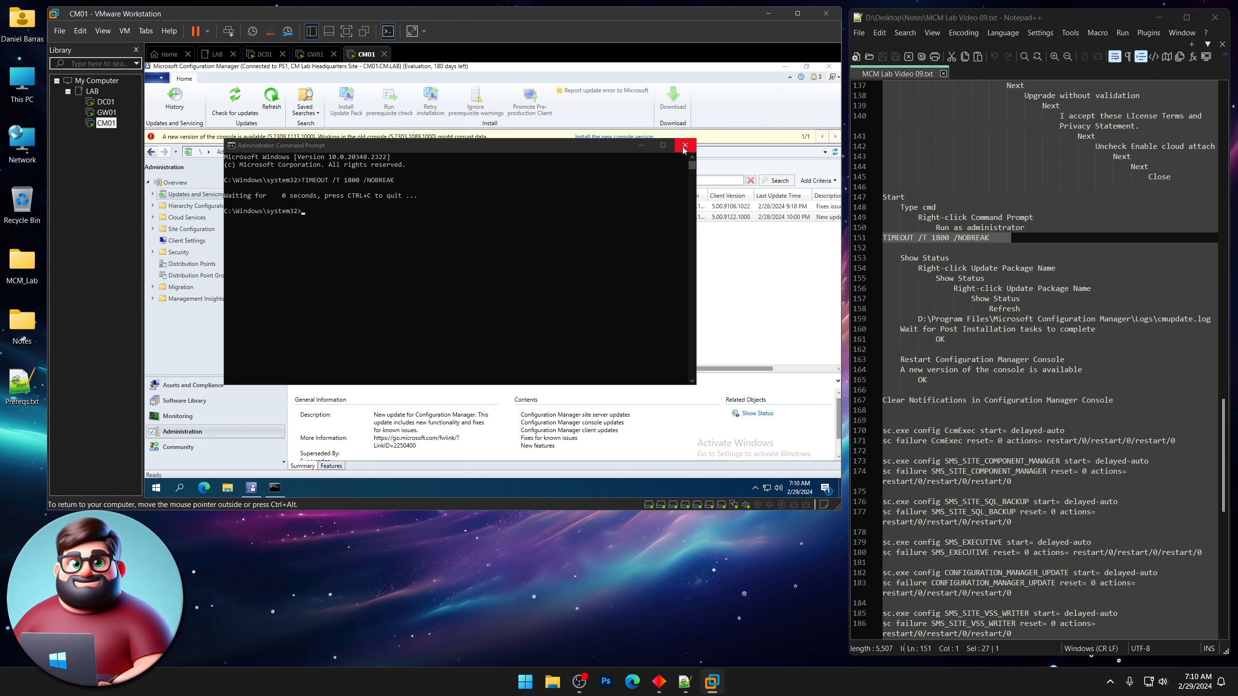
Close the finished command prompt and accept the new console version dialog with OK.
left_click(683, 147)
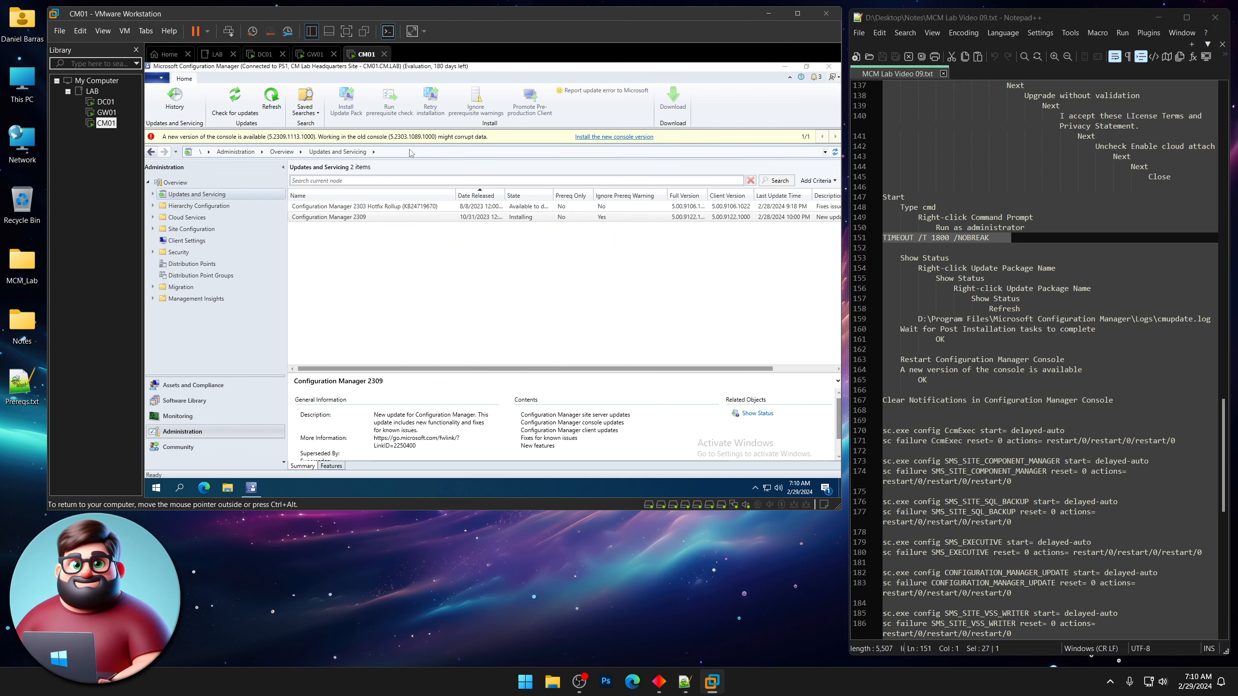
left_click(1082, 369)
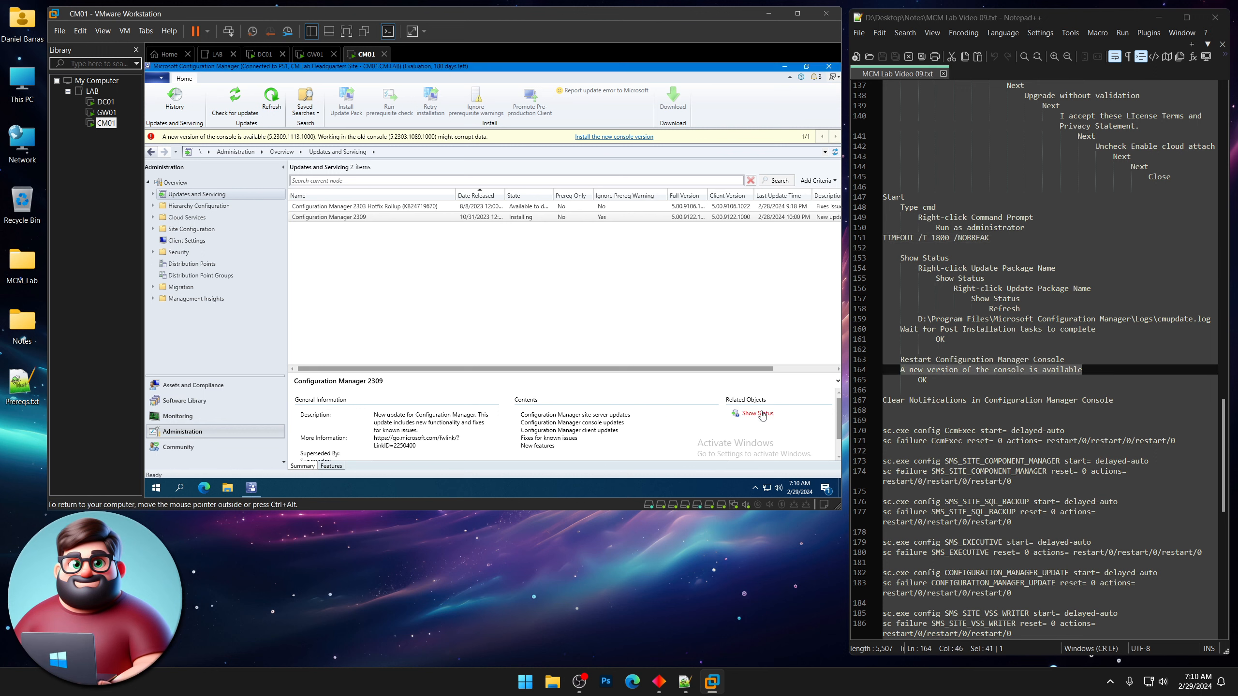
left_click(755, 413)
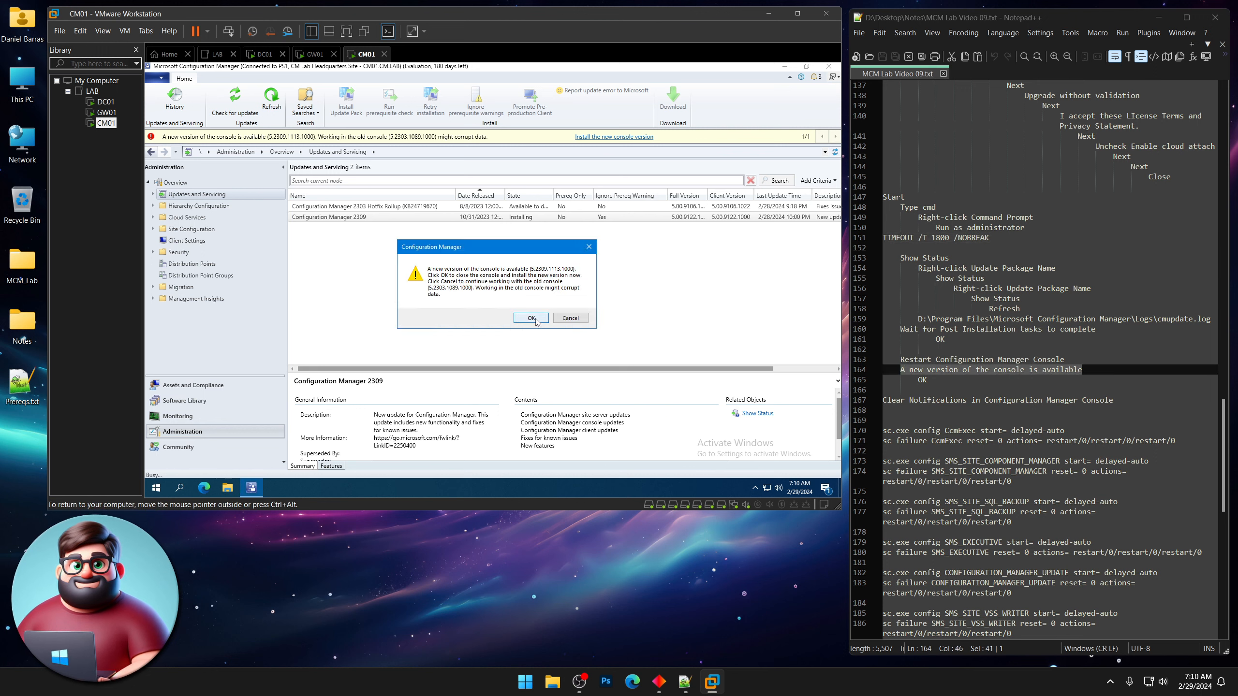
left_click(531, 317)
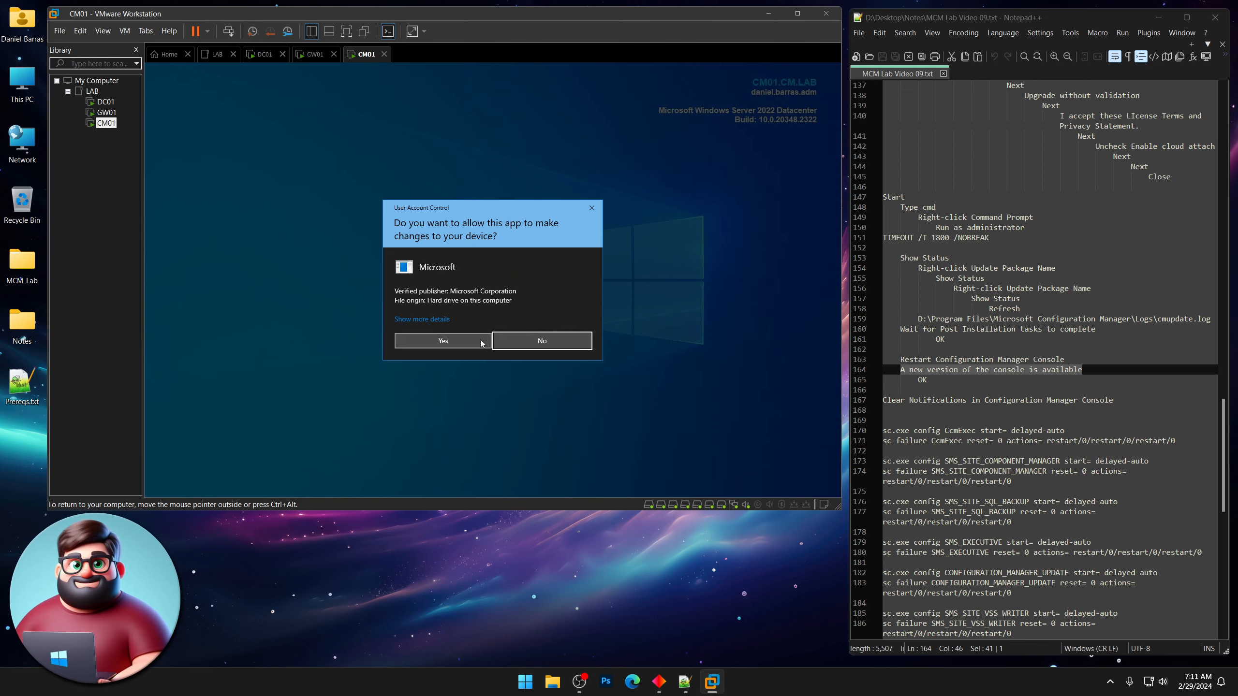
Approve the console installer's UAC prompt and let the updated console reopen on Assets and Compliance.
left_click(442, 341)
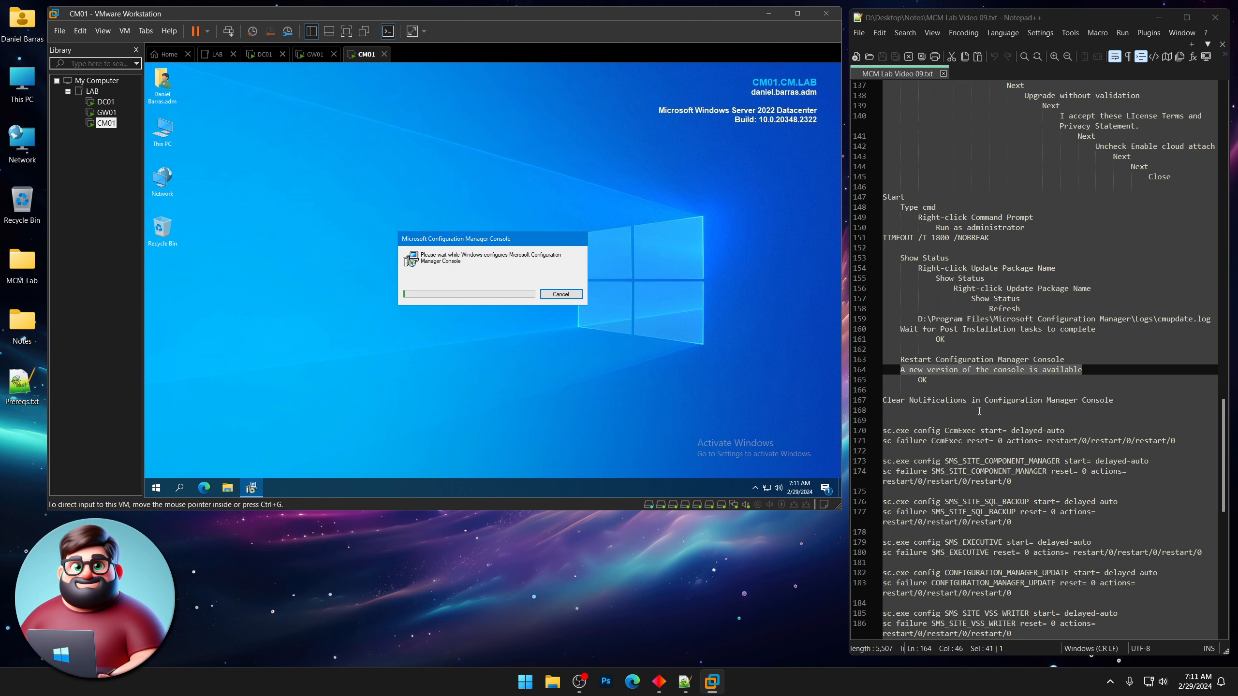
mouse_move(728, 617)
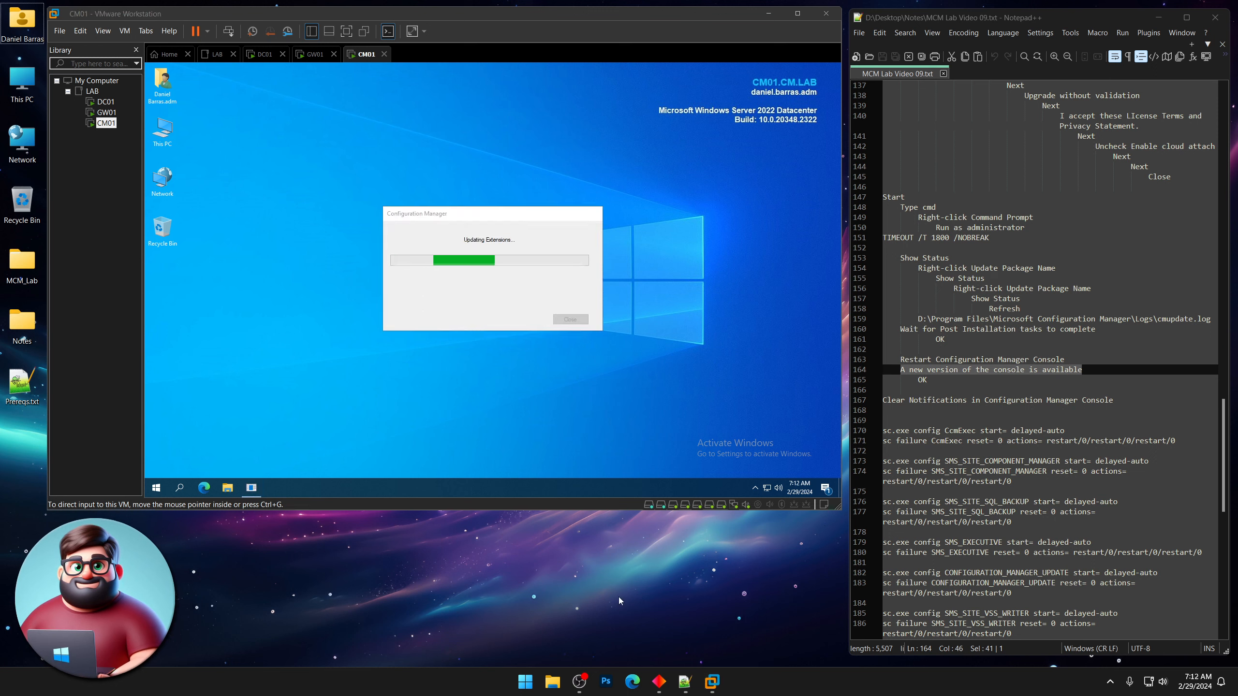
mouse_move(652, 612)
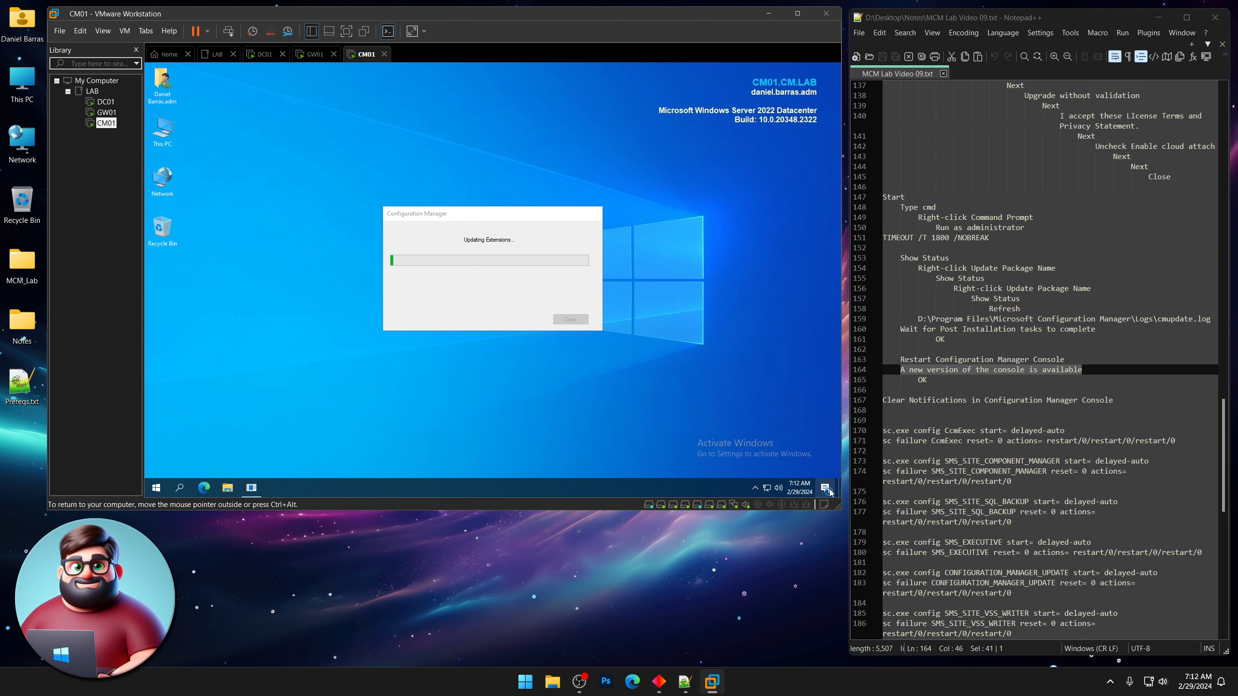
left_click(824, 487)
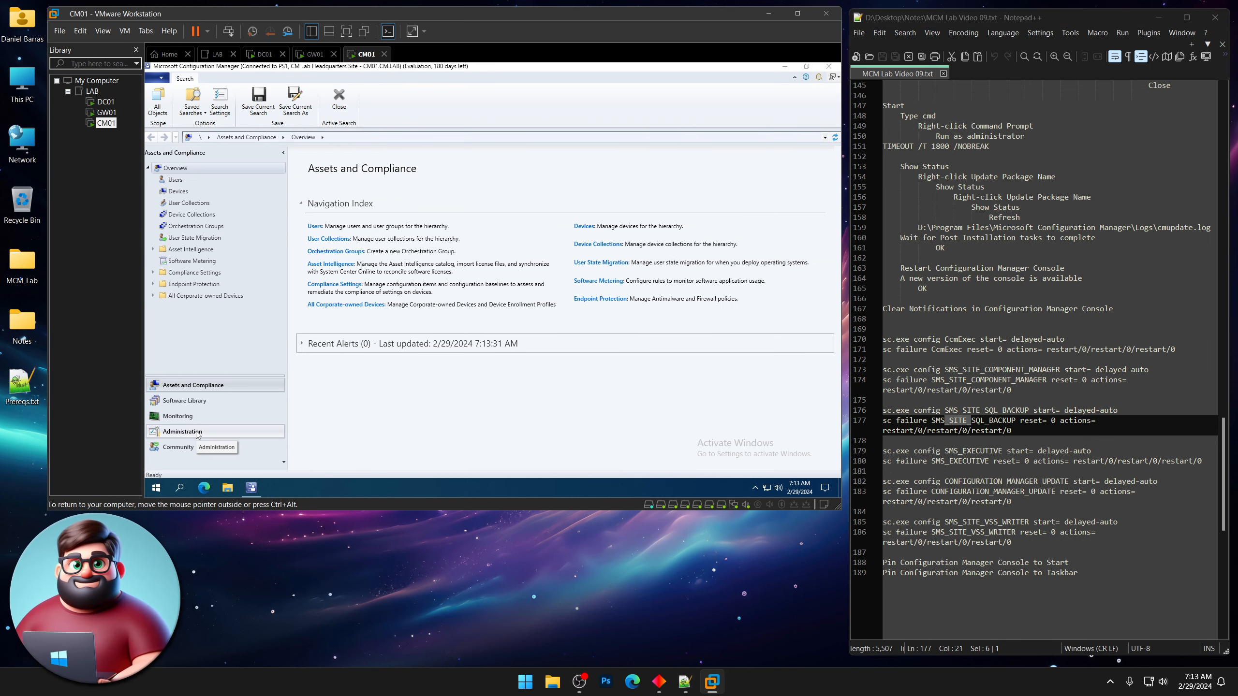
Go to Administration > Updates and Servicing and open the status view for update 2309.
left_click(182, 431)
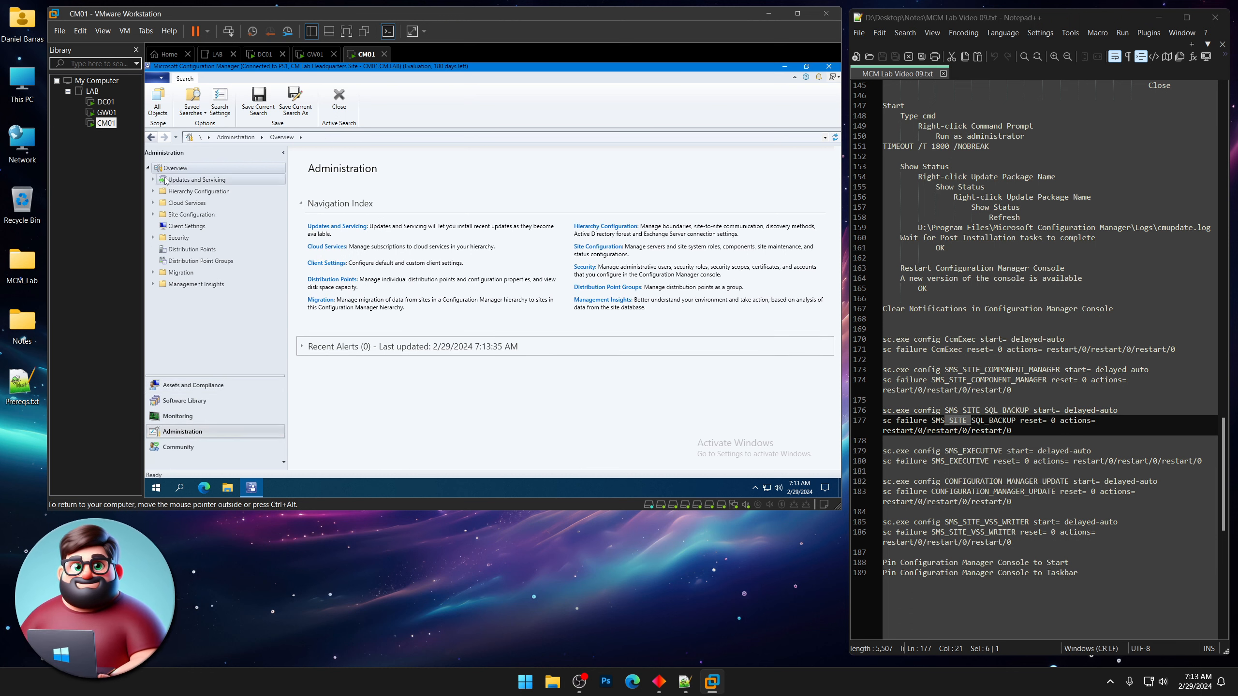
left_click(196, 179)
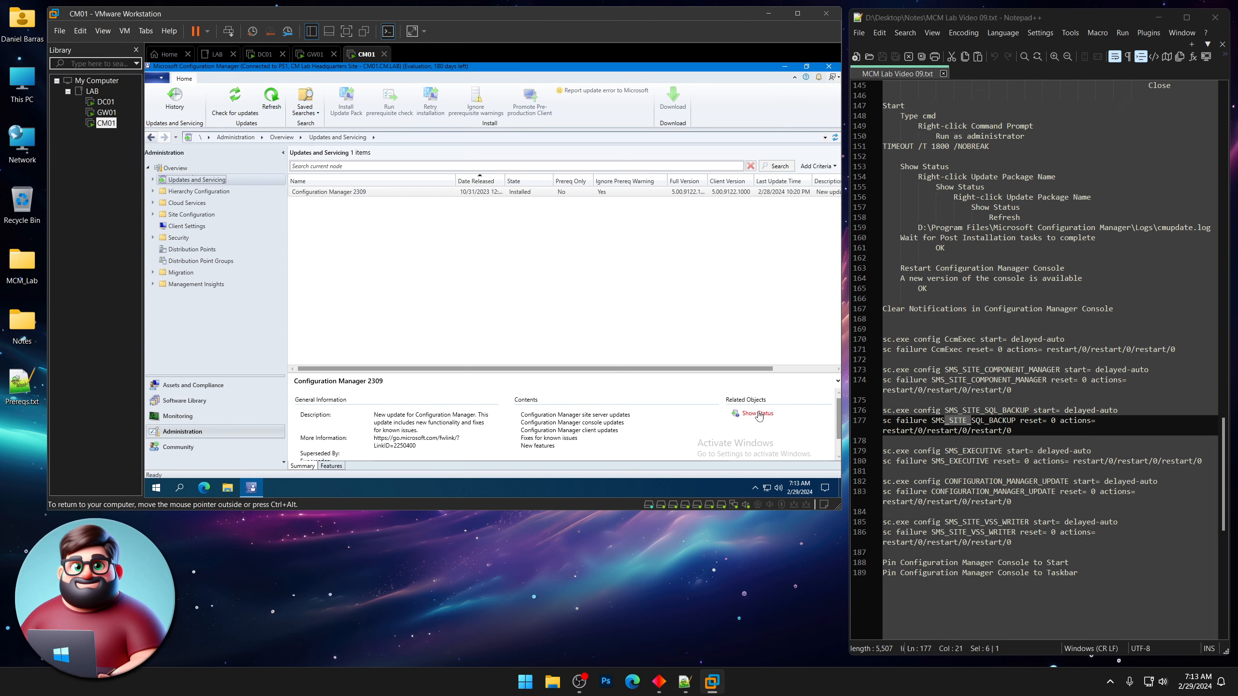
left_click(756, 413)
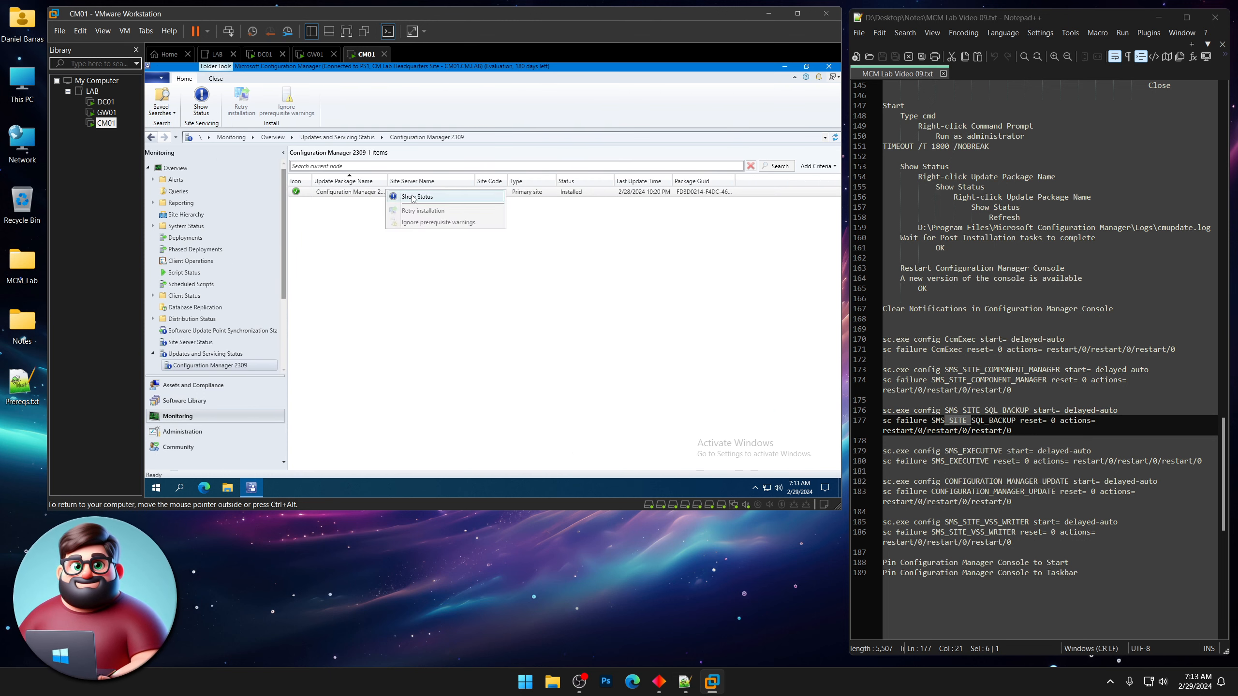
Review the 2309 Installation and Post Installation stages for completion, then close the status details.
left_click(416, 196)
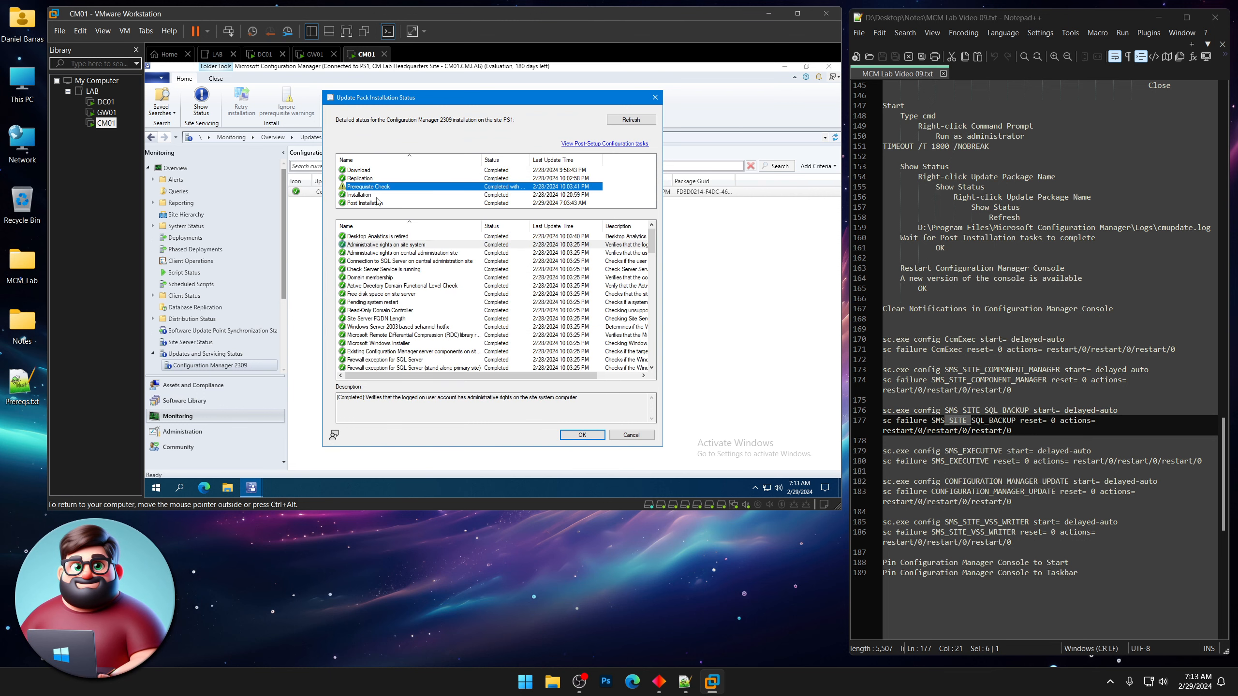
scroll("down", 3)
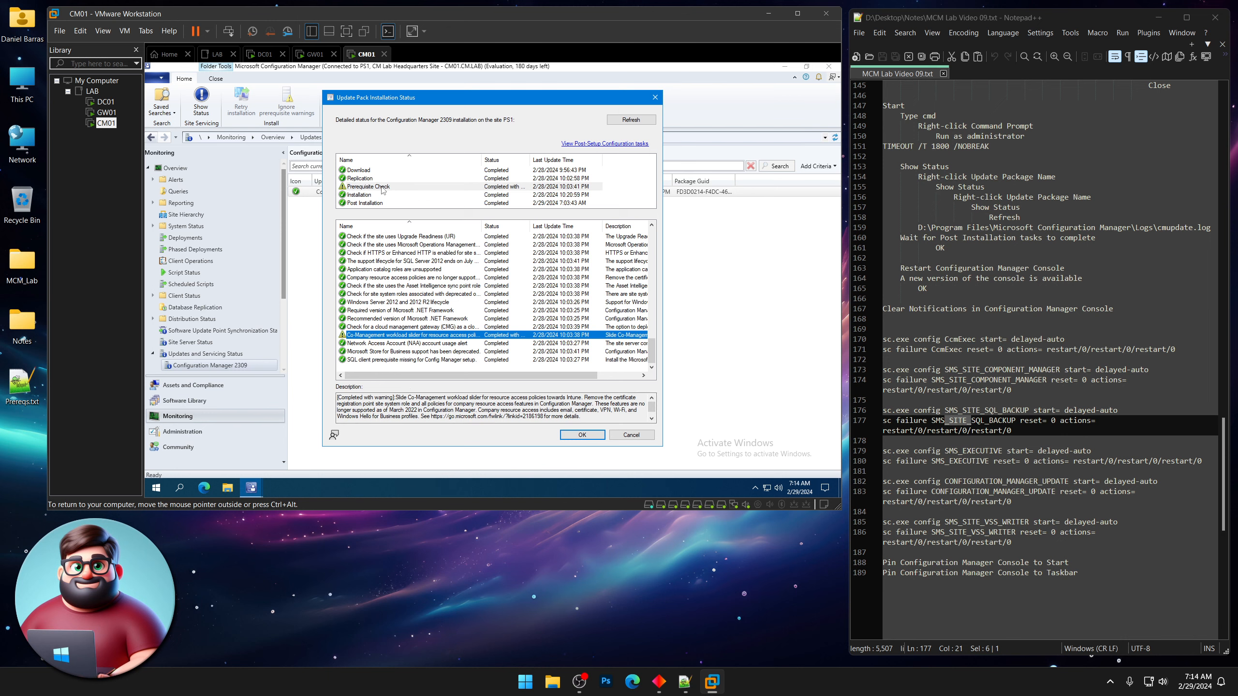
left_click(357, 195)
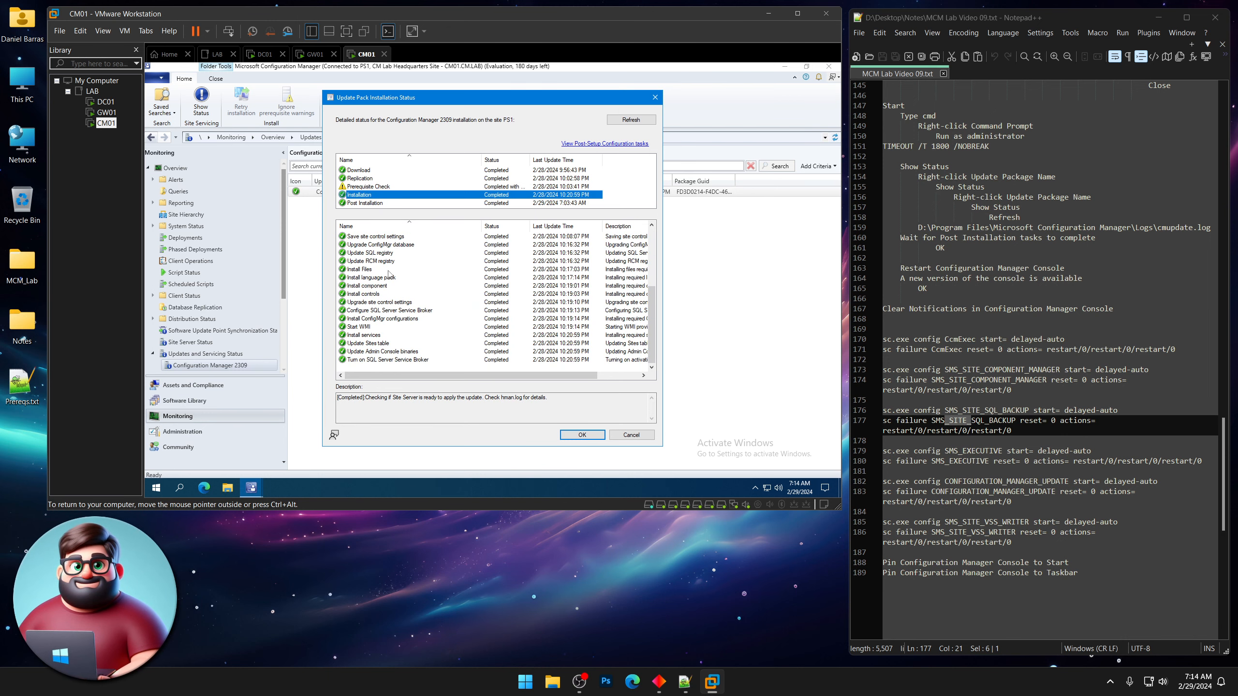
left_click(364, 203)
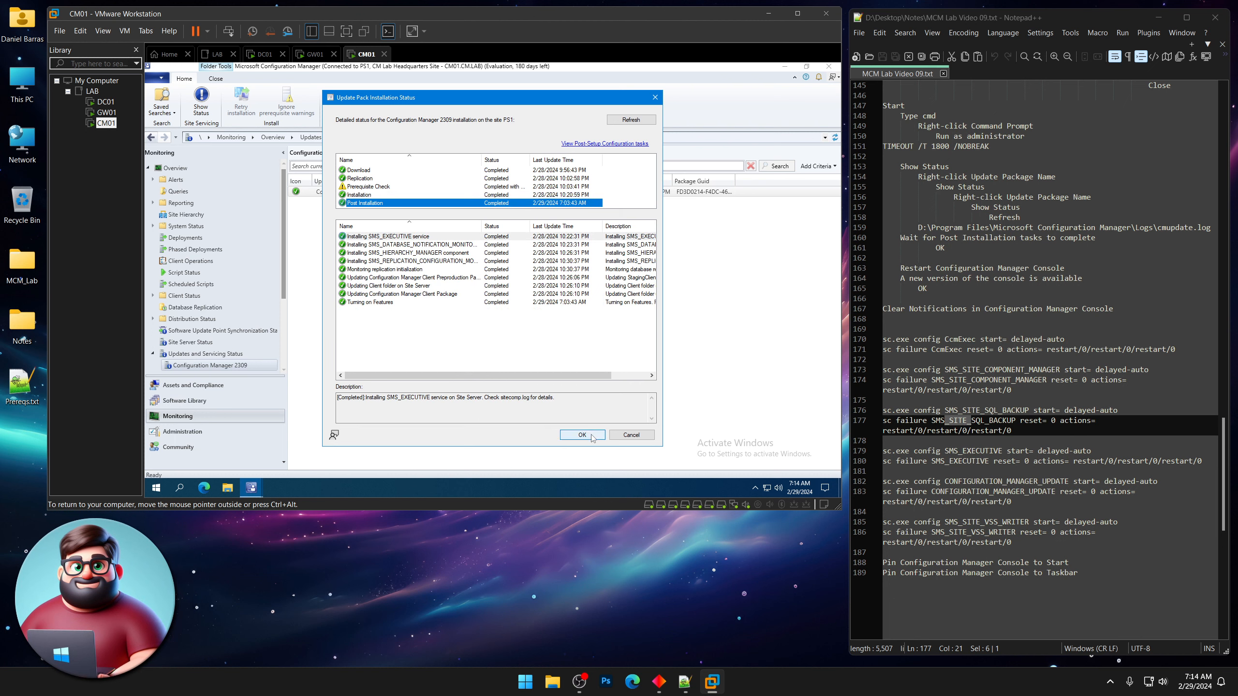
left_click(581, 436)
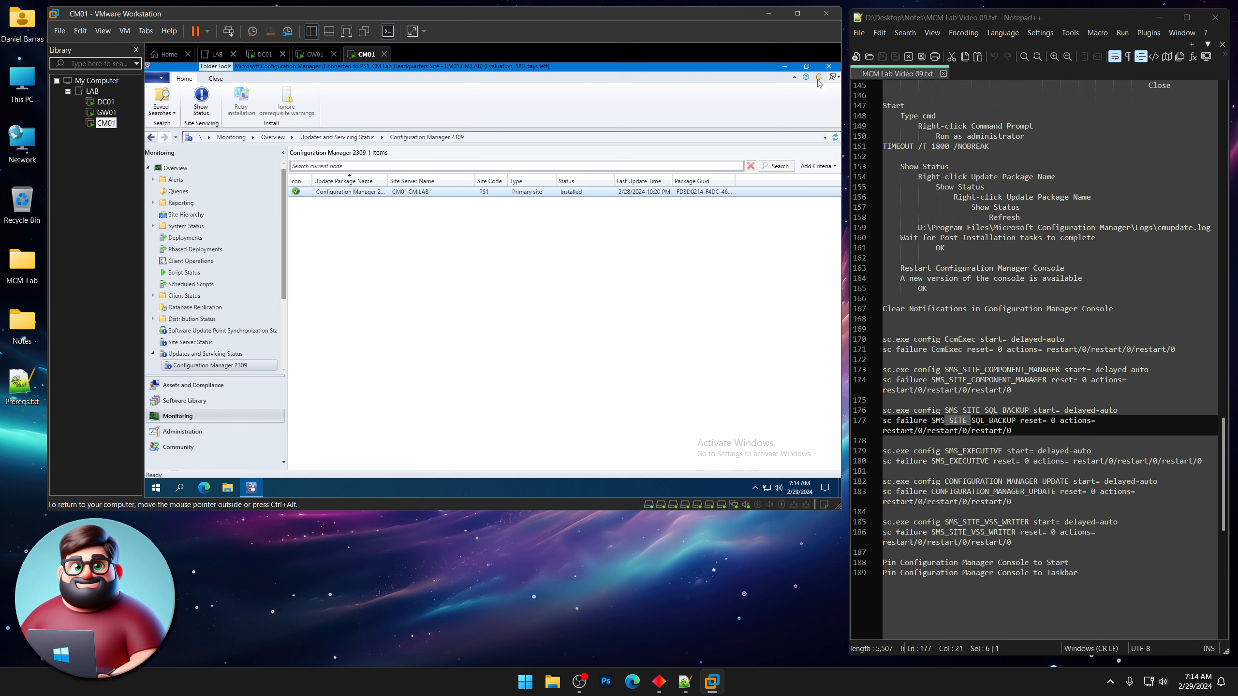
Dismiss the console's upgrade notification, close the console, and bring up CM01's Start menu.
left_click(818, 77)
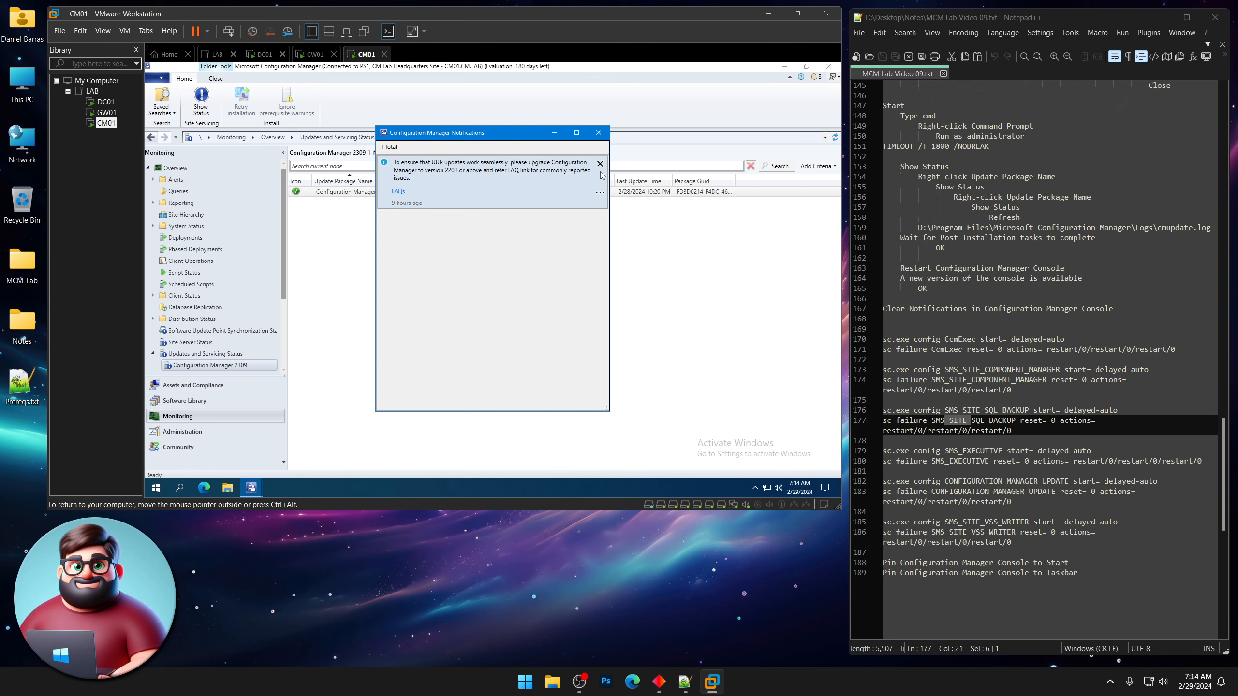
left_click(599, 132)
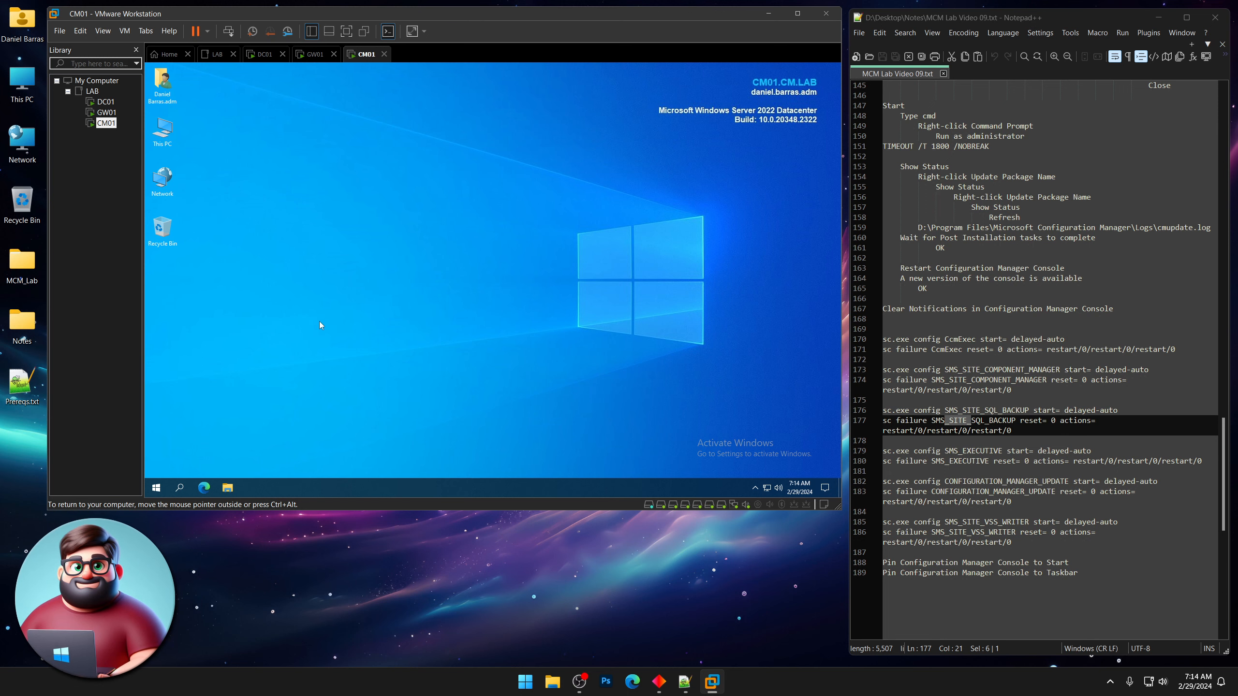
left_click(156, 487)
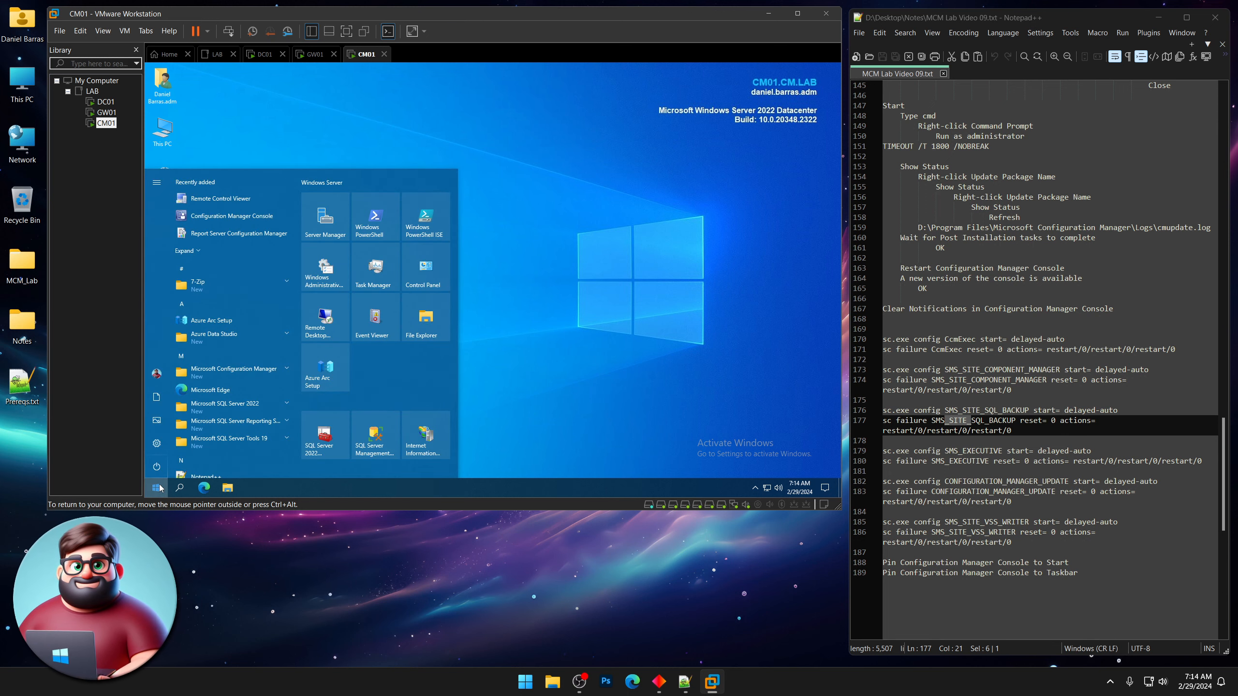
From an elevated Command Prompt, apply sc.exe delayed auto-start and restart-on-failure to site services.
type("cmd")
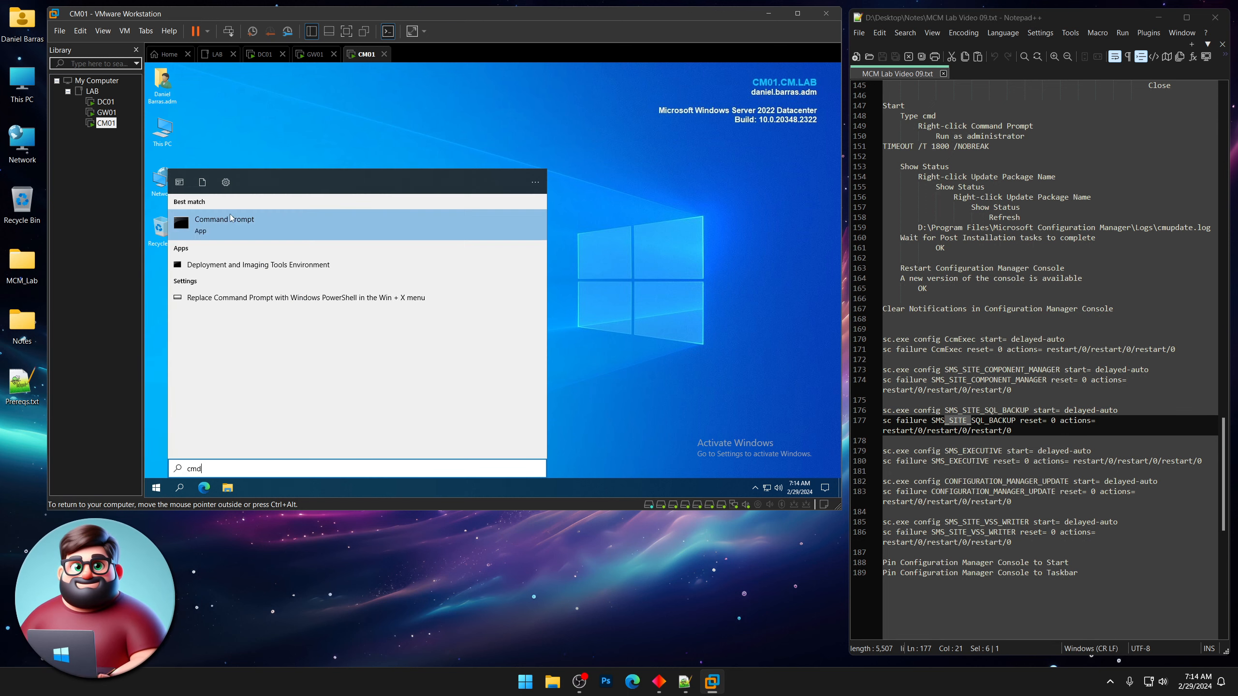
left_click(224, 225)
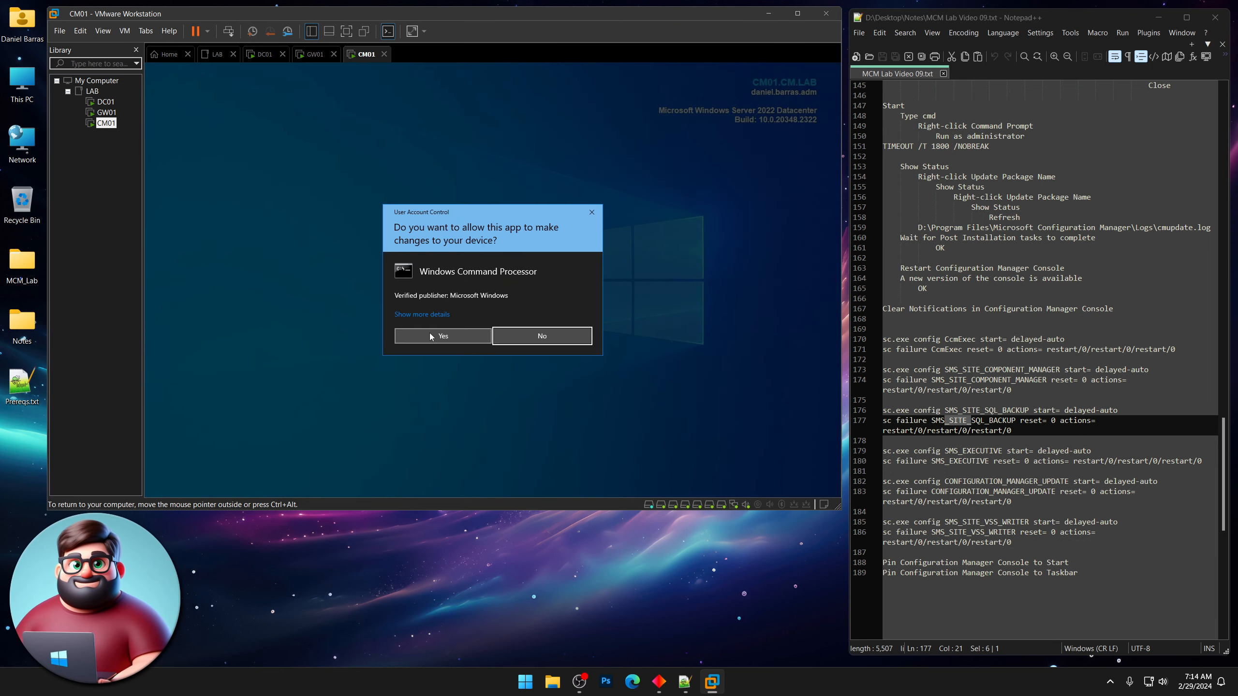
left_click(442, 336)
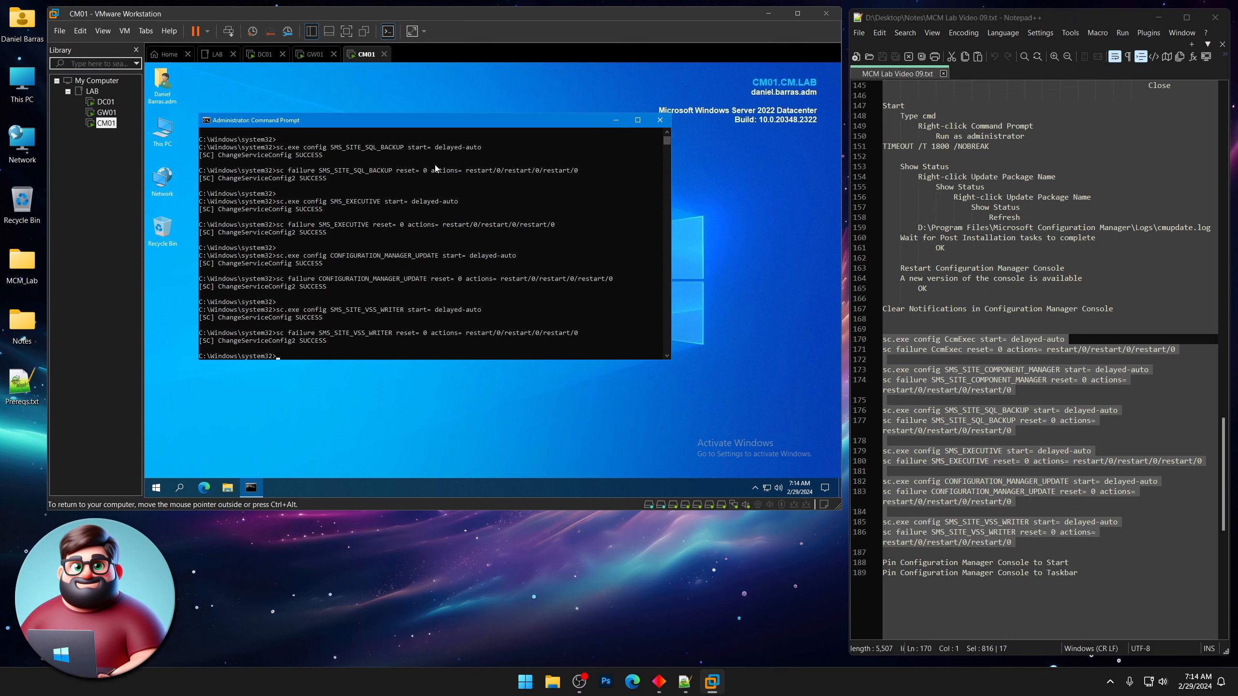
left_click(156, 487)
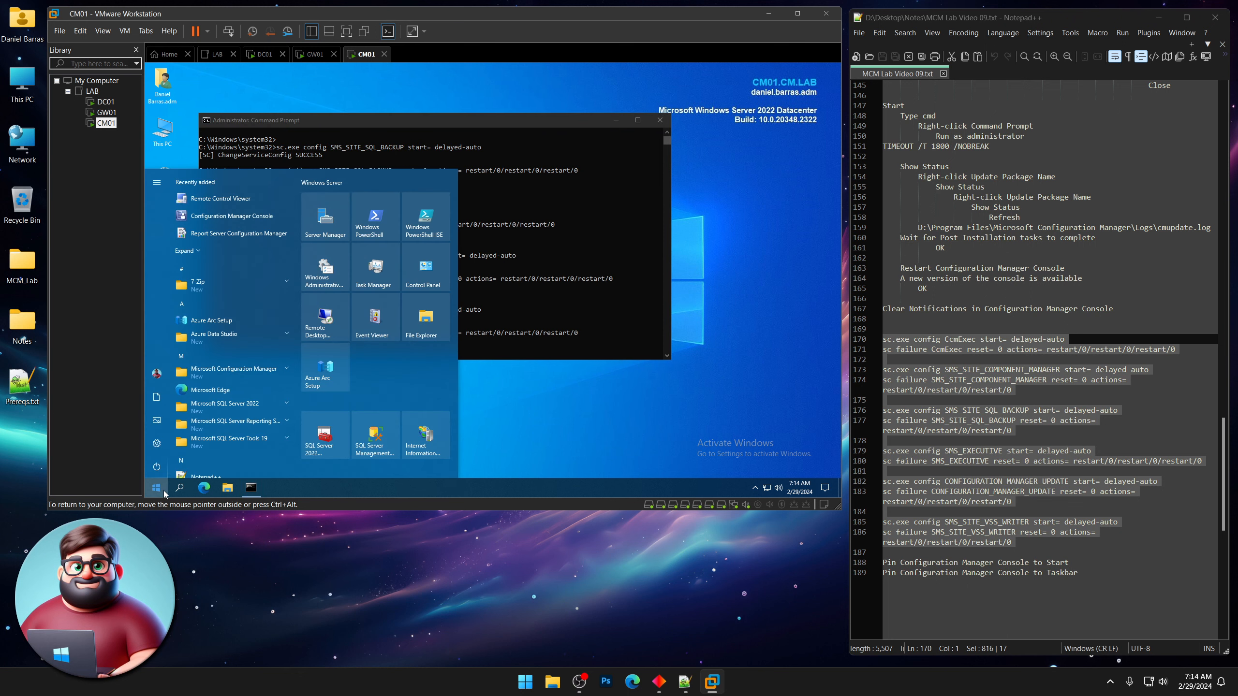
mouse_move(229, 216)
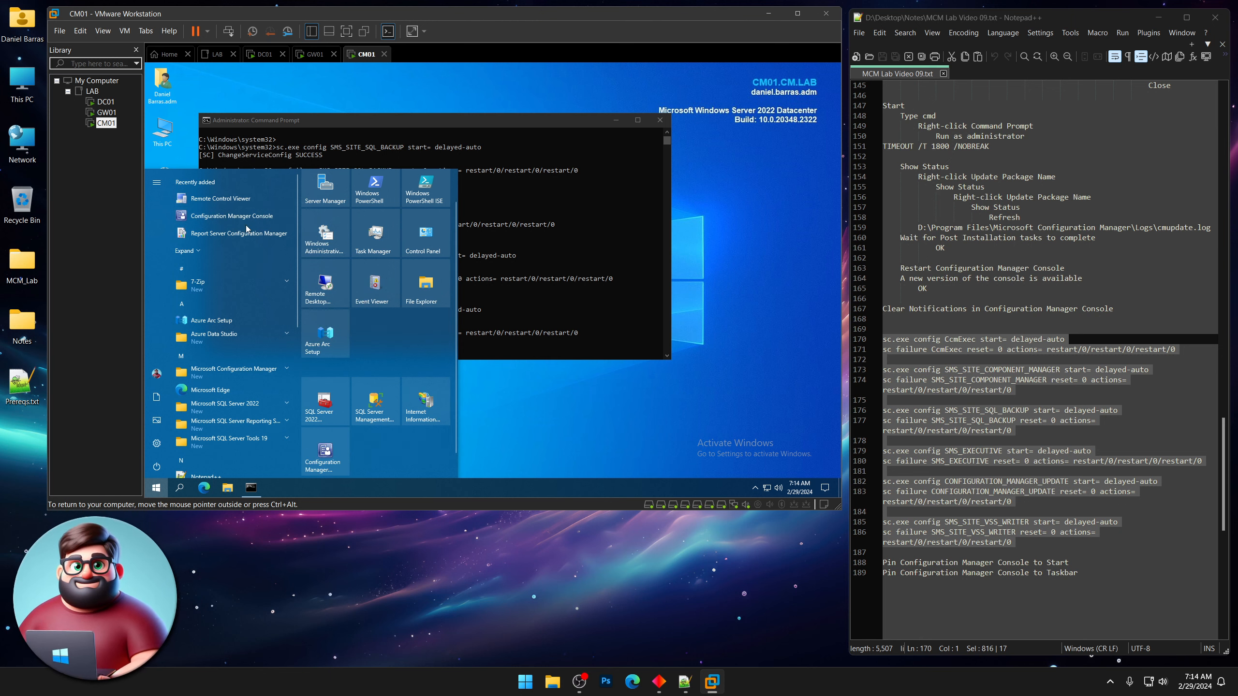
Bring up the pinning options for Configuration Manager Console in the Start menu.
right_click(232, 216)
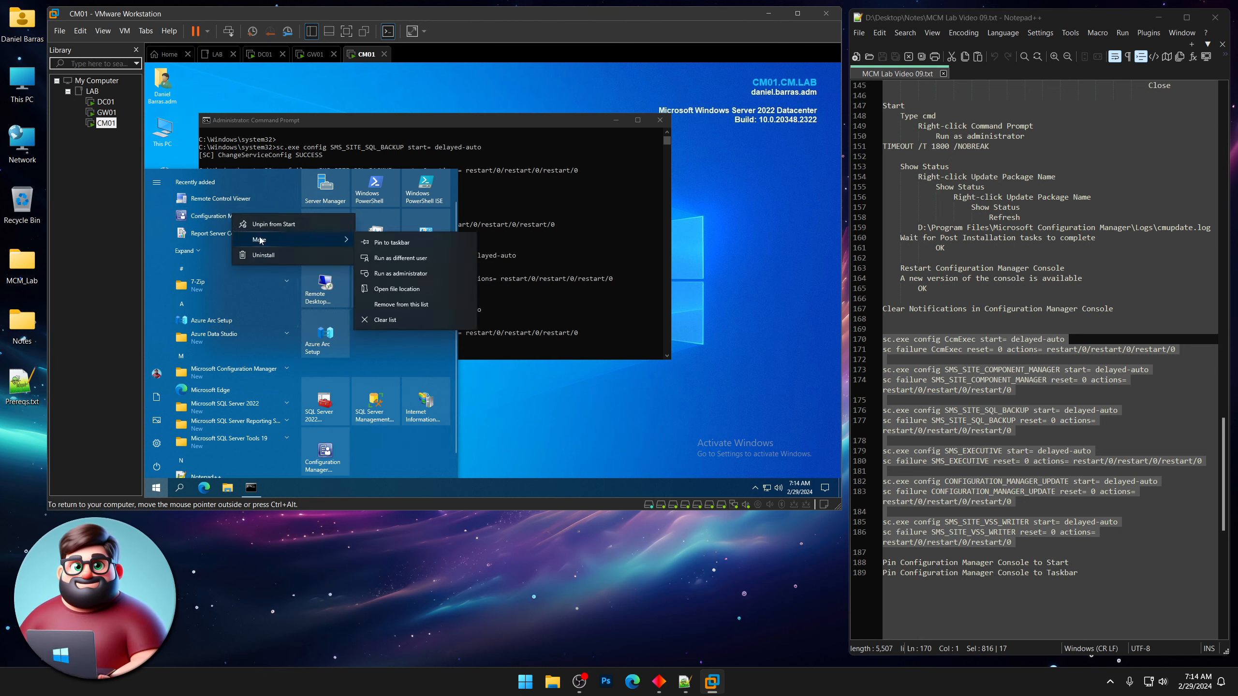
mouse_move(397, 242)
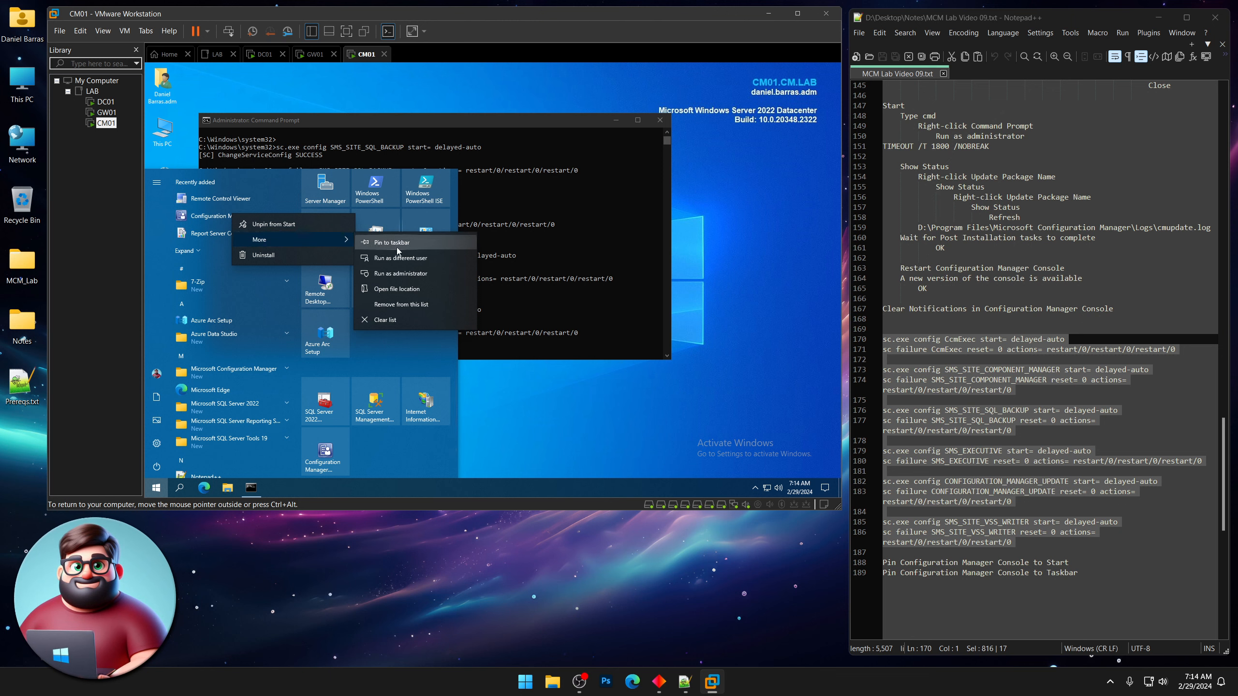